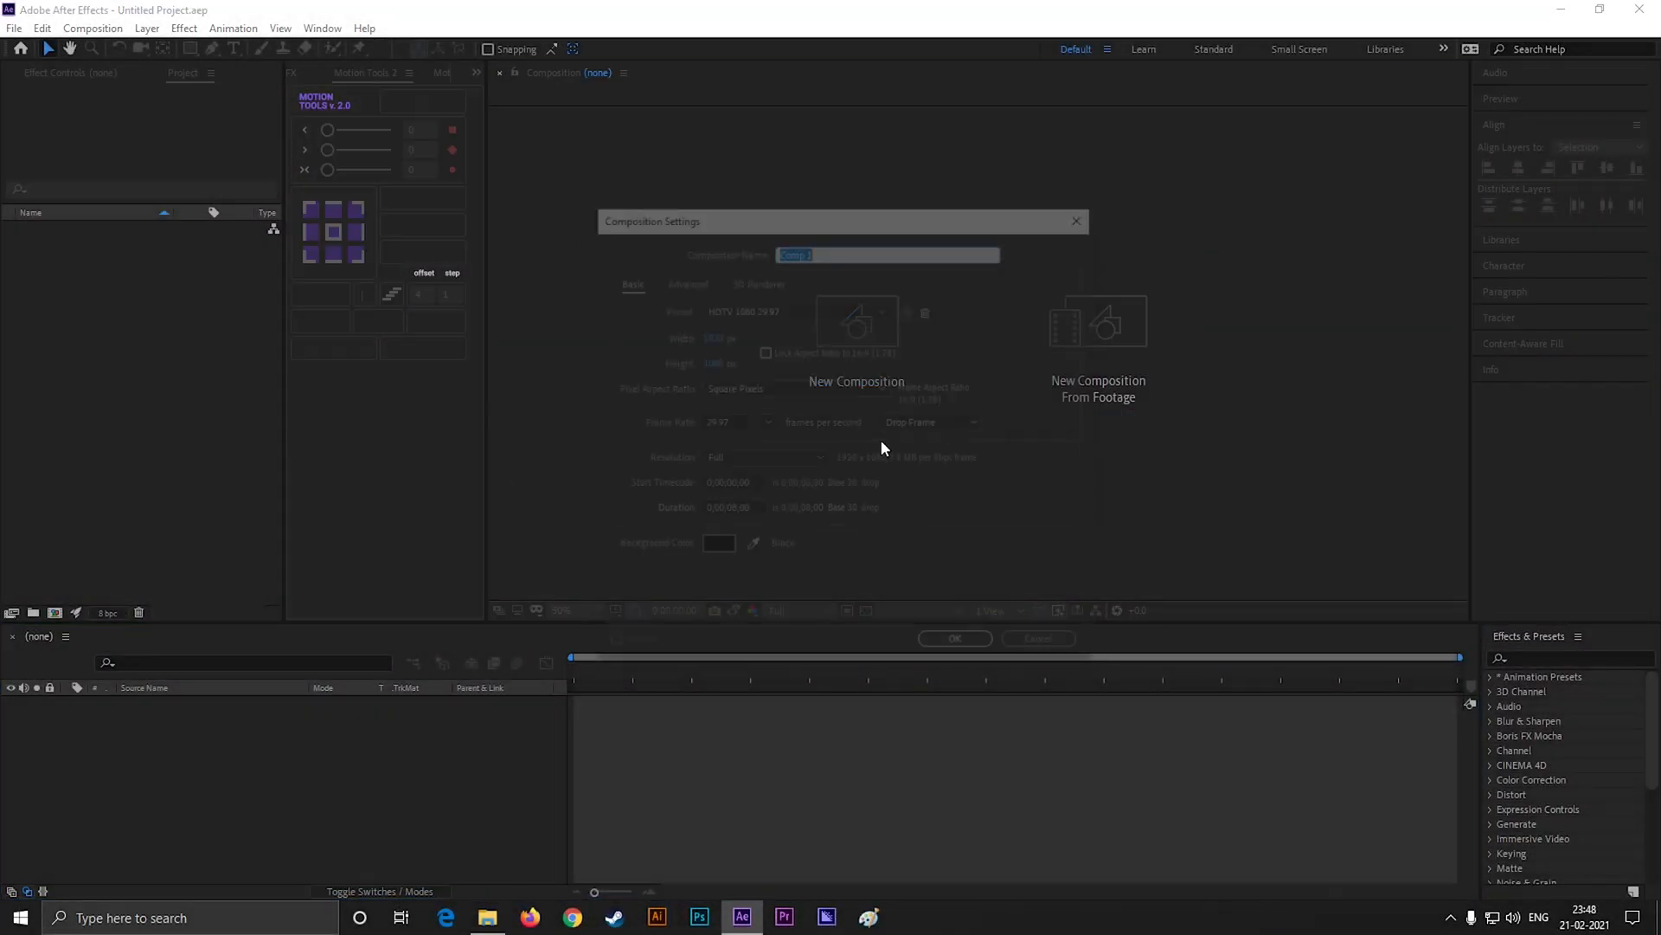
- Name the new HDTV 1080 29.97 composition 'Glossy Logo' and confirm it
type("Logo")
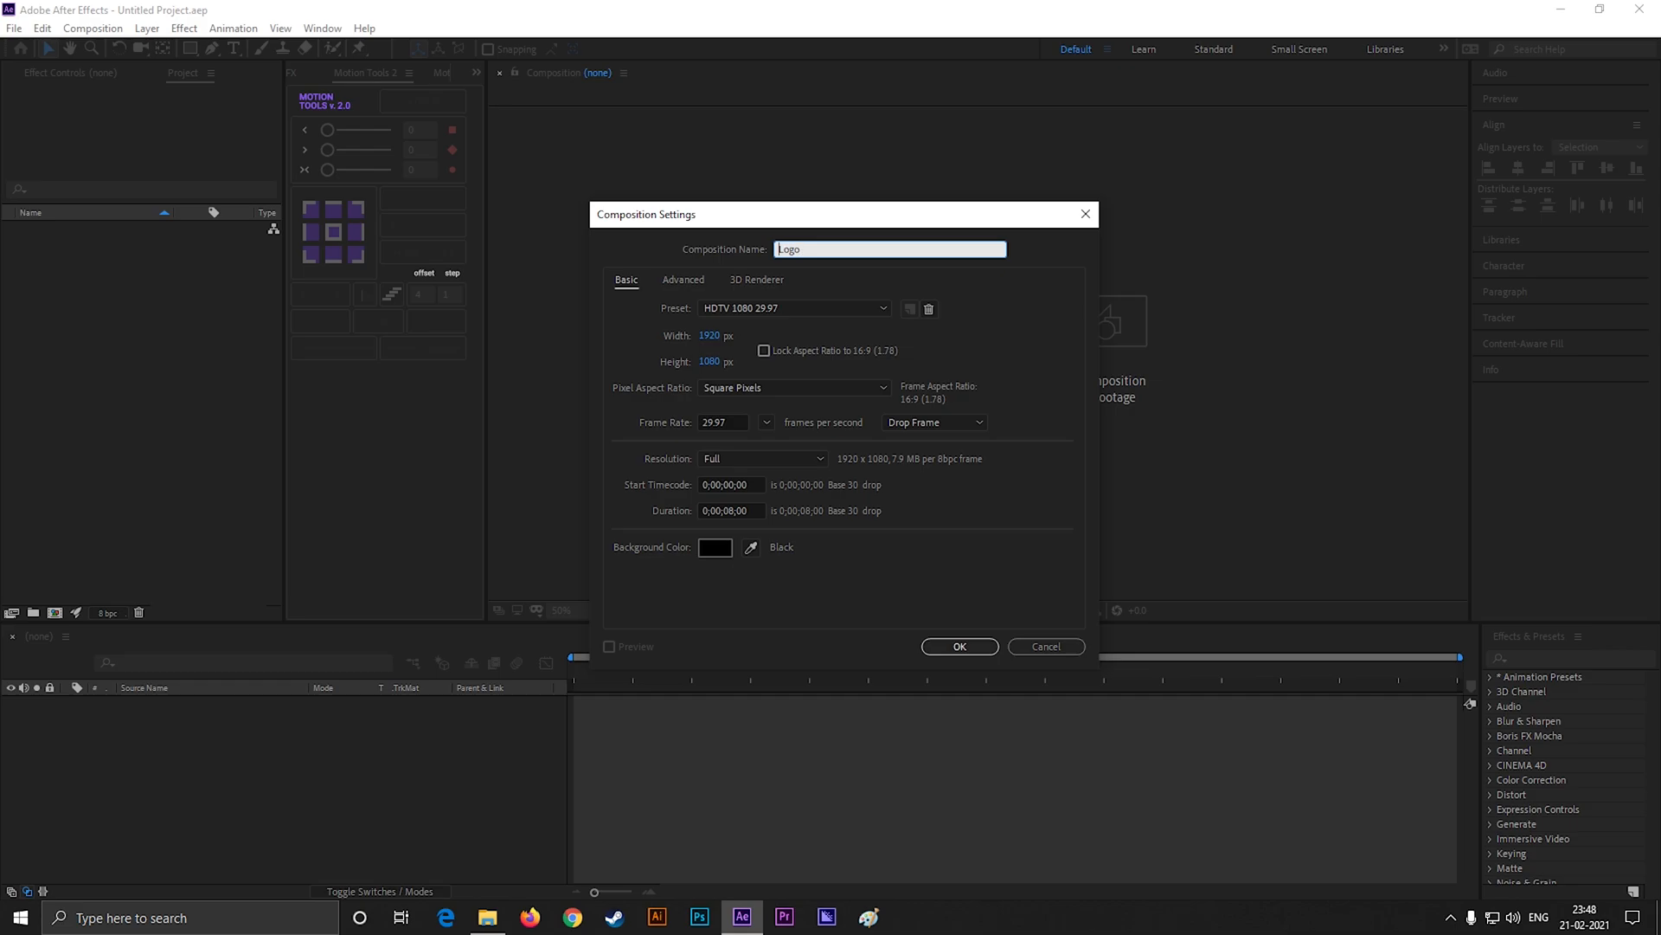
type("Glossy Logo")
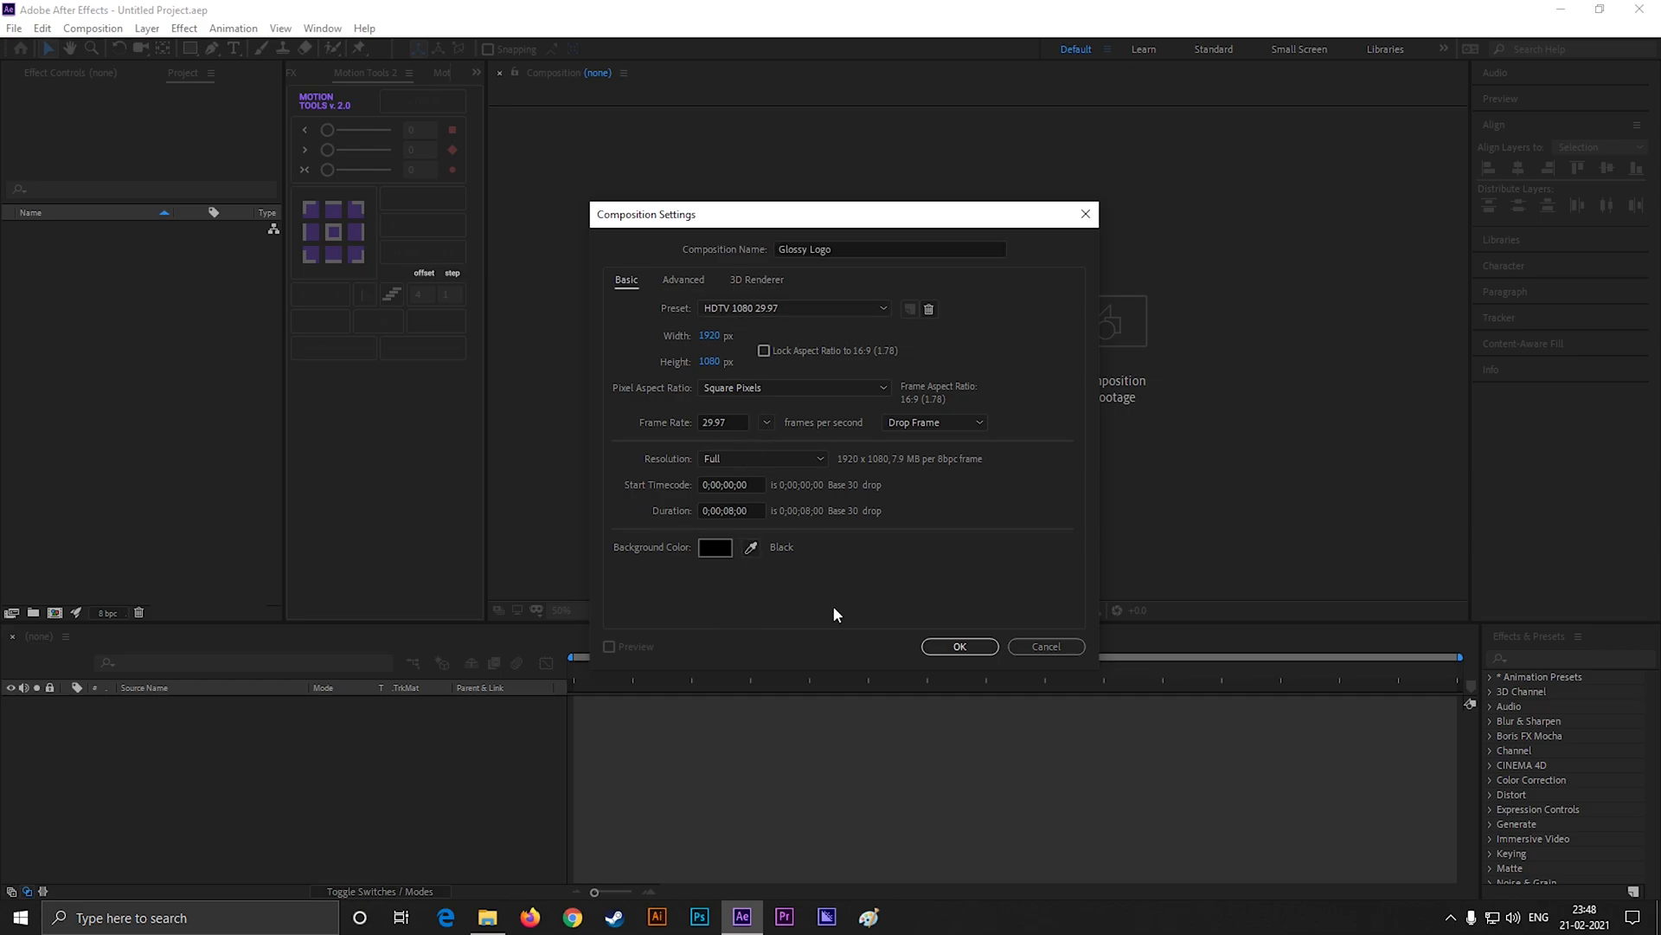
left_click(957, 646)
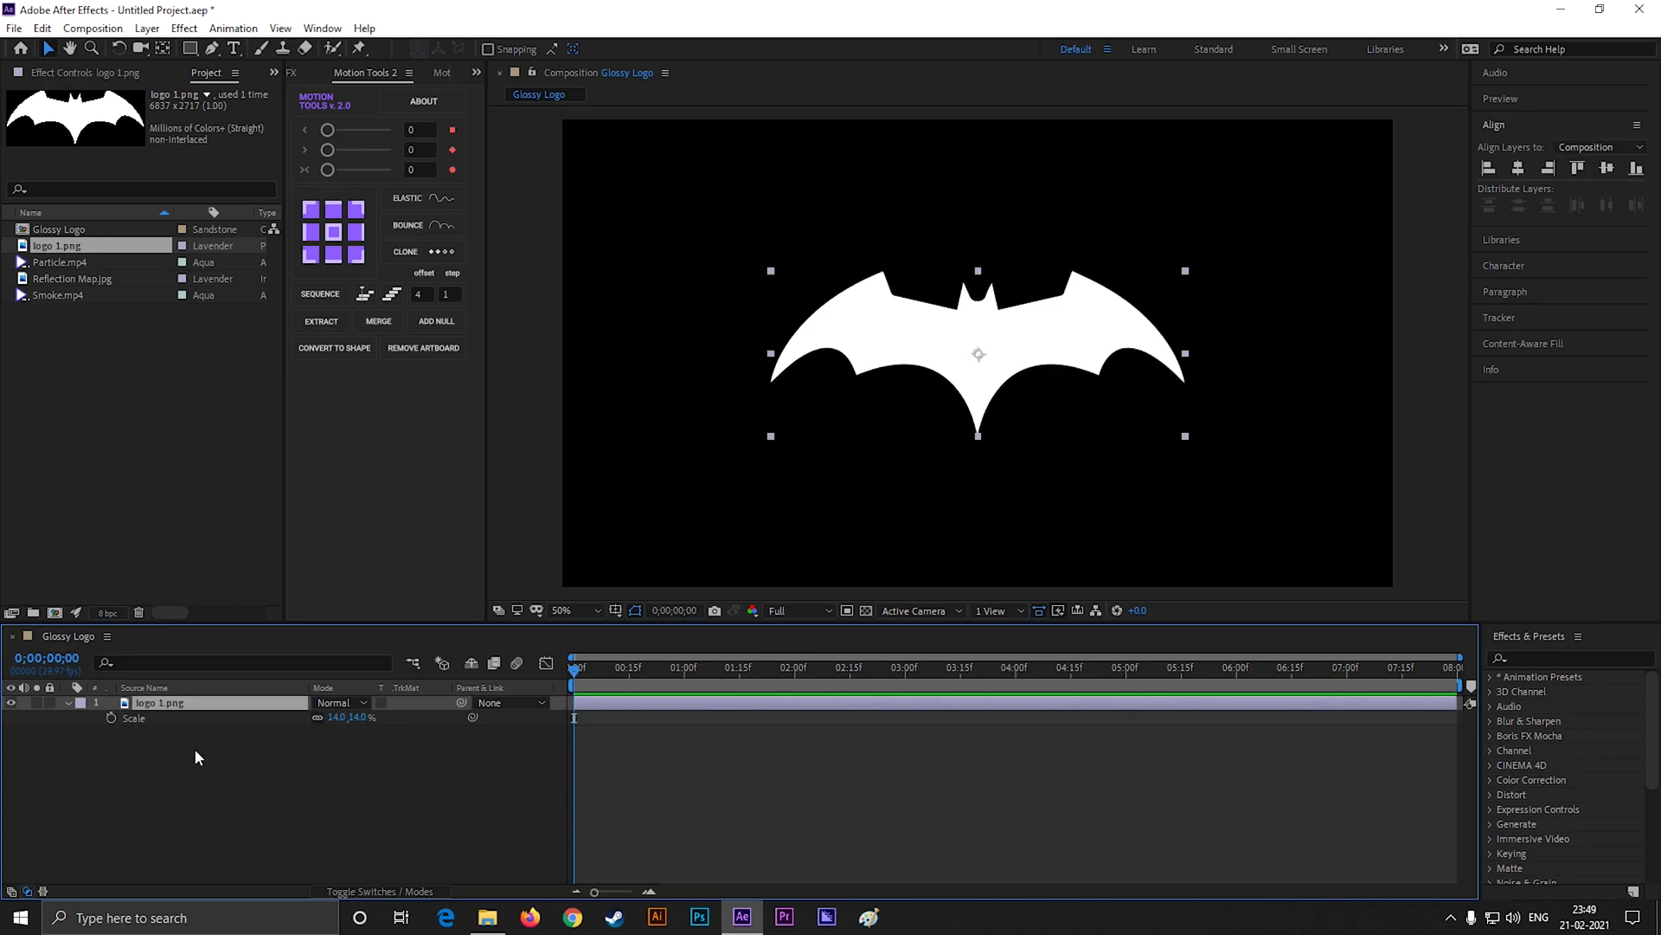
- Pre-compose the logo 1.png layer into a composition named 'logoComp'
left_click(66, 702)
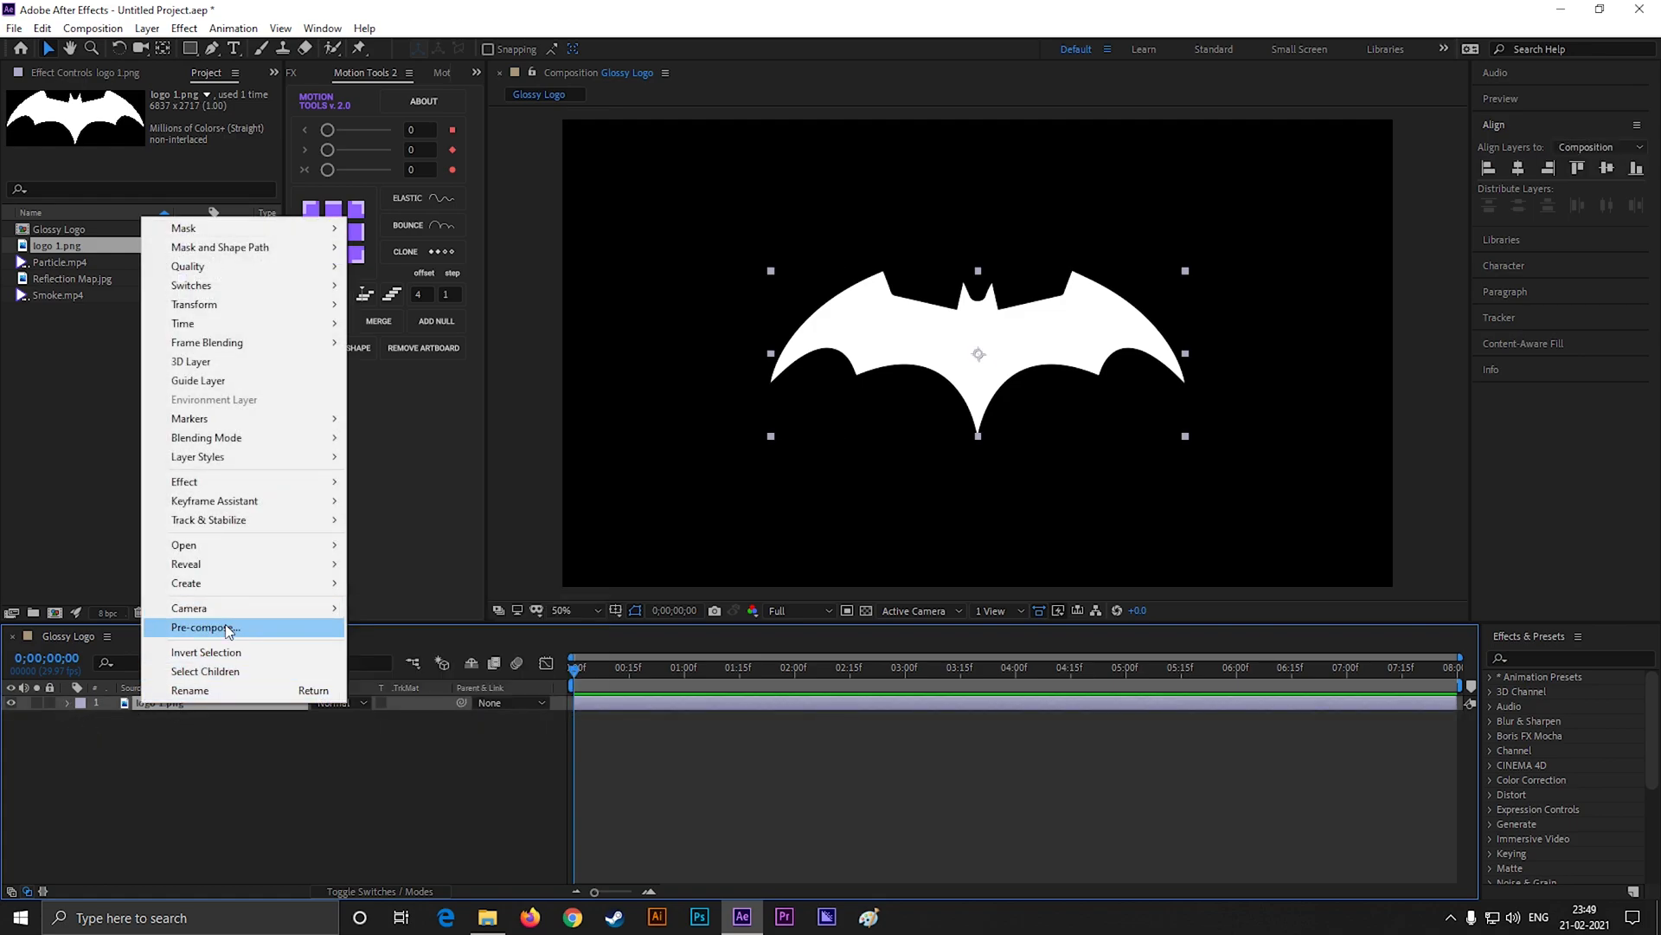
left_click(201, 627)
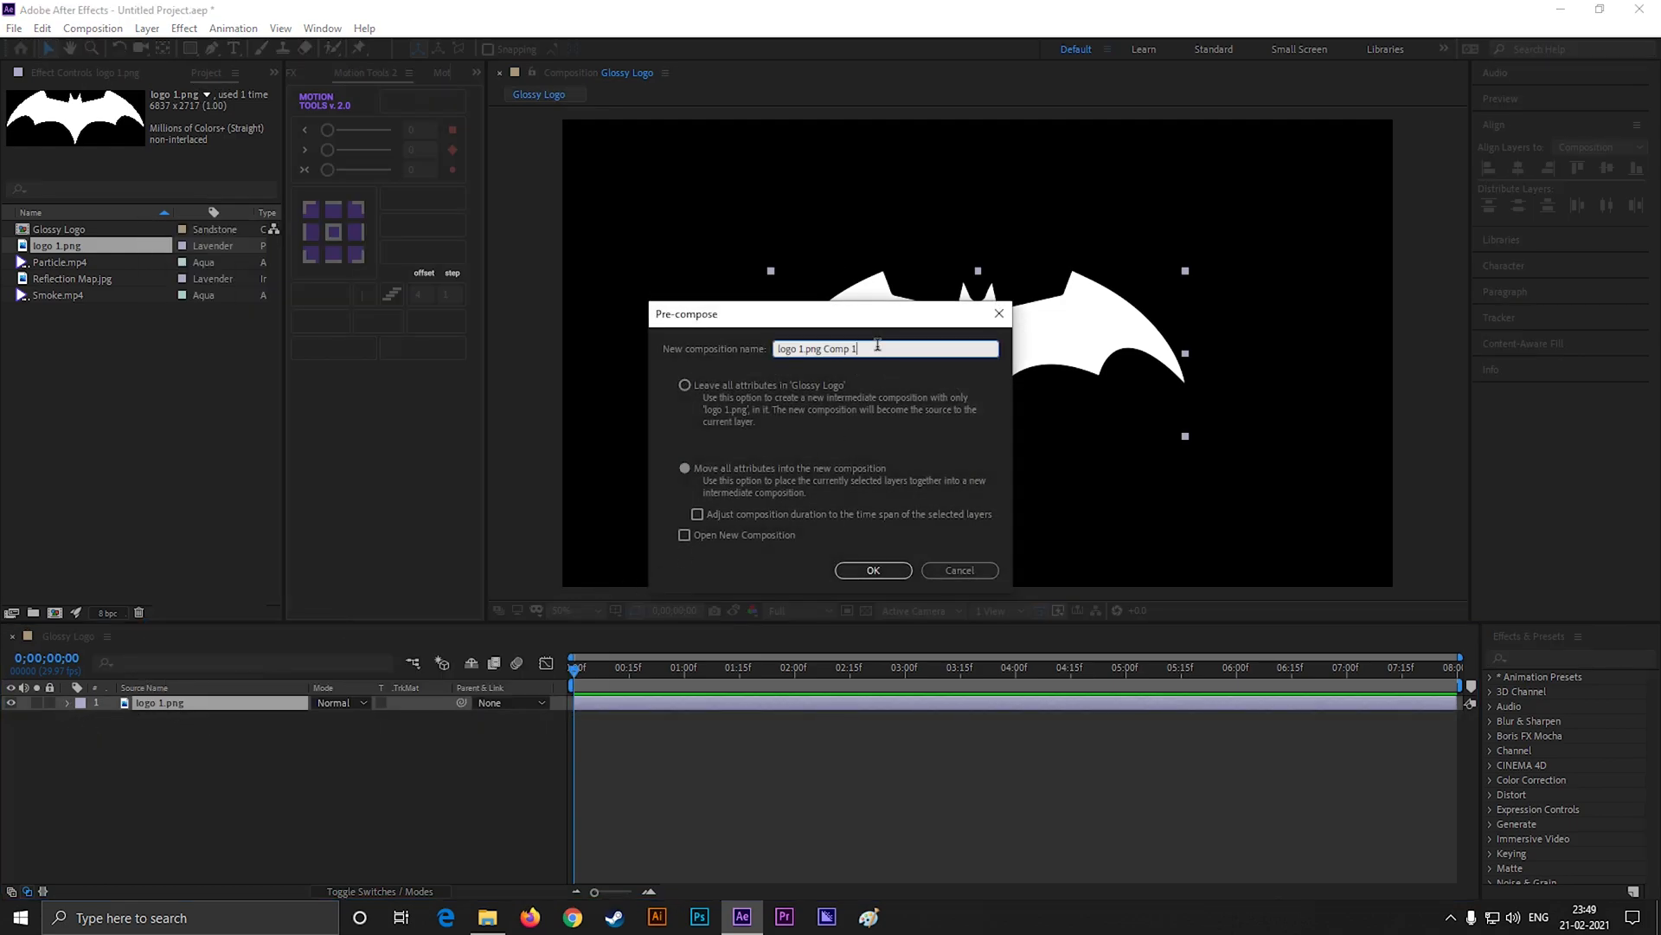
key("Backspace")
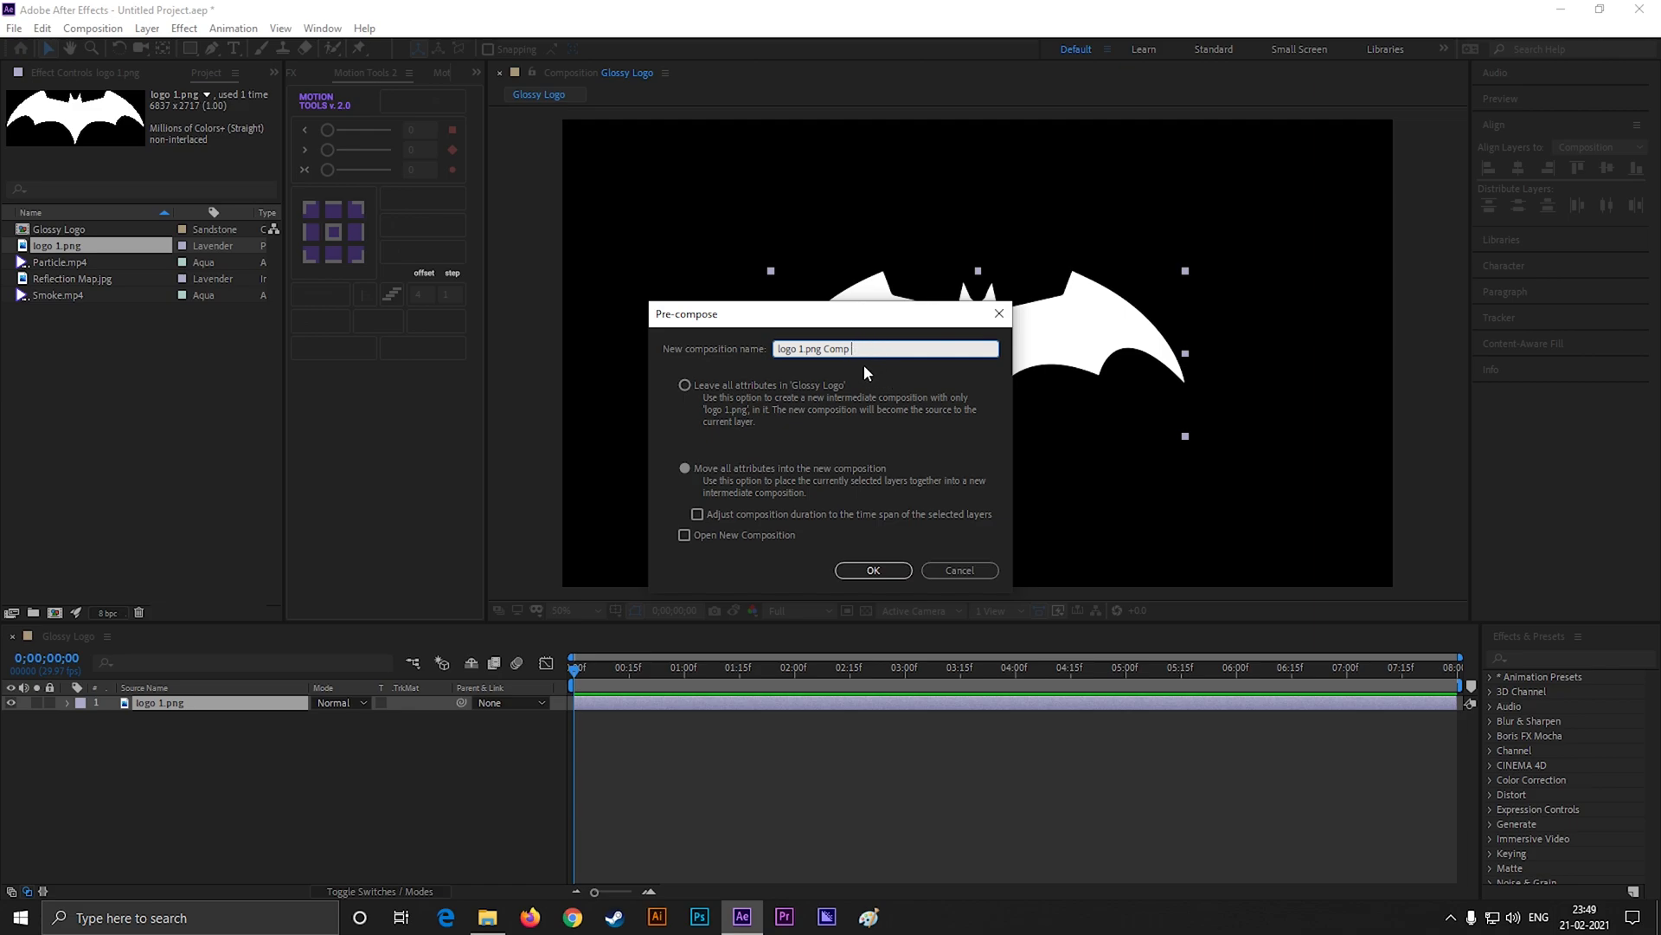
type("logoComp")
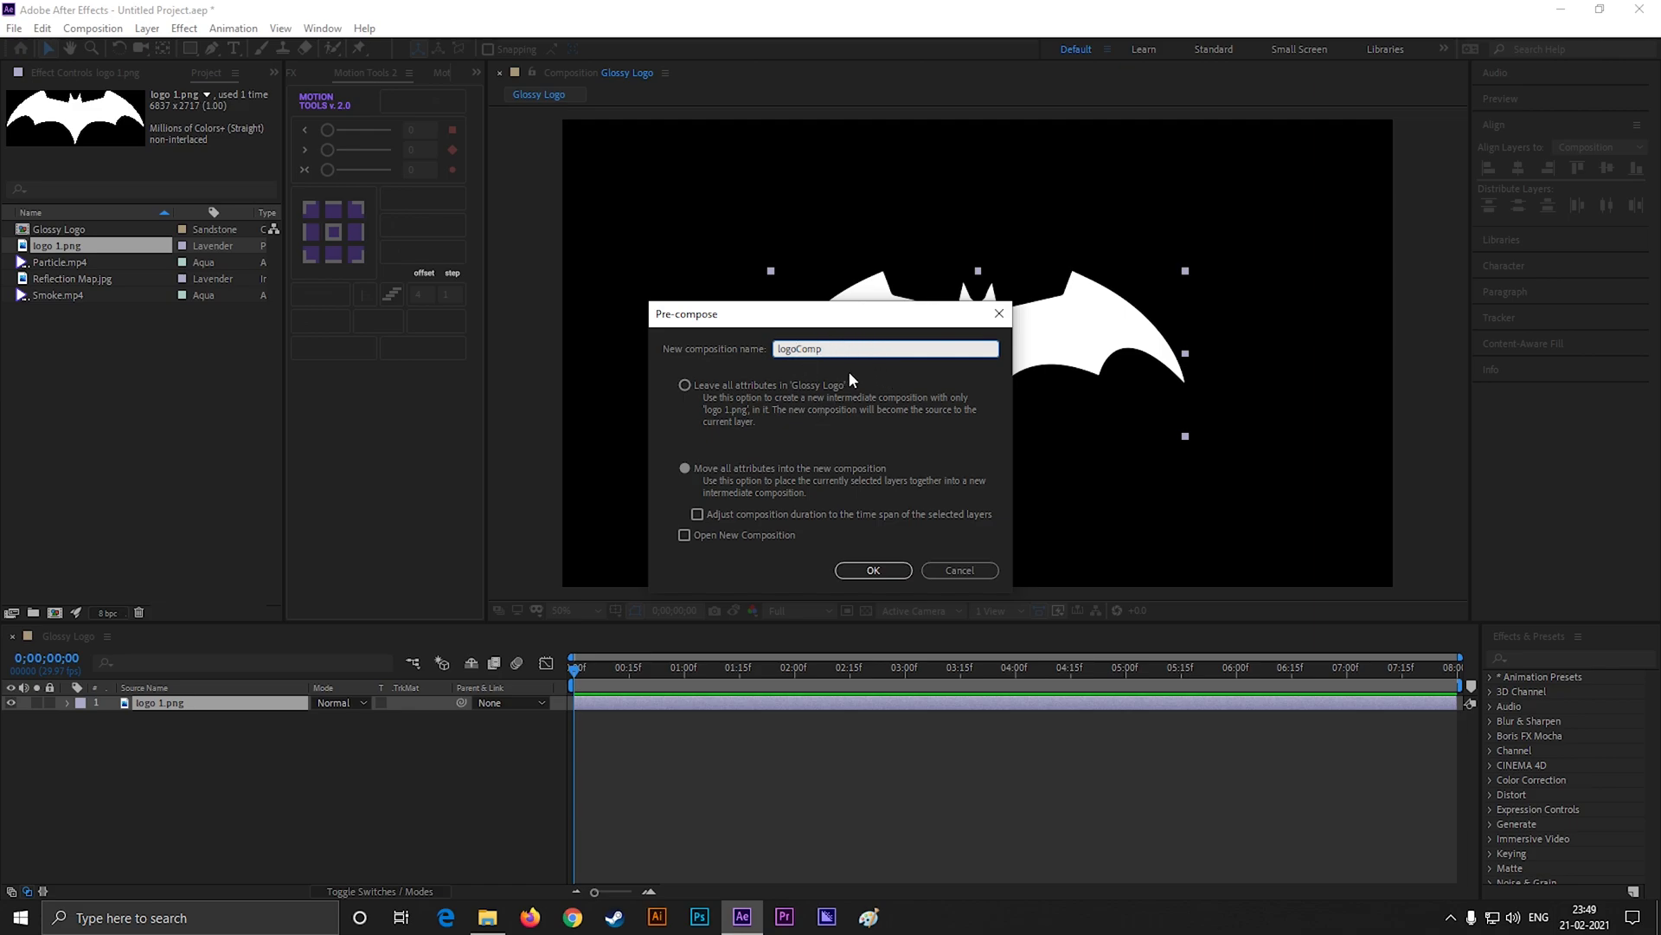
left_click(872, 570)
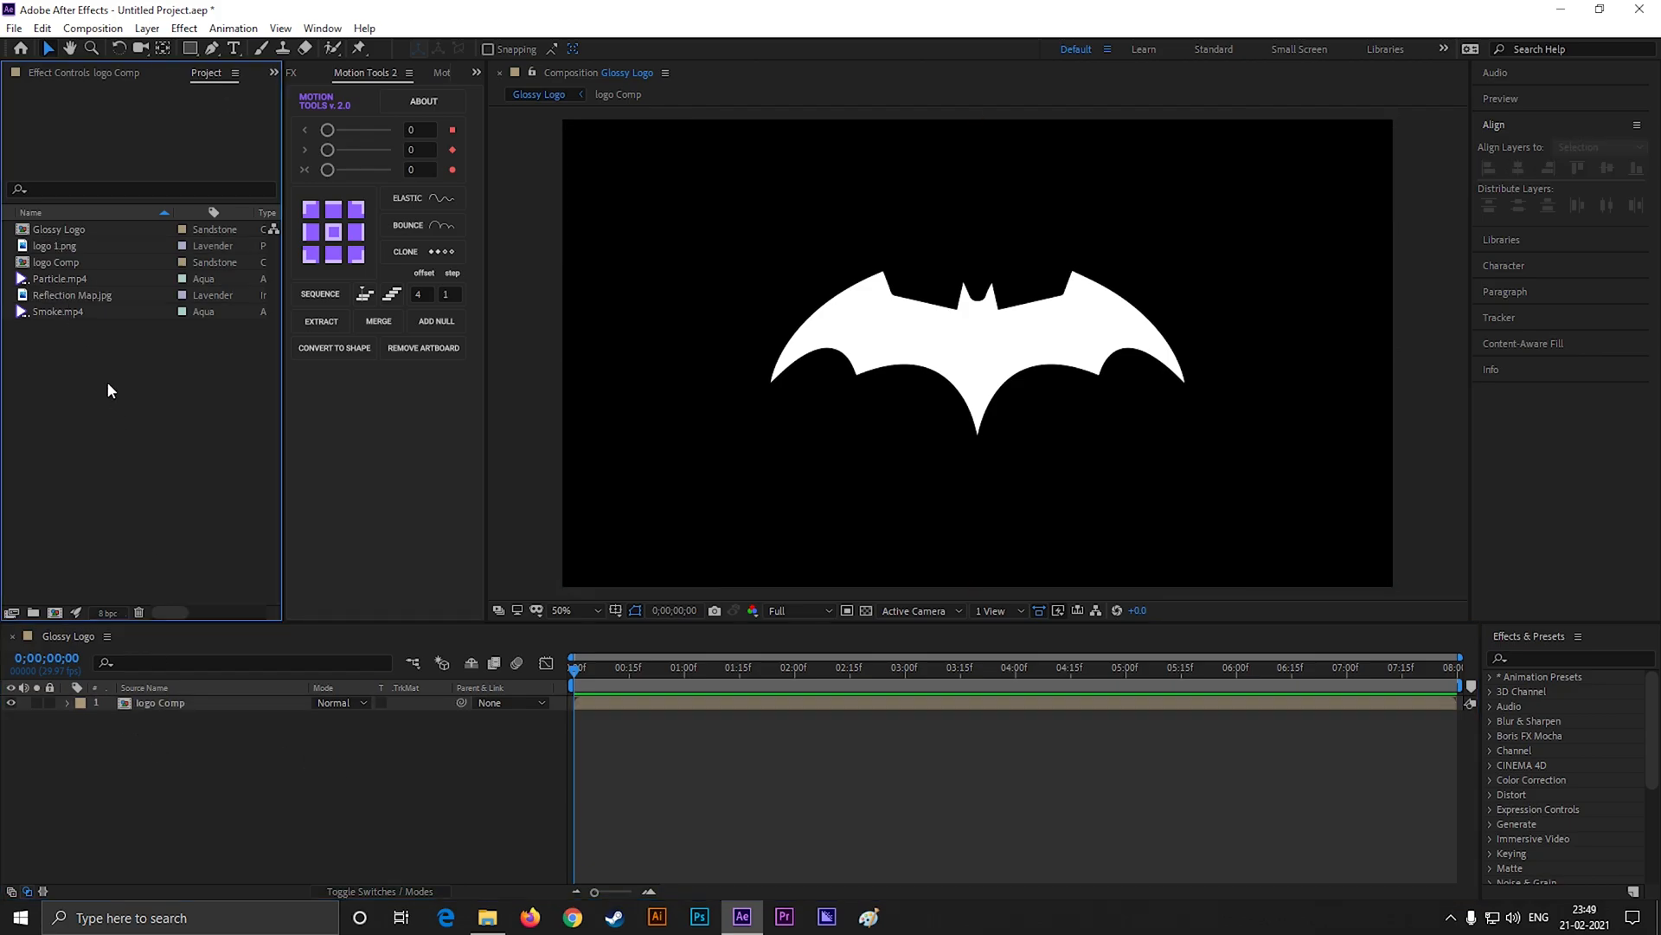
- Create a composition from Reflection Map.jpg and apply the Offset effect to shift the image
left_click(74, 294)
type("offs")
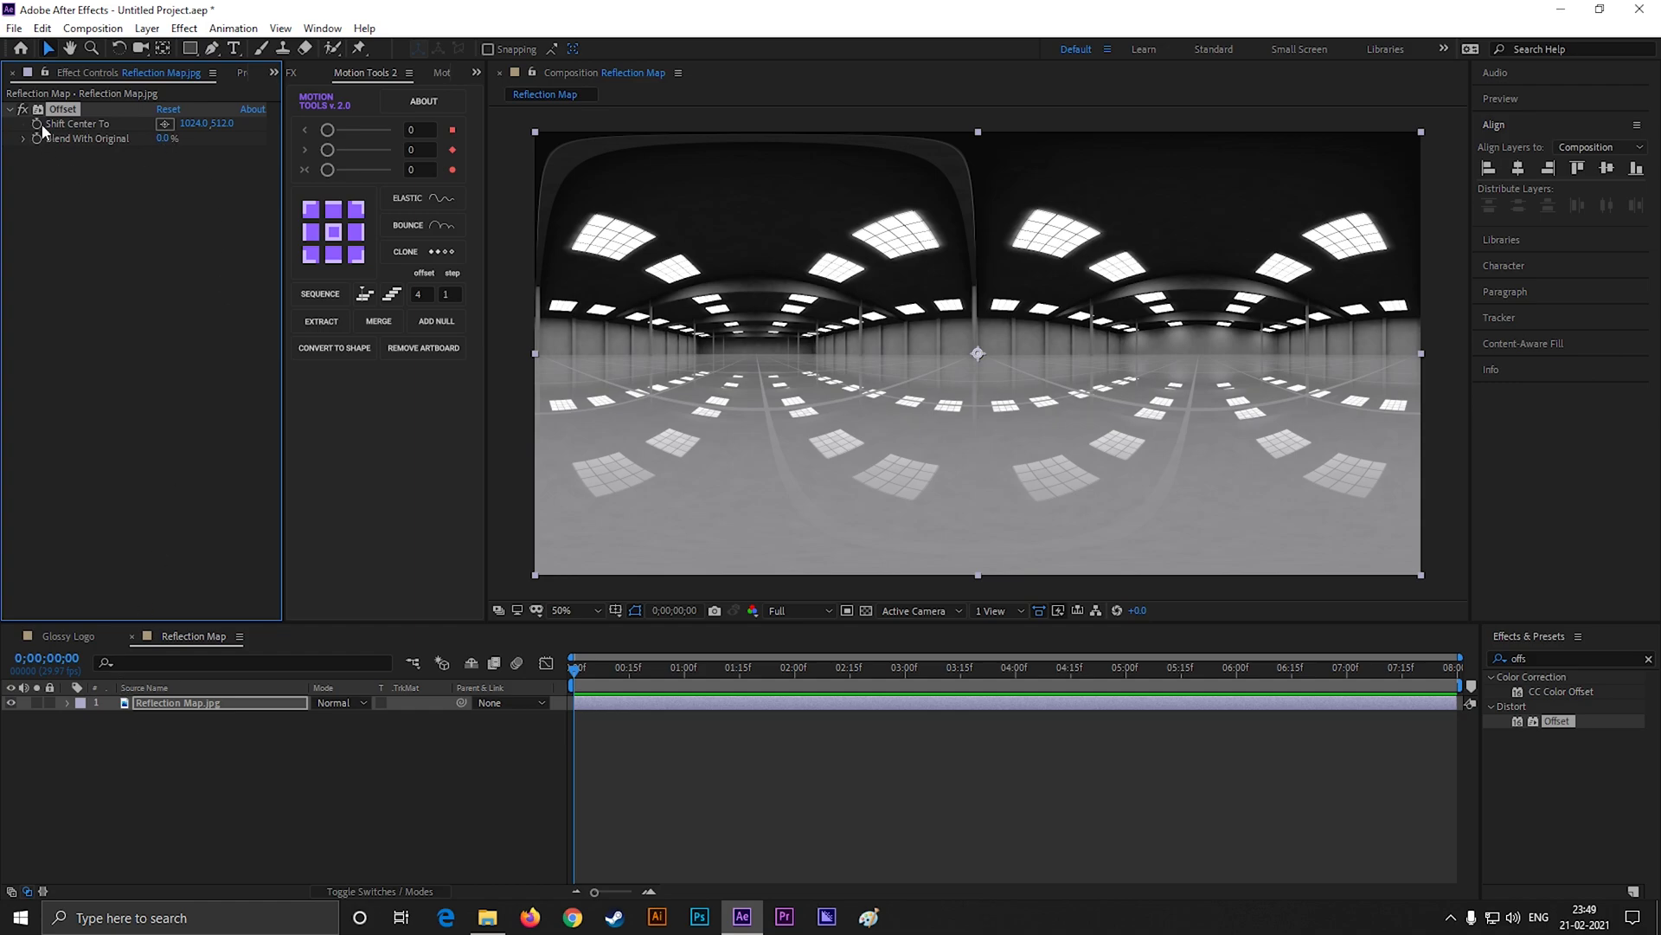
left_click(1417, 668)
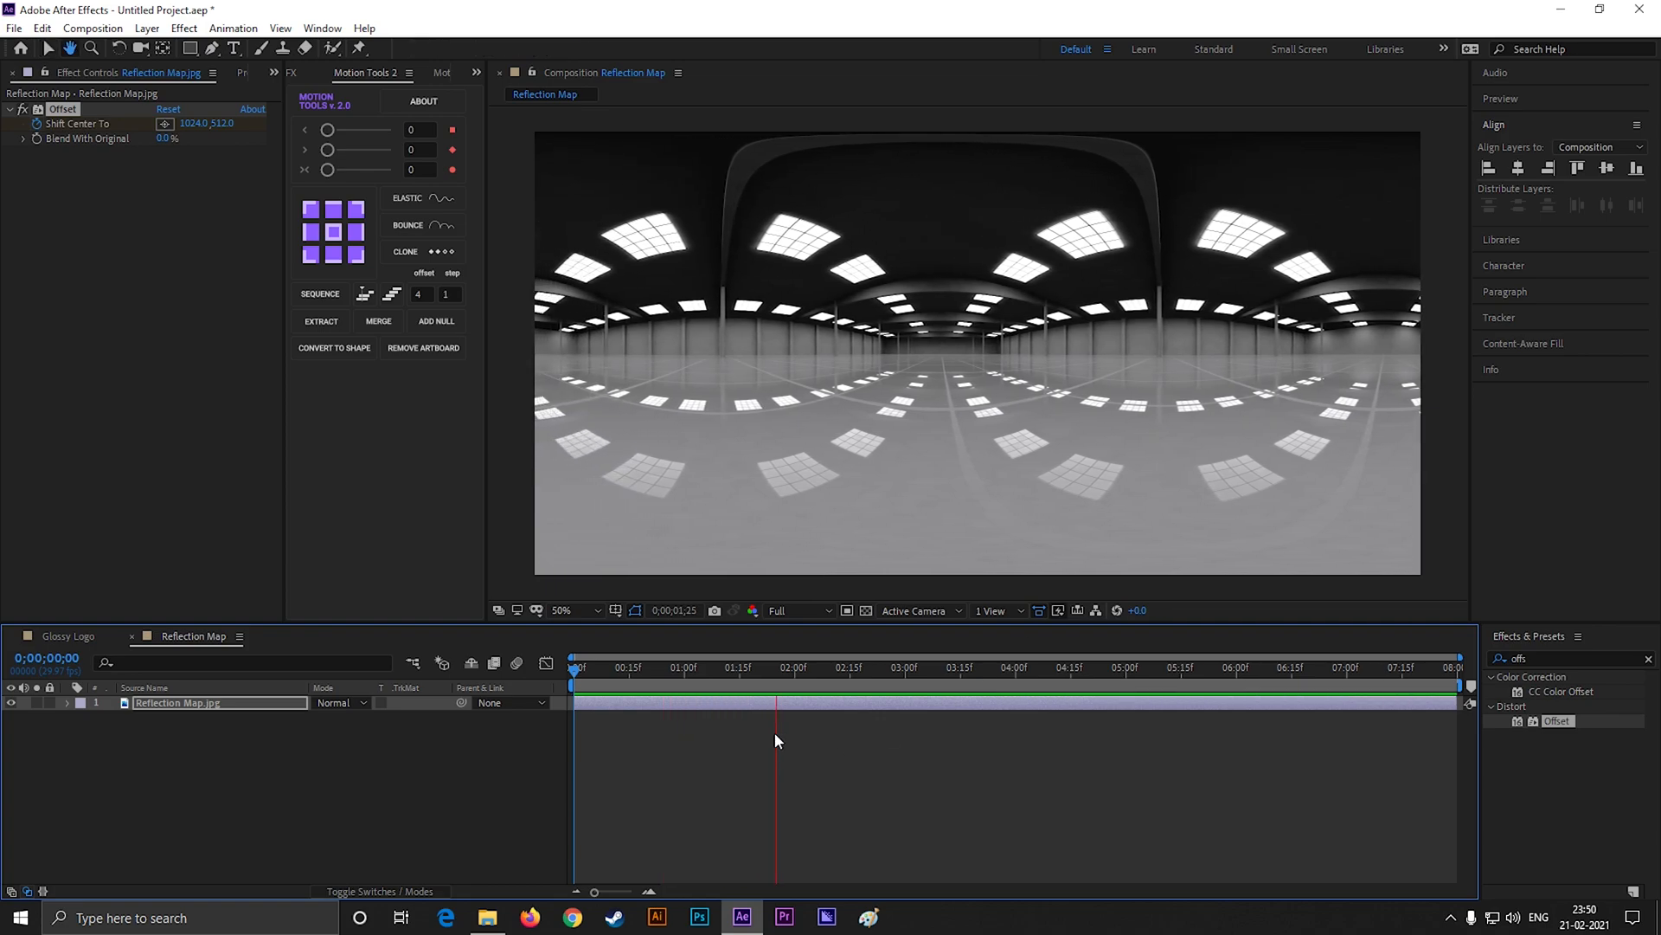
left_click(68, 635)
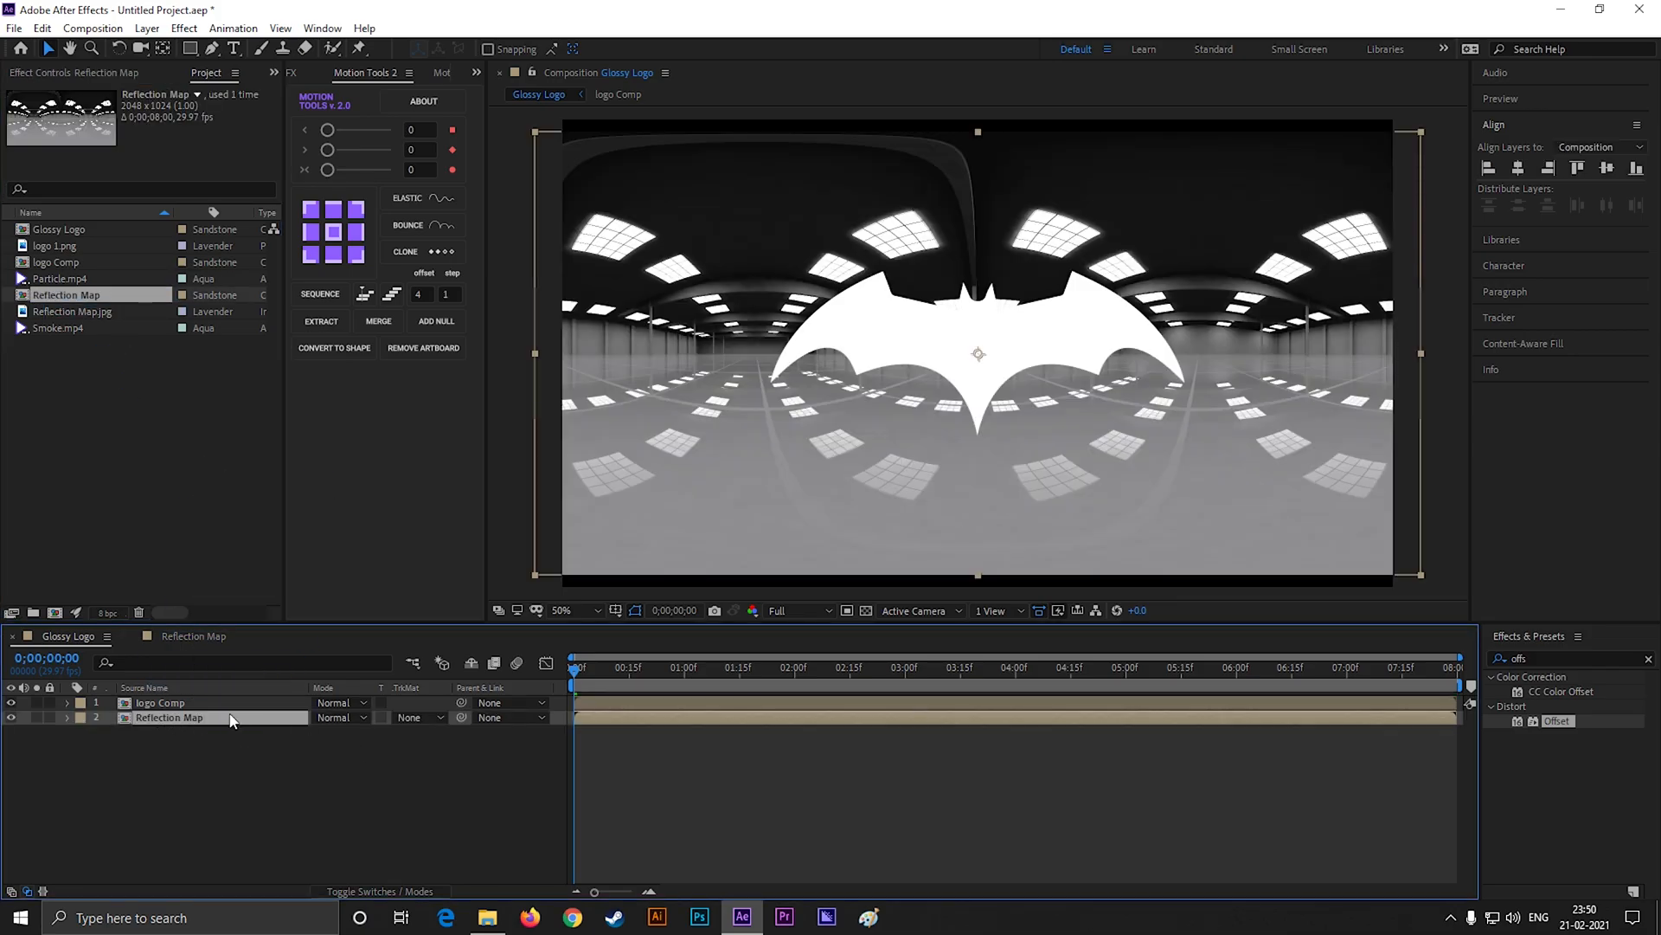
- Set Reflection Map's Track Matte to Alpha Matte 'logo Comp'
left_click(414, 716)
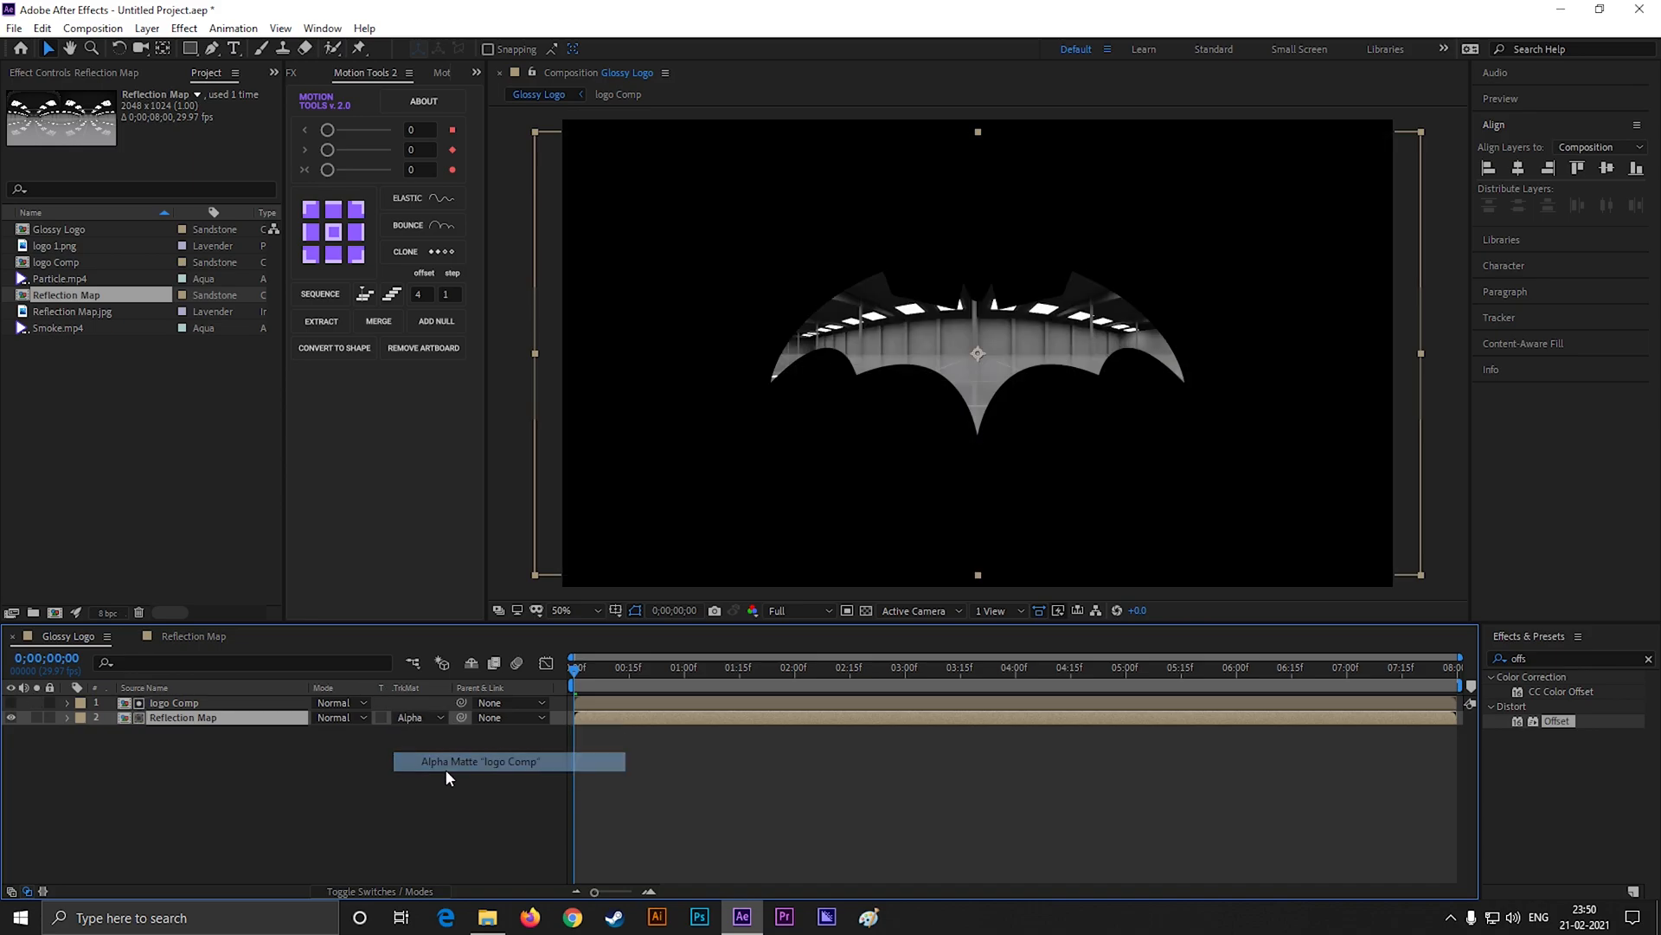
mouse_move(588, 687)
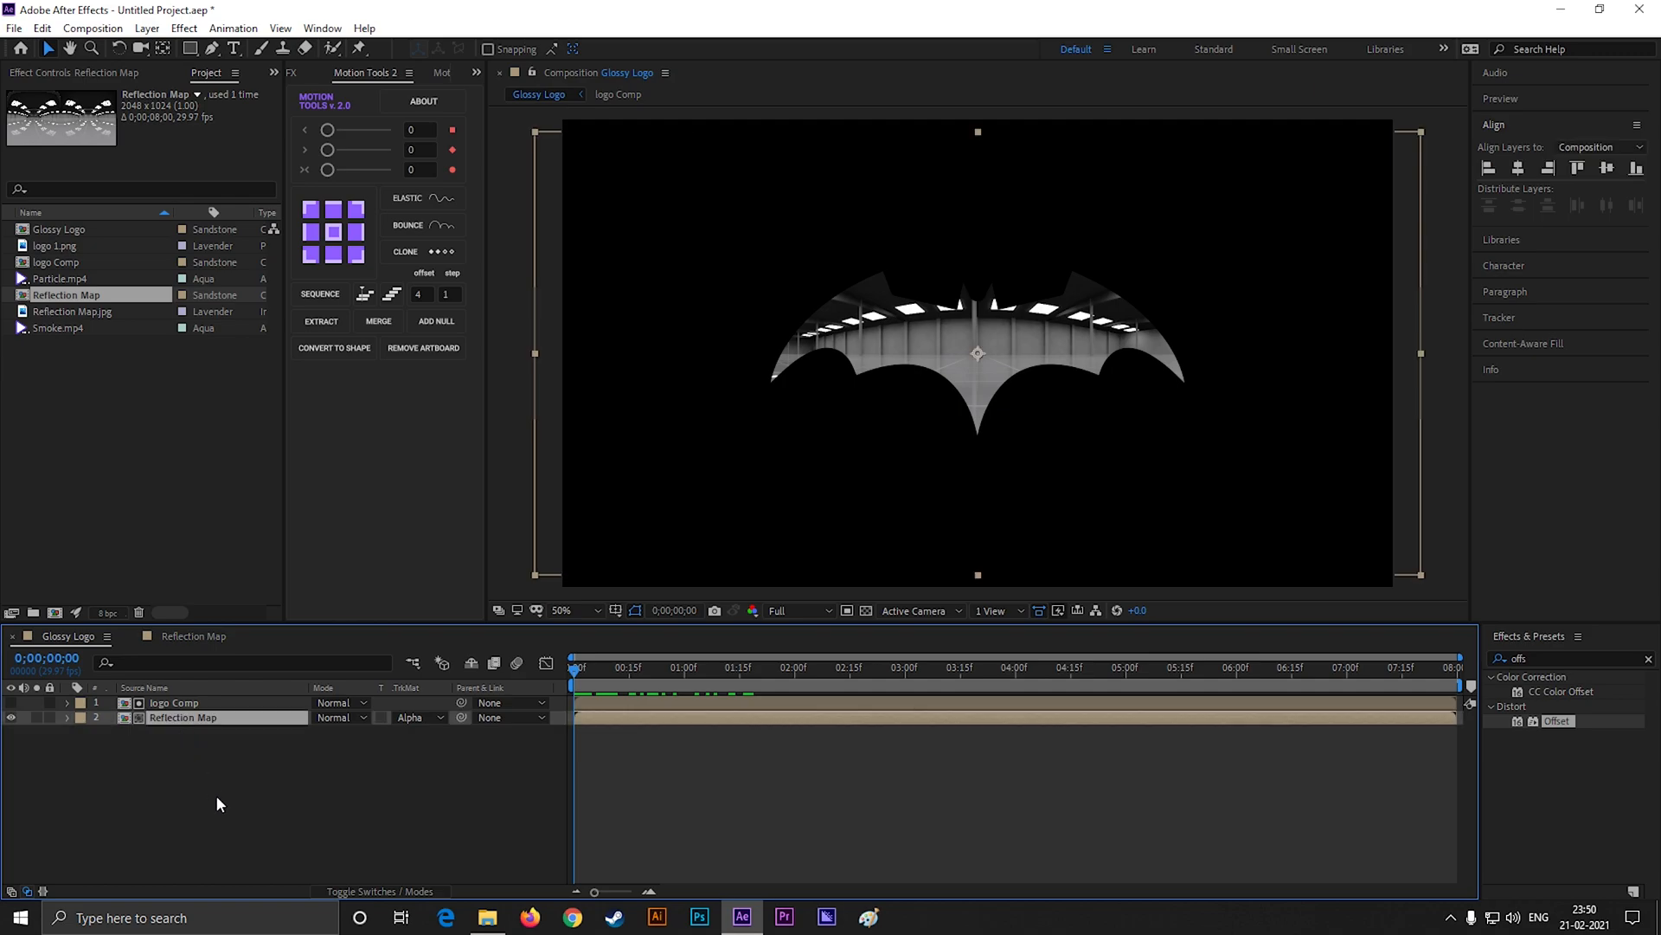
- Apply CC Glass to Reflection Map with logo Comp as its Bump Map
left_click(1568, 657)
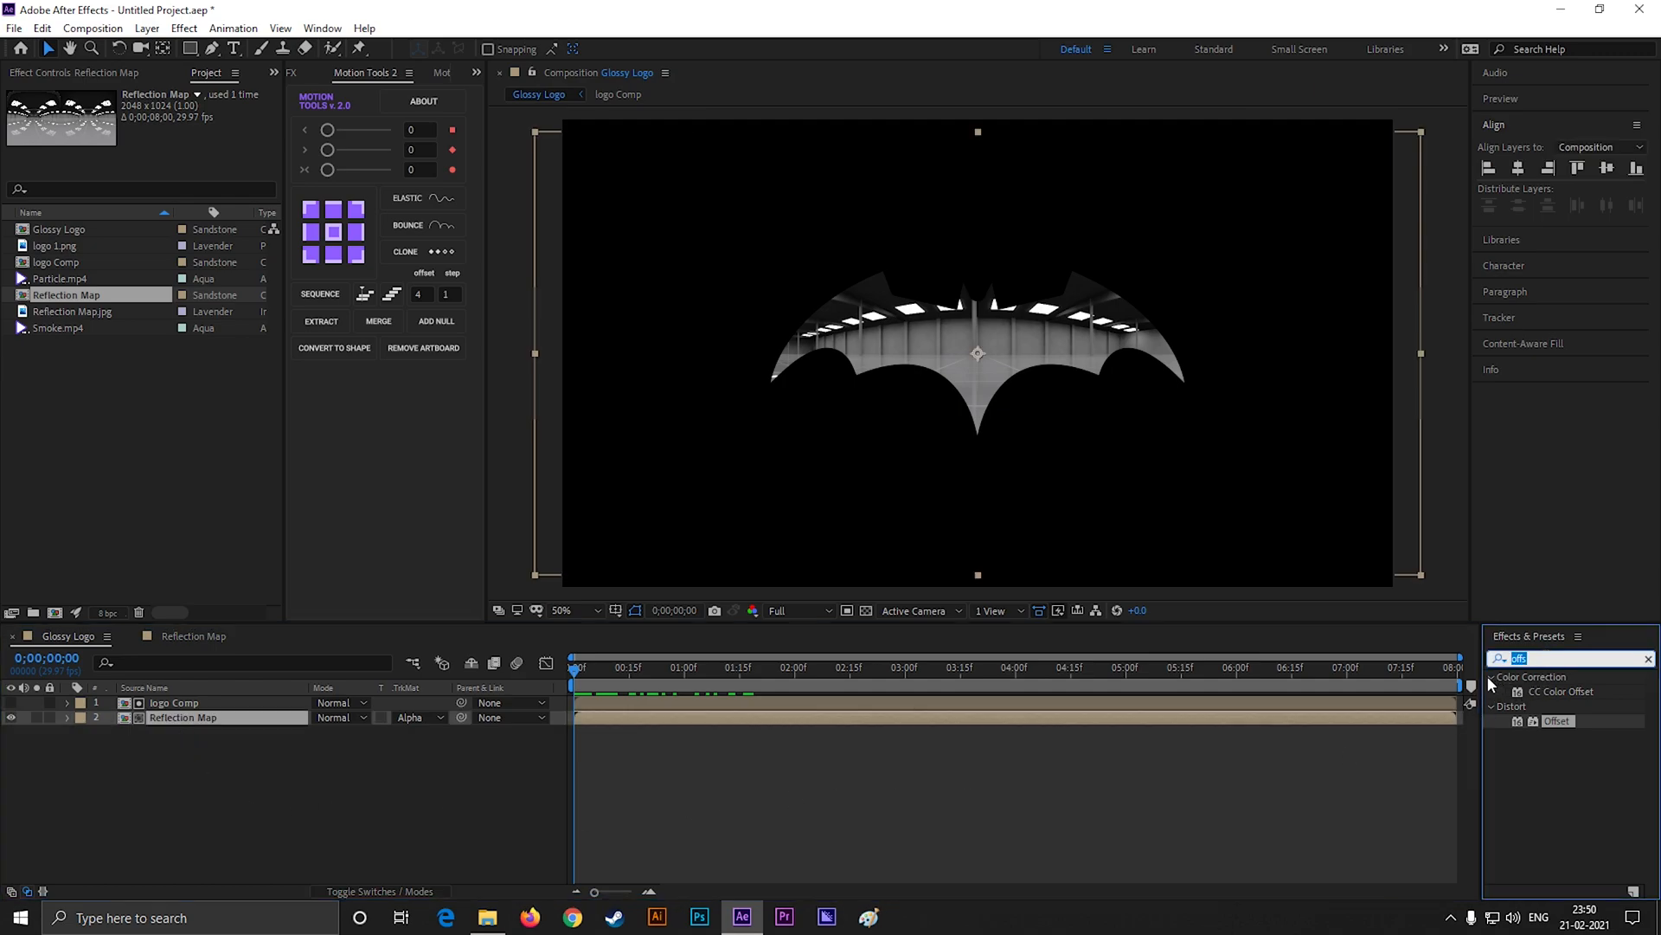
type("cc gl")
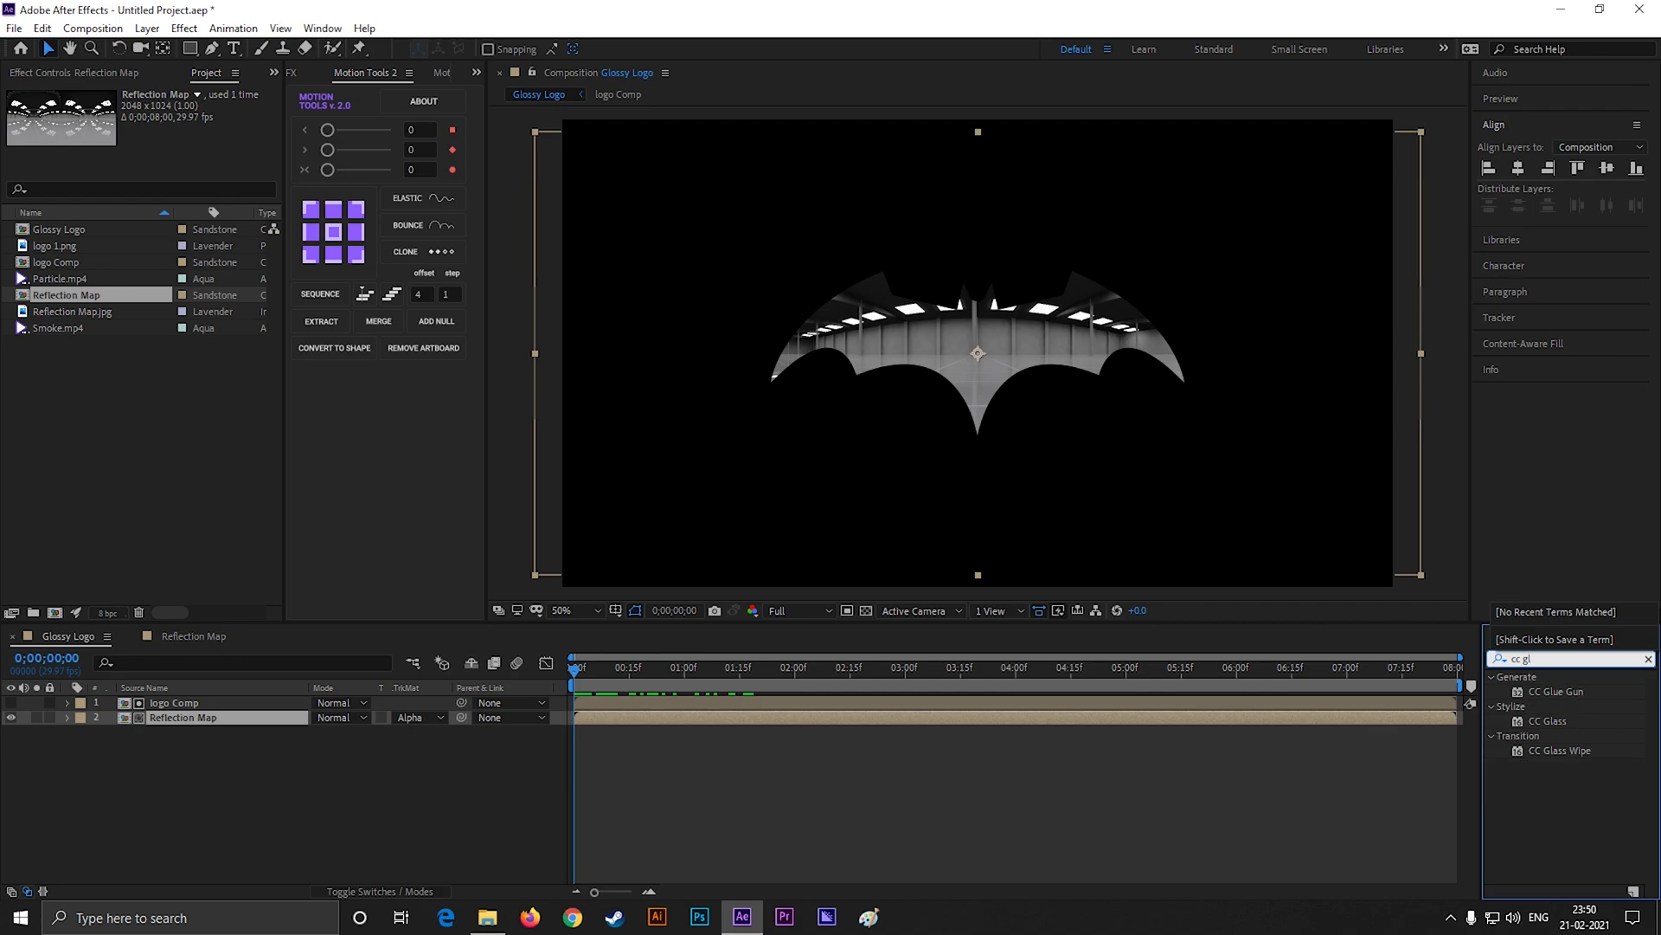
double_click(1549, 720)
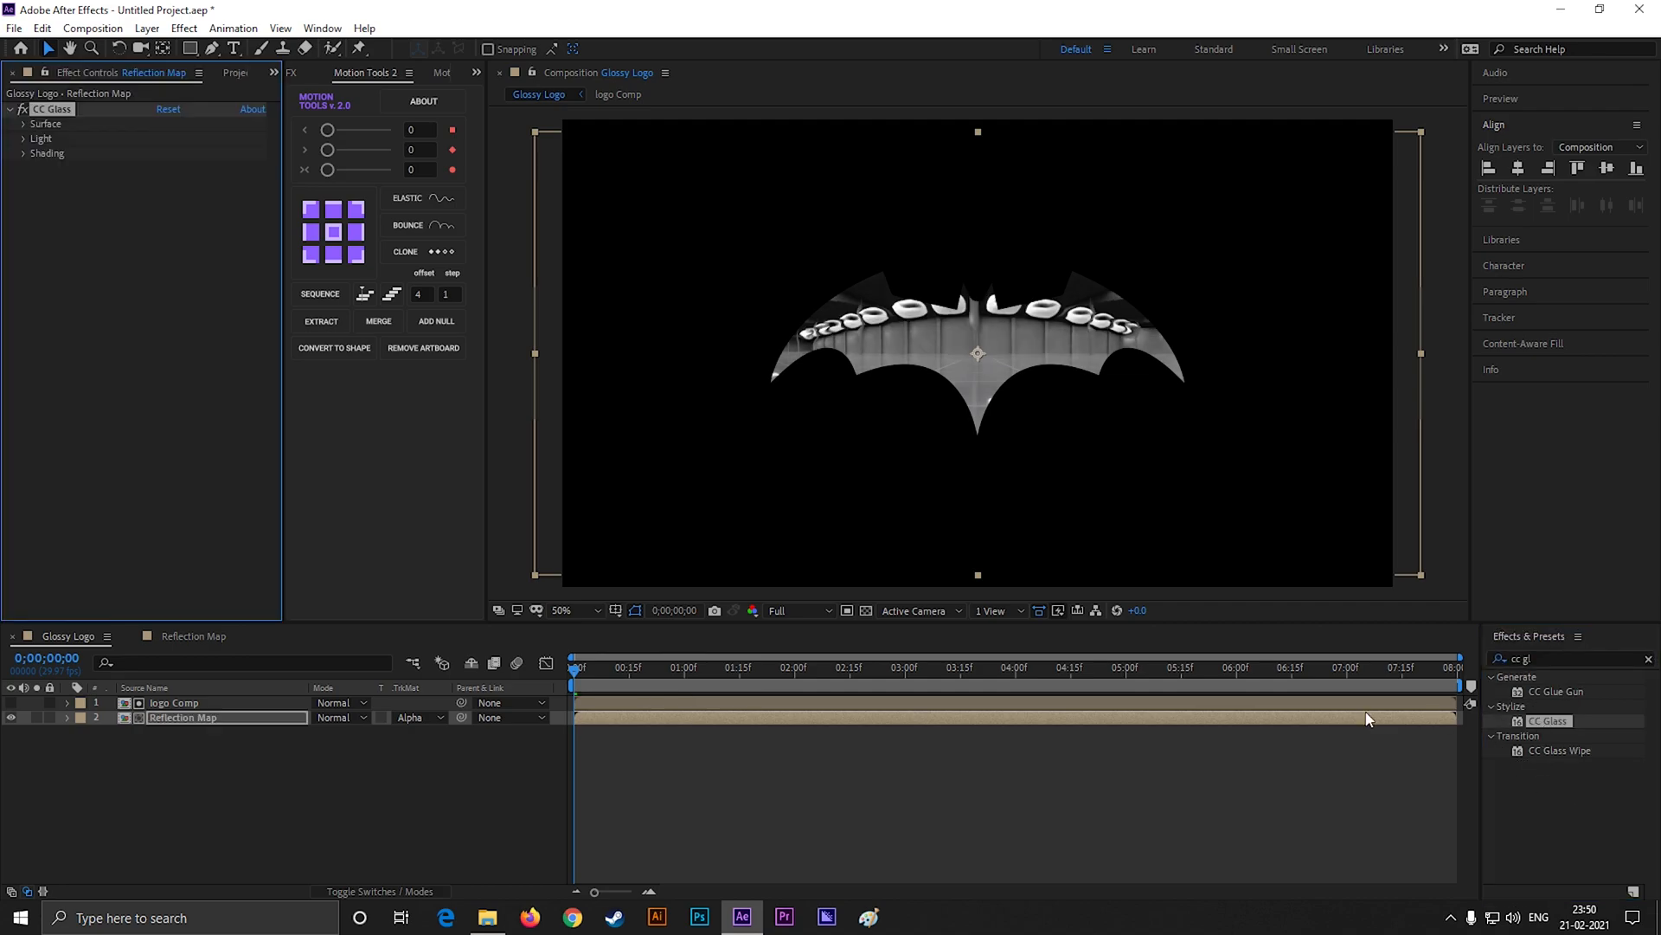
left_click(23, 125)
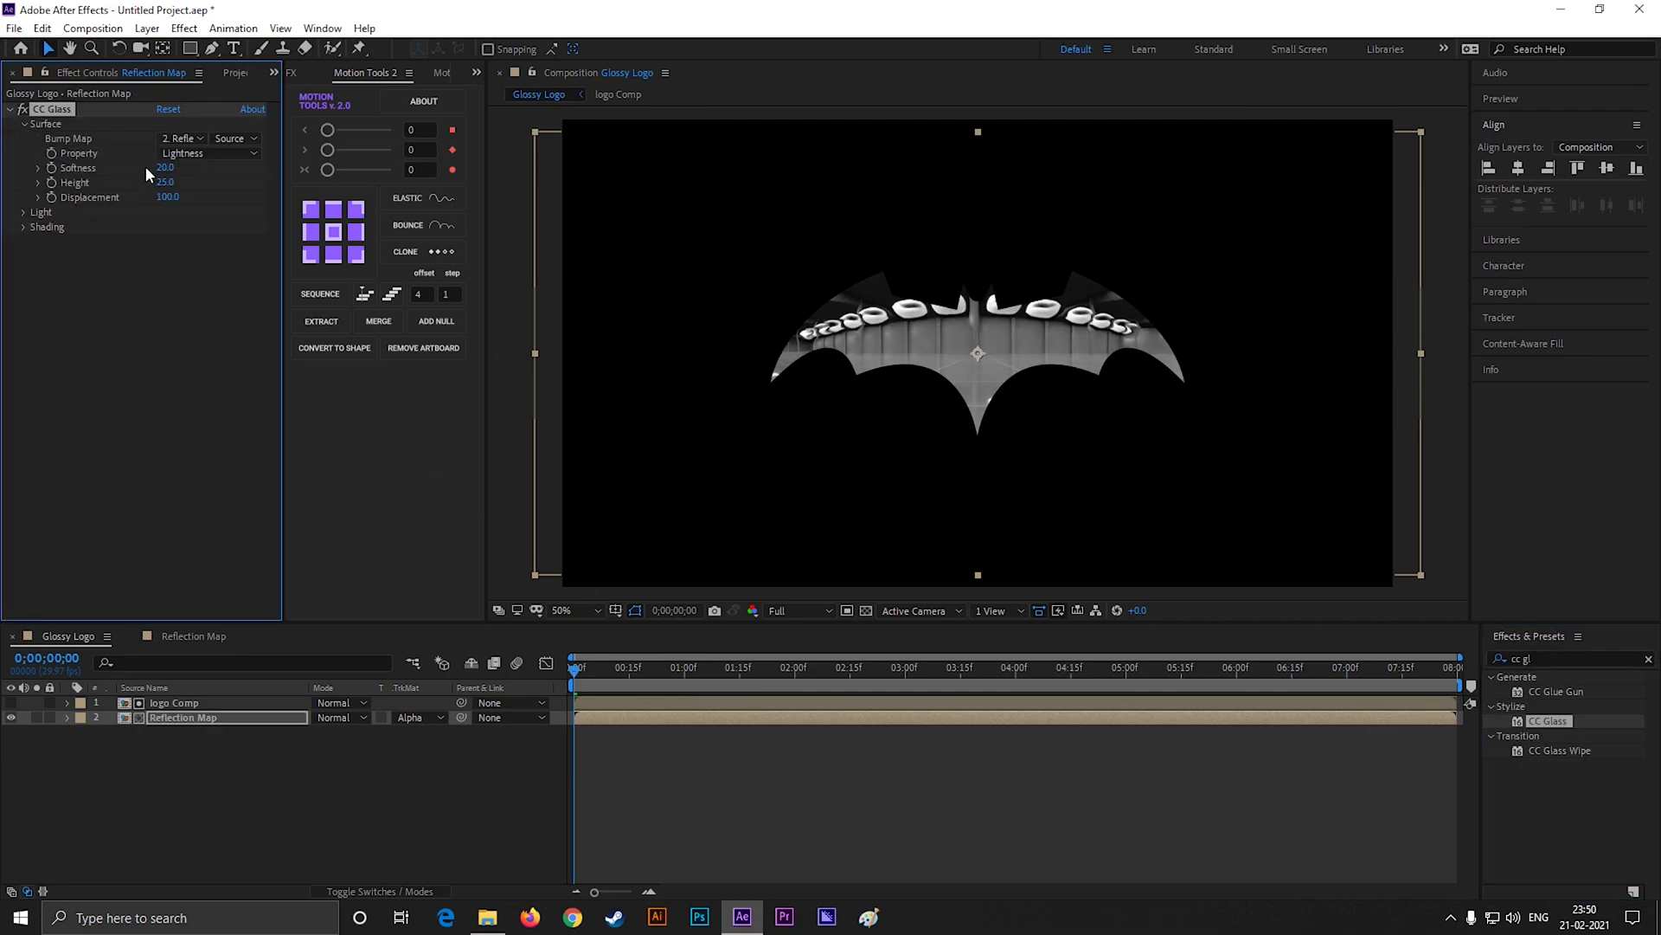
left_click(180, 138)
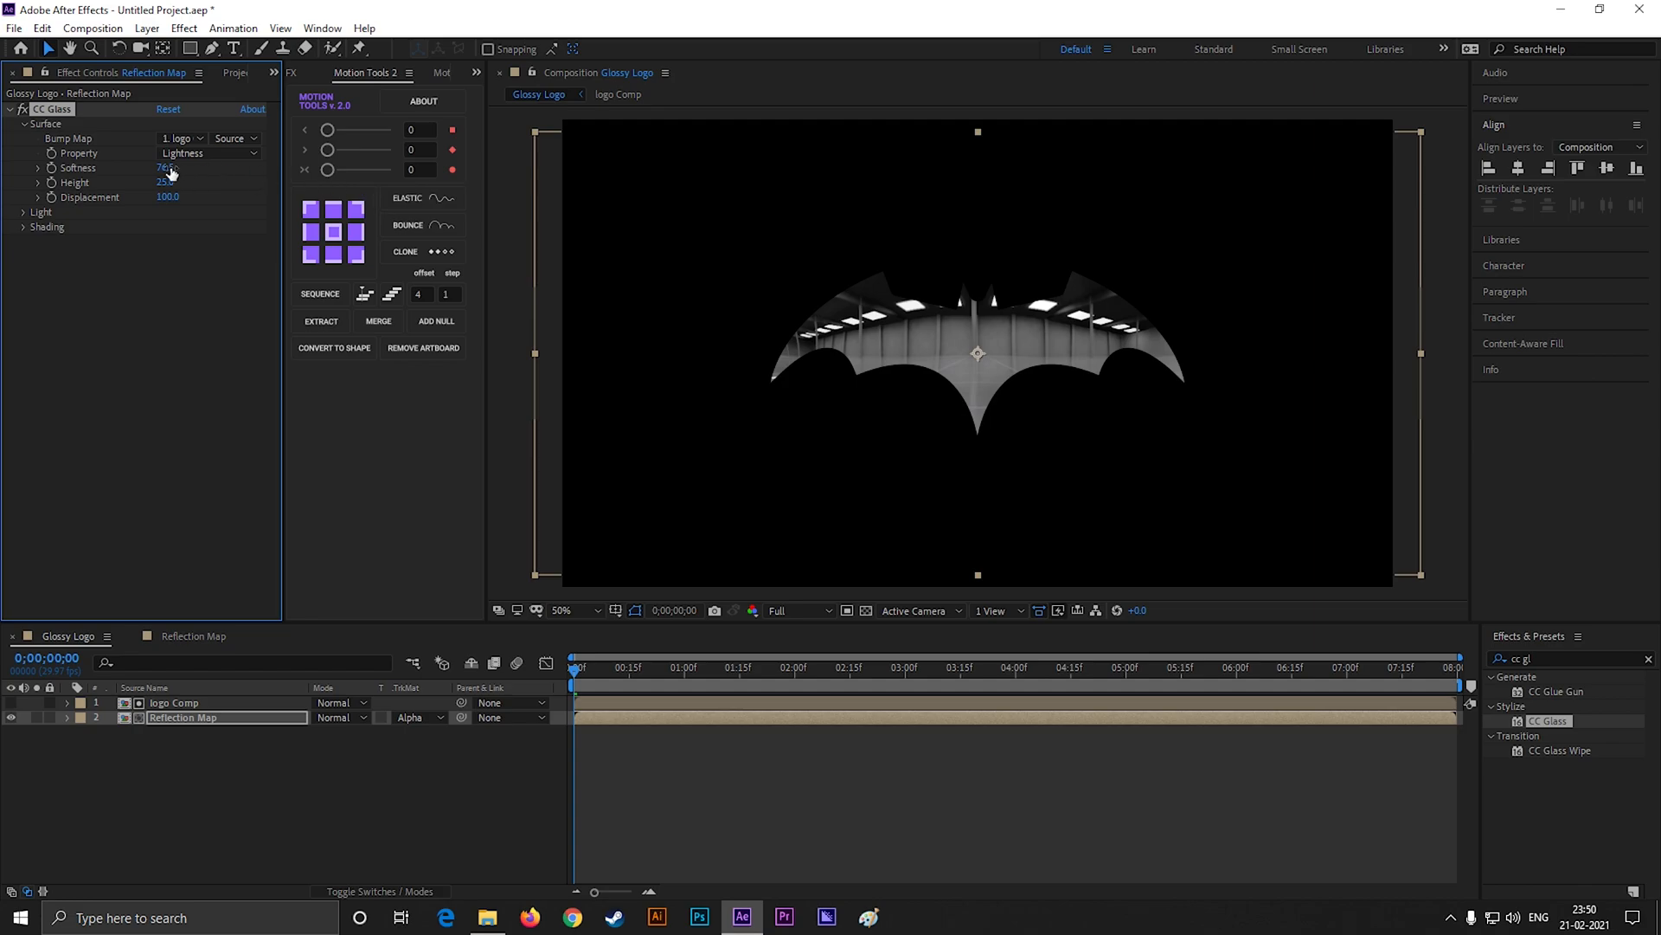
- Raise the glass Height and push Displacement negative for a stronger bevel, then scale logo Comp
left_click_drag(166, 168, 175, 168)
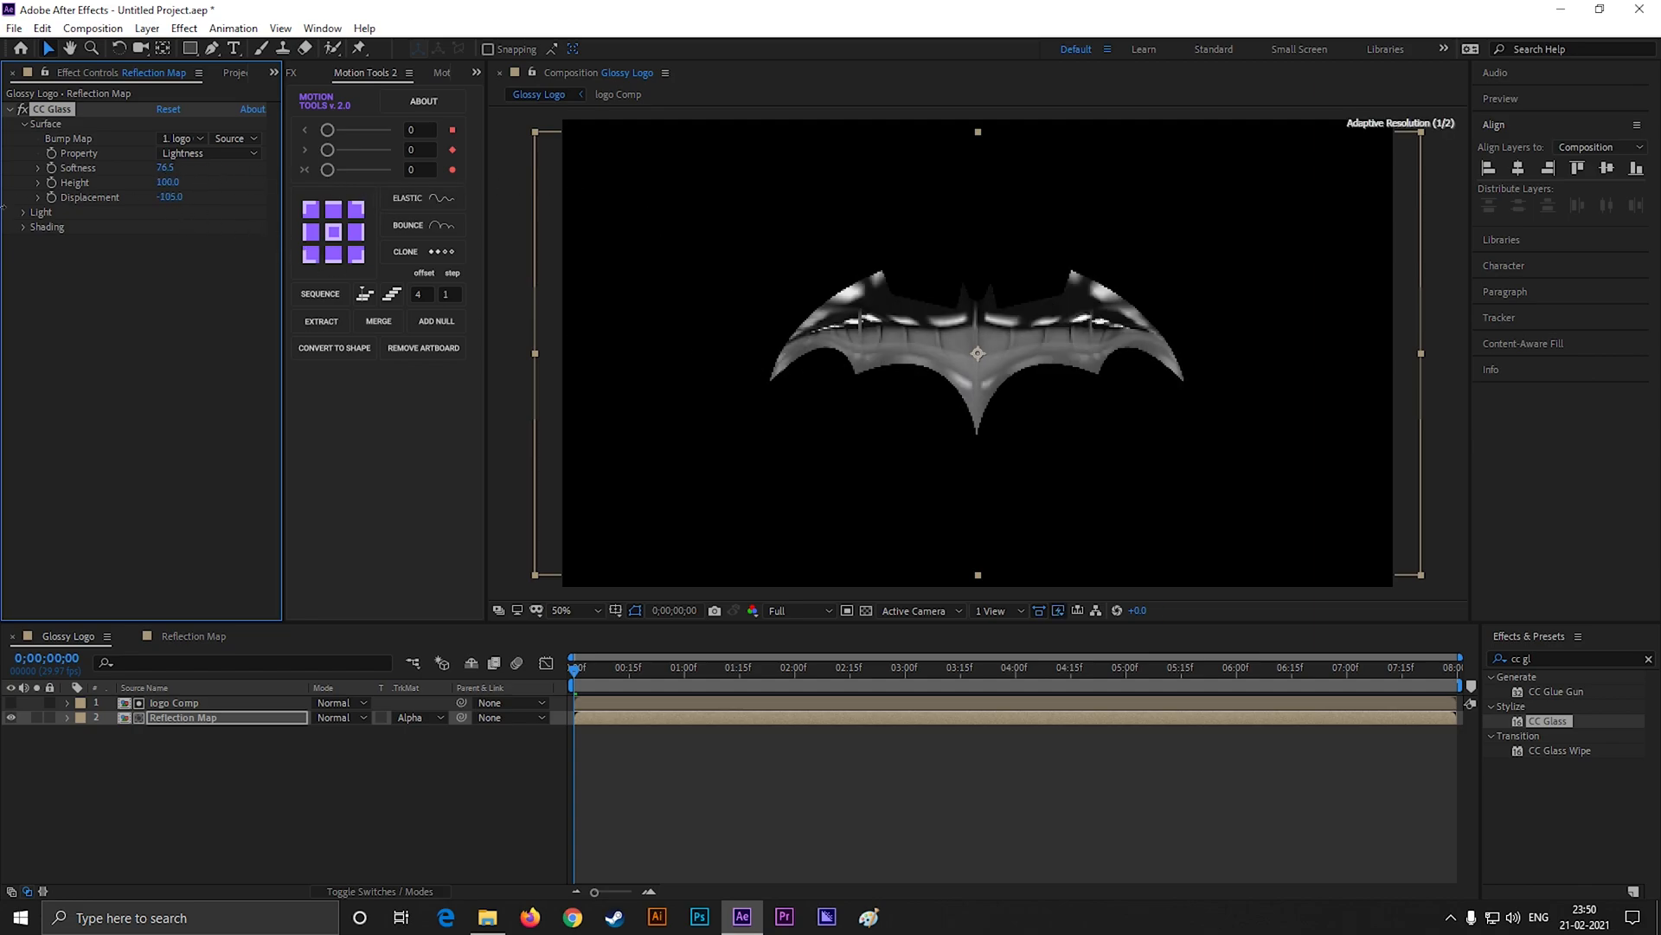
left_click(168, 201)
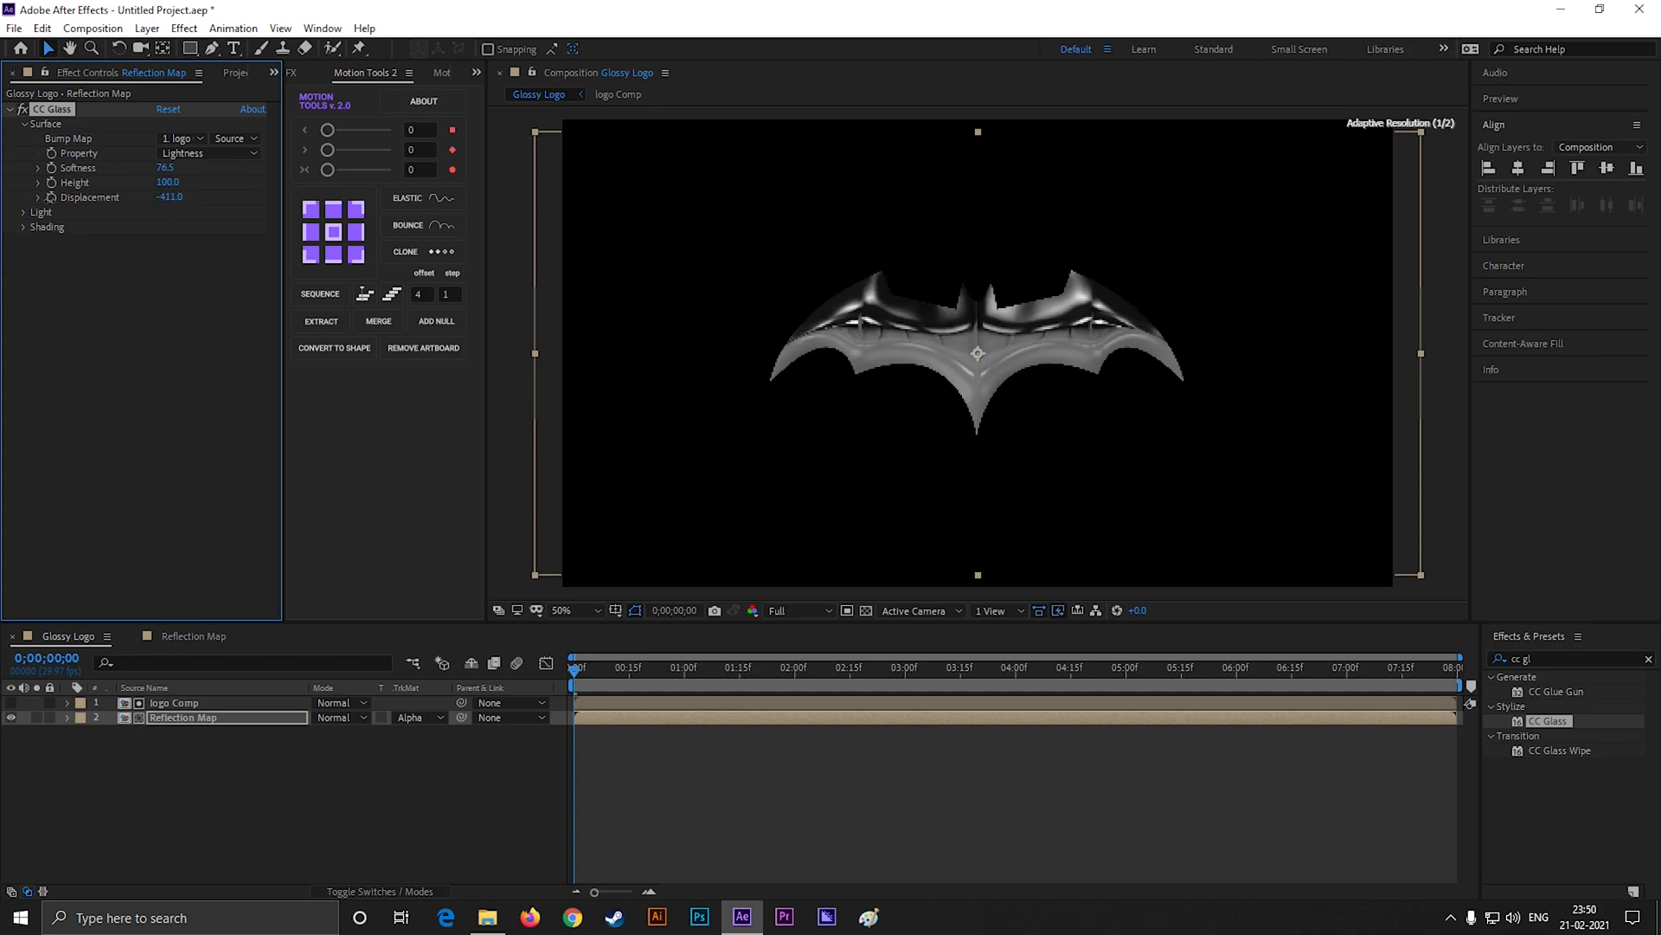
left_click_drag(171, 197, 211, 197)
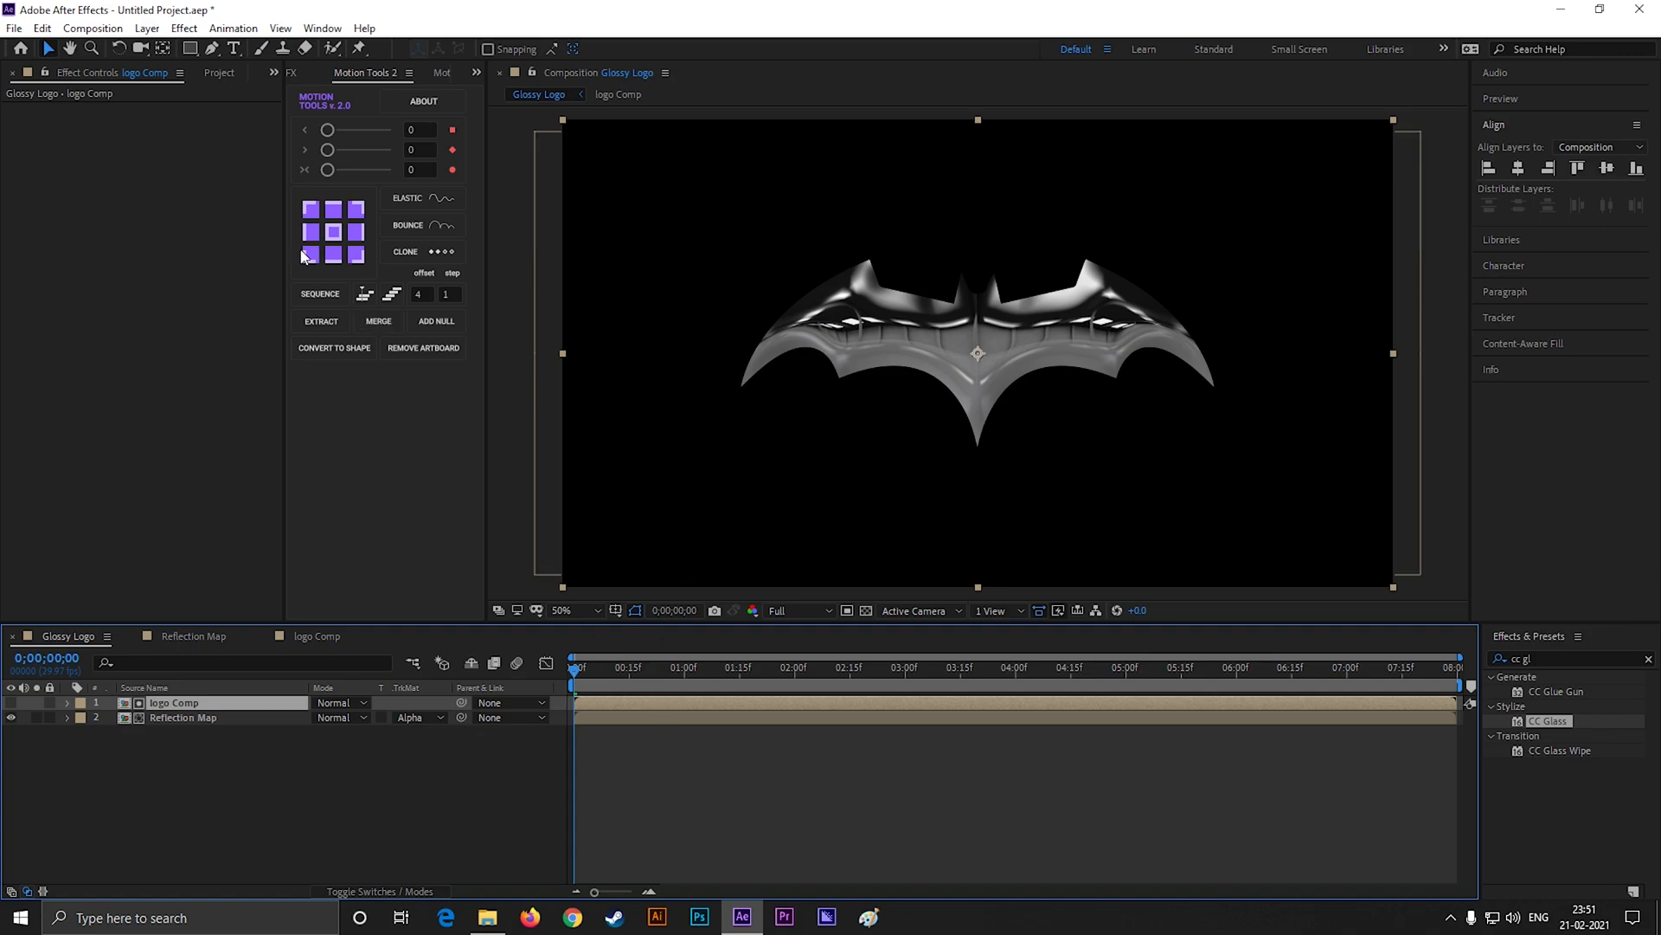
left_click(182, 717)
type("b")
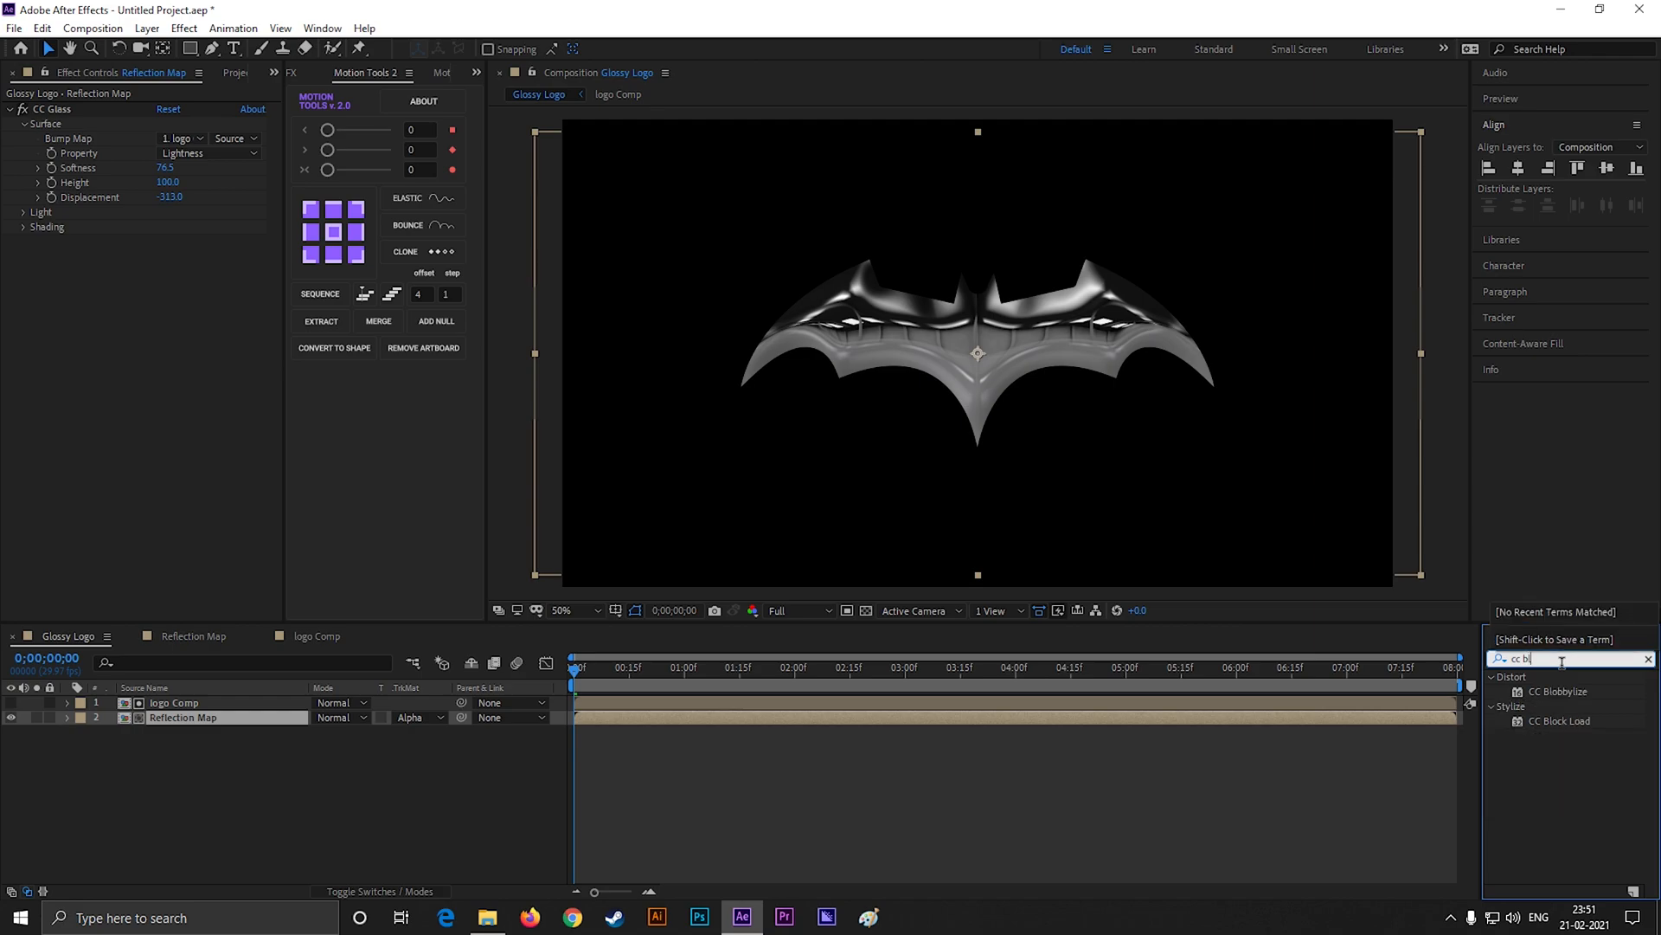
- Apply CC Blobbylize driven by logo Comp and set Softness to 7.0, then 11.2
double_click(1559, 690)
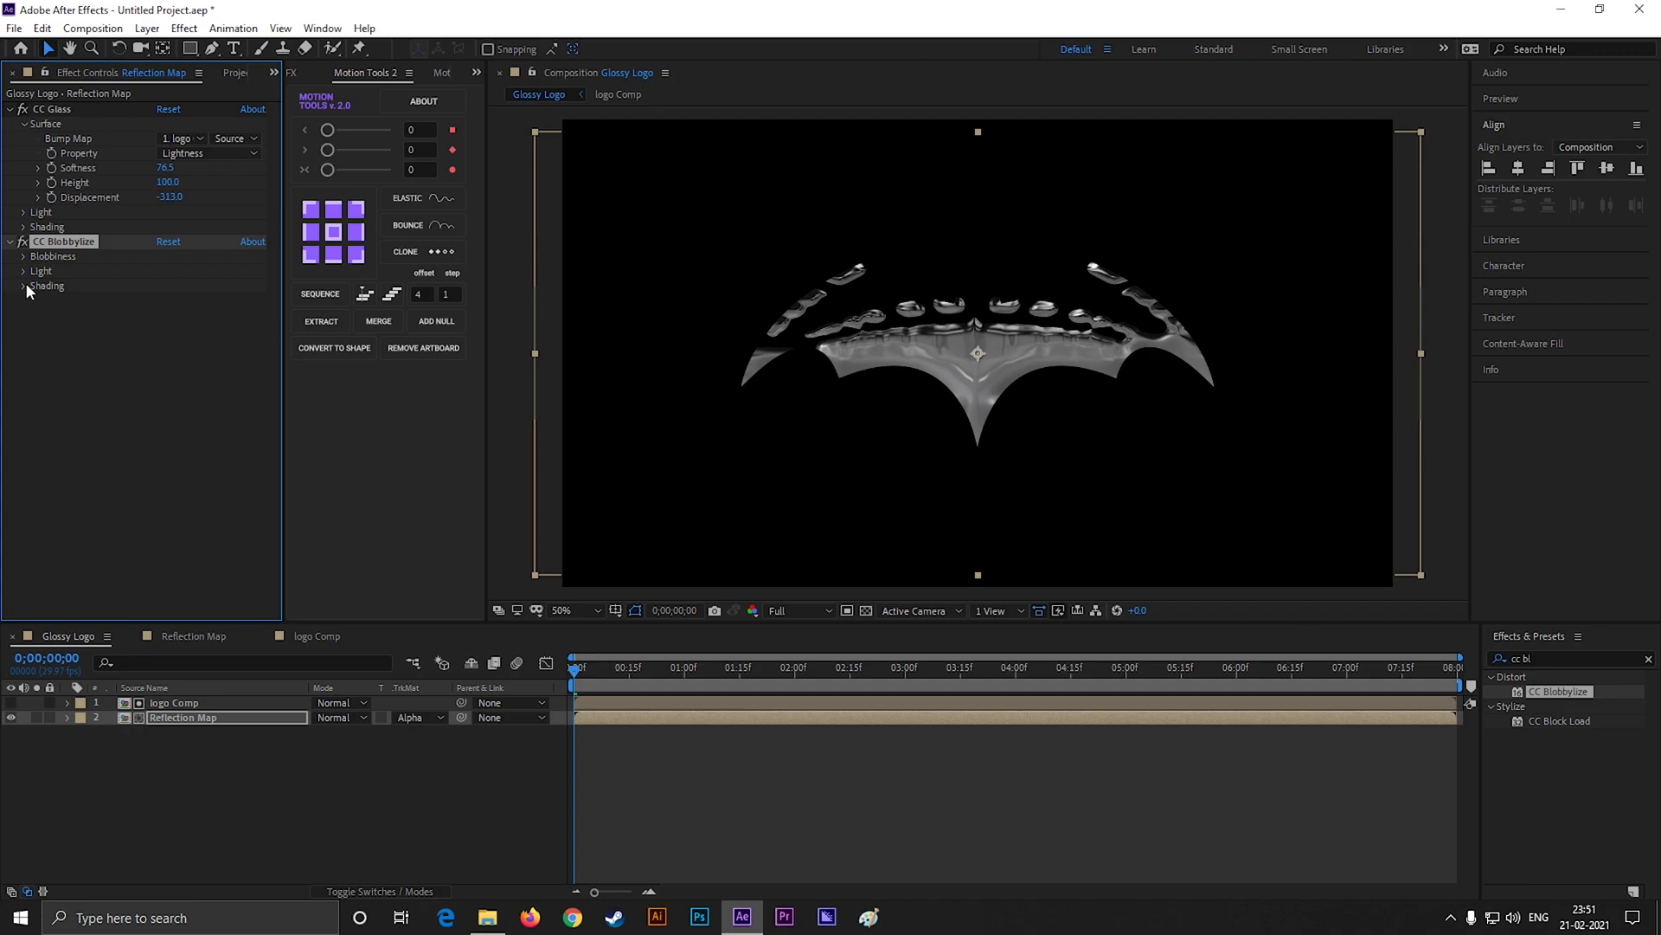
left_click(24, 256)
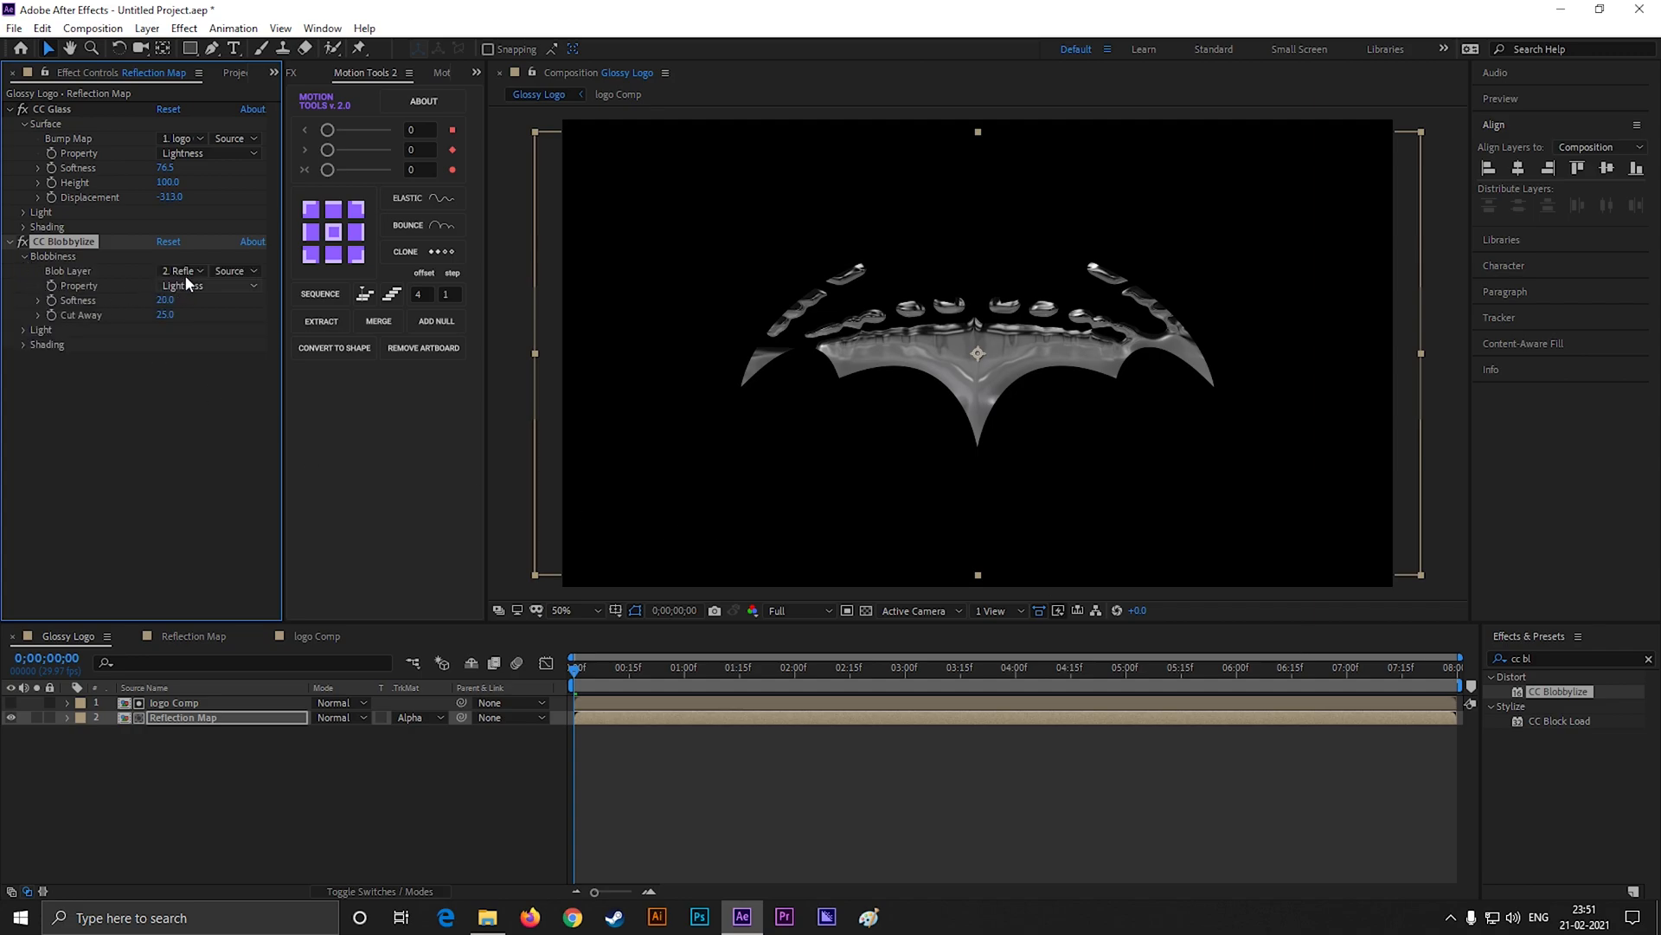
left_click(185, 270)
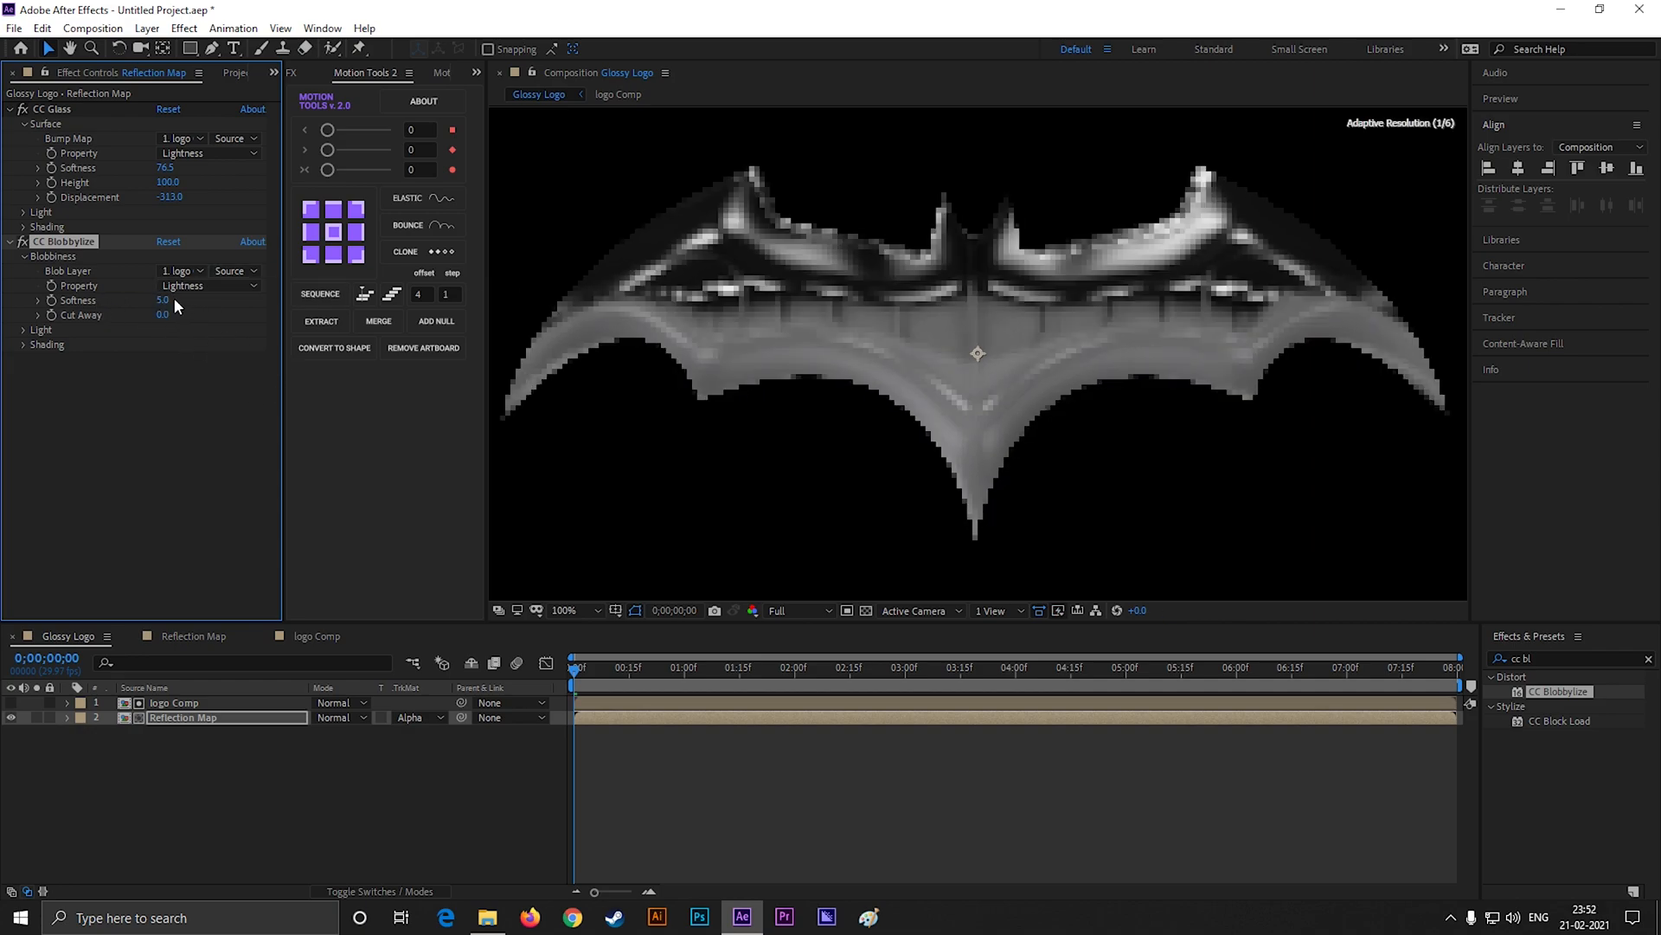
left_click(168, 299)
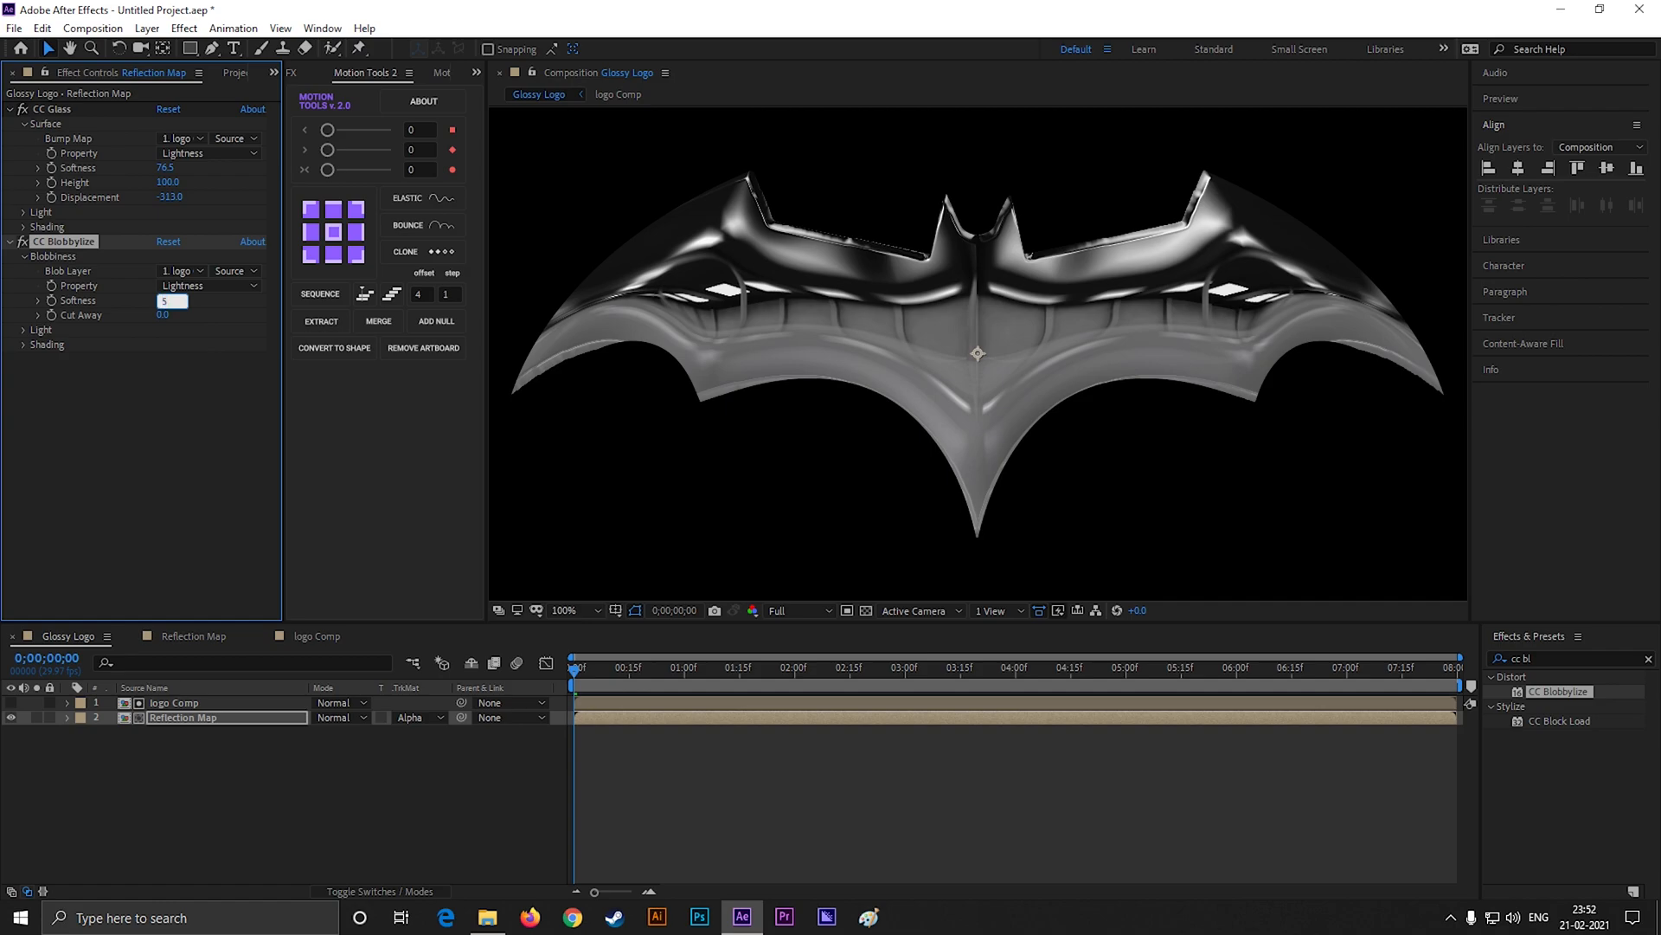
type("7.0")
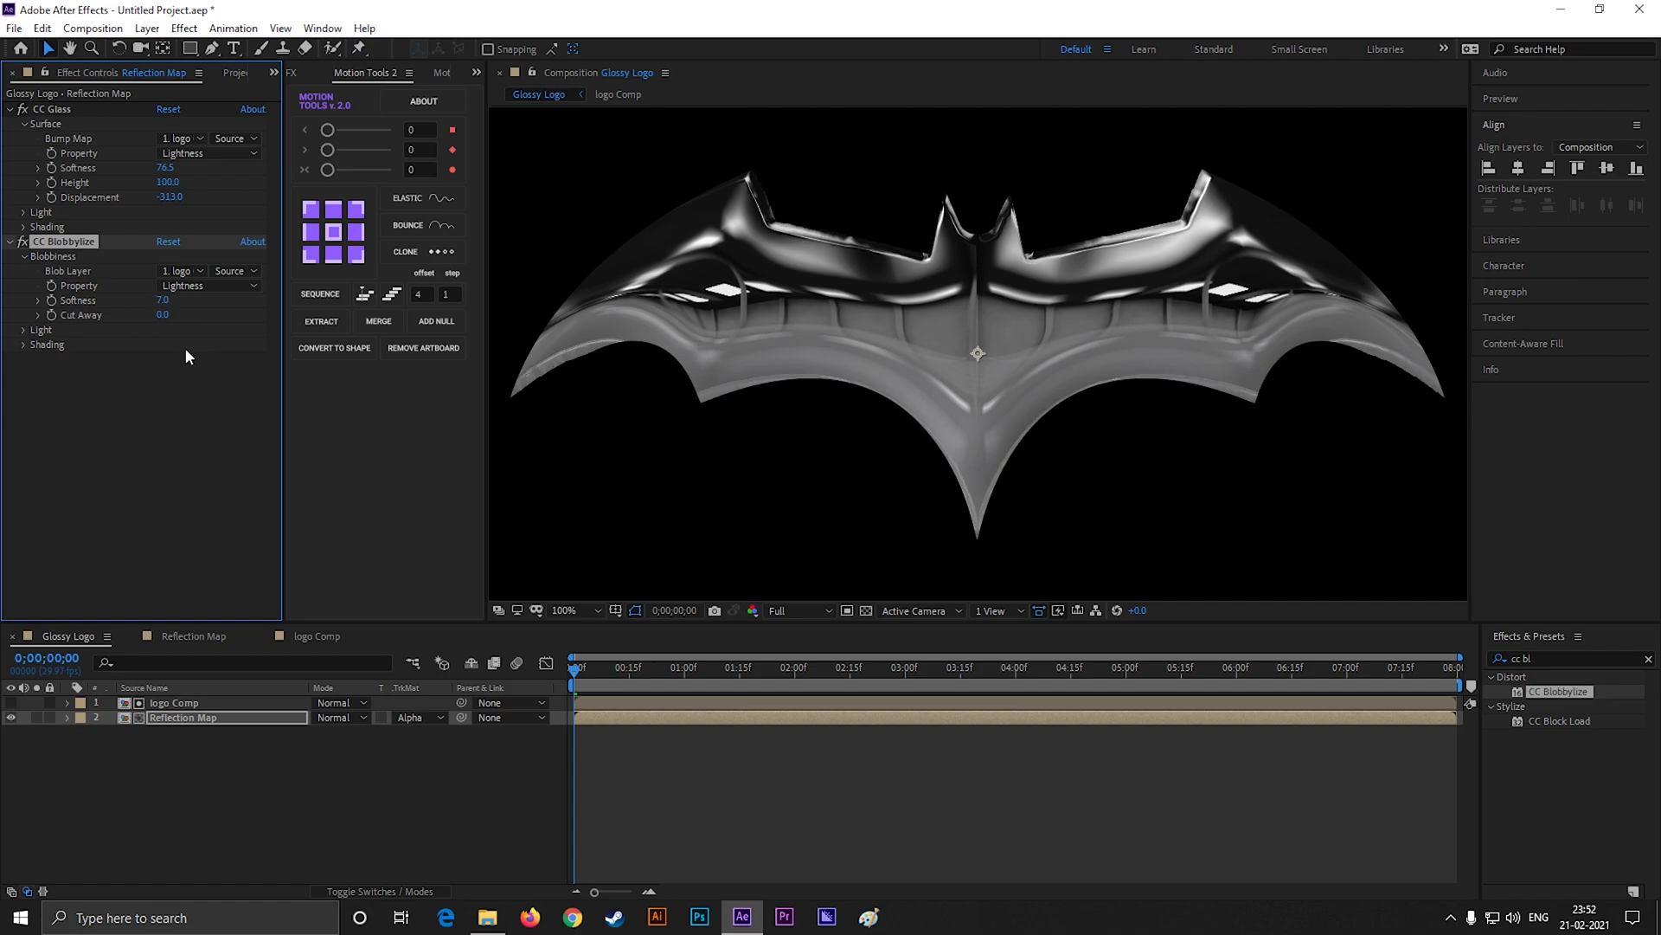
mouse_move(762, 393)
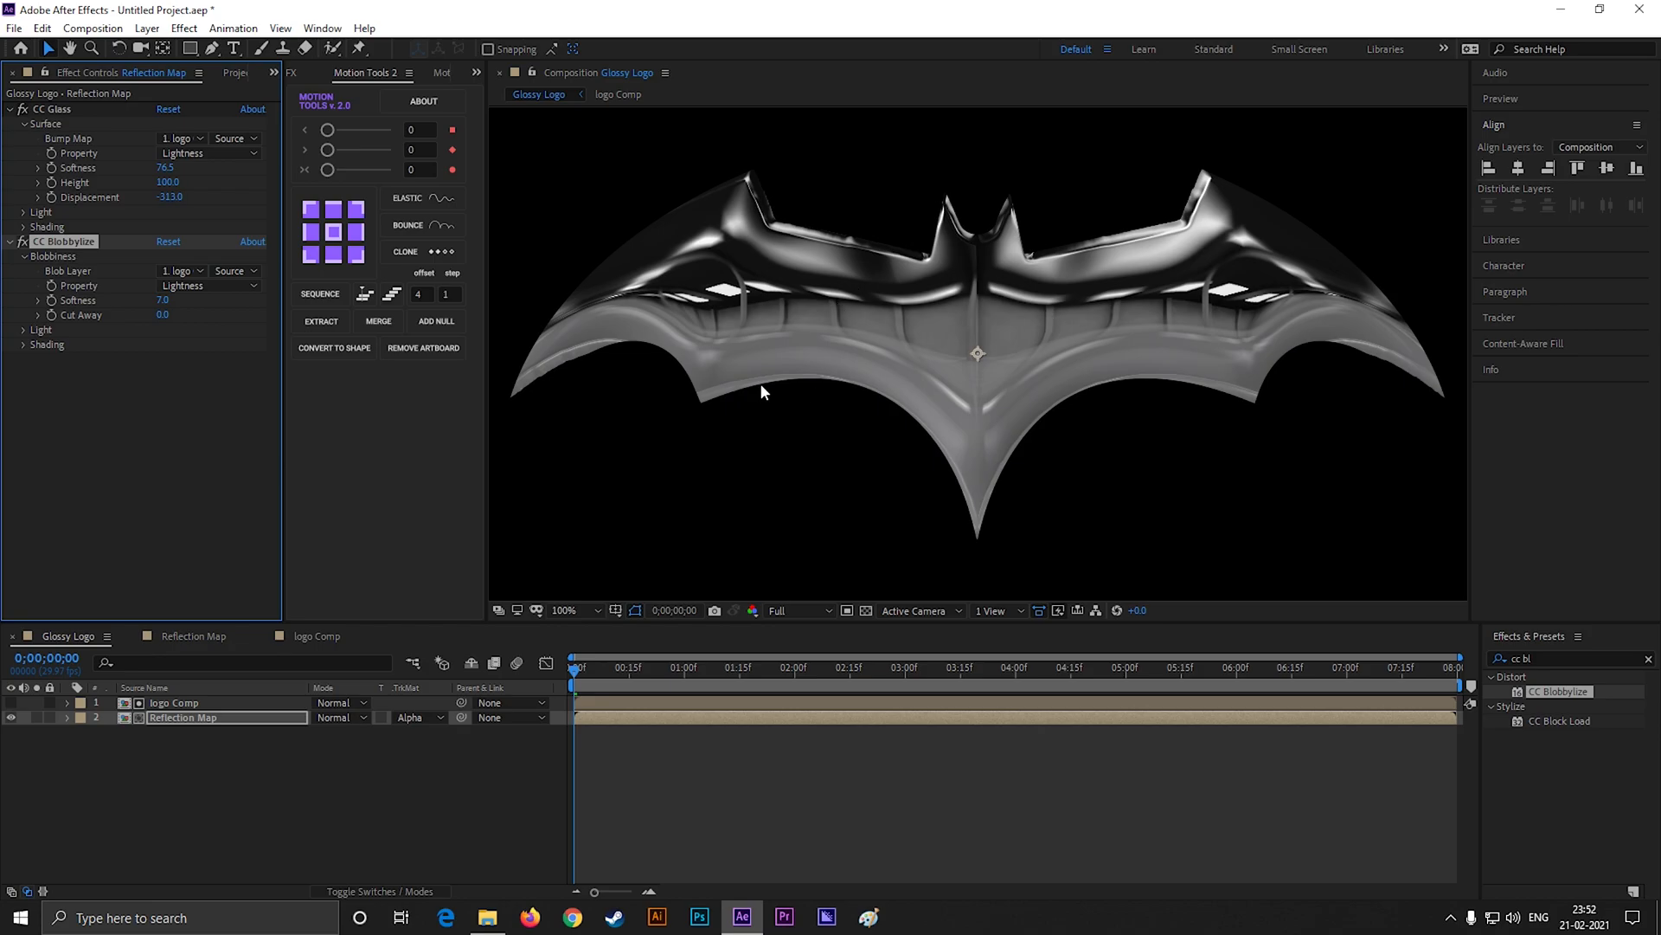
left_click_drag(165, 300, 185, 294)
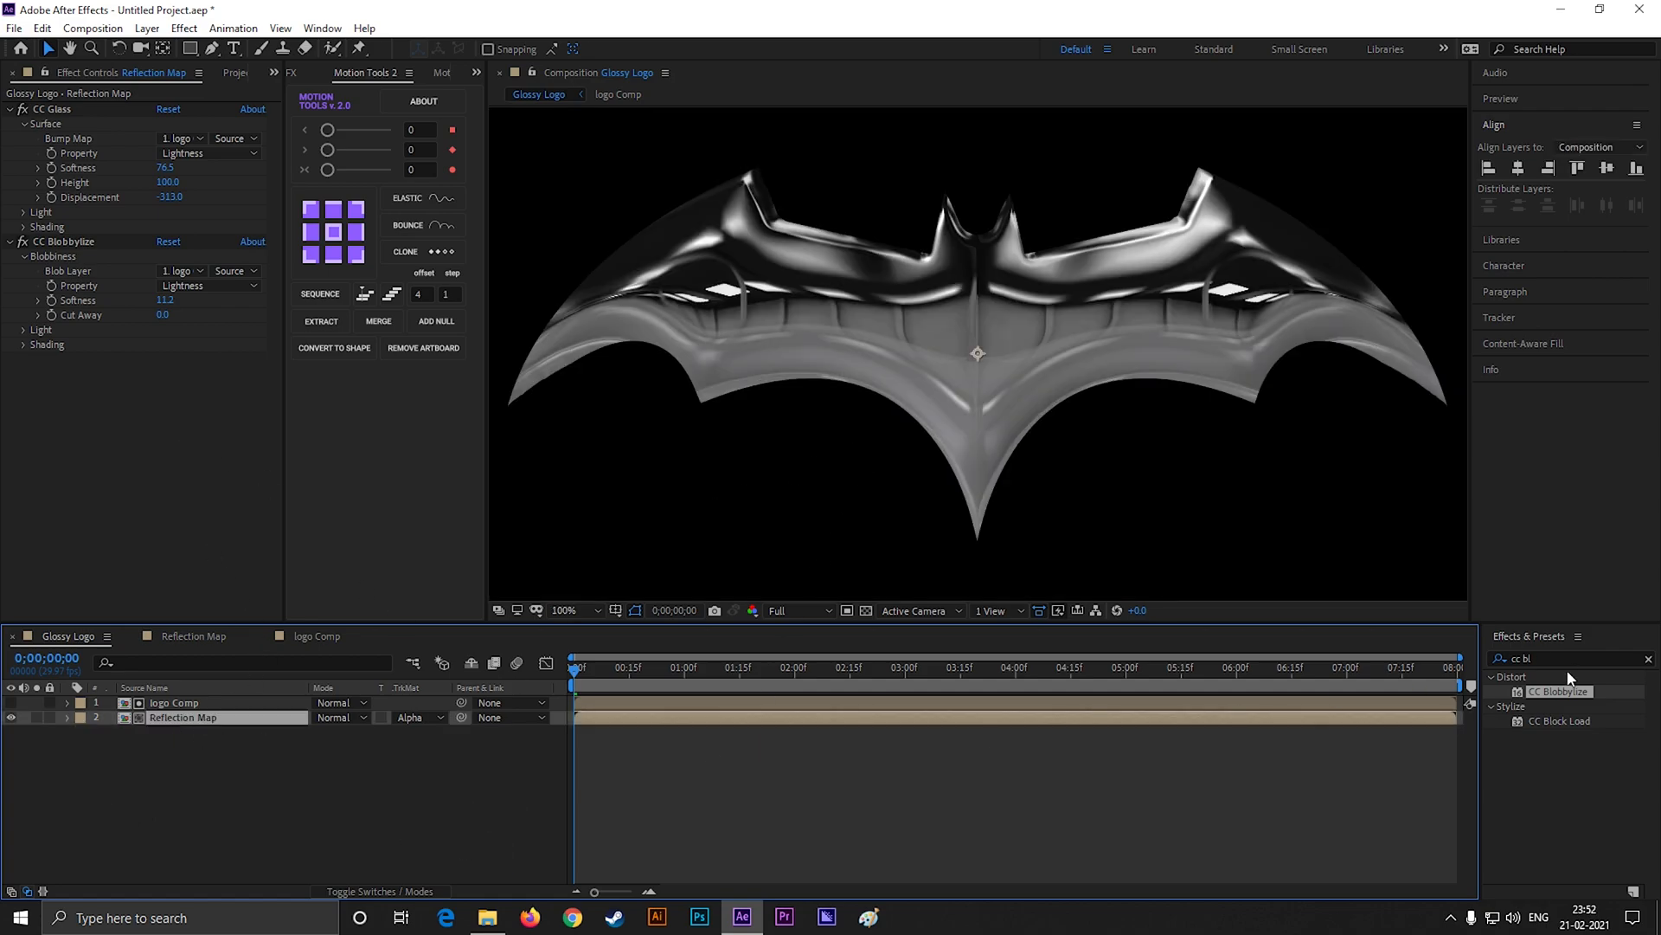
- Apply the Glow effect to the reflection map
type("cc")
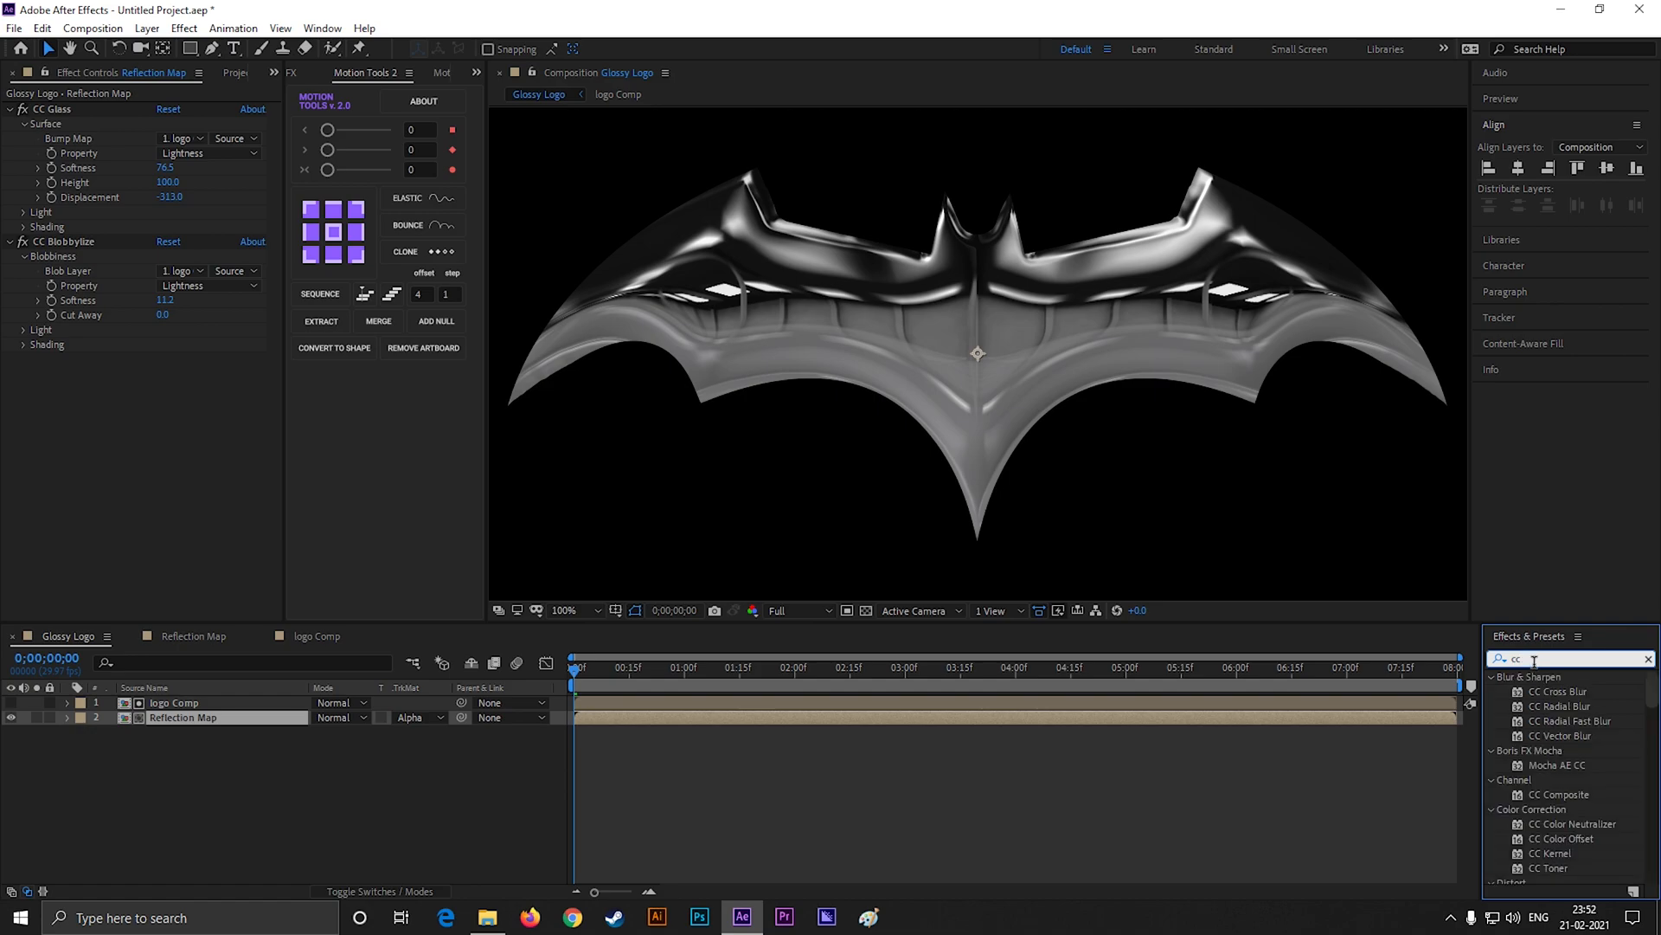
type("glow")
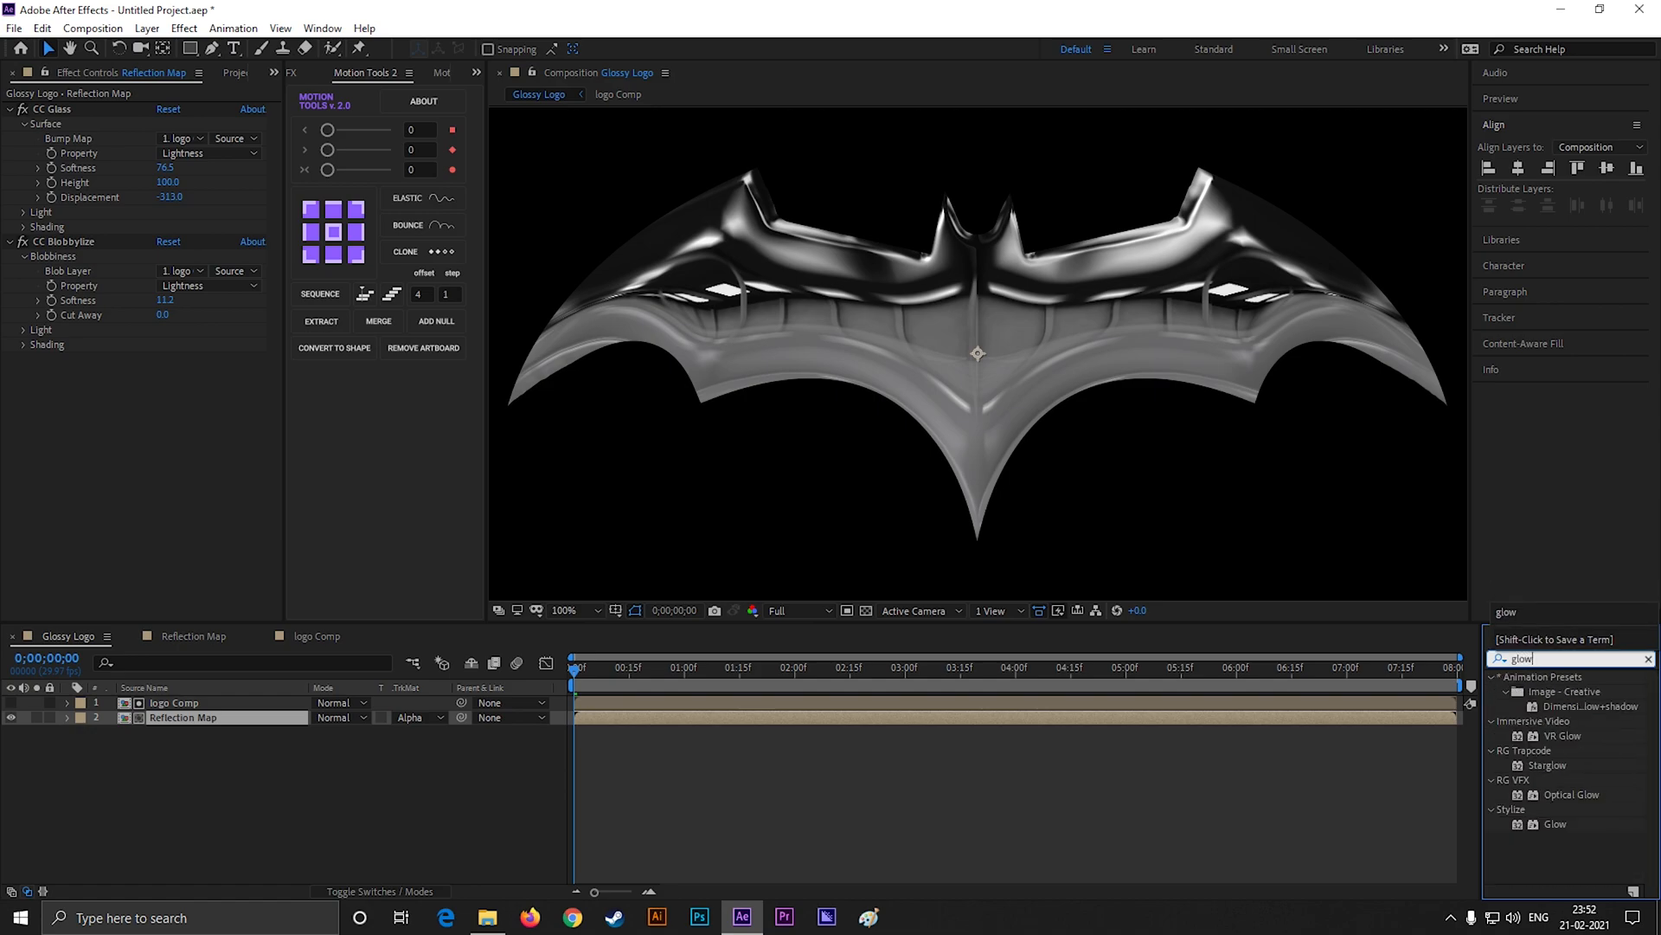
double_click(1556, 824)
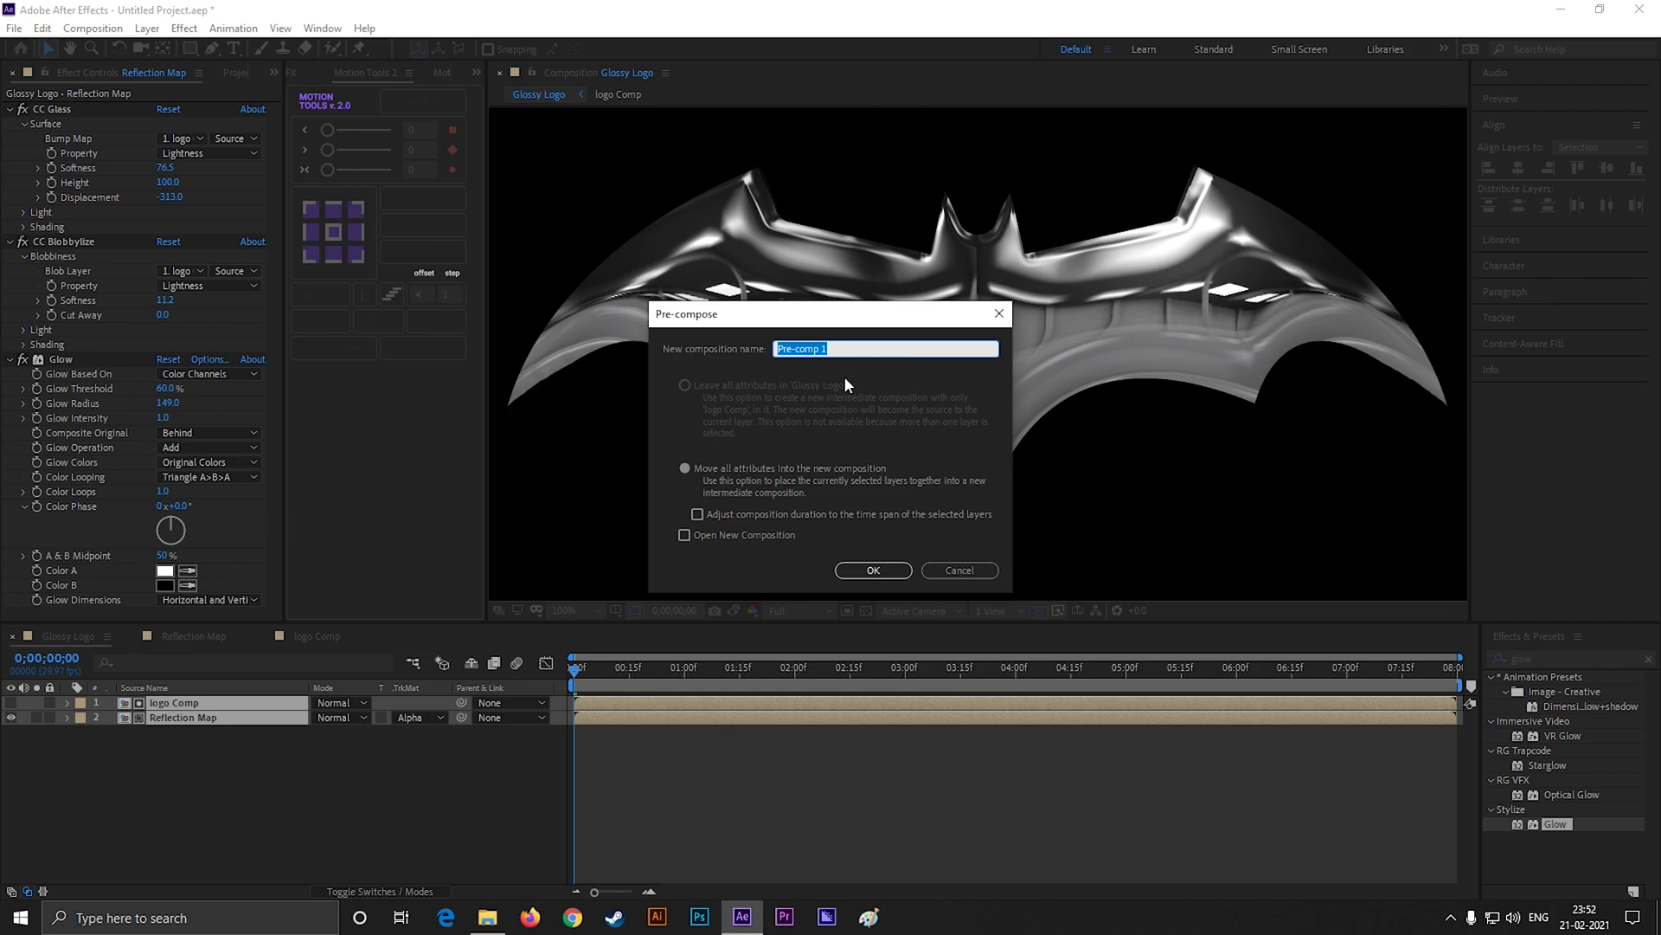
- Pre-compose both layers into a new composition named 'Main'
type("Main")
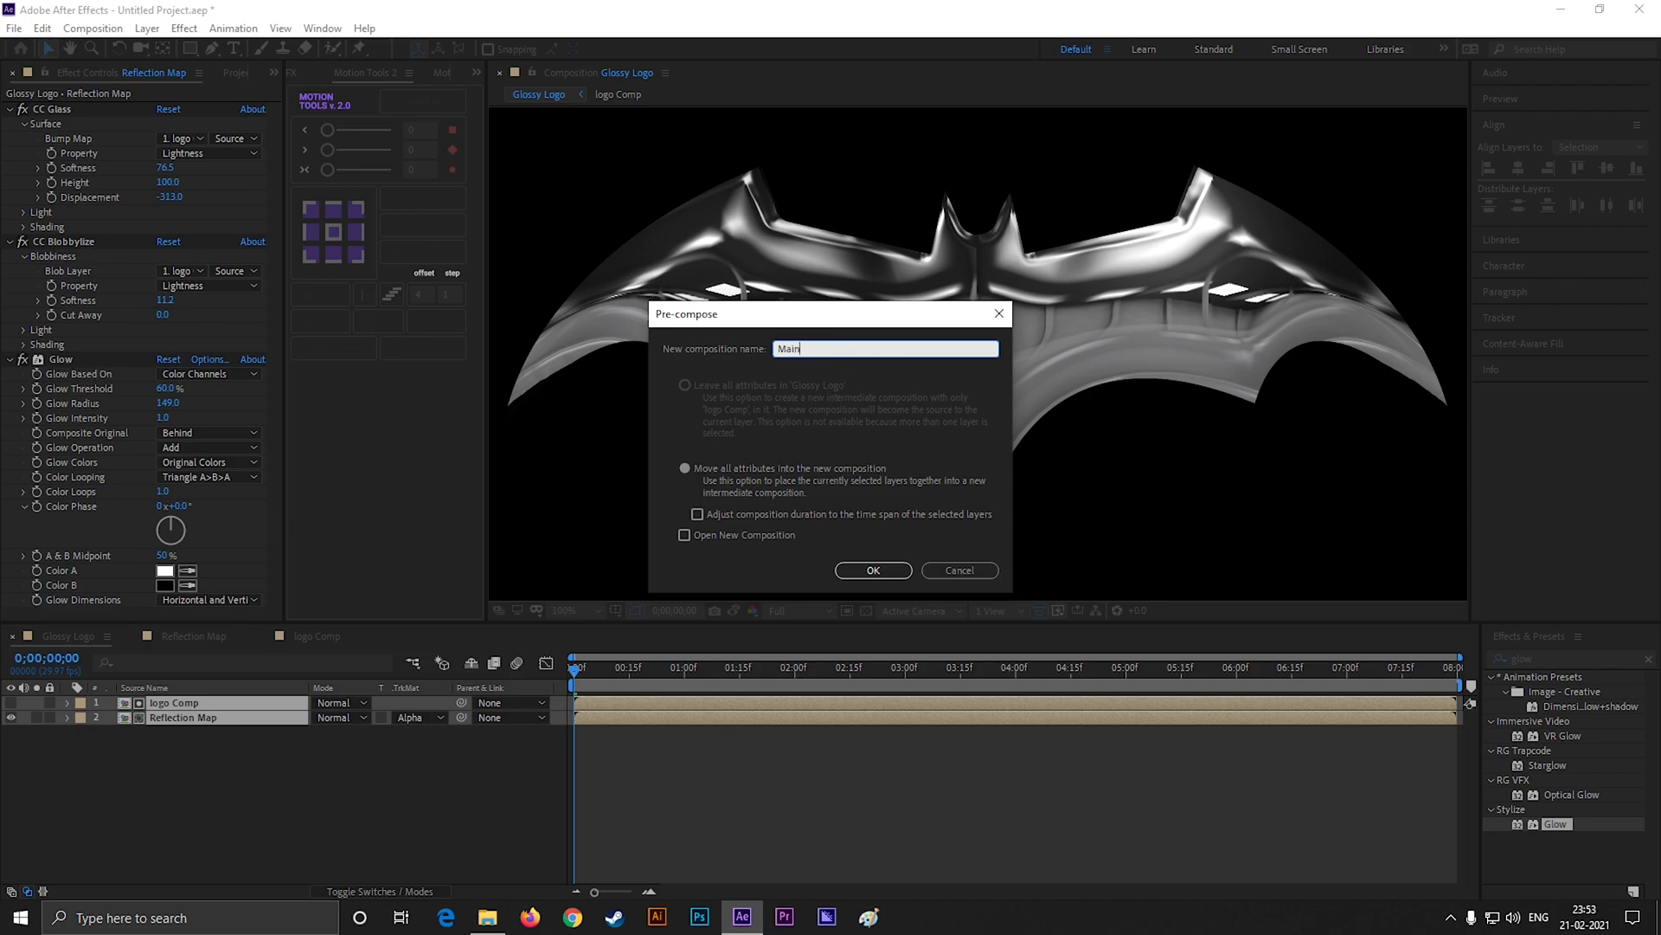
left_click(872, 569)
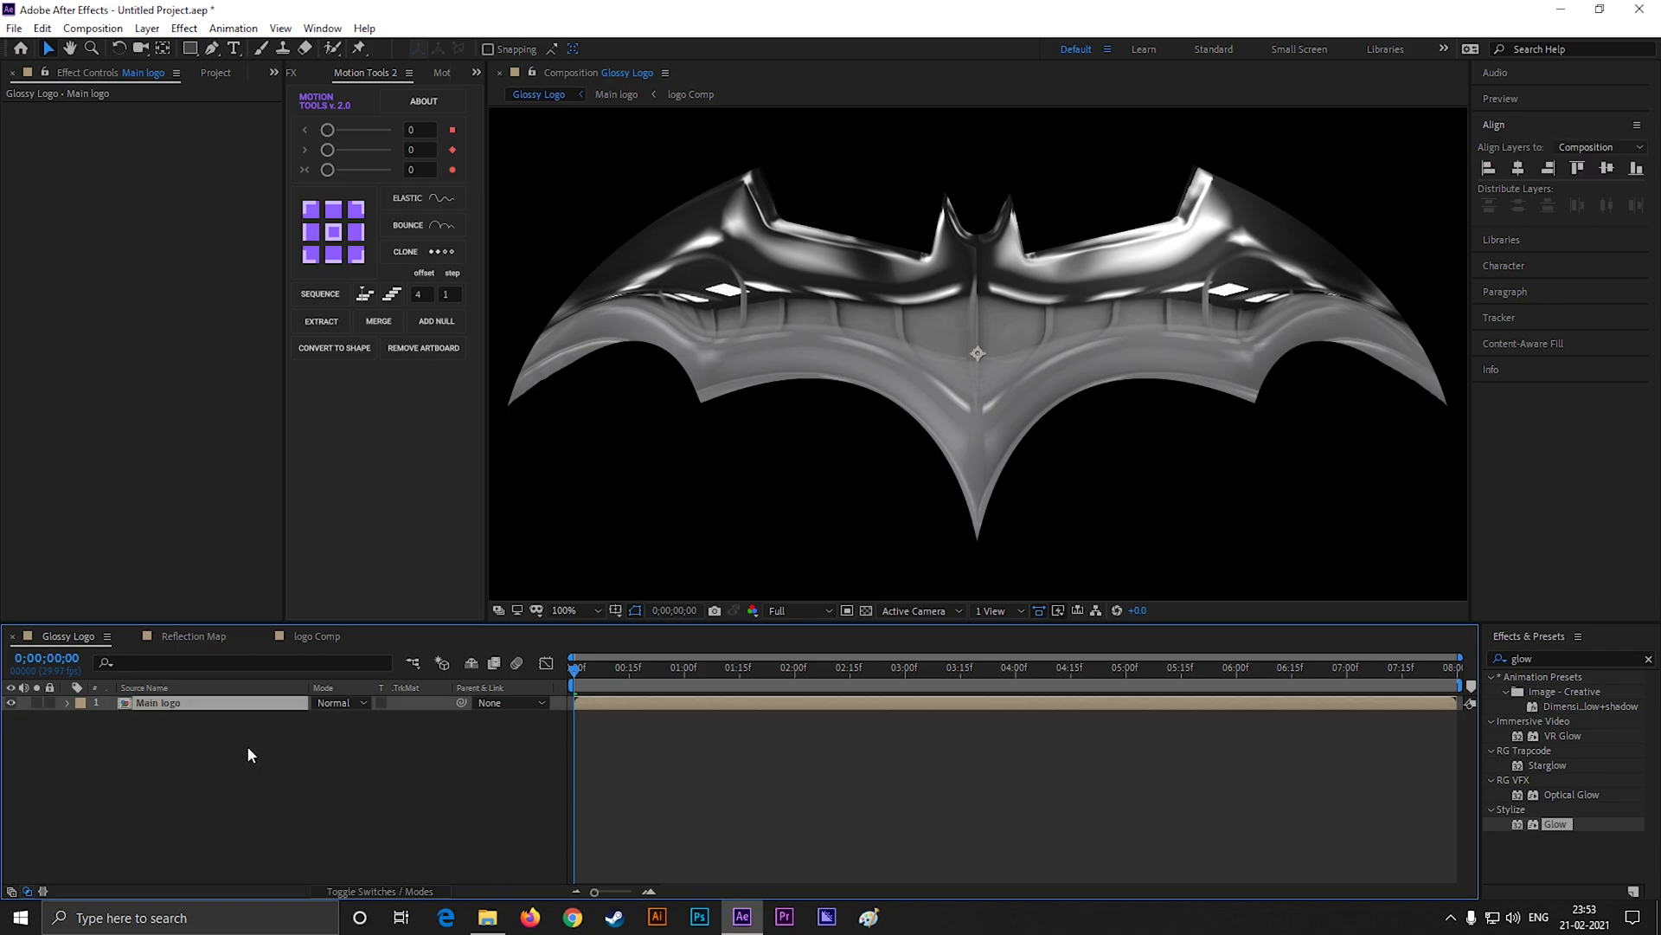
mouse_move(182, 748)
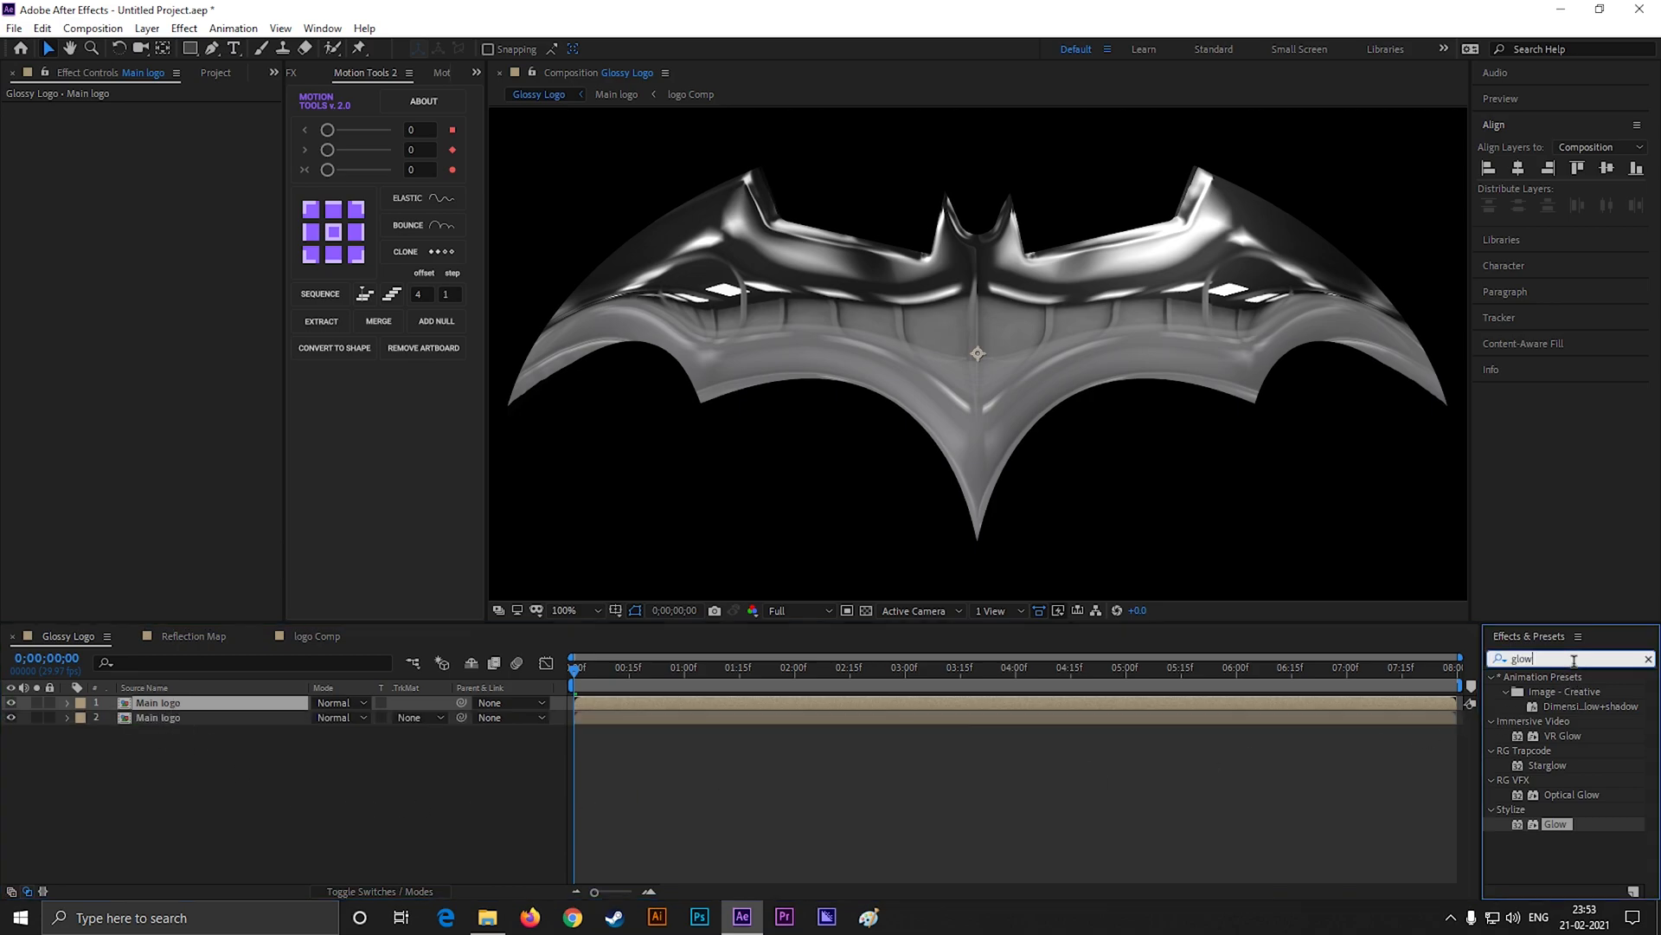
- Gaussian Blur the Main logo copy horizontally at 200 and set its blend mode to Screen
type("gau")
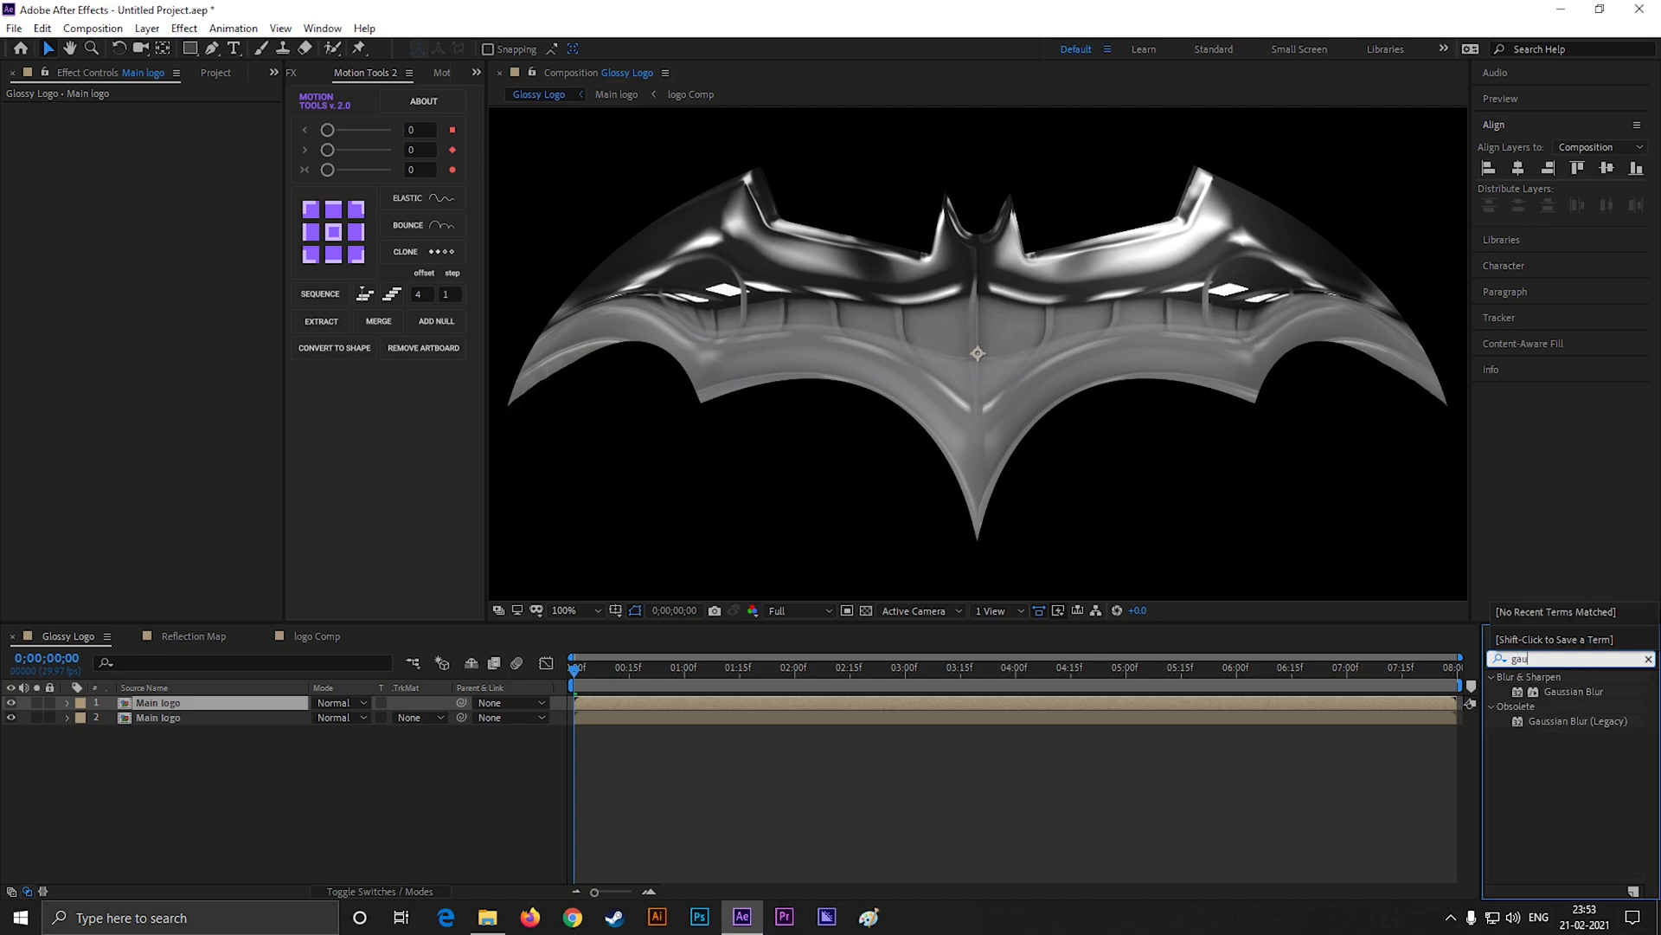
double_click(1576, 691)
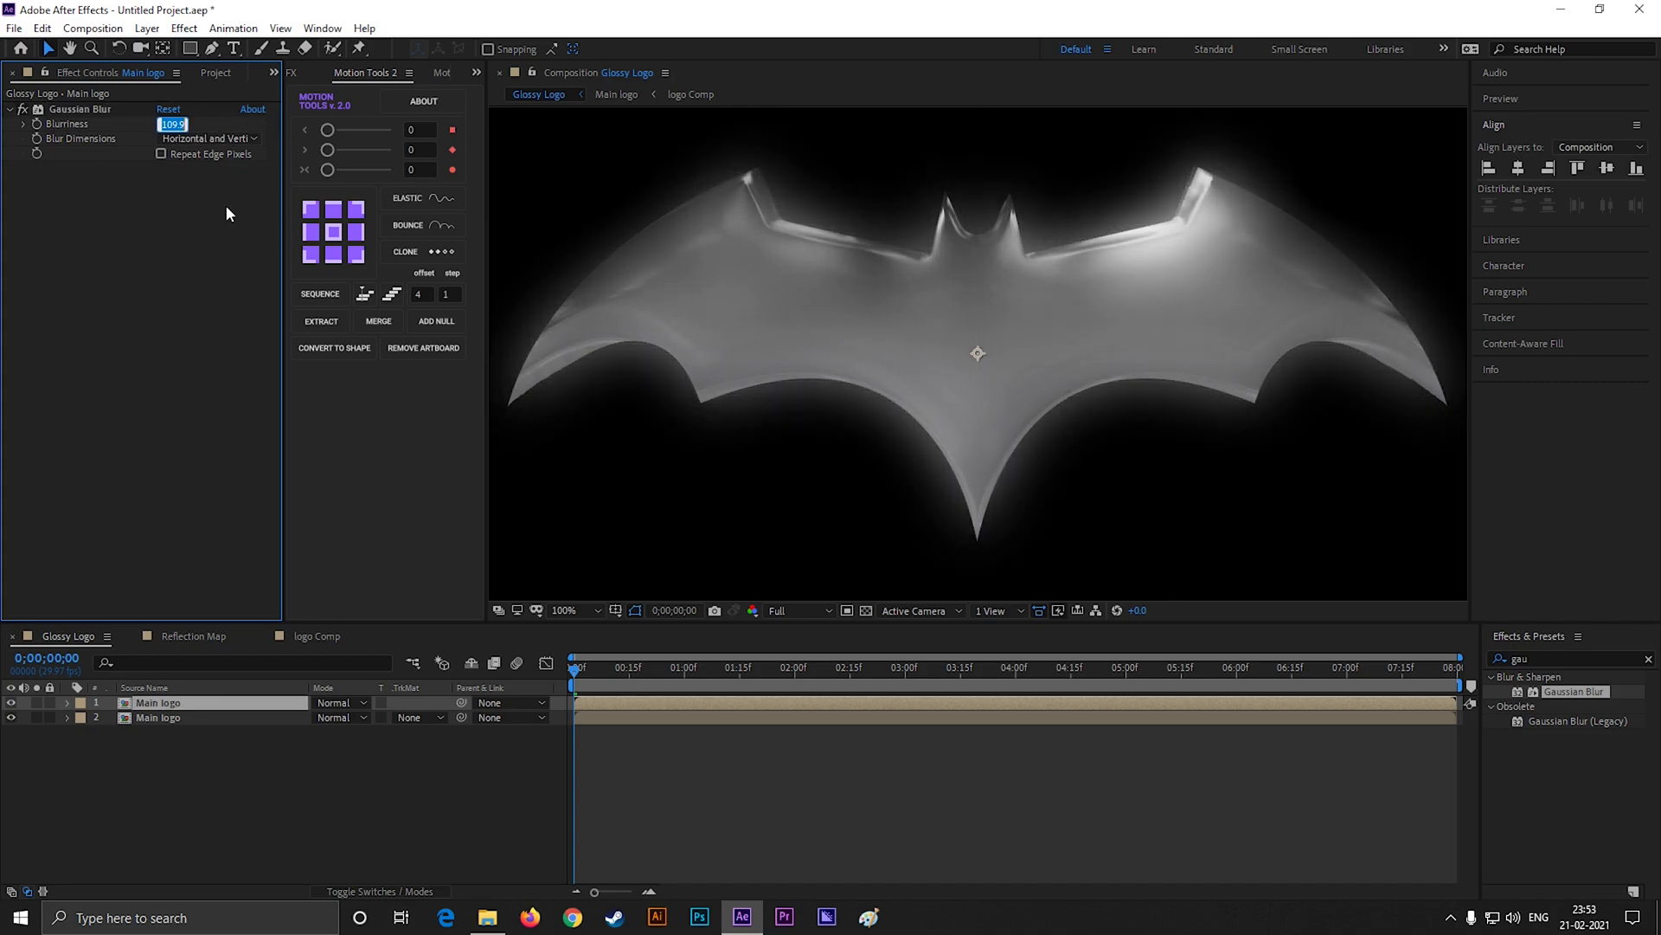
type("200.0")
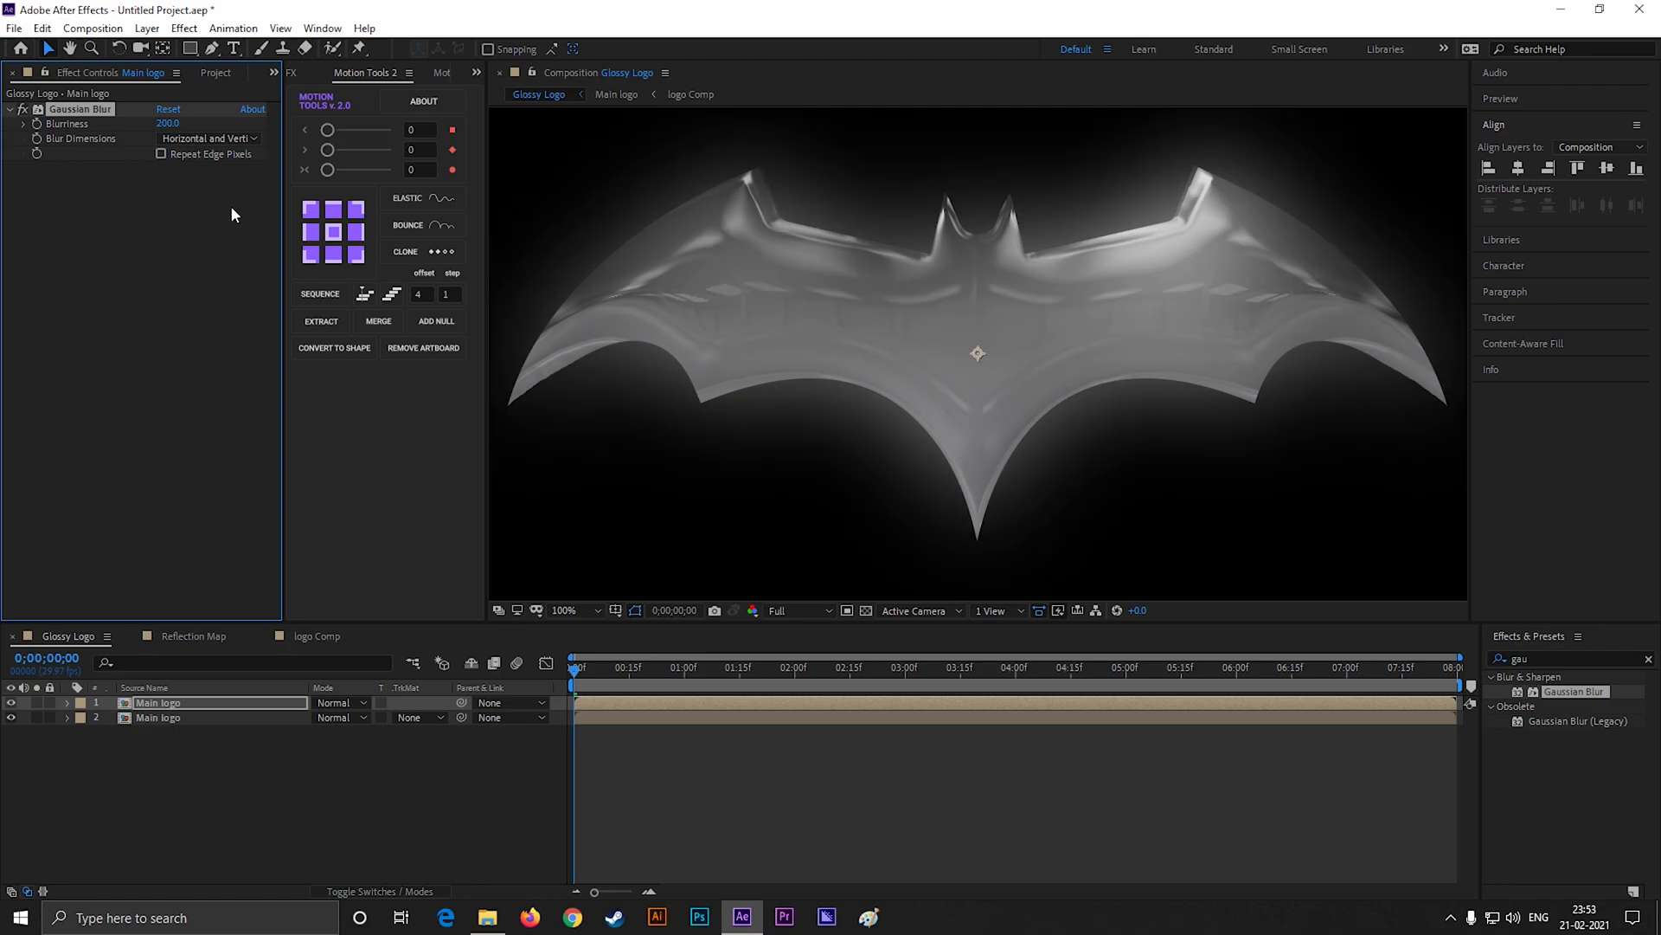
left_click(209, 138)
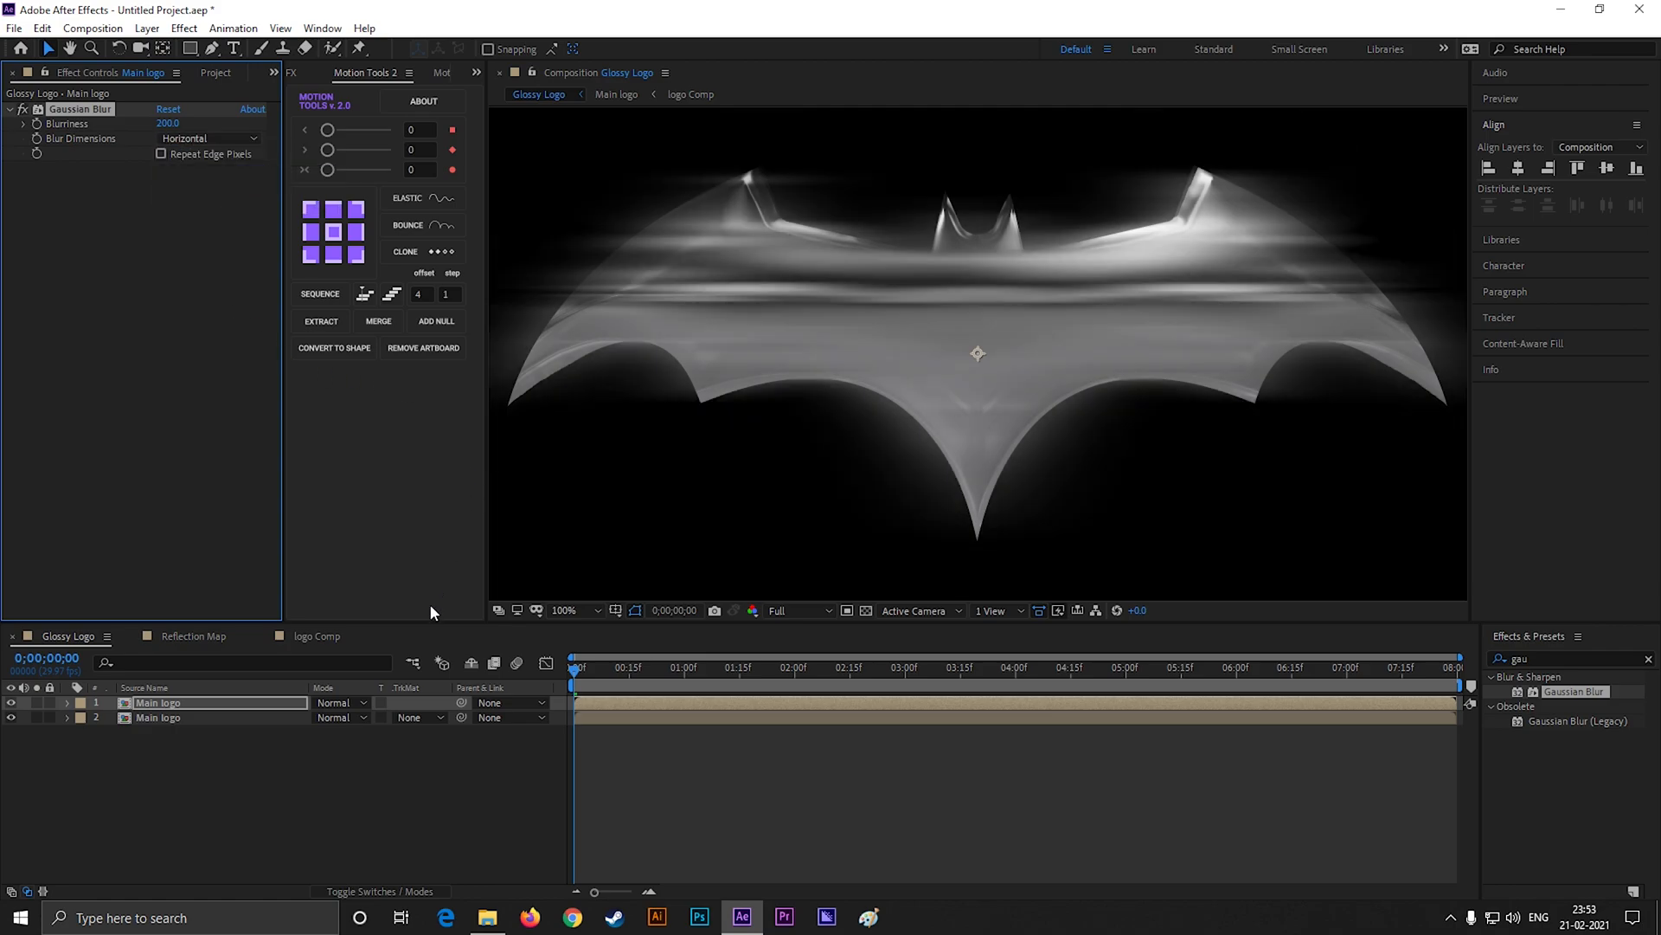
left_click(339, 701)
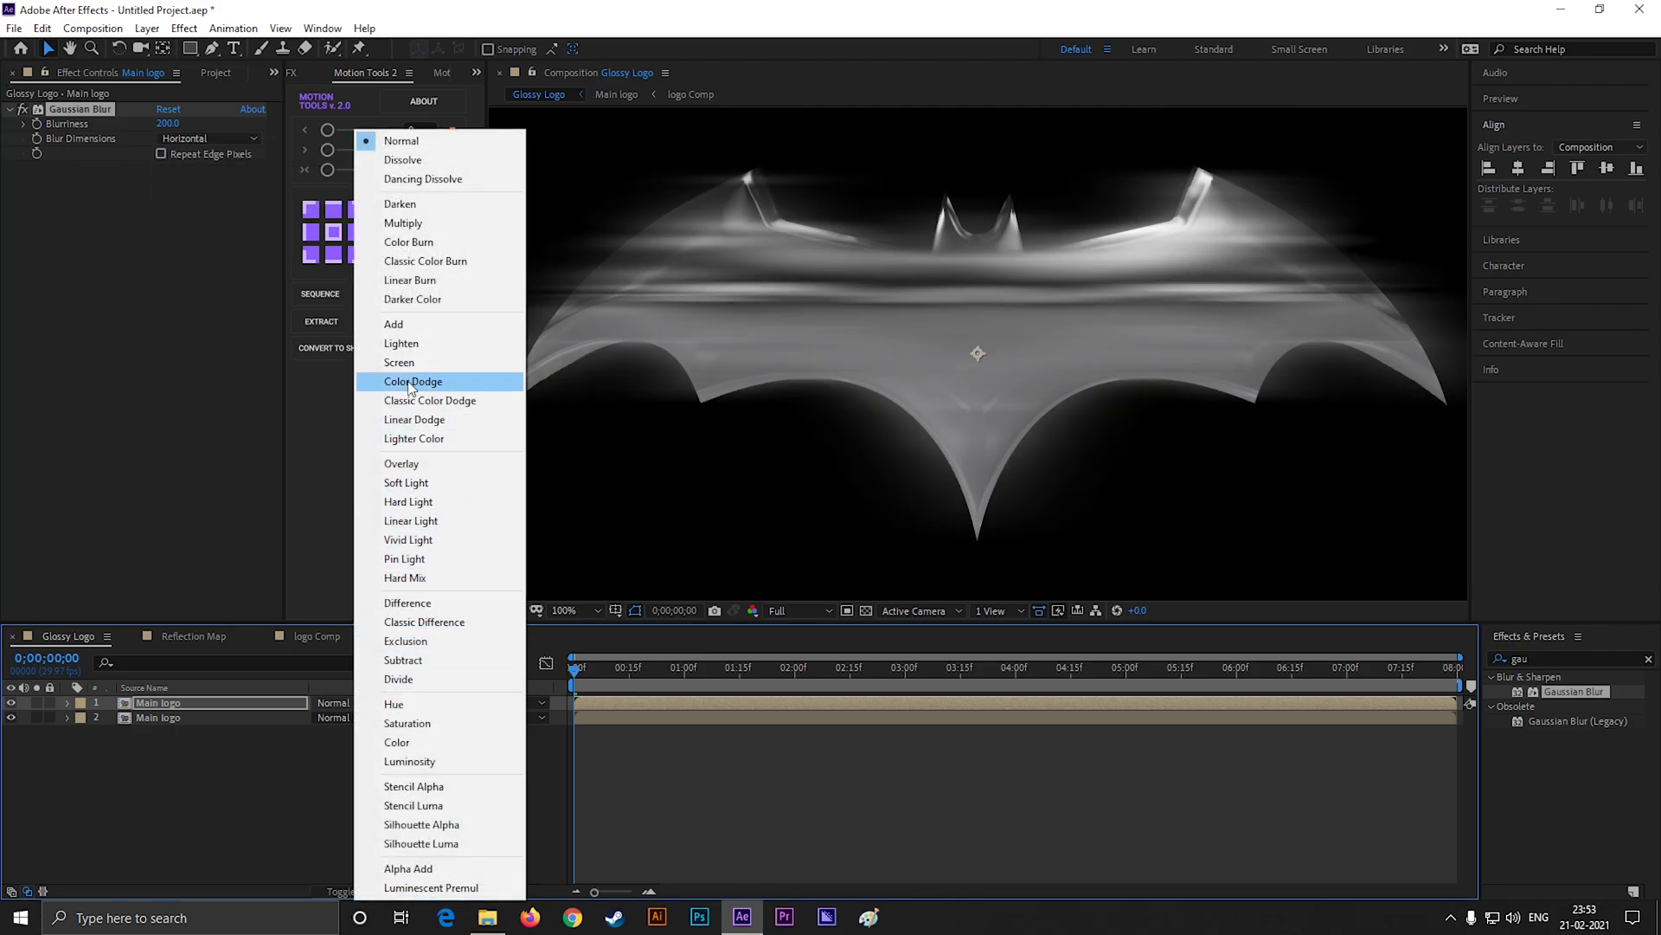
left_click(400, 362)
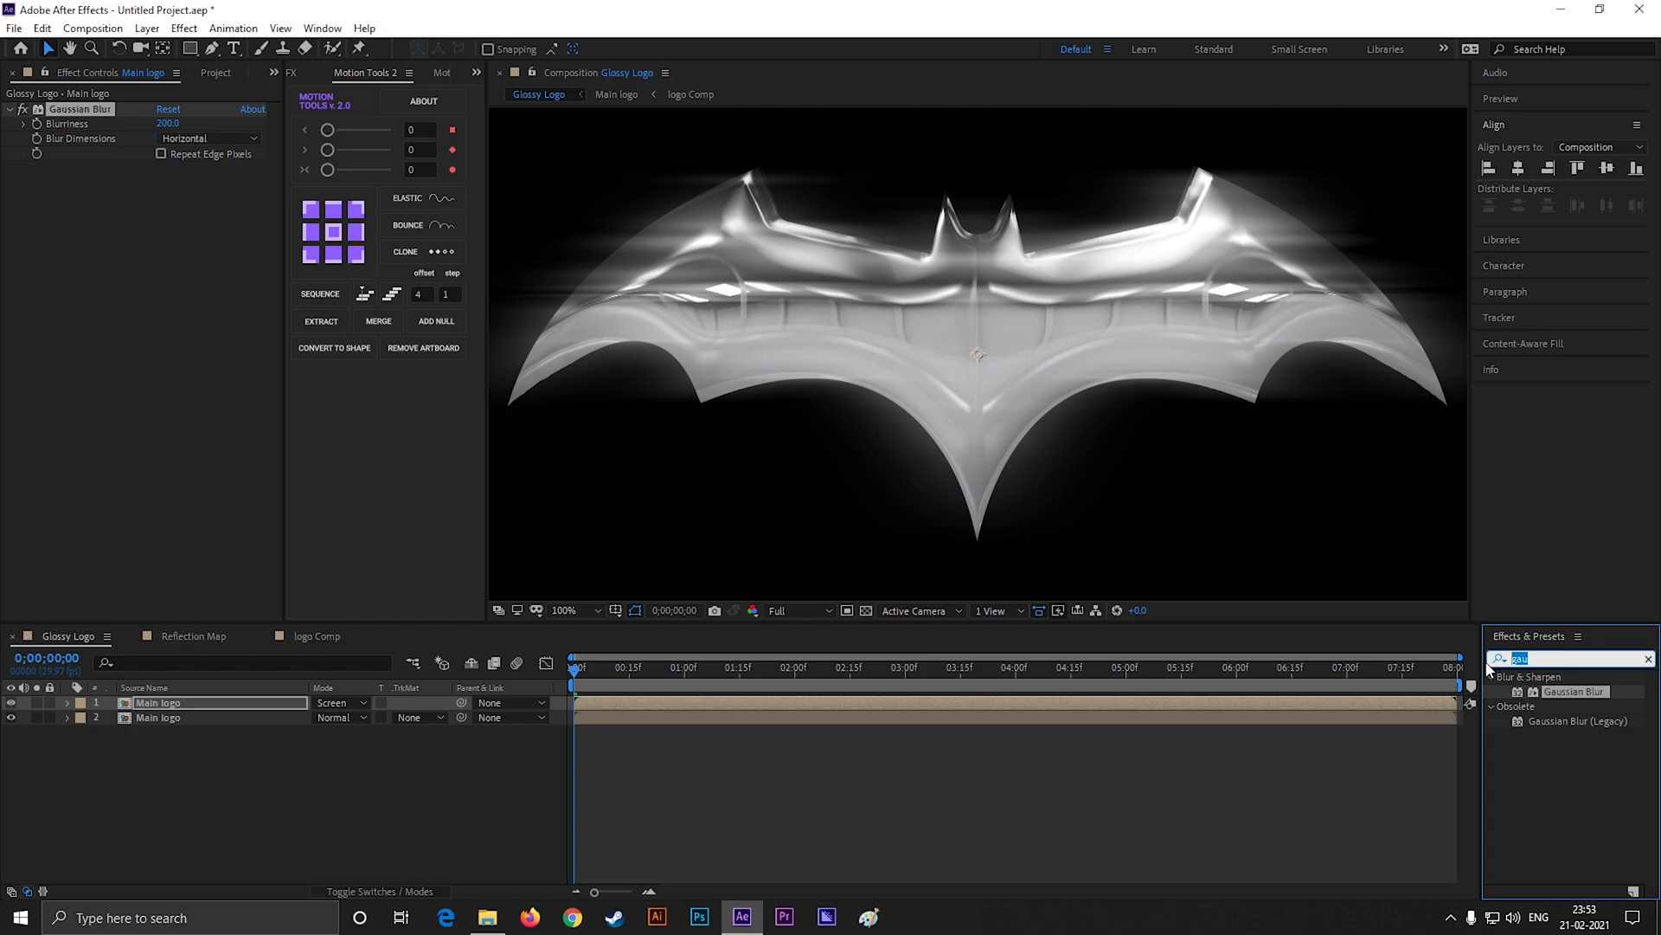
- Apply Levels to the blurred copy and lower Output White to about 209 to shape the streak
type("leve")
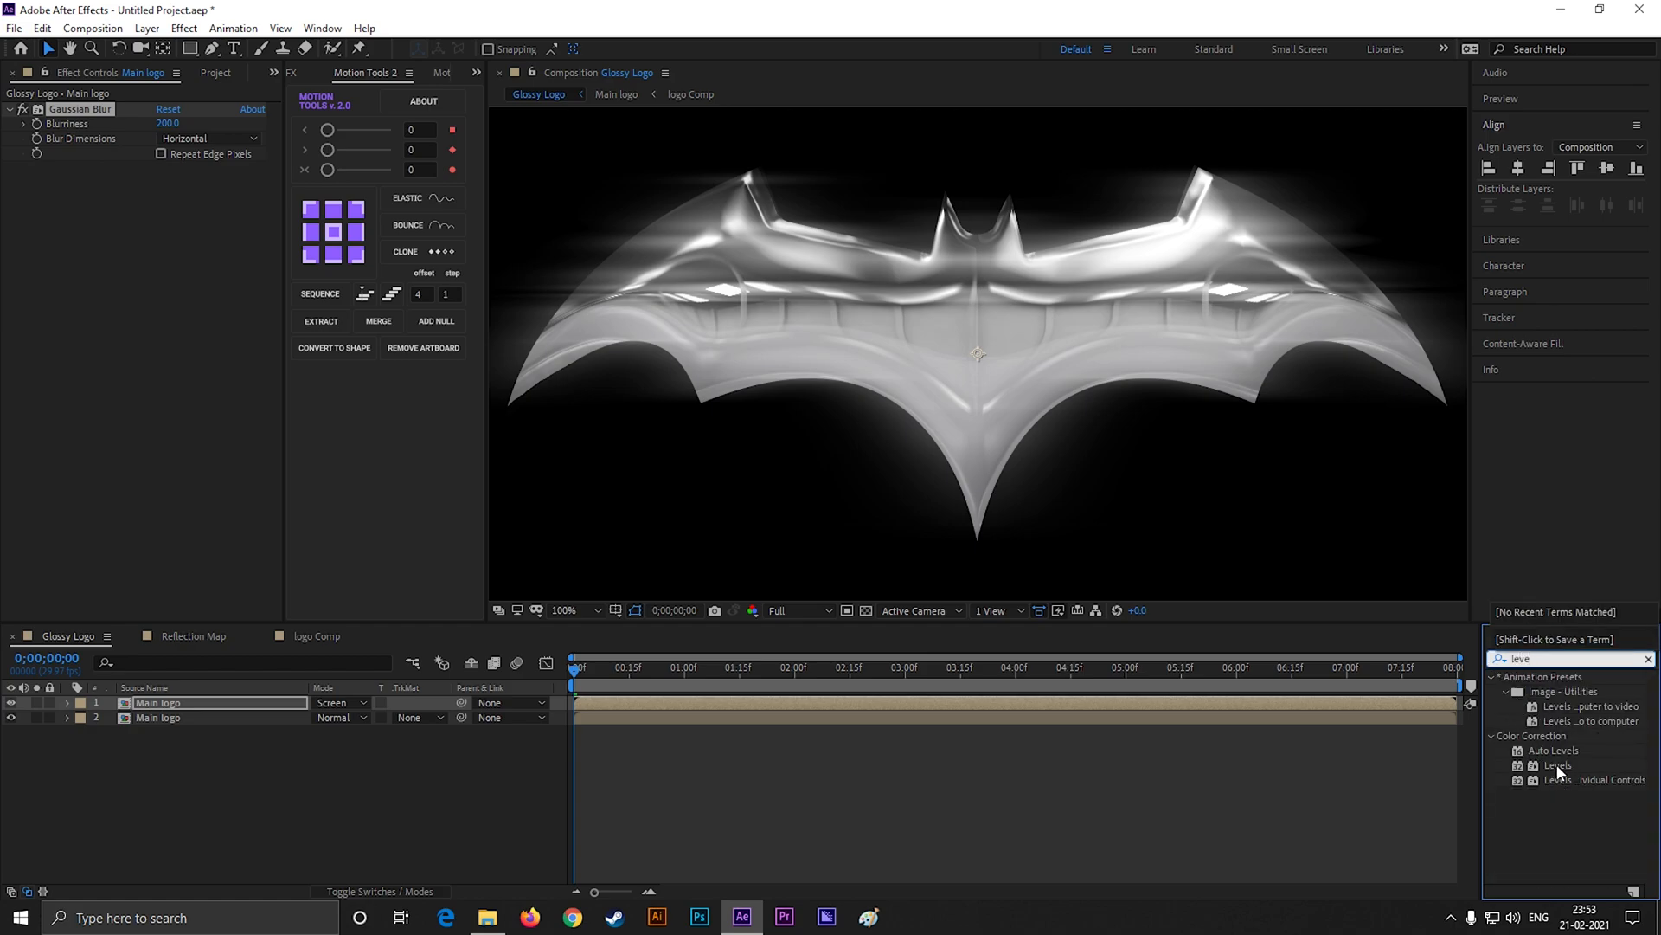
double_click(1558, 765)
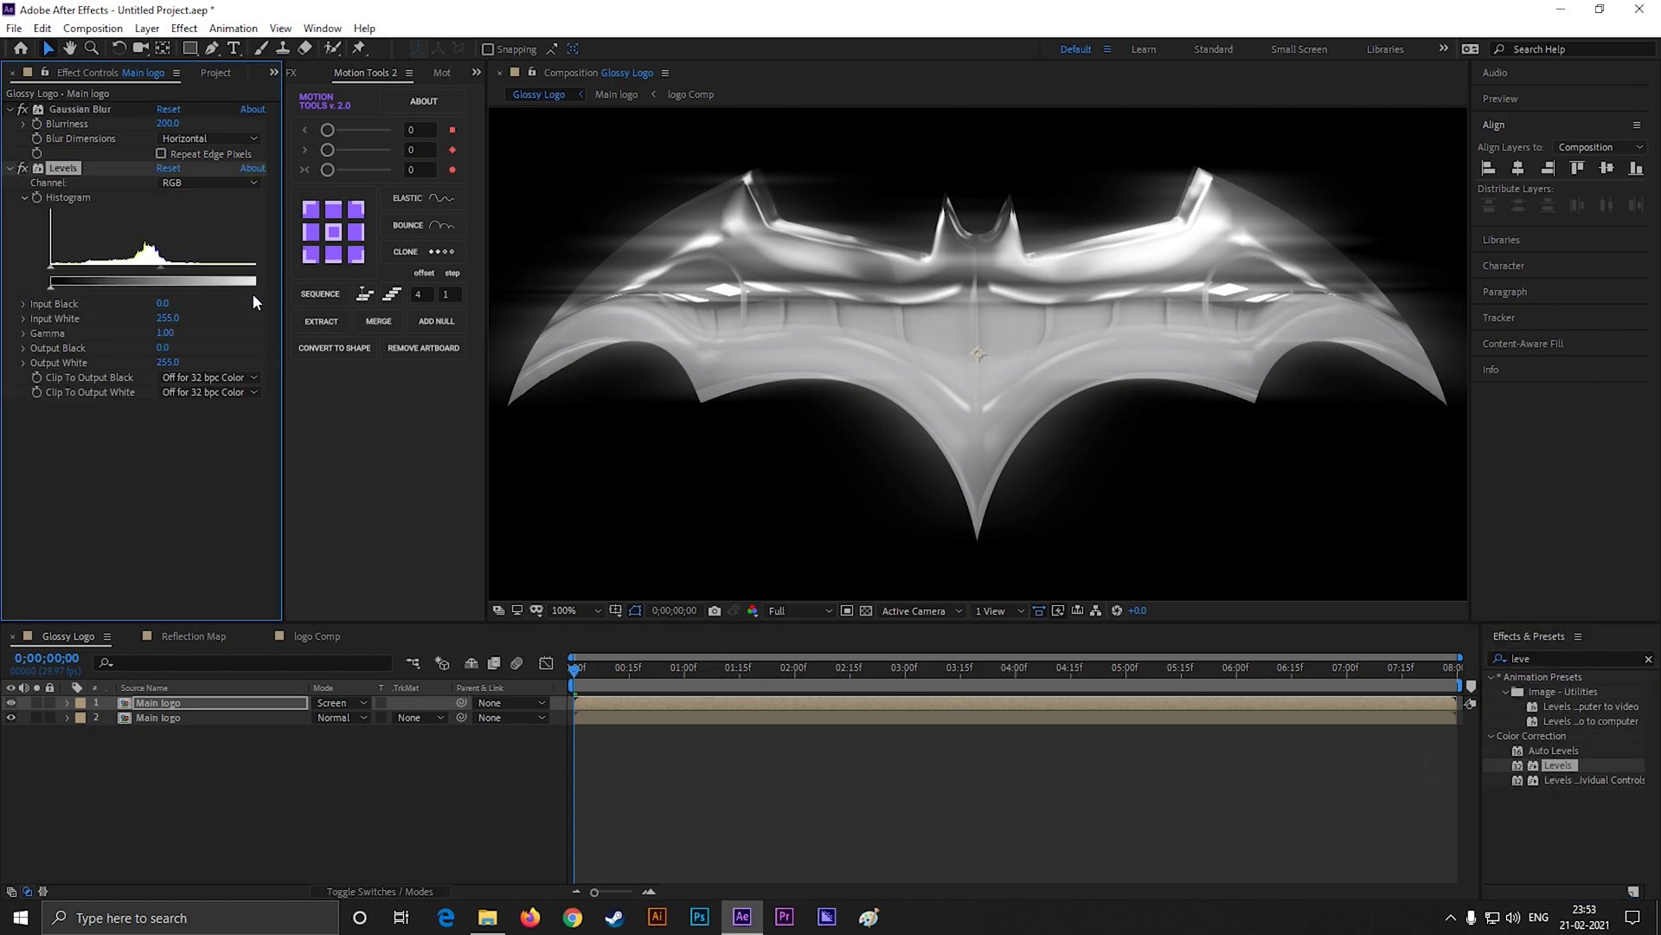
left_click_drag(255, 281, 224, 280)
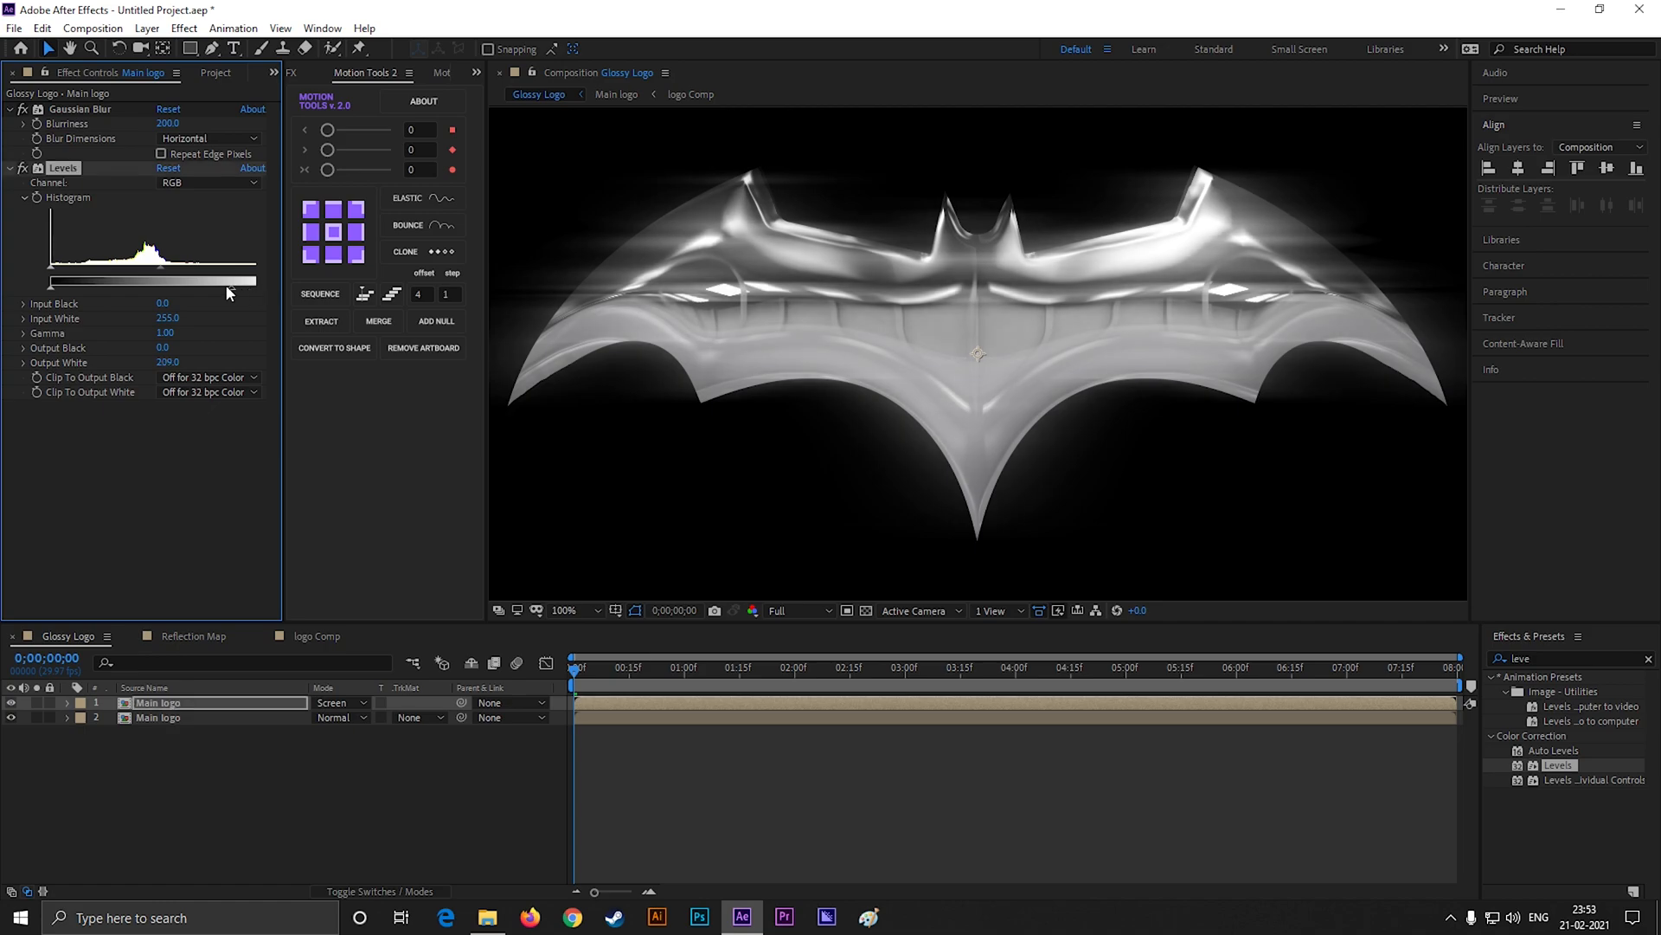
left_click_drag(228, 280, 154, 280)
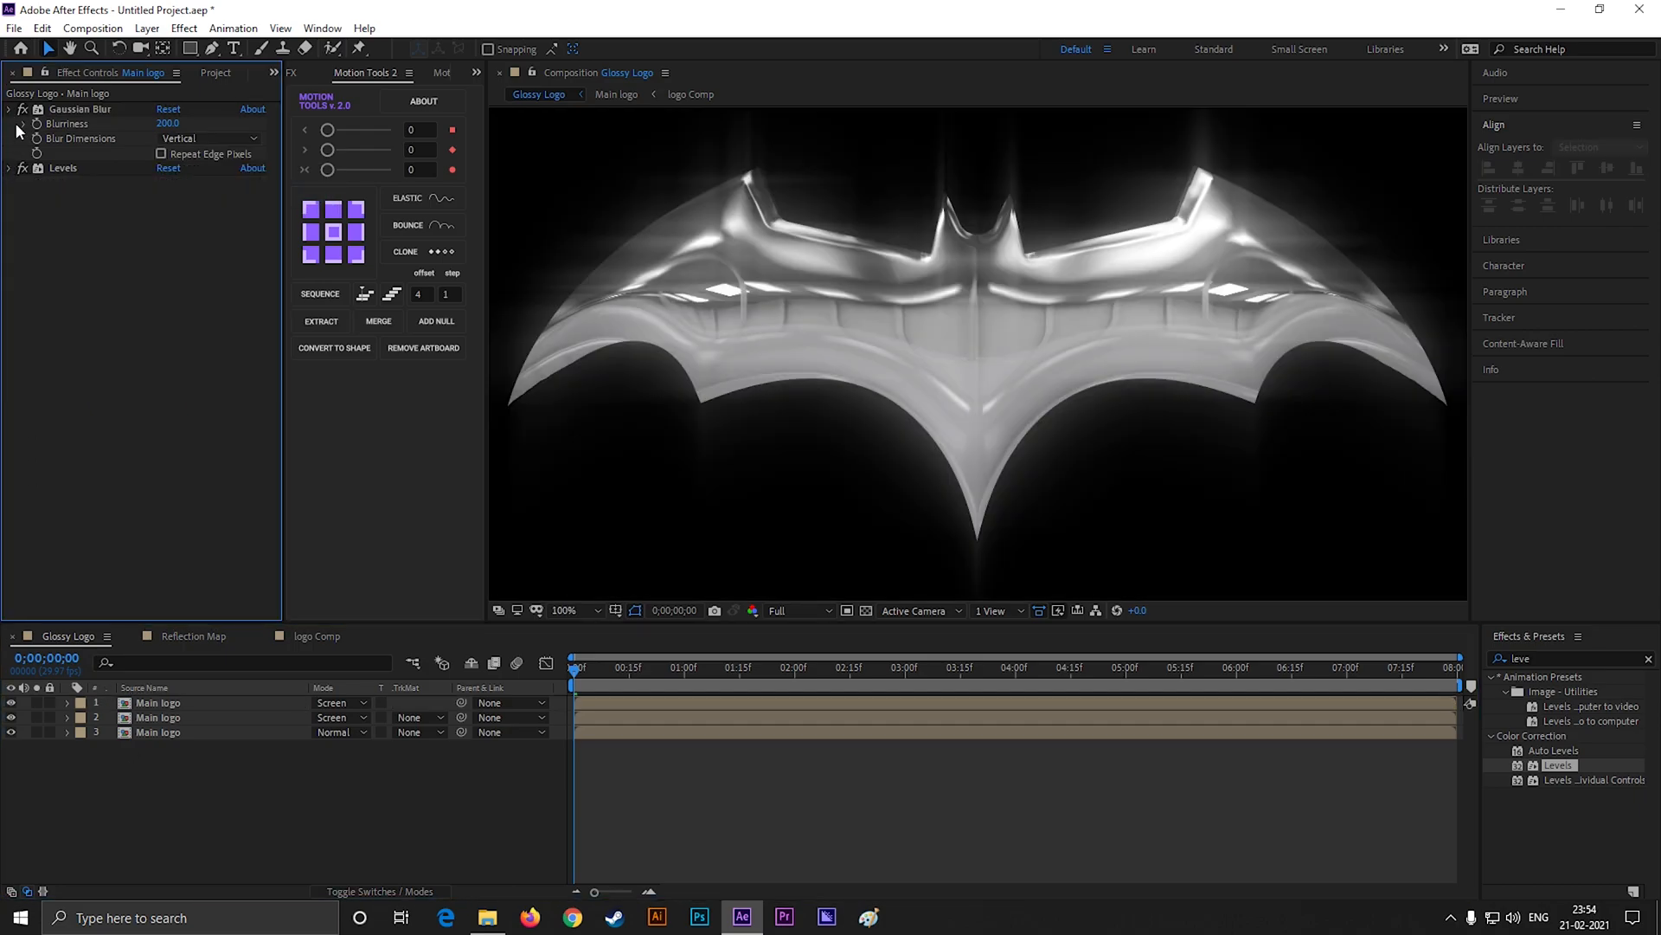
left_click(8, 109)
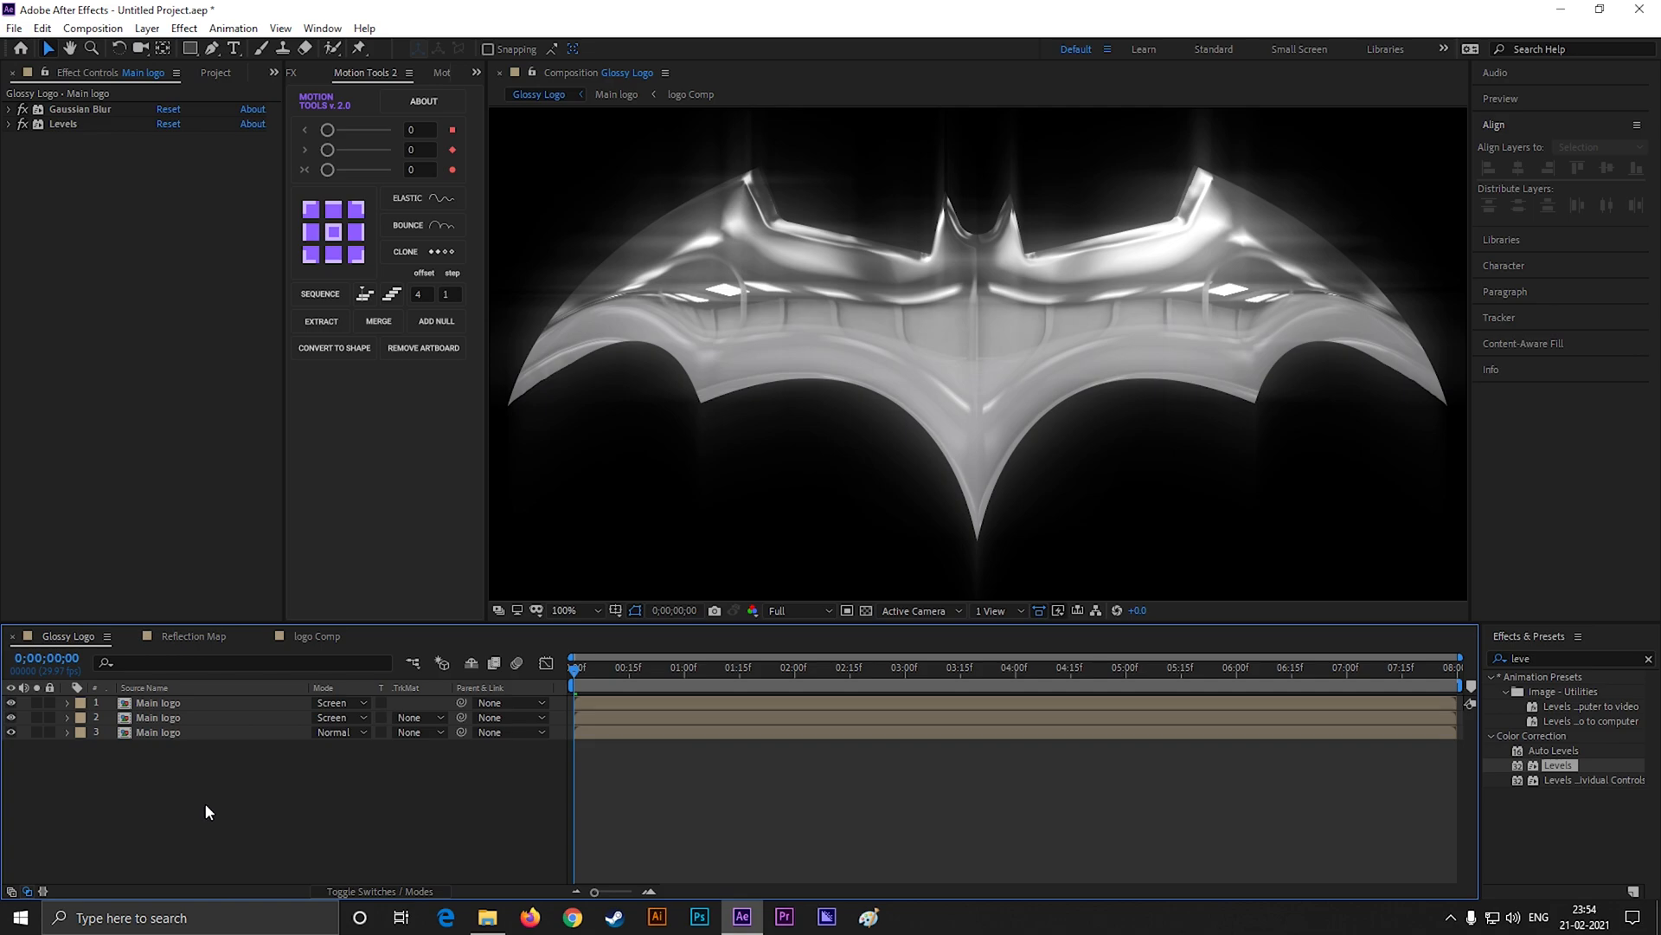
left_click(215, 73)
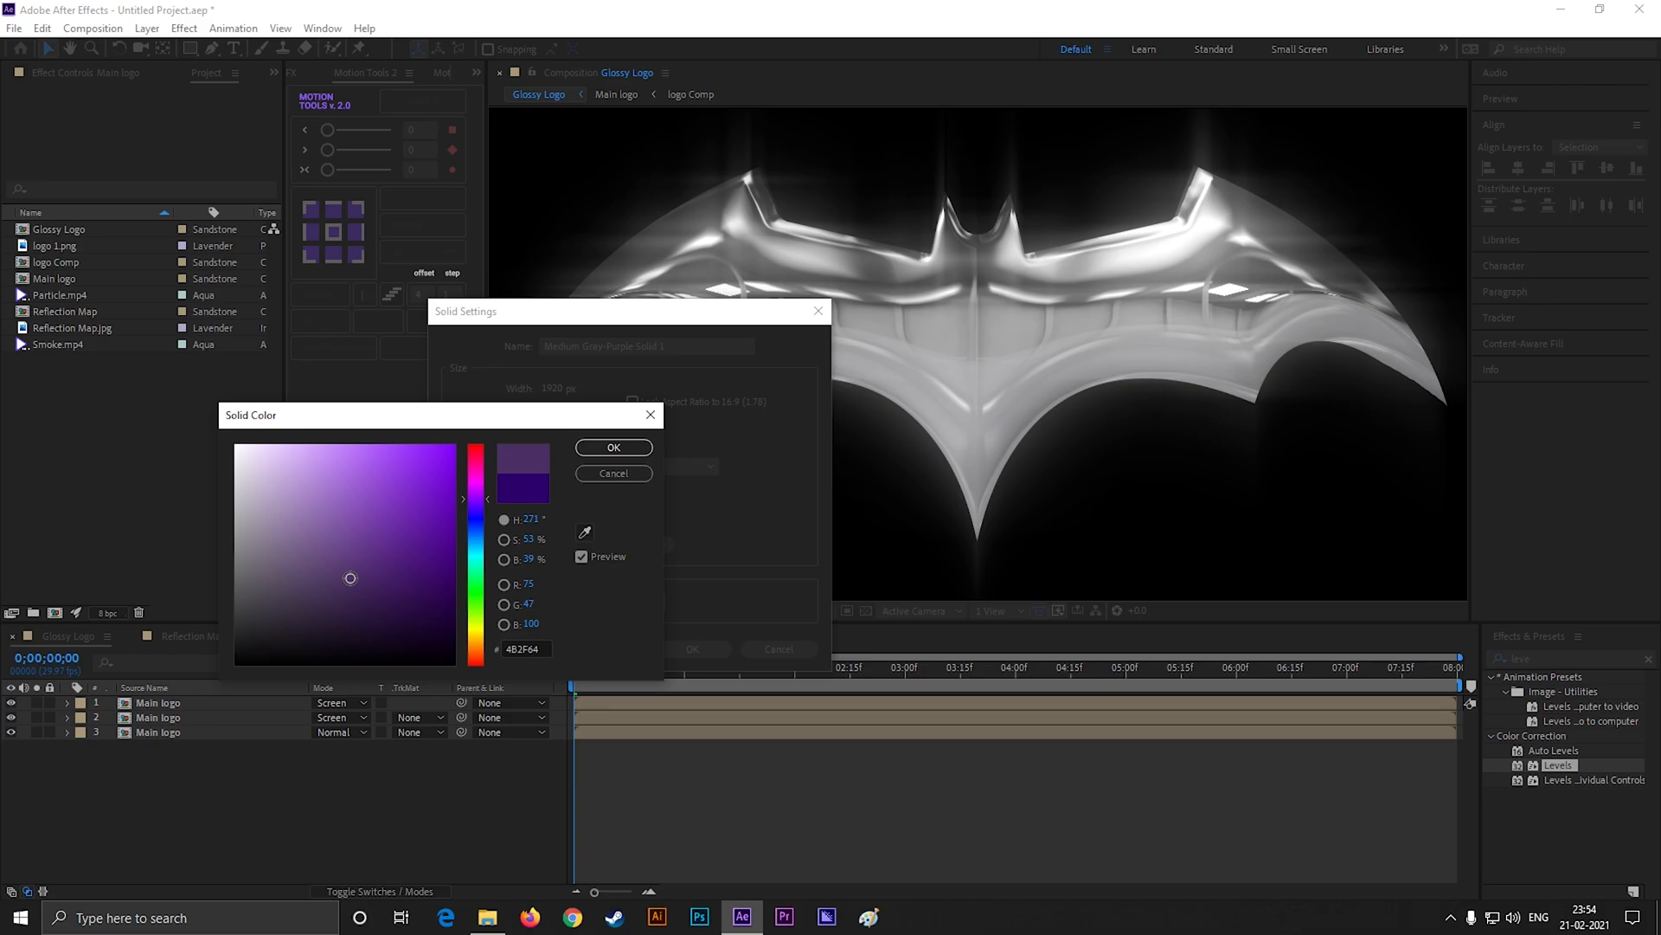
- Create a full-frame solid and fill it dark red as the background beneath the logo layers
left_click(613, 446)
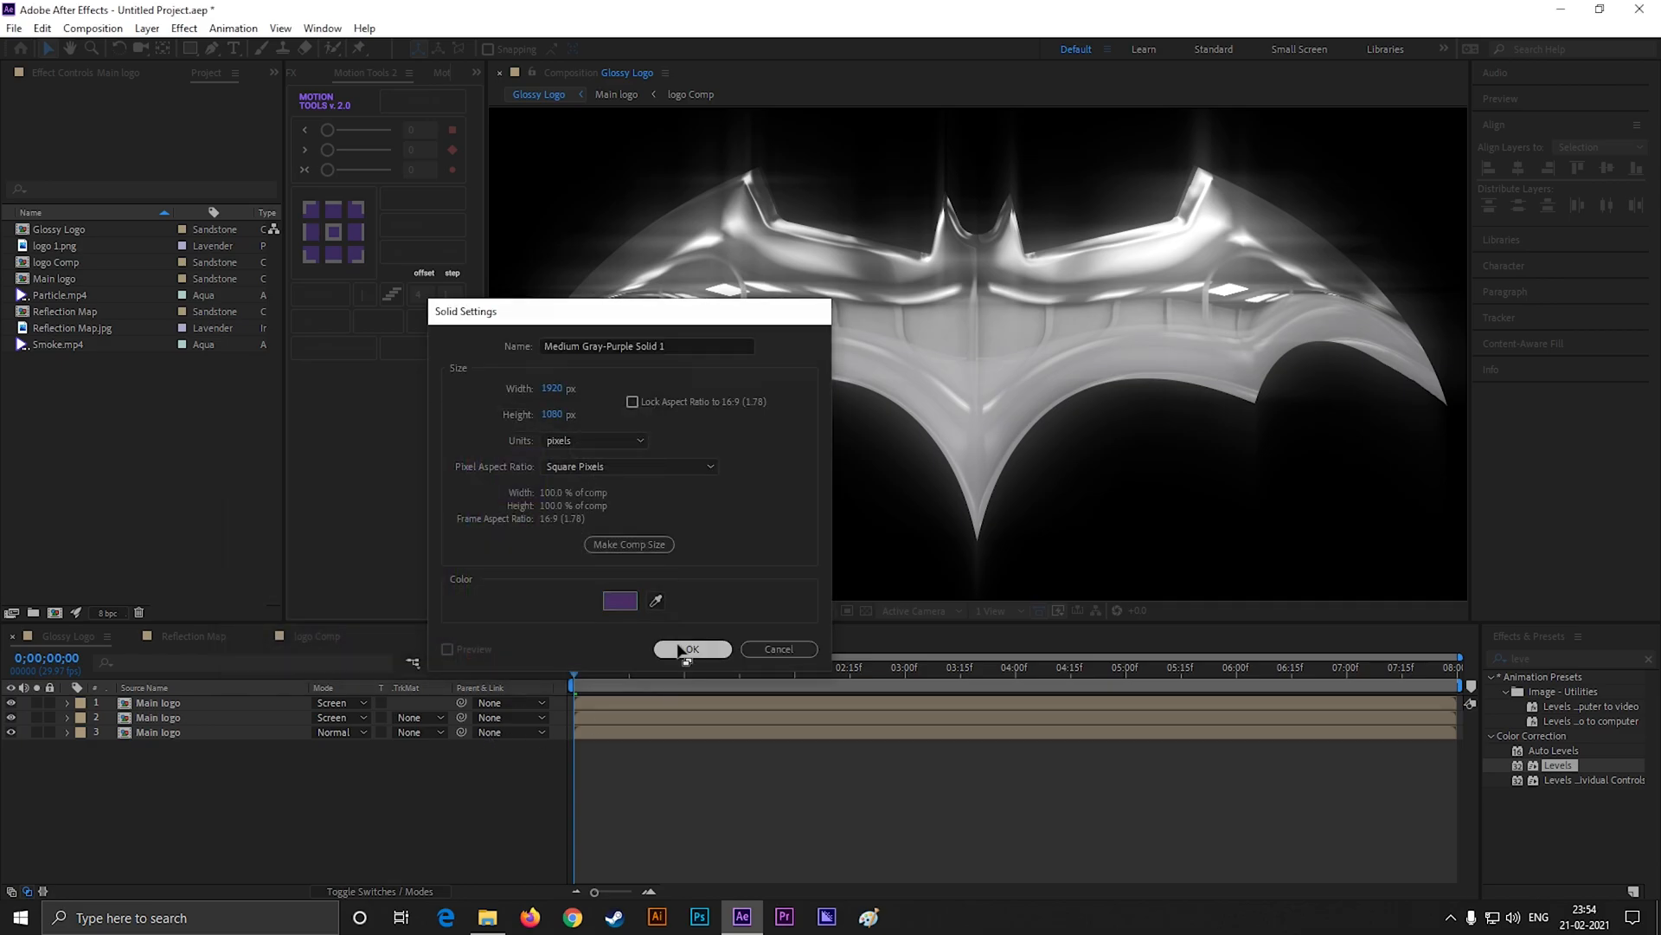
left_click(690, 649)
type("fill")
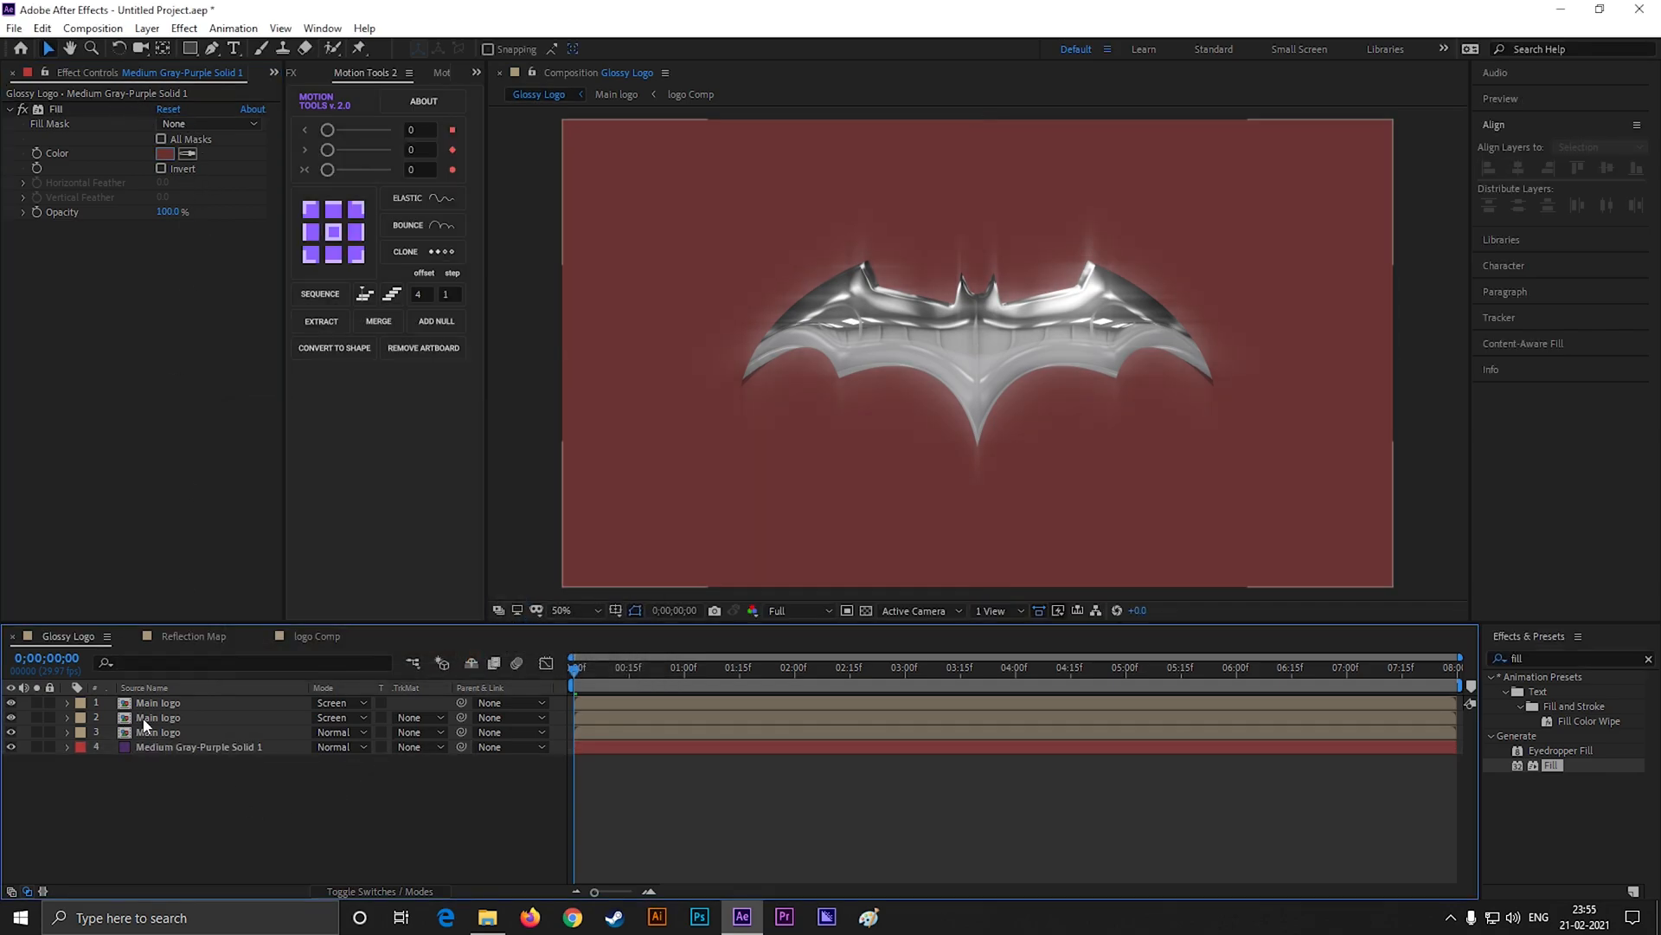
left_click(208, 72)
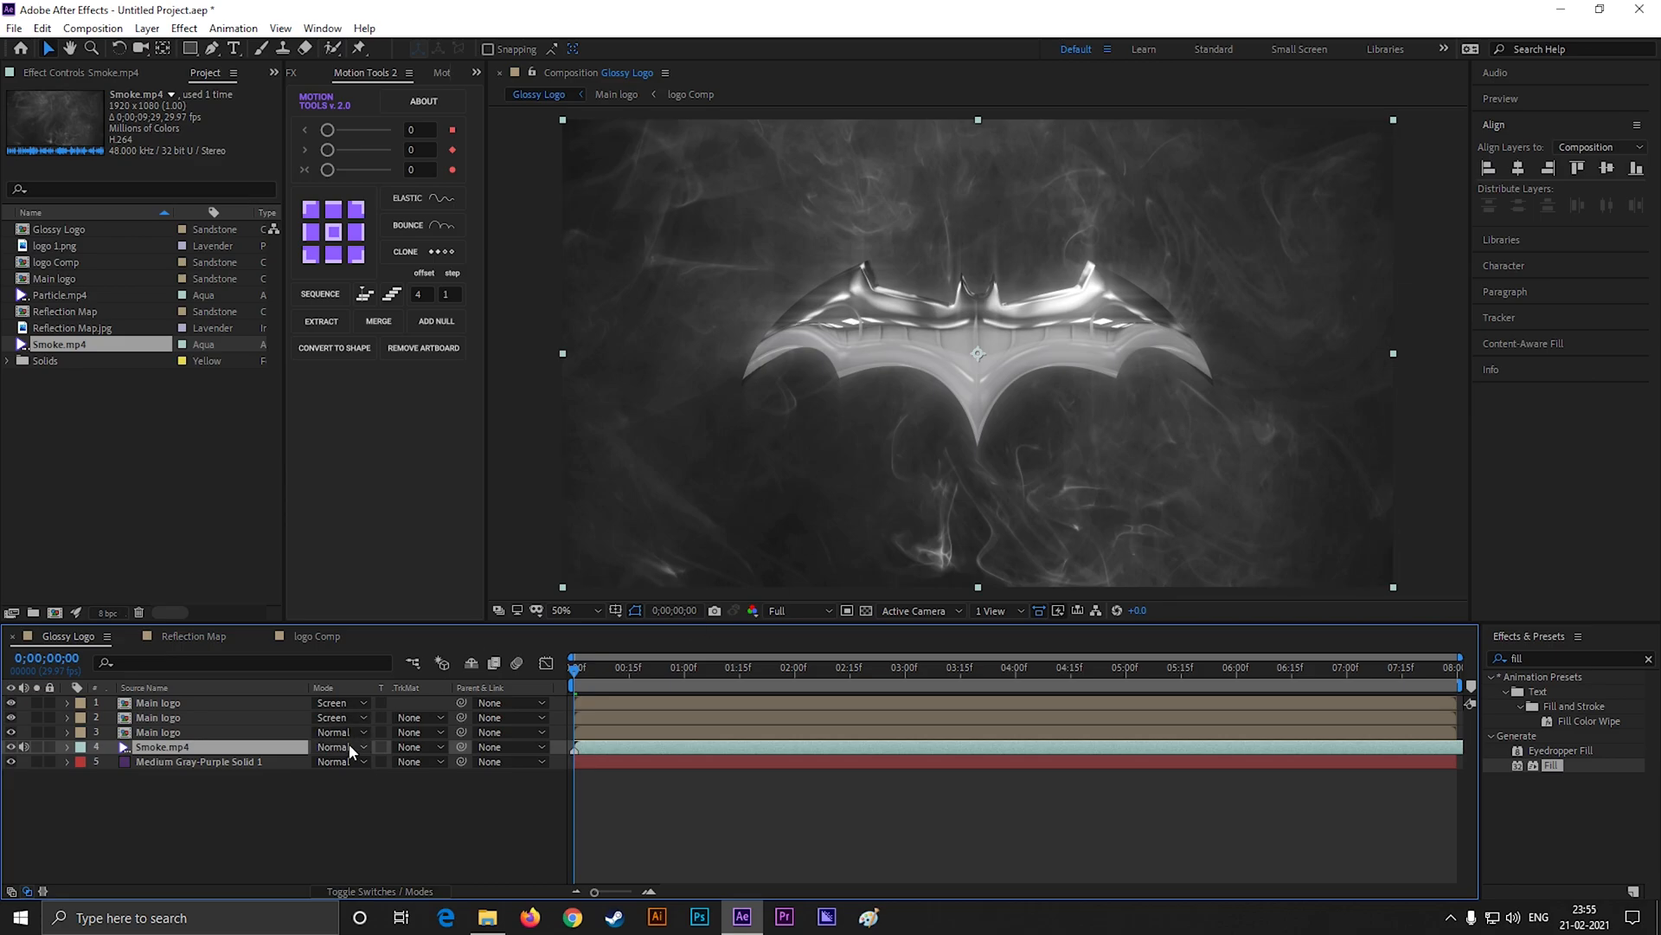
- Blend the smoke layer over the red solid, then place Particle.mp4 on top in Add mode
left_click(337, 747)
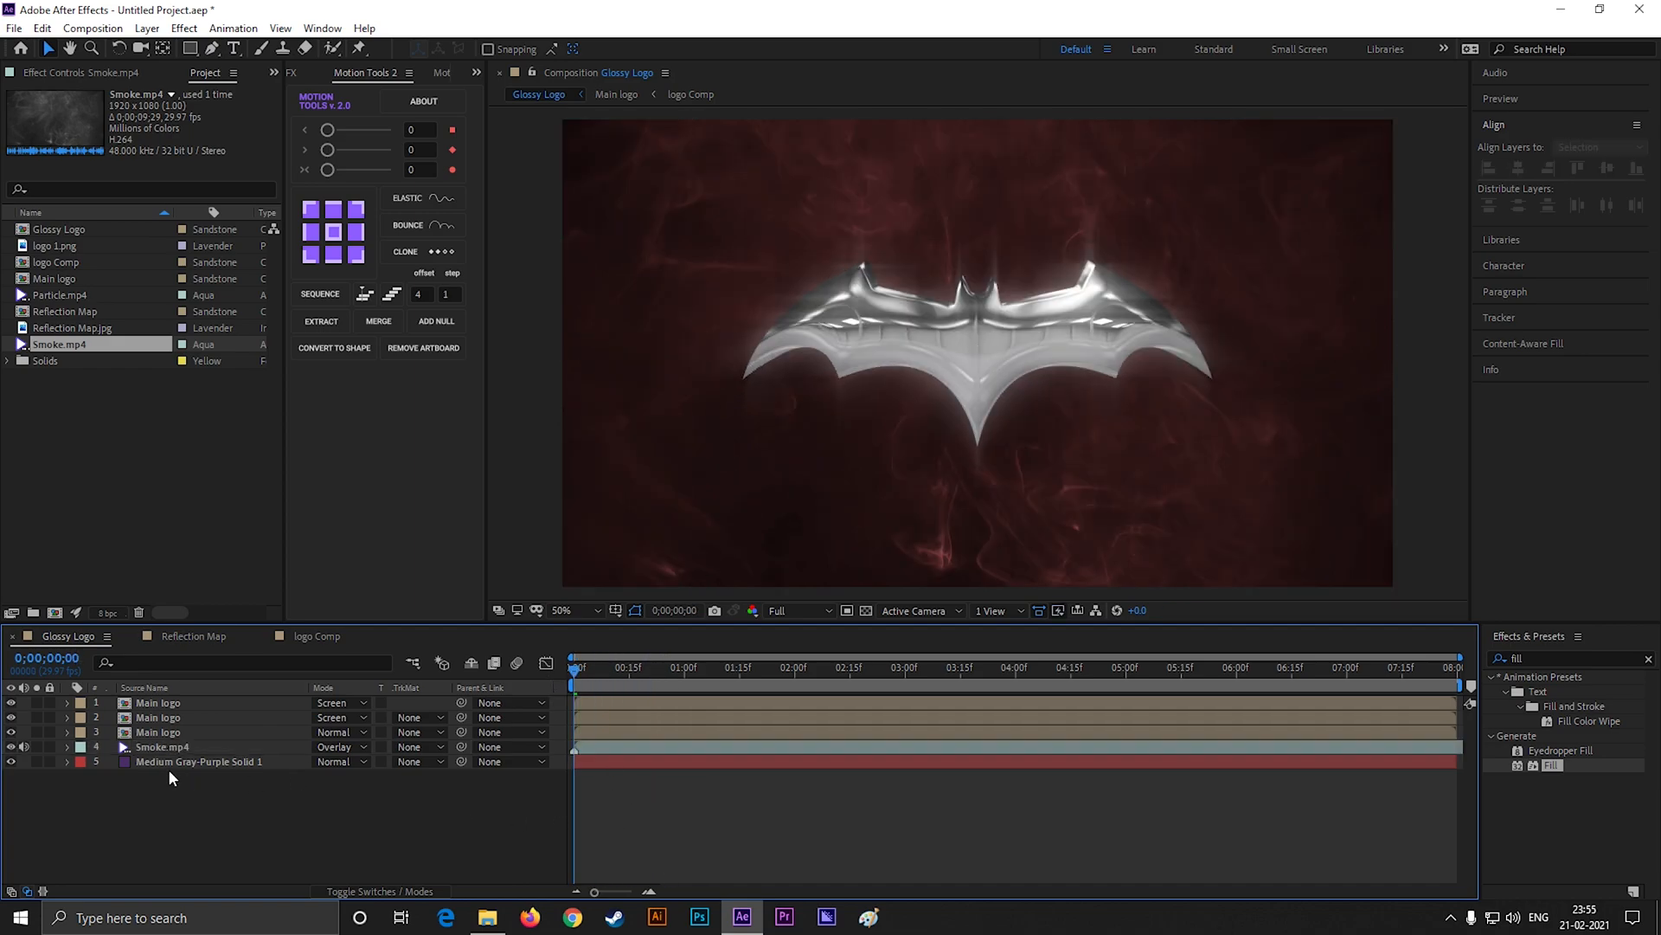
left_click(163, 746)
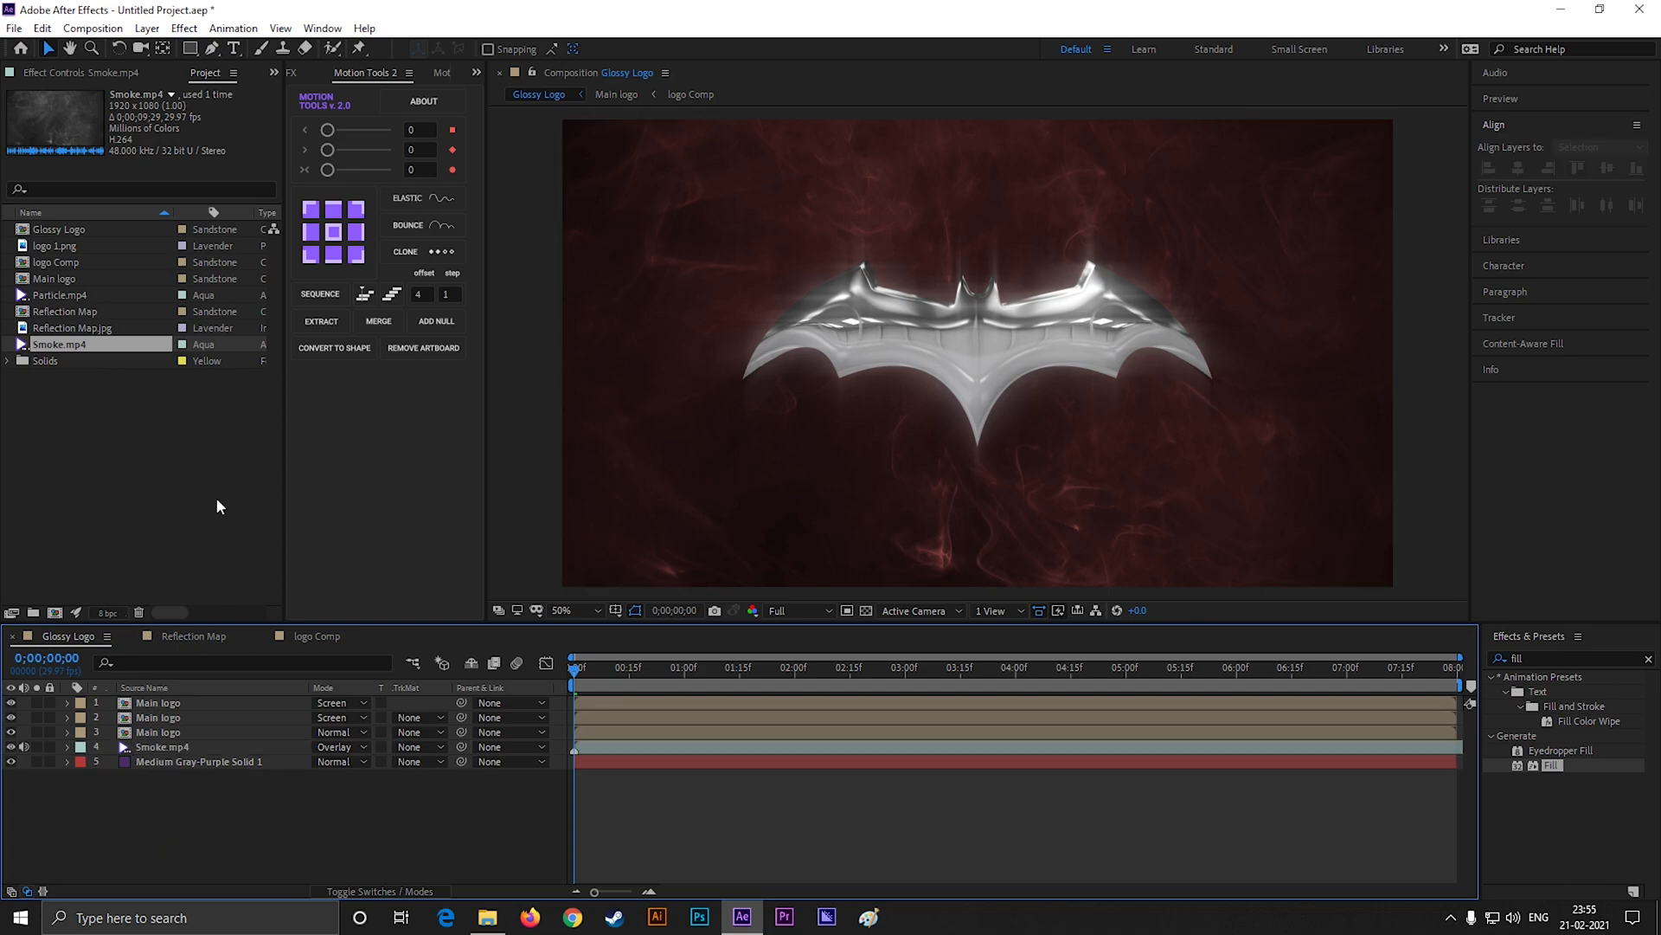
left_click(59, 294)
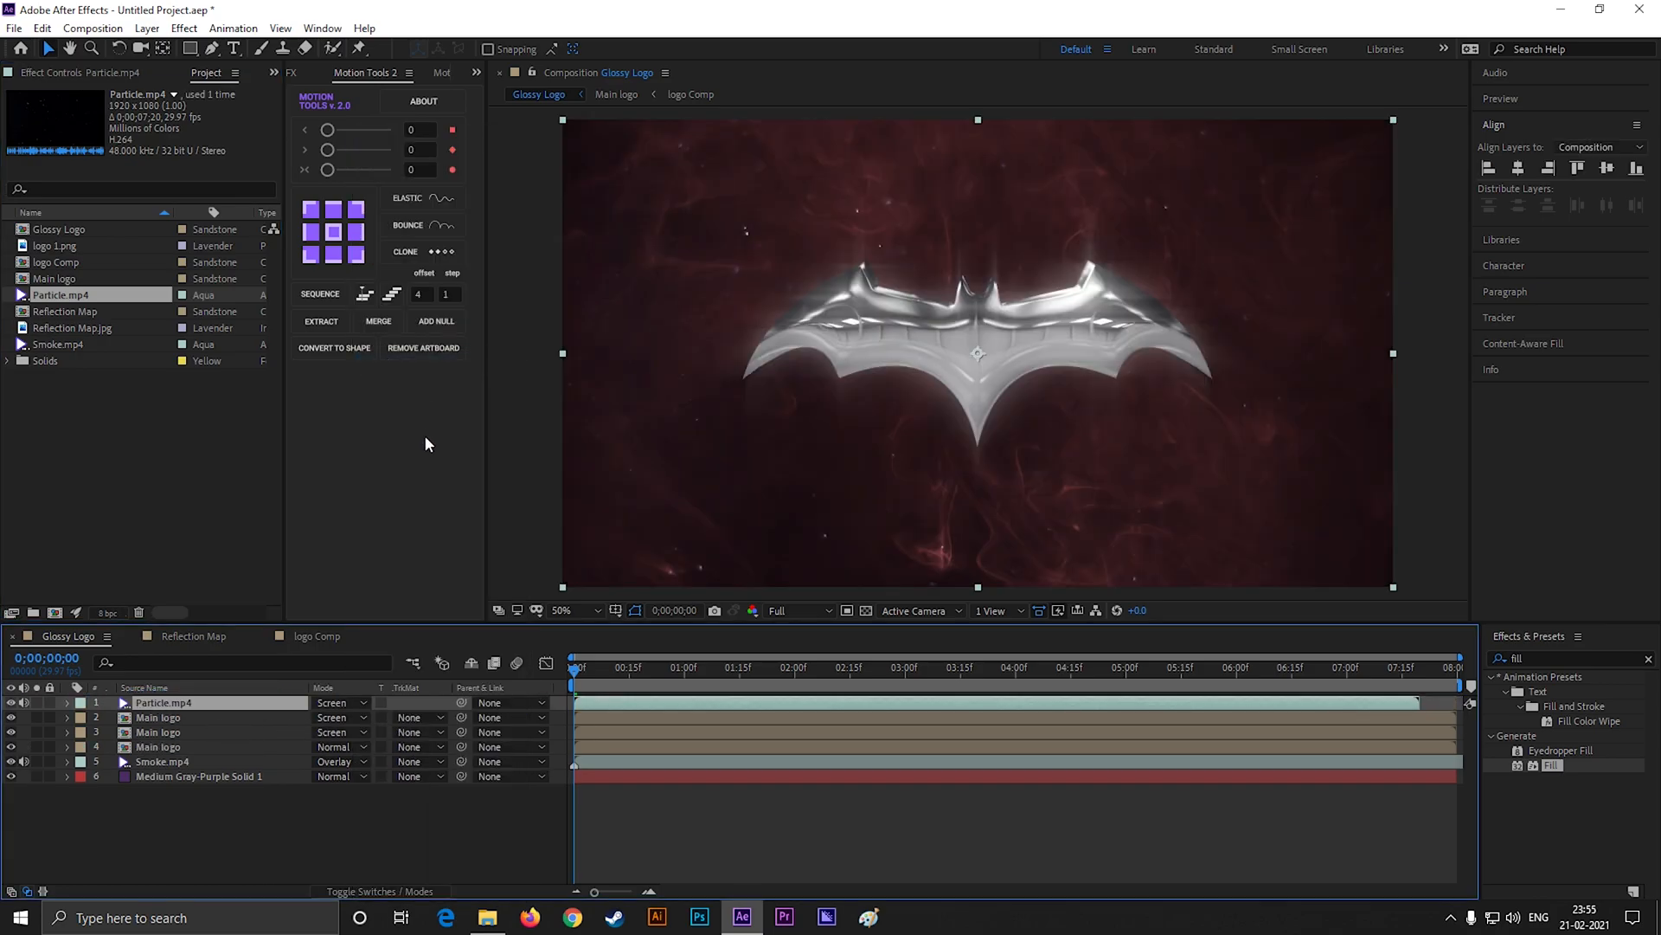
left_click(338, 701)
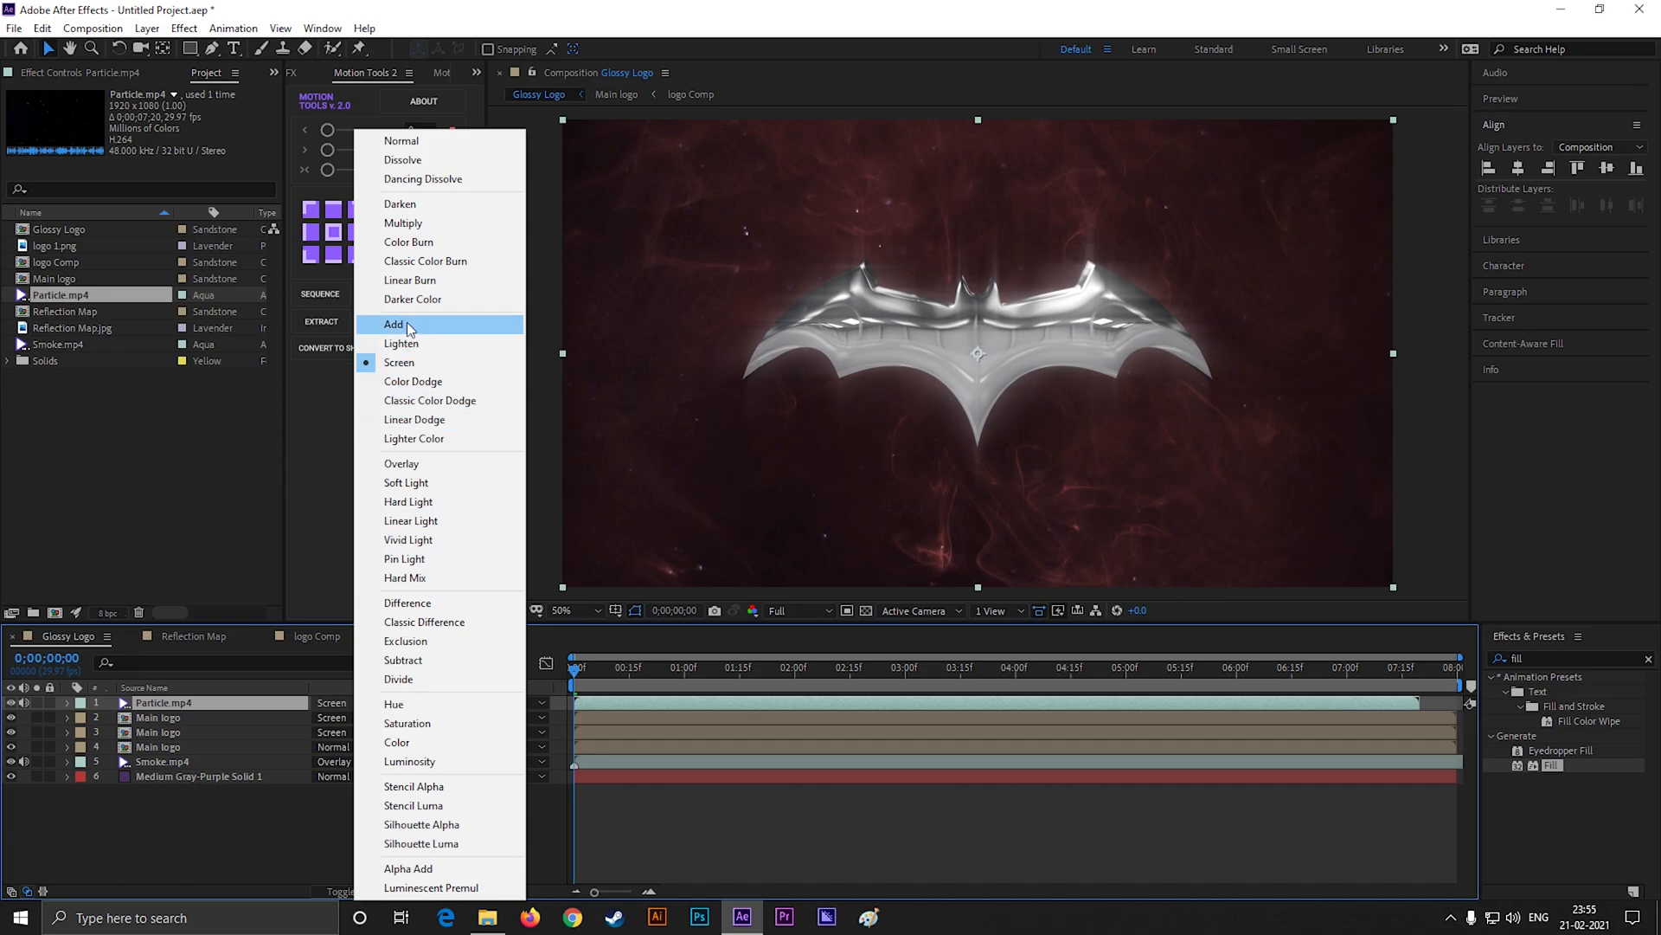
left_click(393, 324)
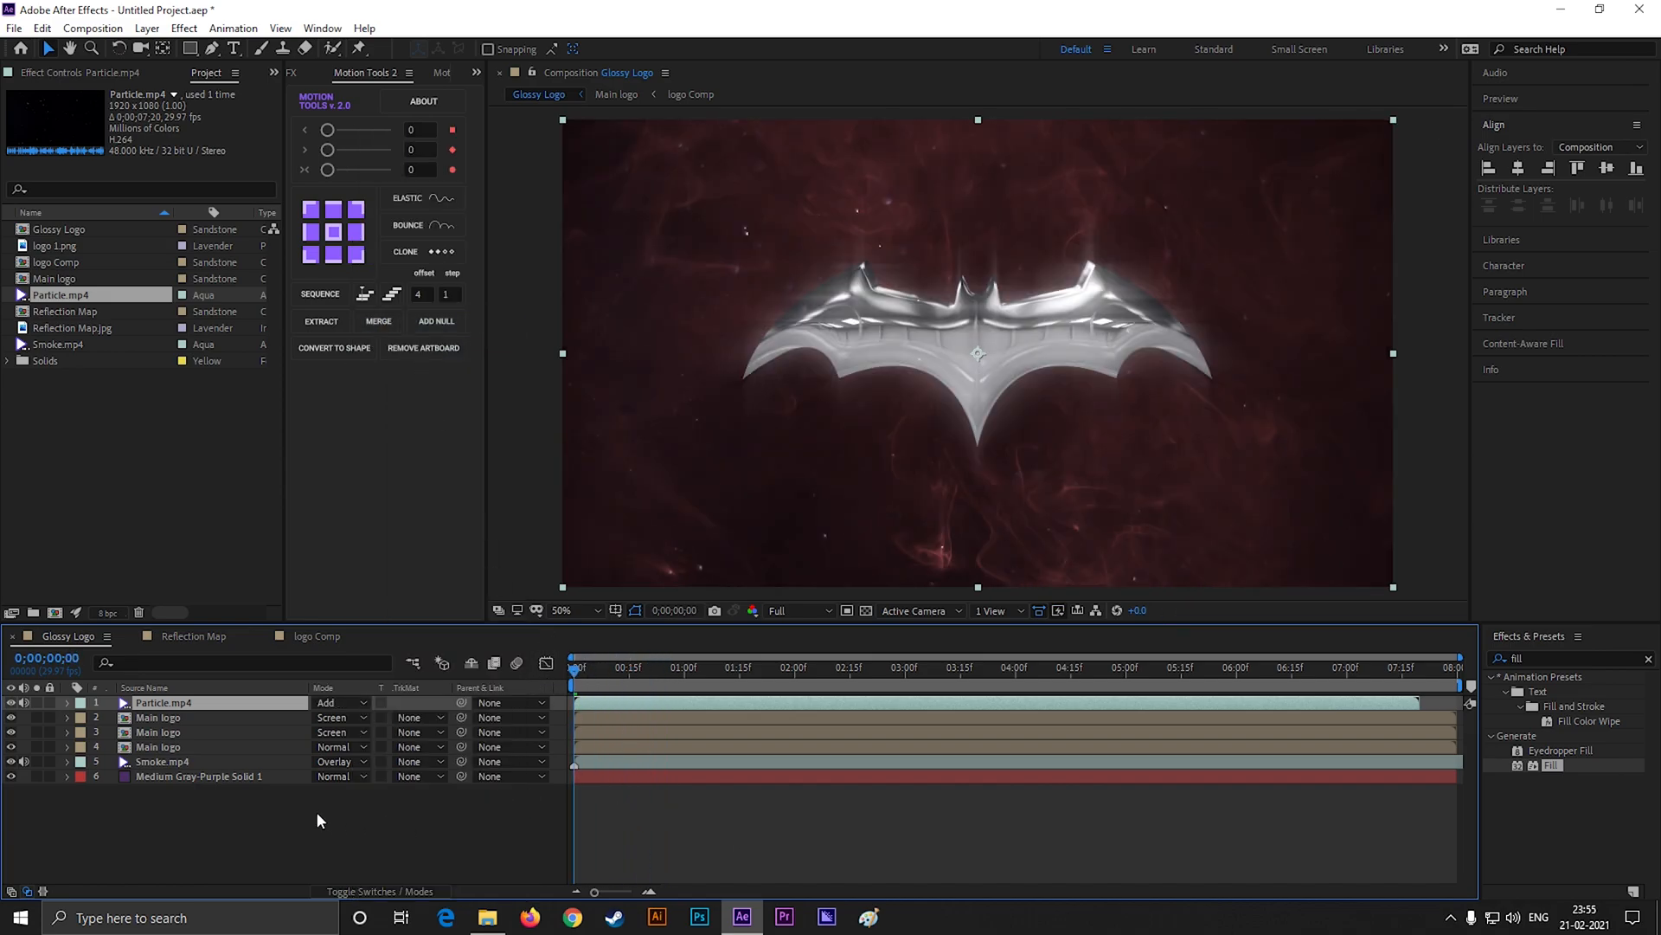
- Create an adjustment layer with Curves bent into an S shape for deeper contrast
right_click(319, 815)
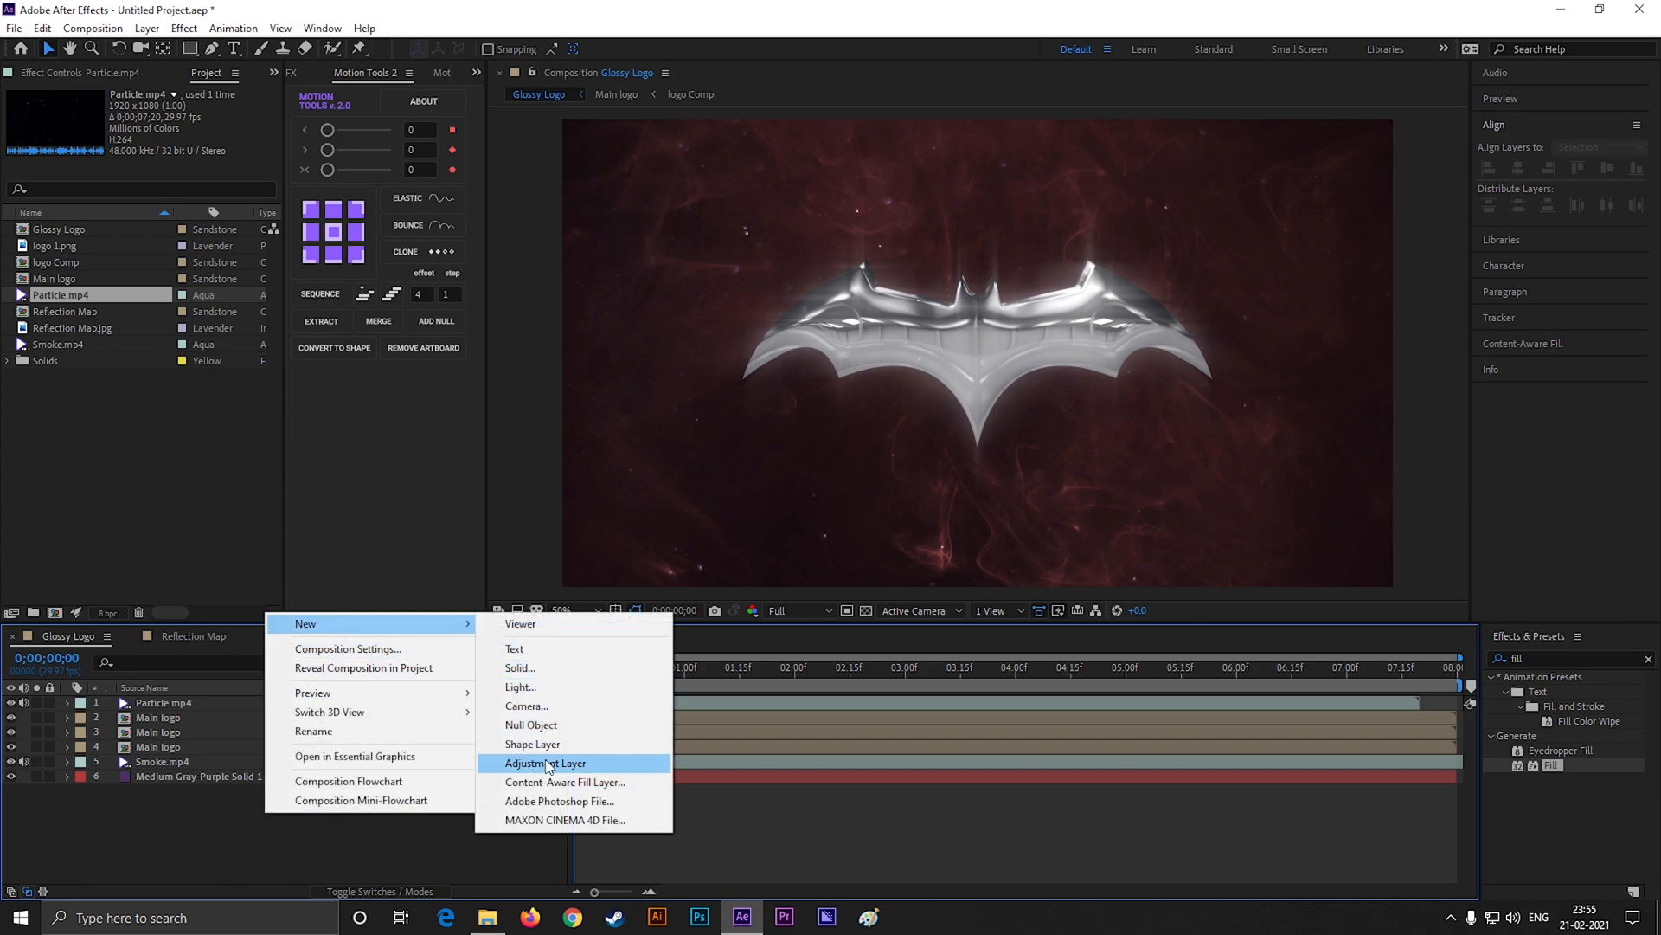
left_click(546, 763)
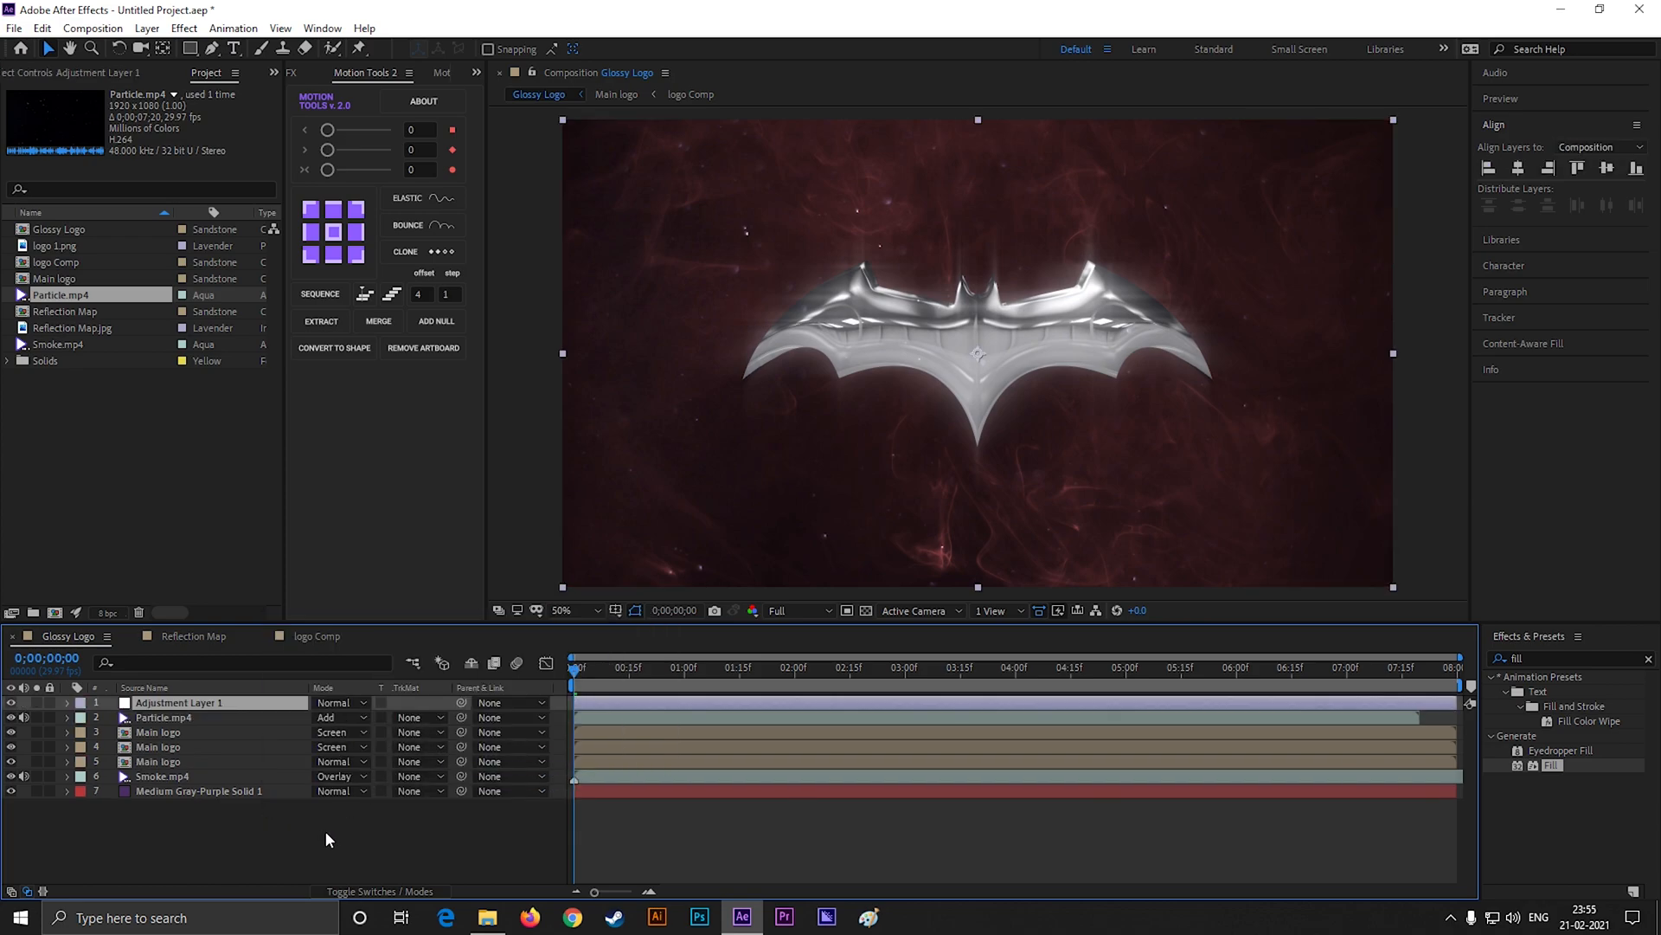
mouse_move(333, 834)
type("curves")
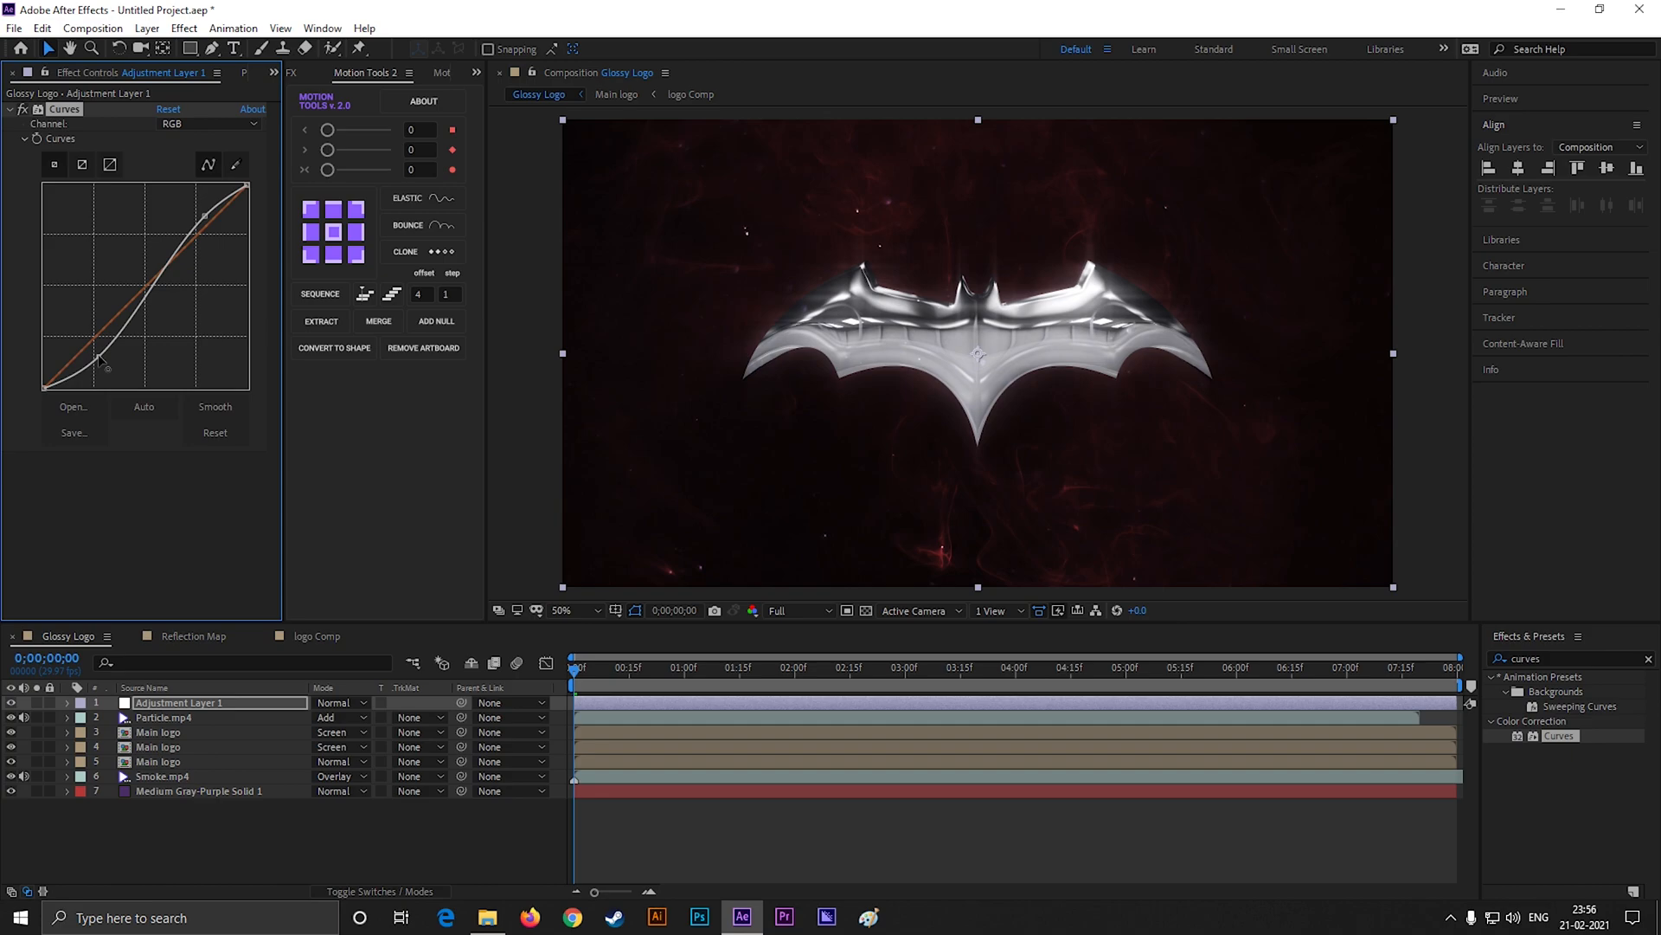
left_click_drag(100, 360, 101, 365)
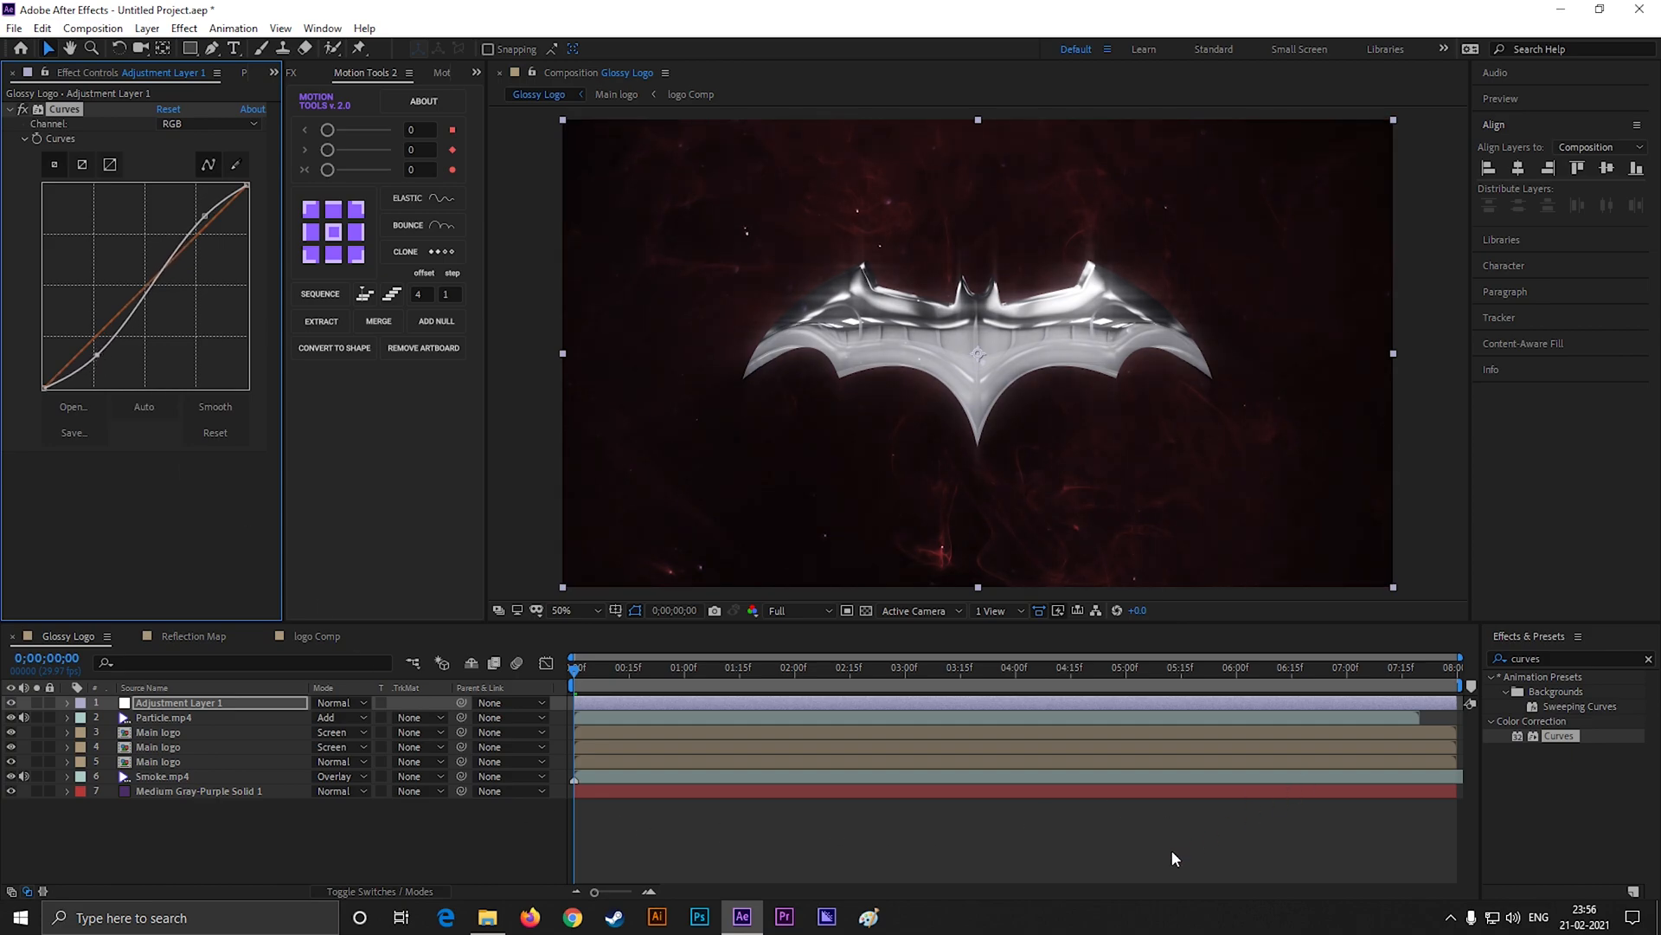
- Apply Tint to the adjustment layer with Amount to Tint lowered to 30
type("t")
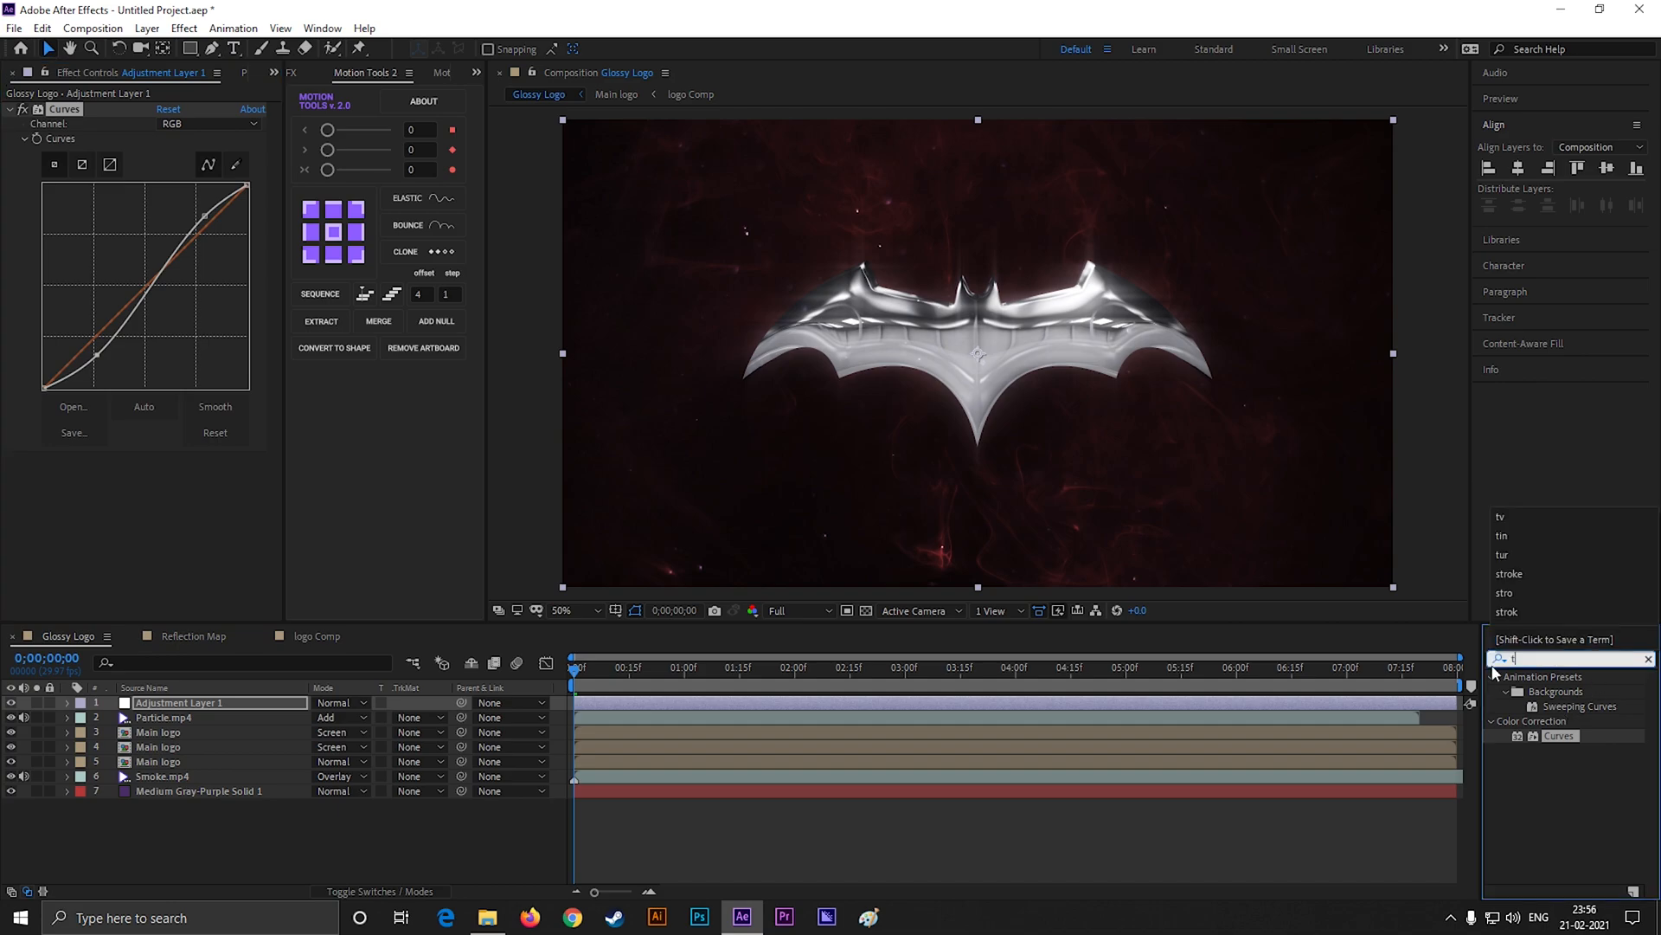
type("int")
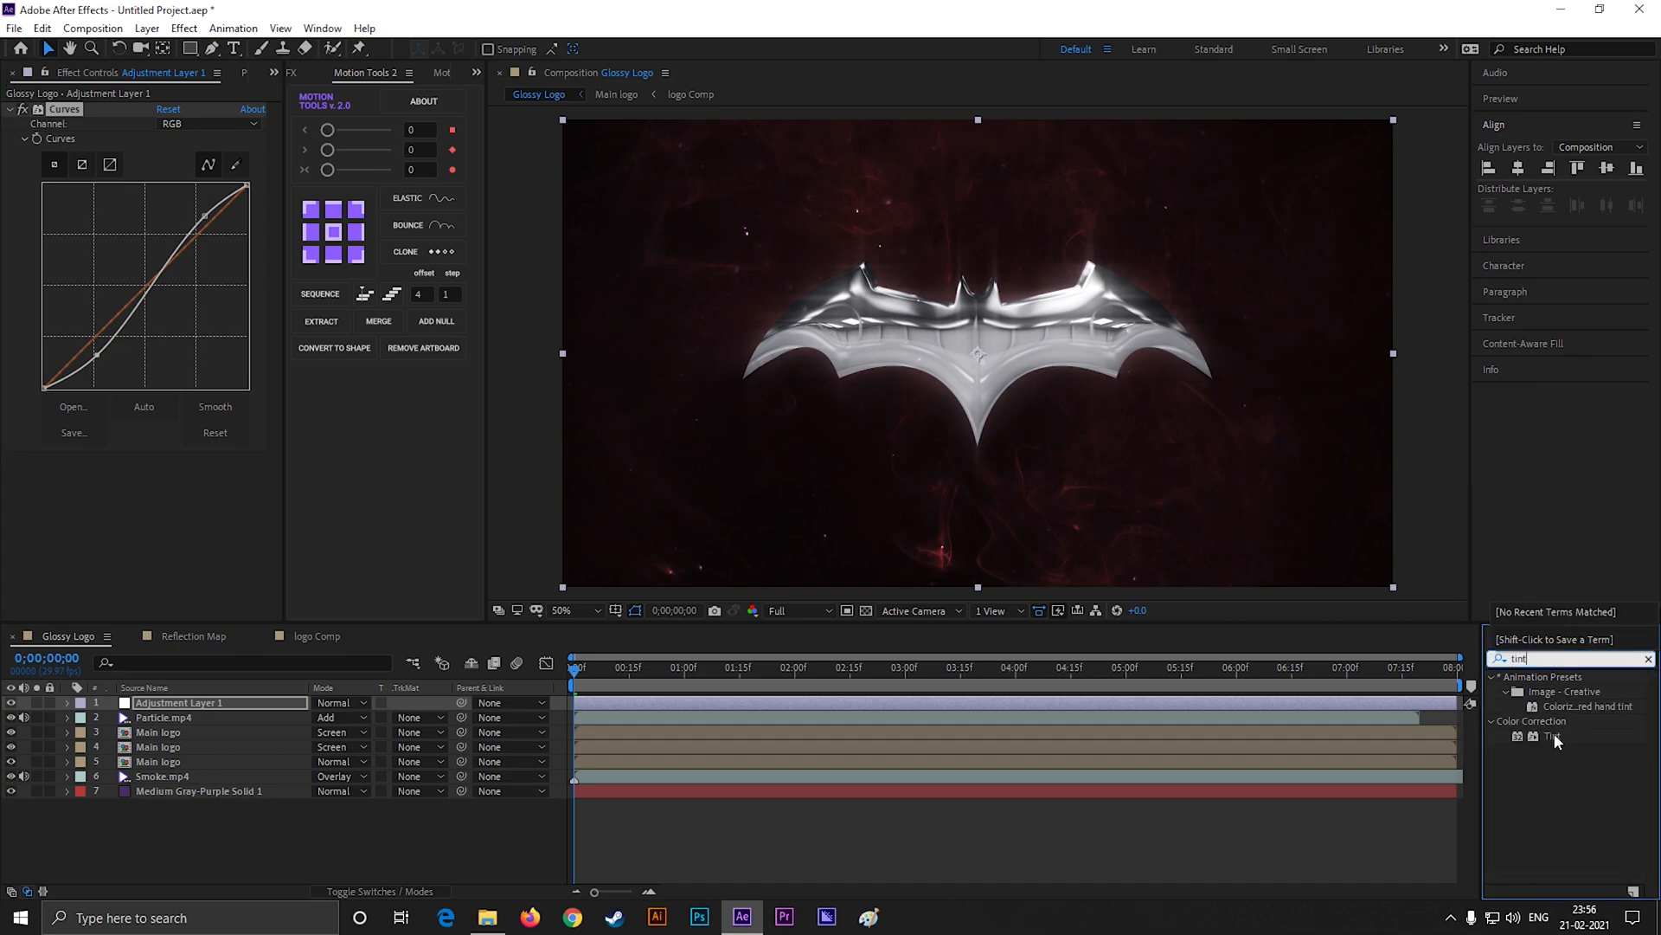
double_click(1555, 735)
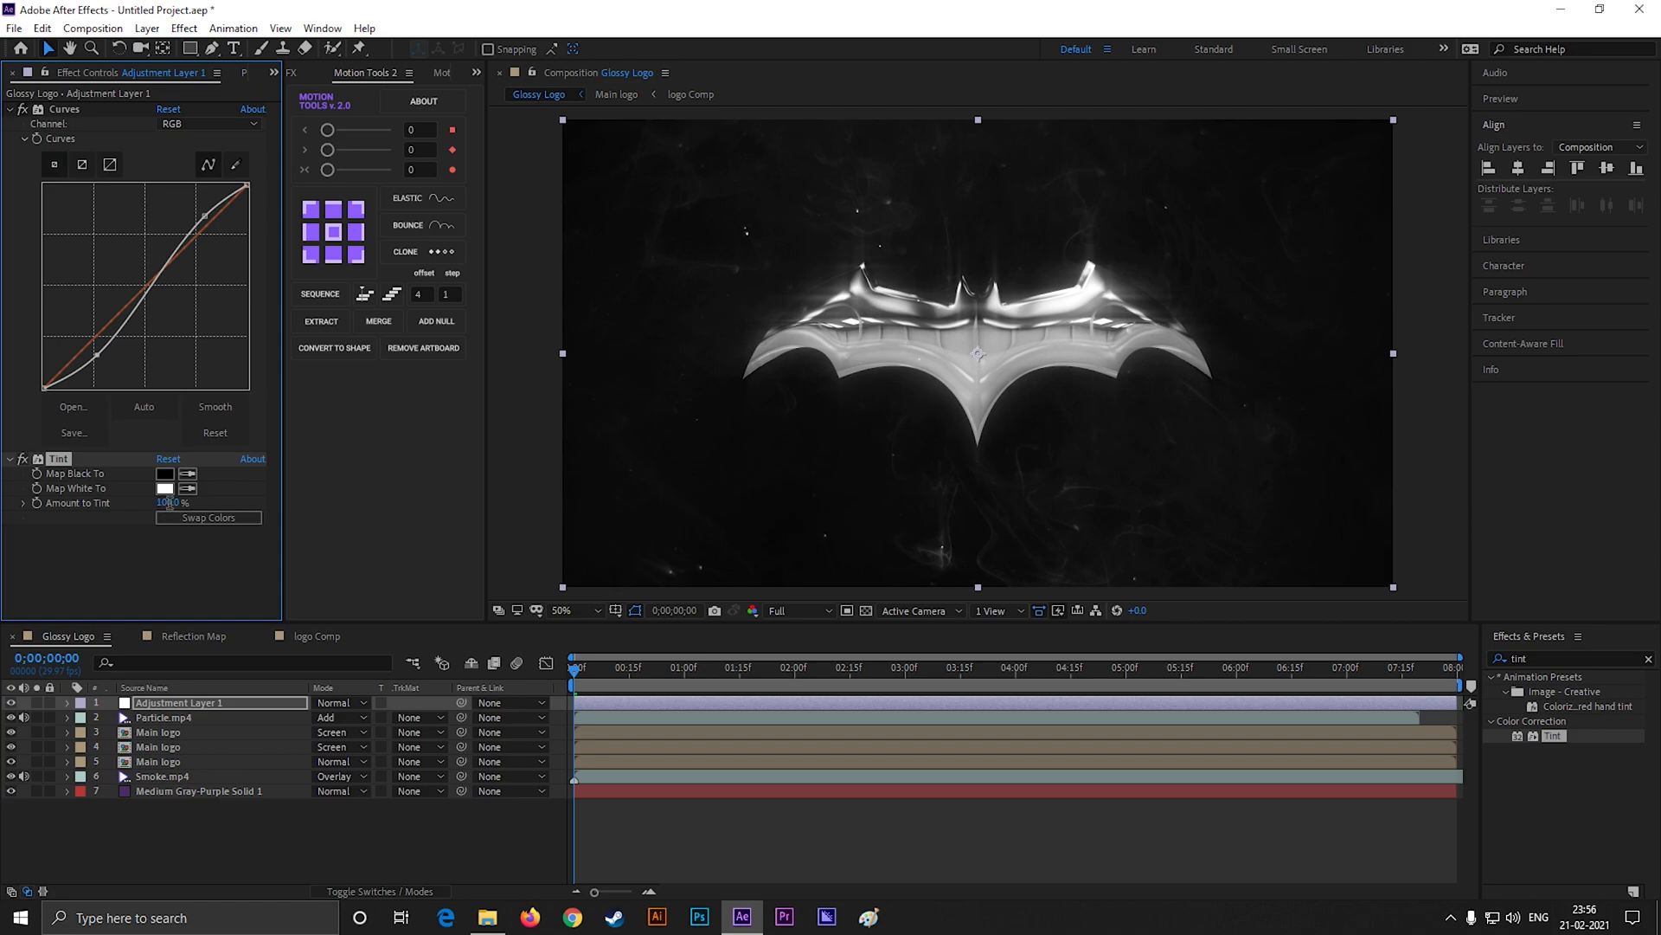
type("30")
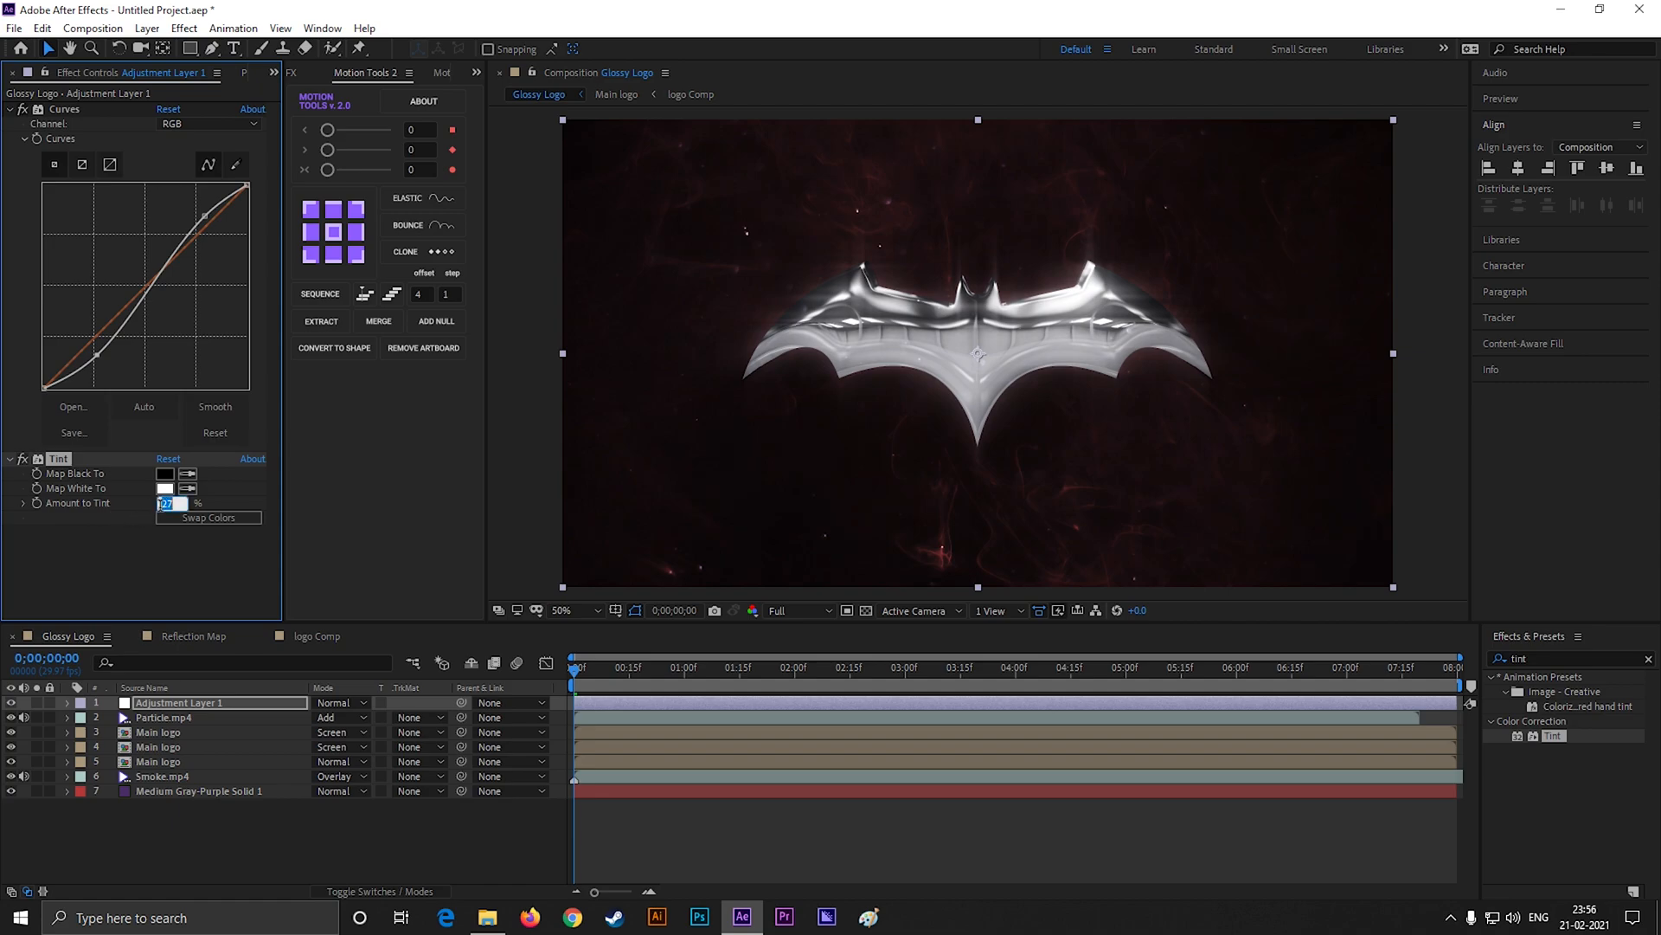
left_click(197, 790)
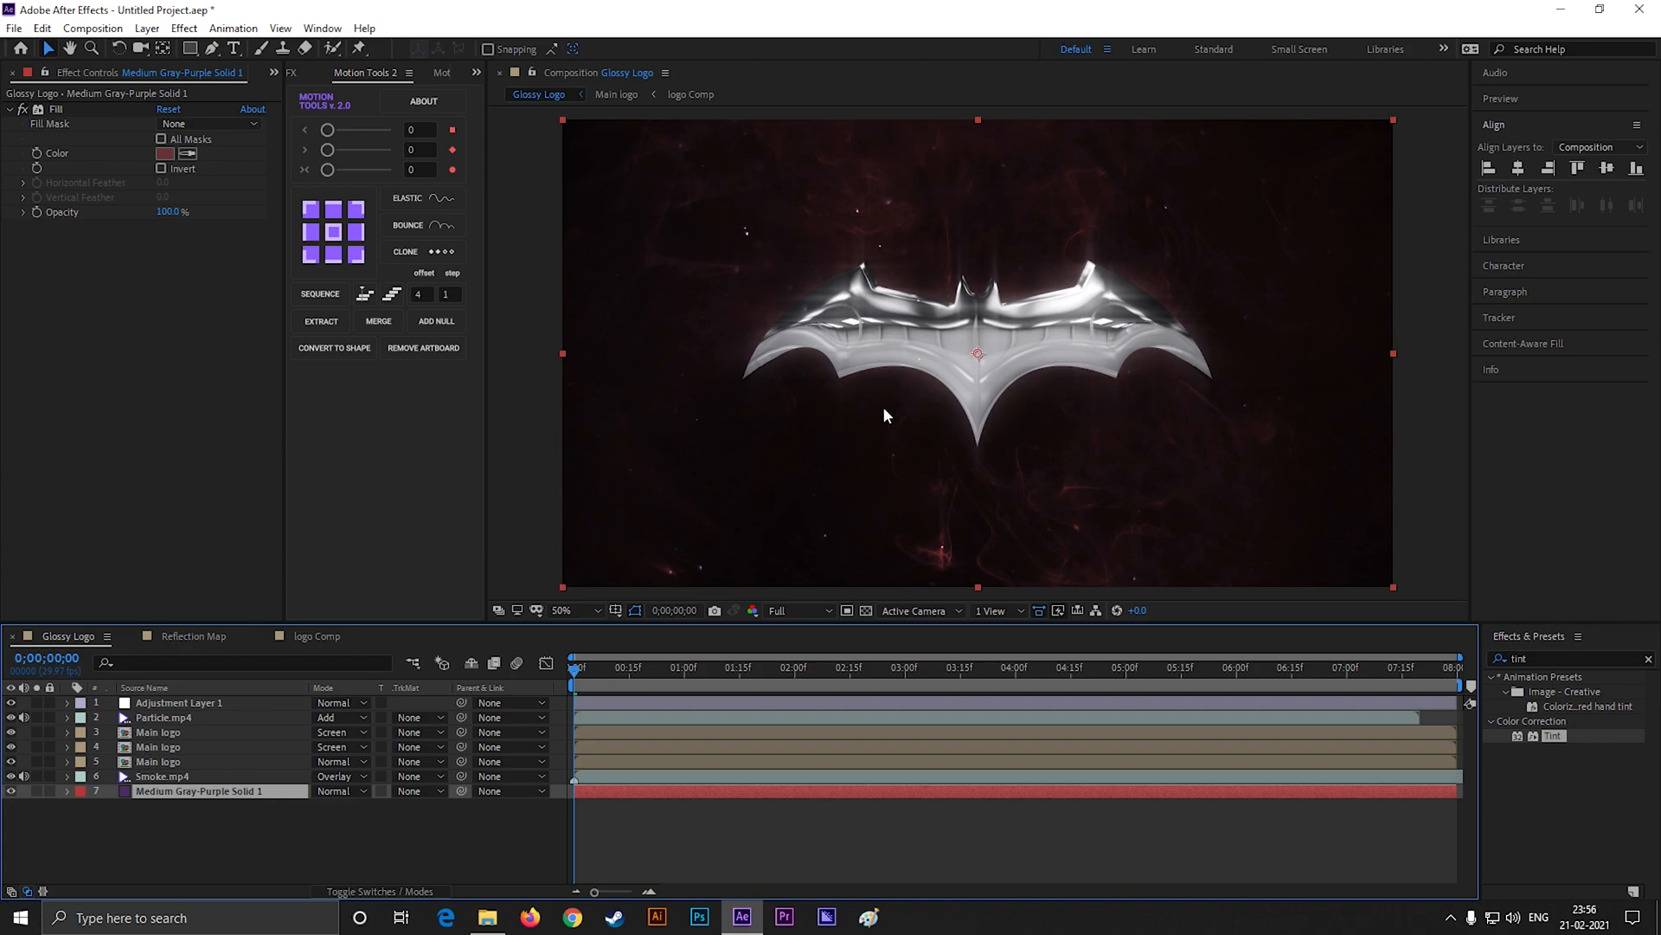
left_click(744, 789)
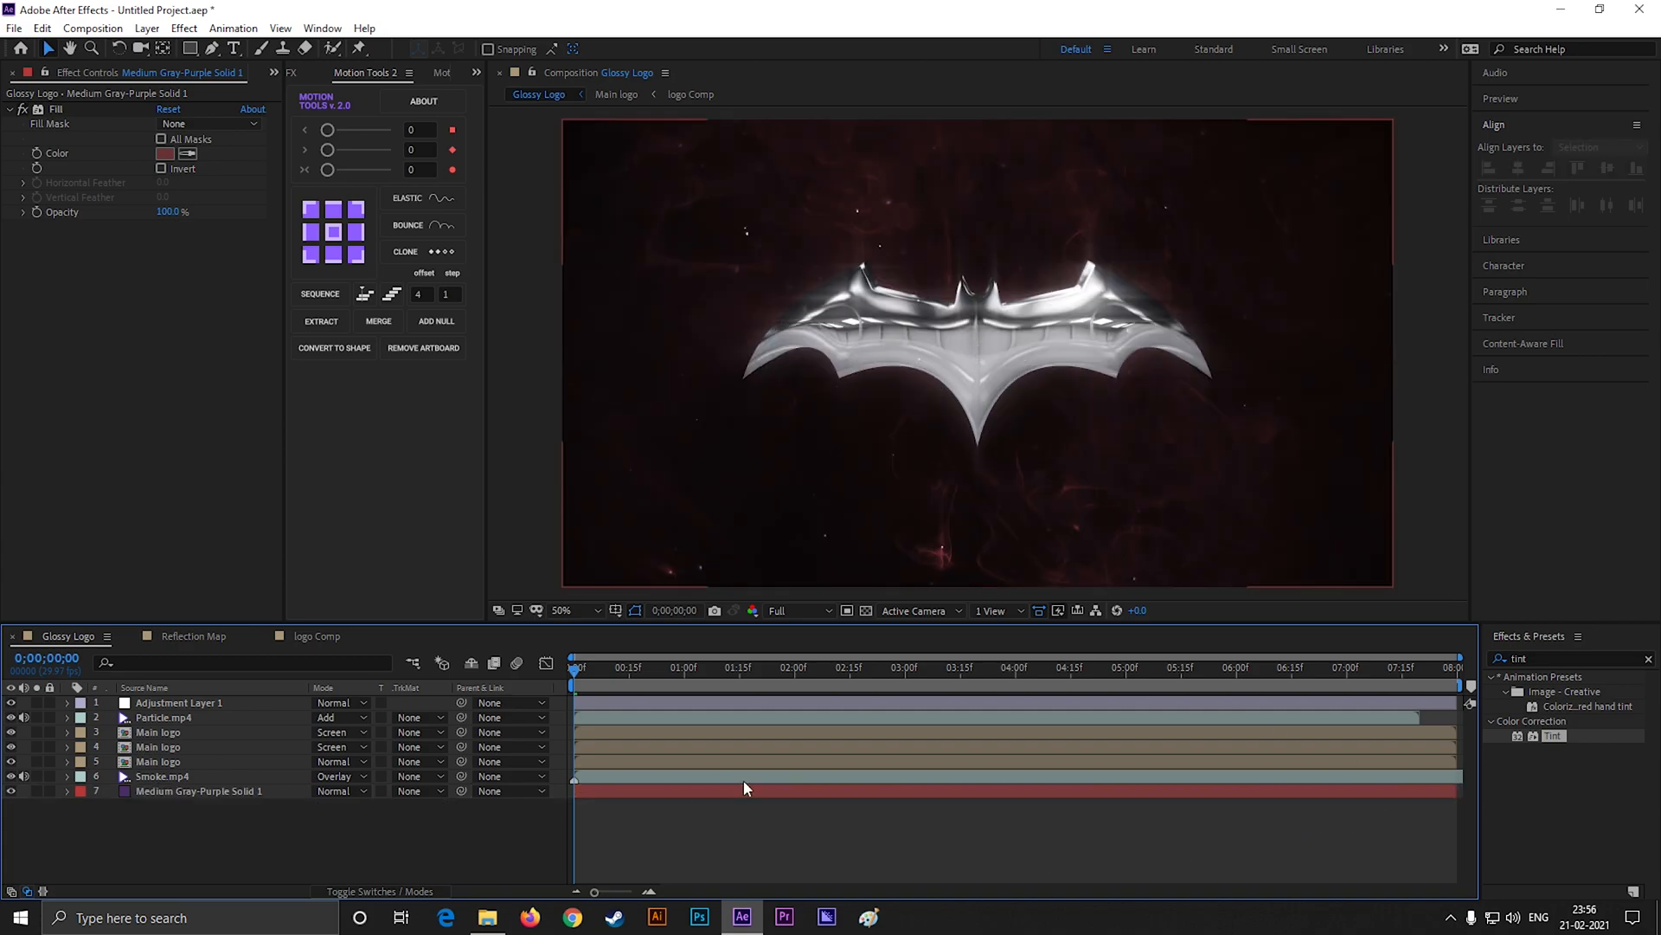
- Apply a Photo Filter effect to the adjustment layer and set it to Red
left_click(1558, 658)
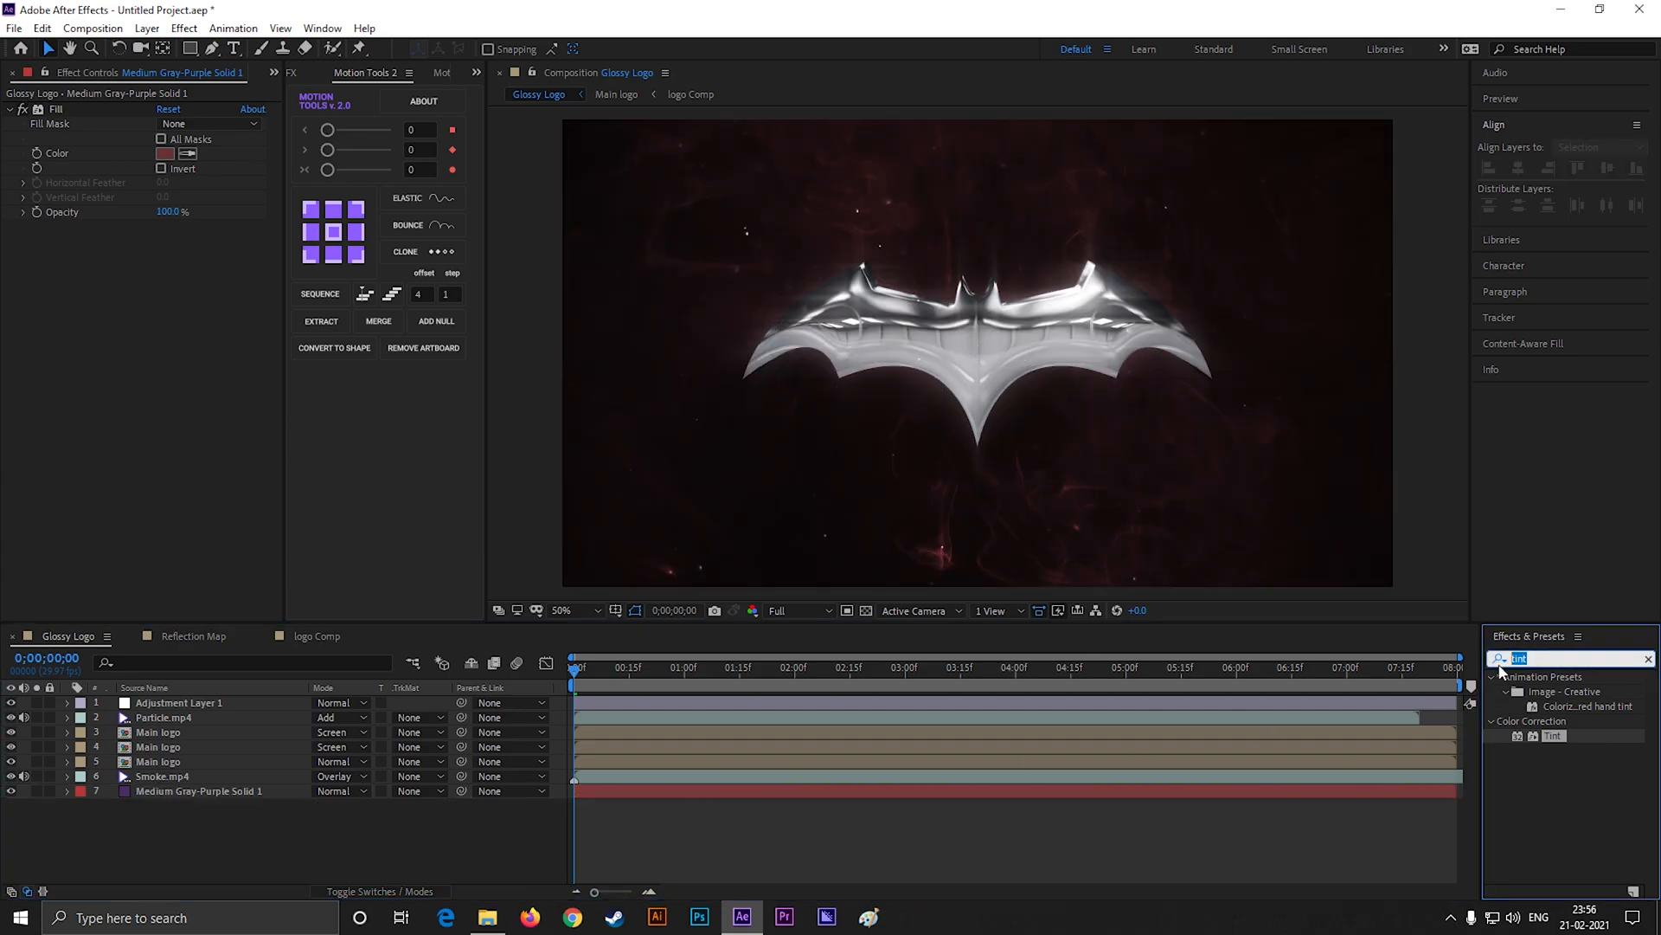
type("photo")
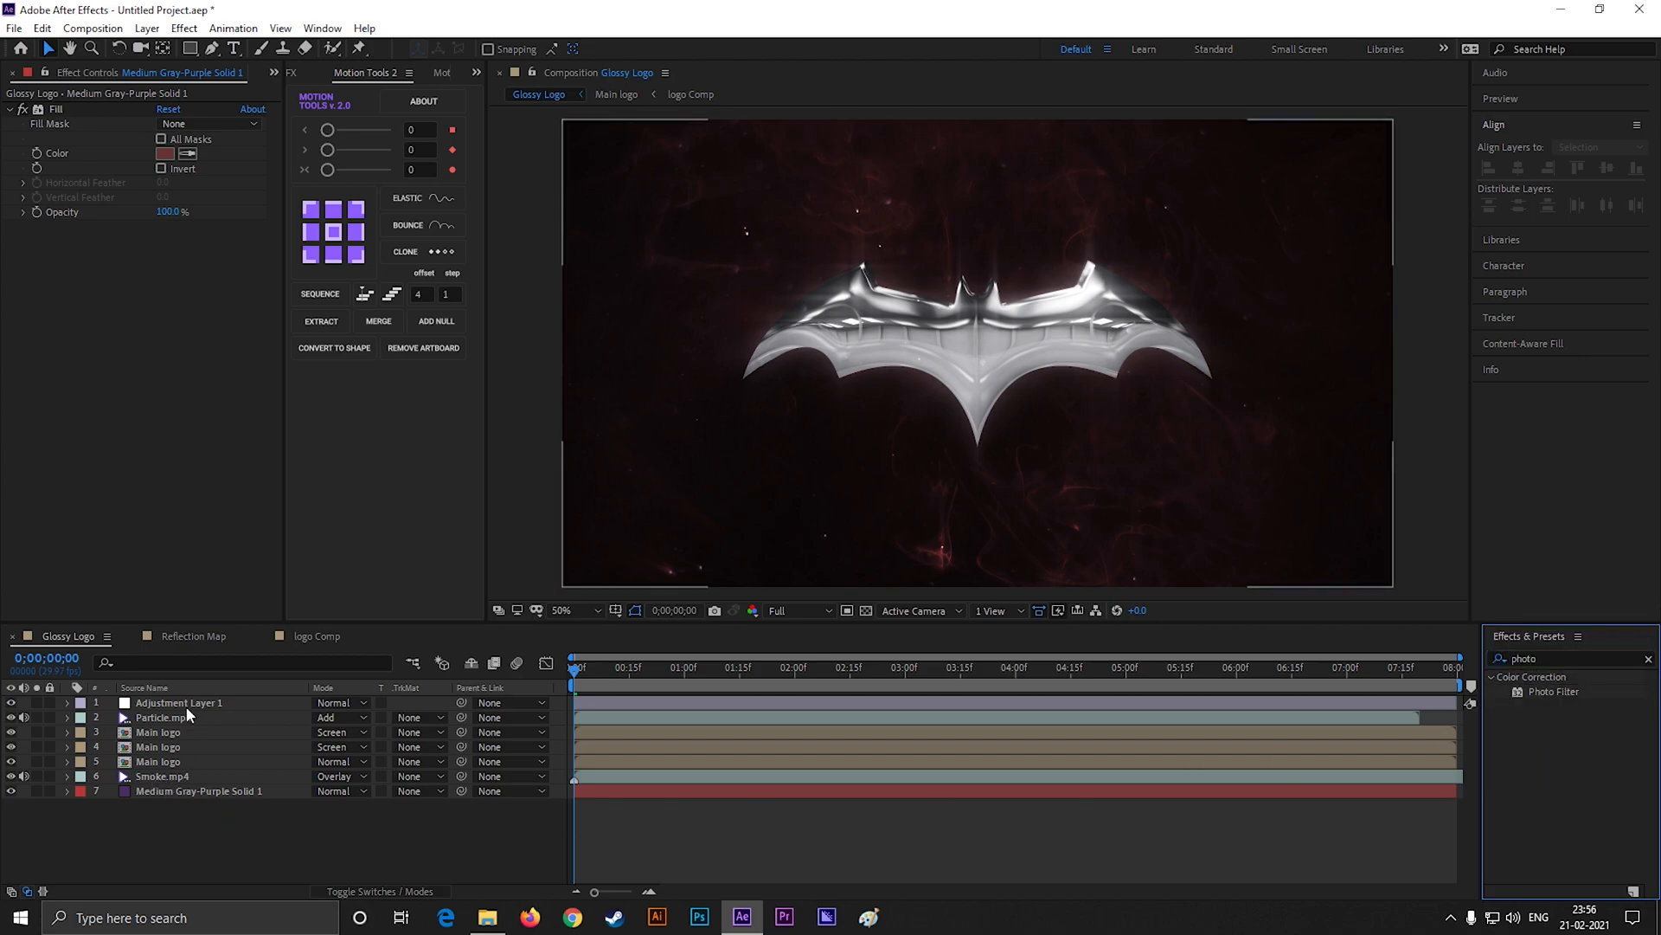
left_click(178, 702)
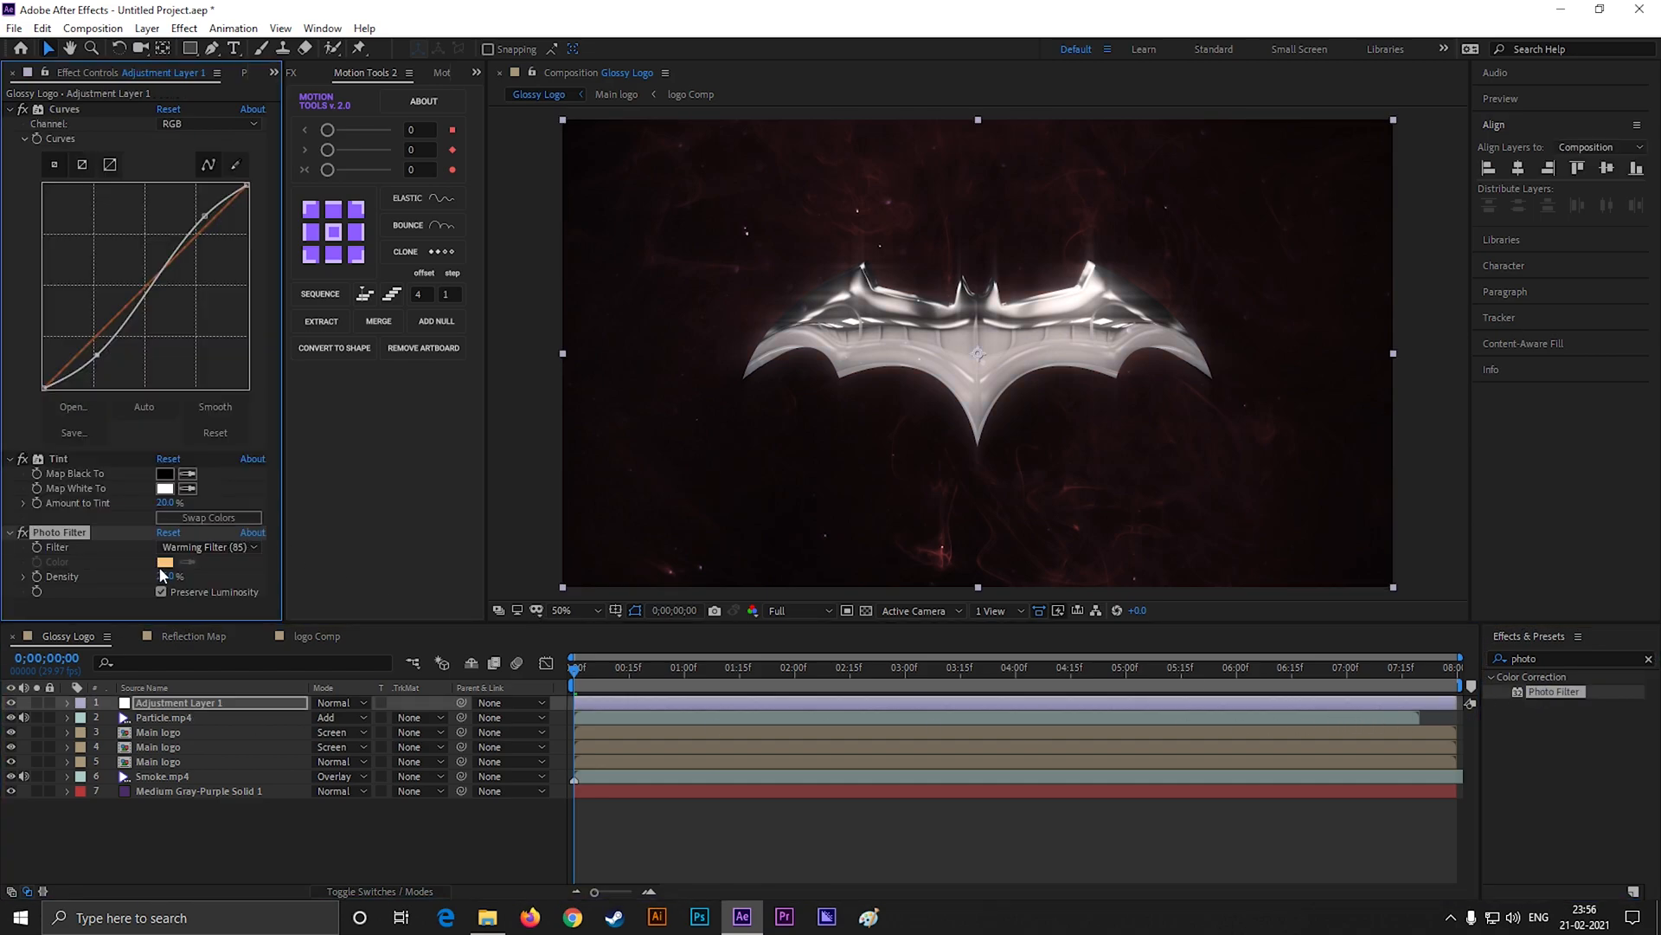
left_click(209, 547)
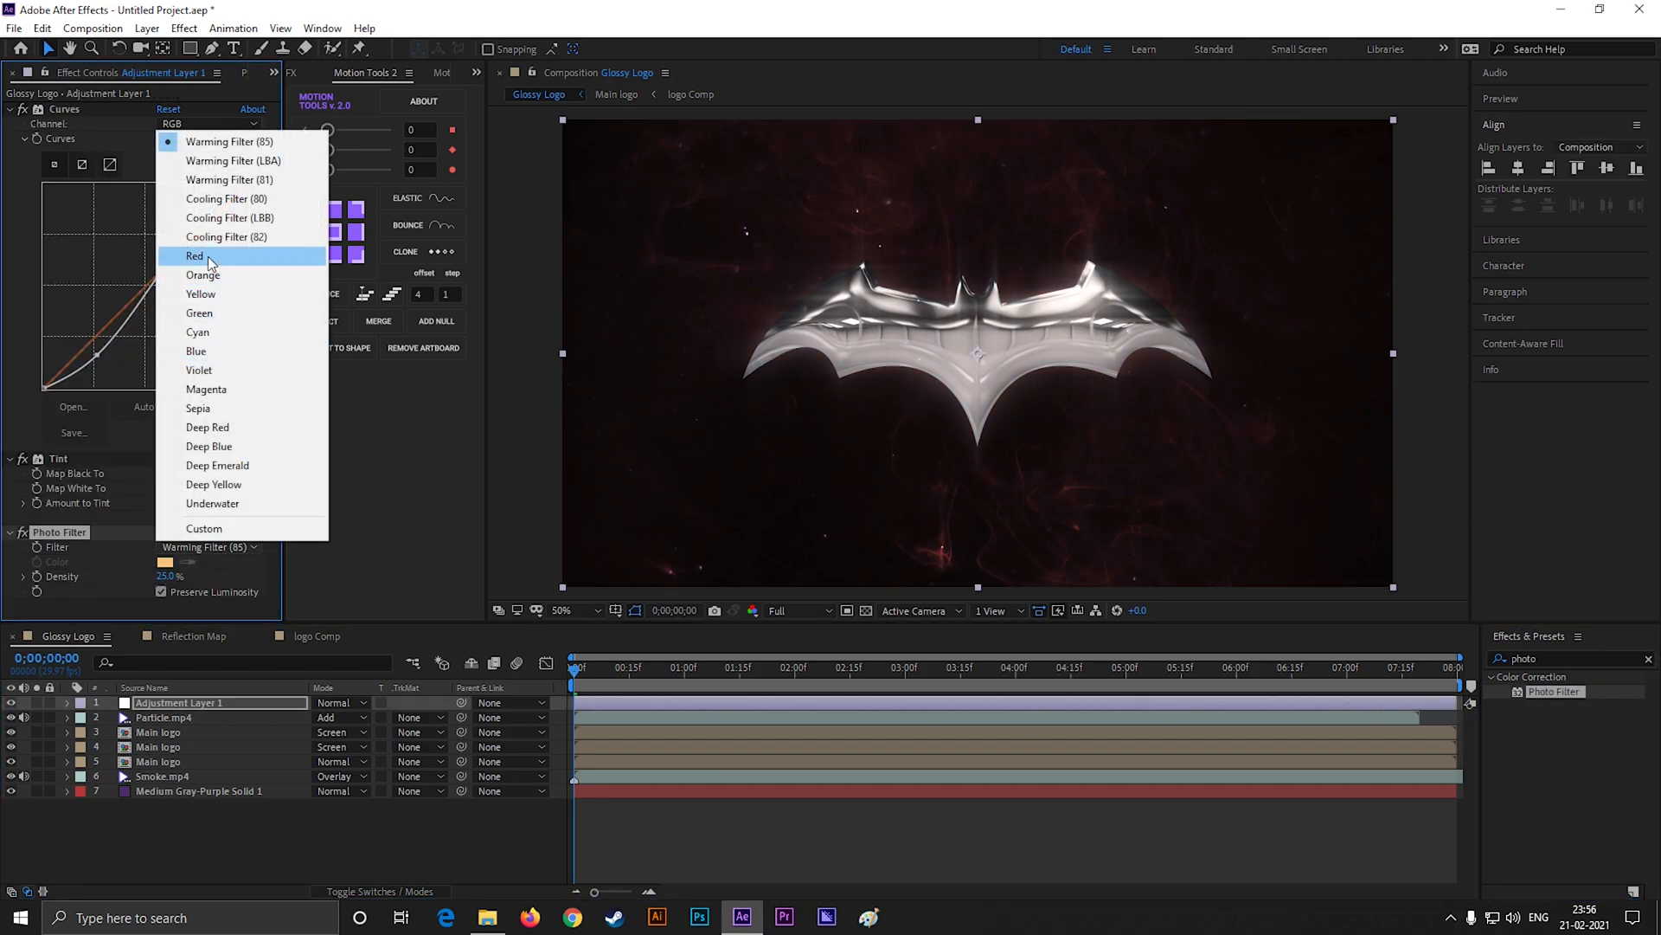
left_click(196, 256)
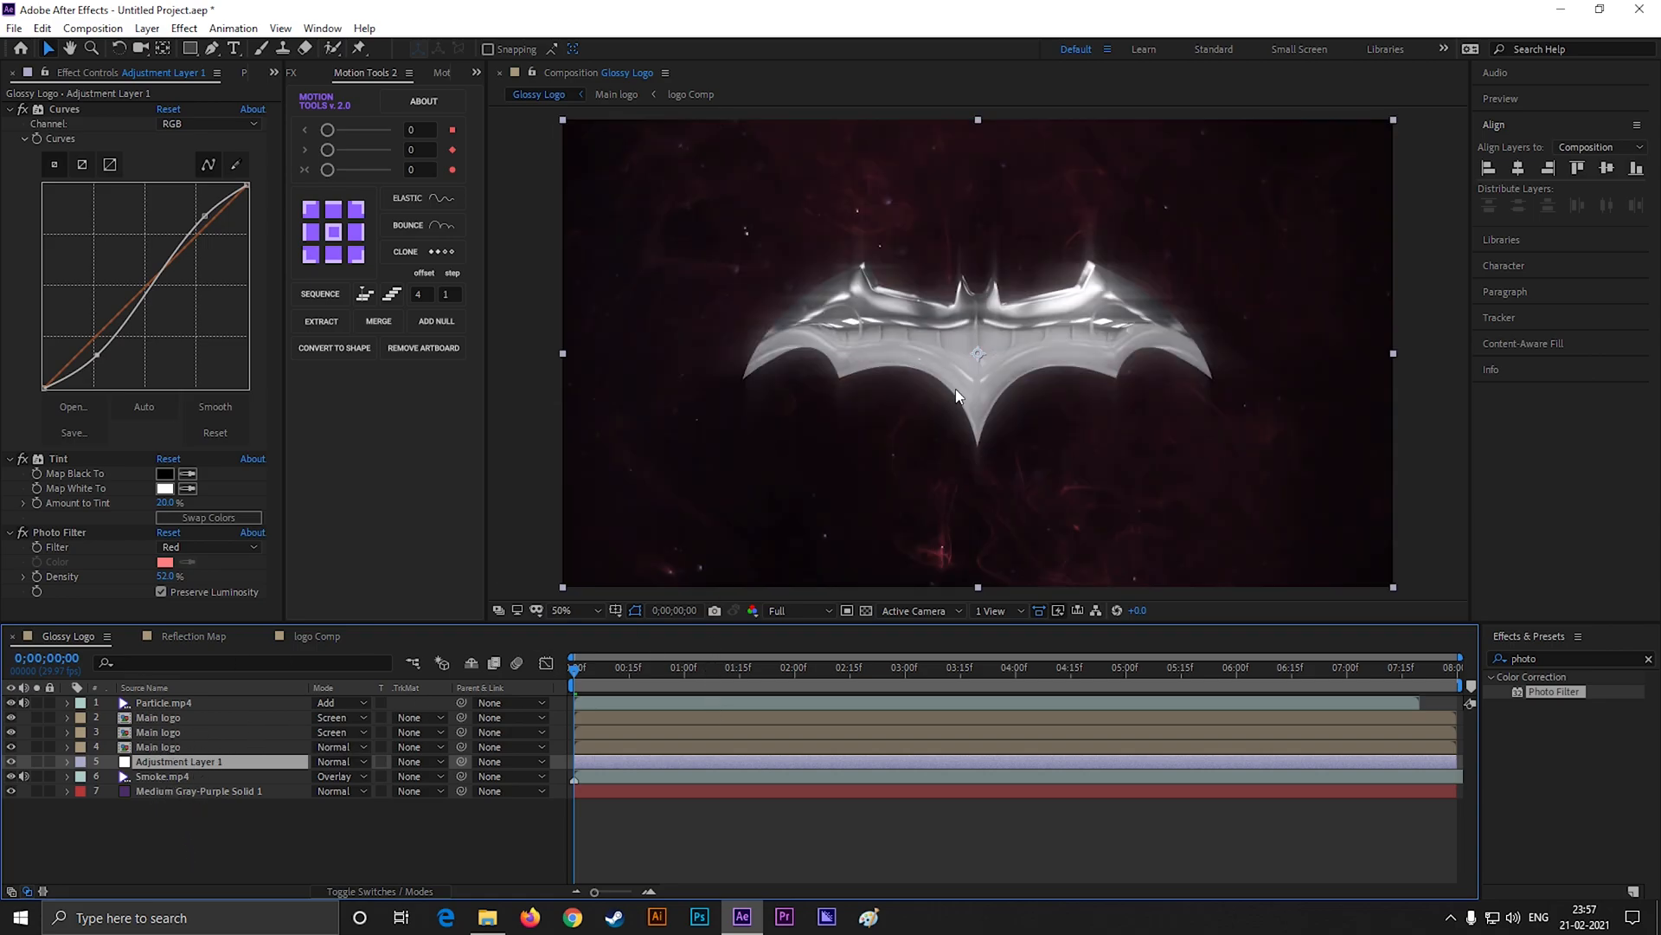
- Add a black solid with a near-full-frame oval mask set to Subtract, darkening only the edges
left_click(630, 668)
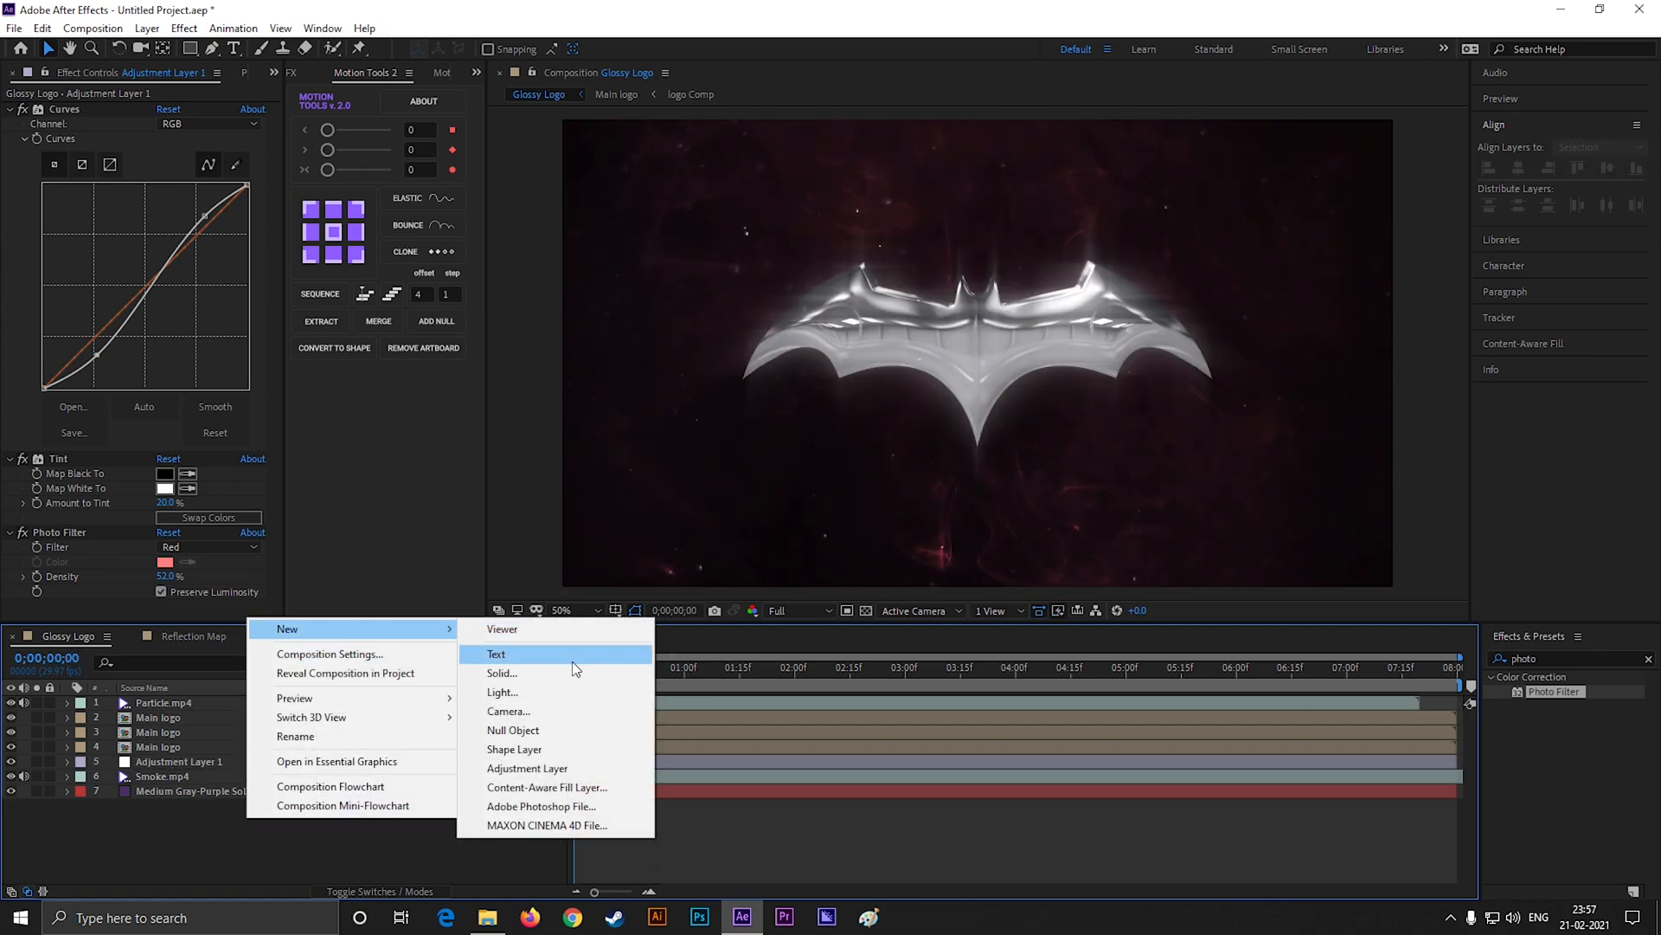
left_click(501, 673)
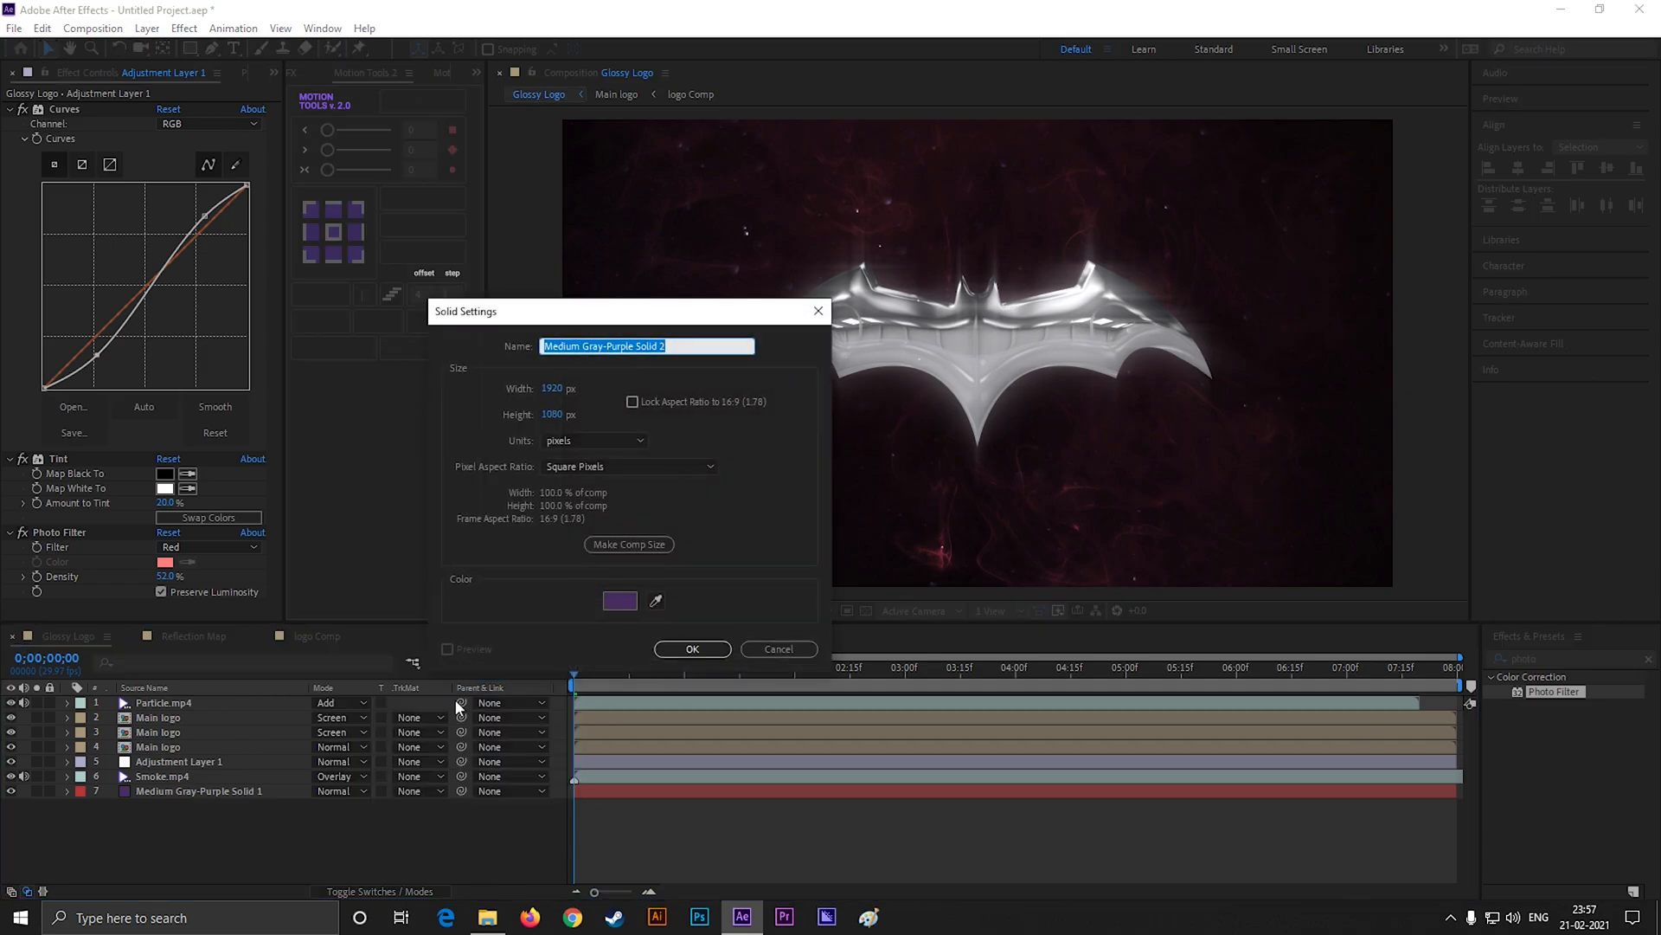
left_click(620, 600)
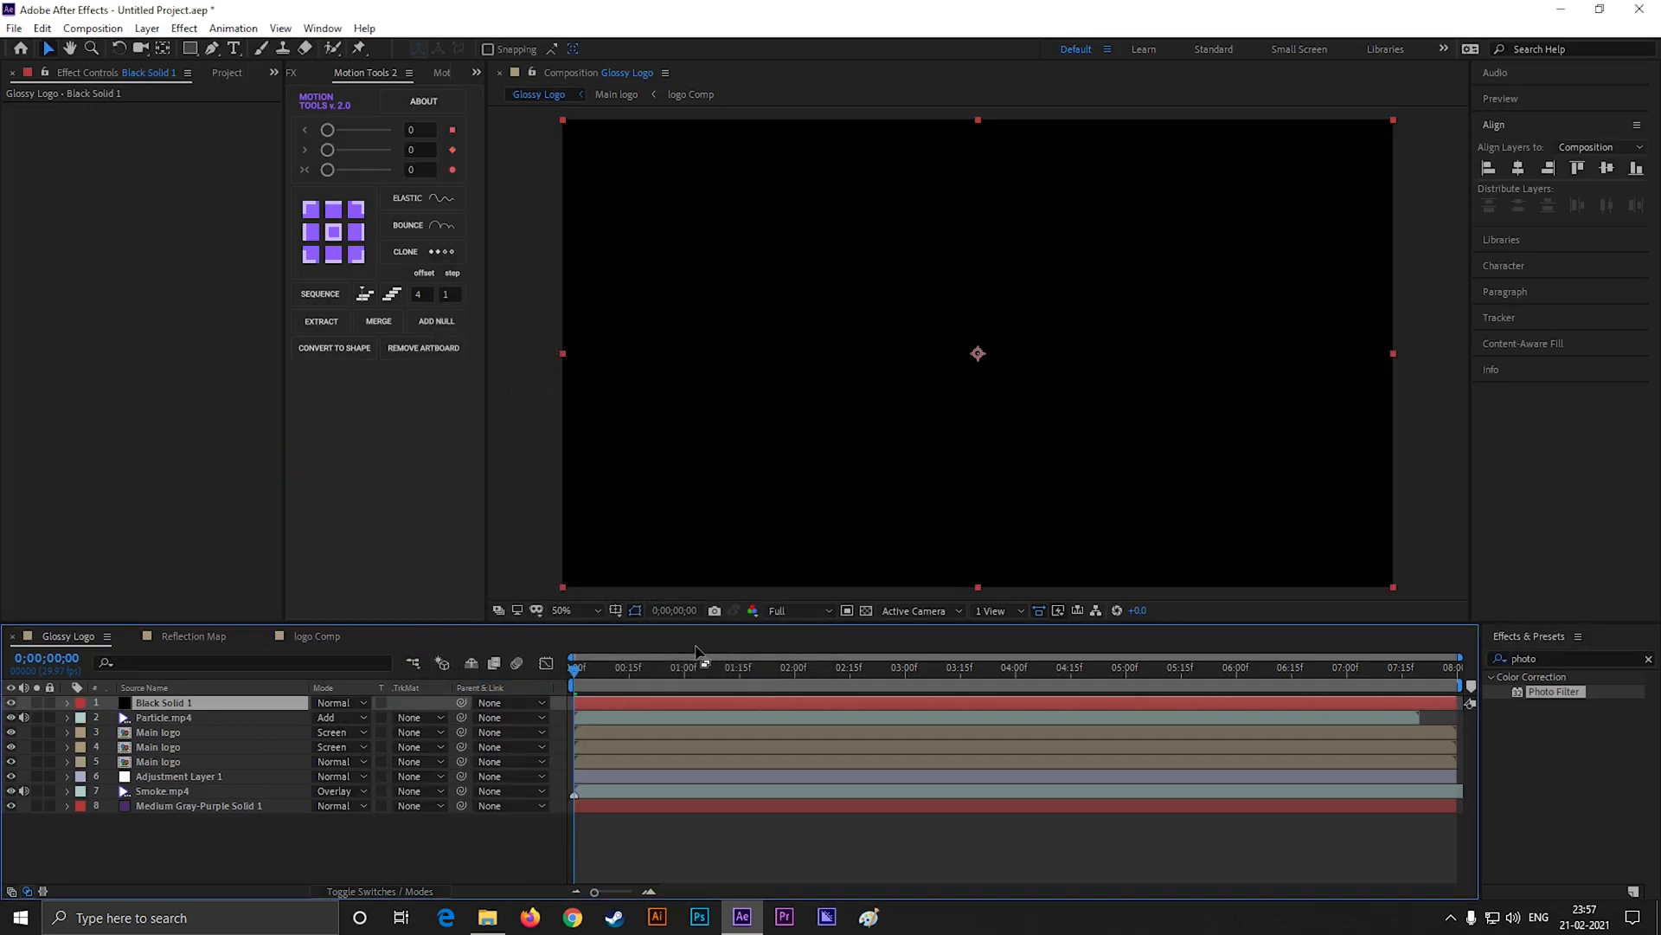
left_click(191, 48)
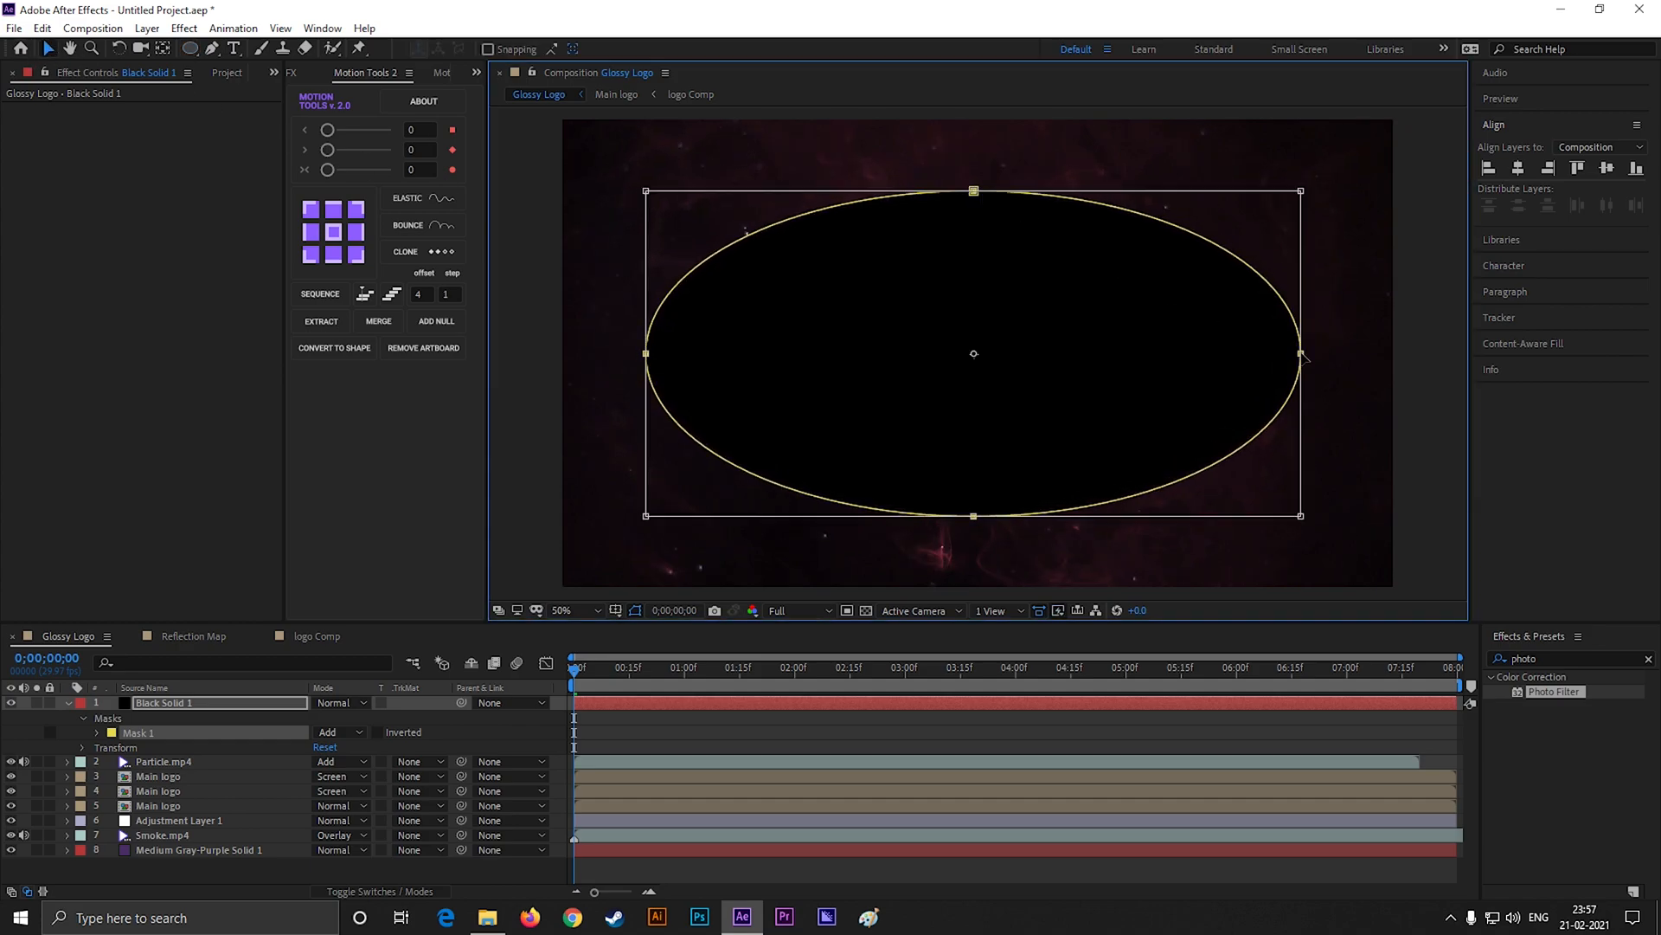
left_click_drag(1300, 353, 1353, 353)
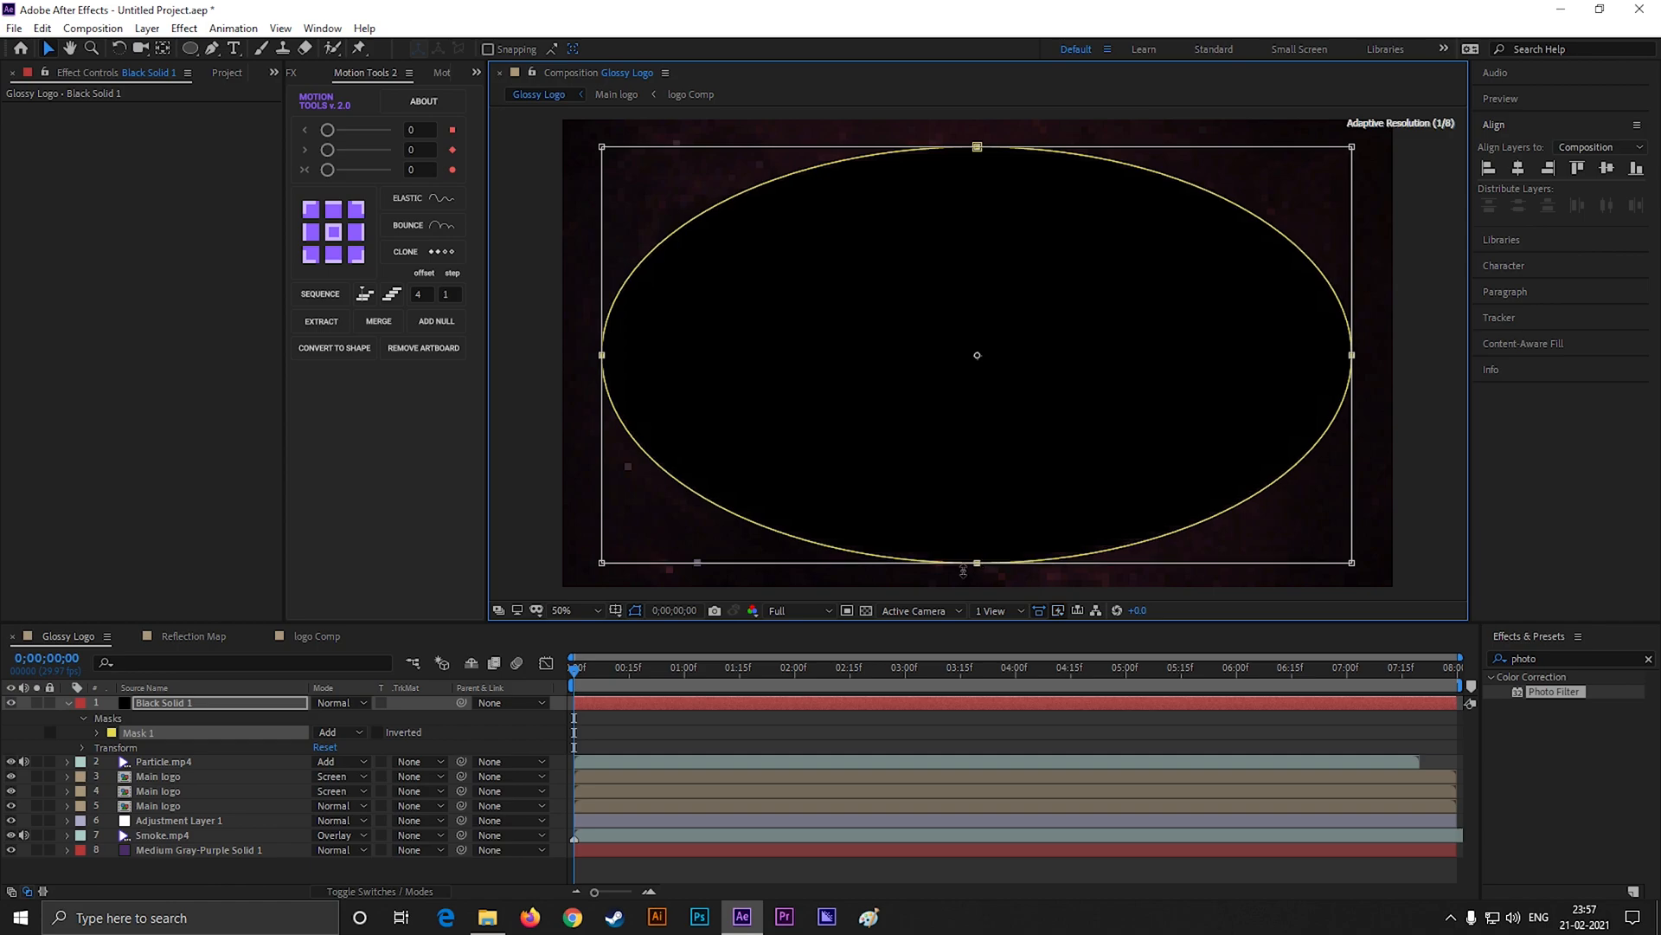
left_click(338, 732)
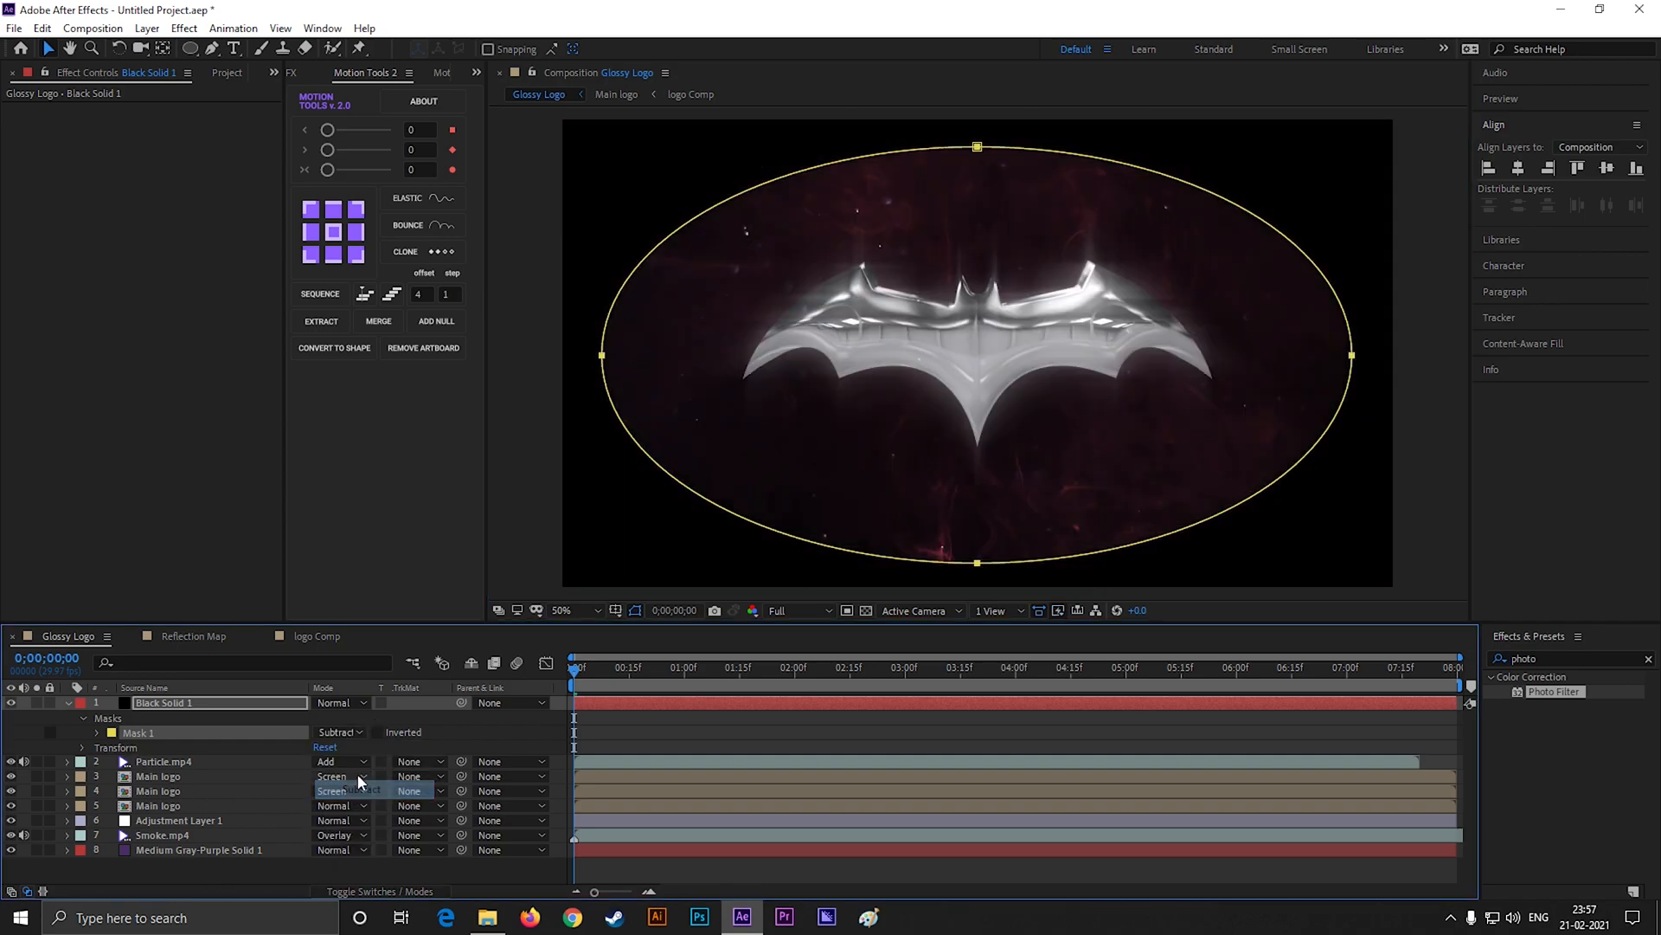
left_click(83, 732)
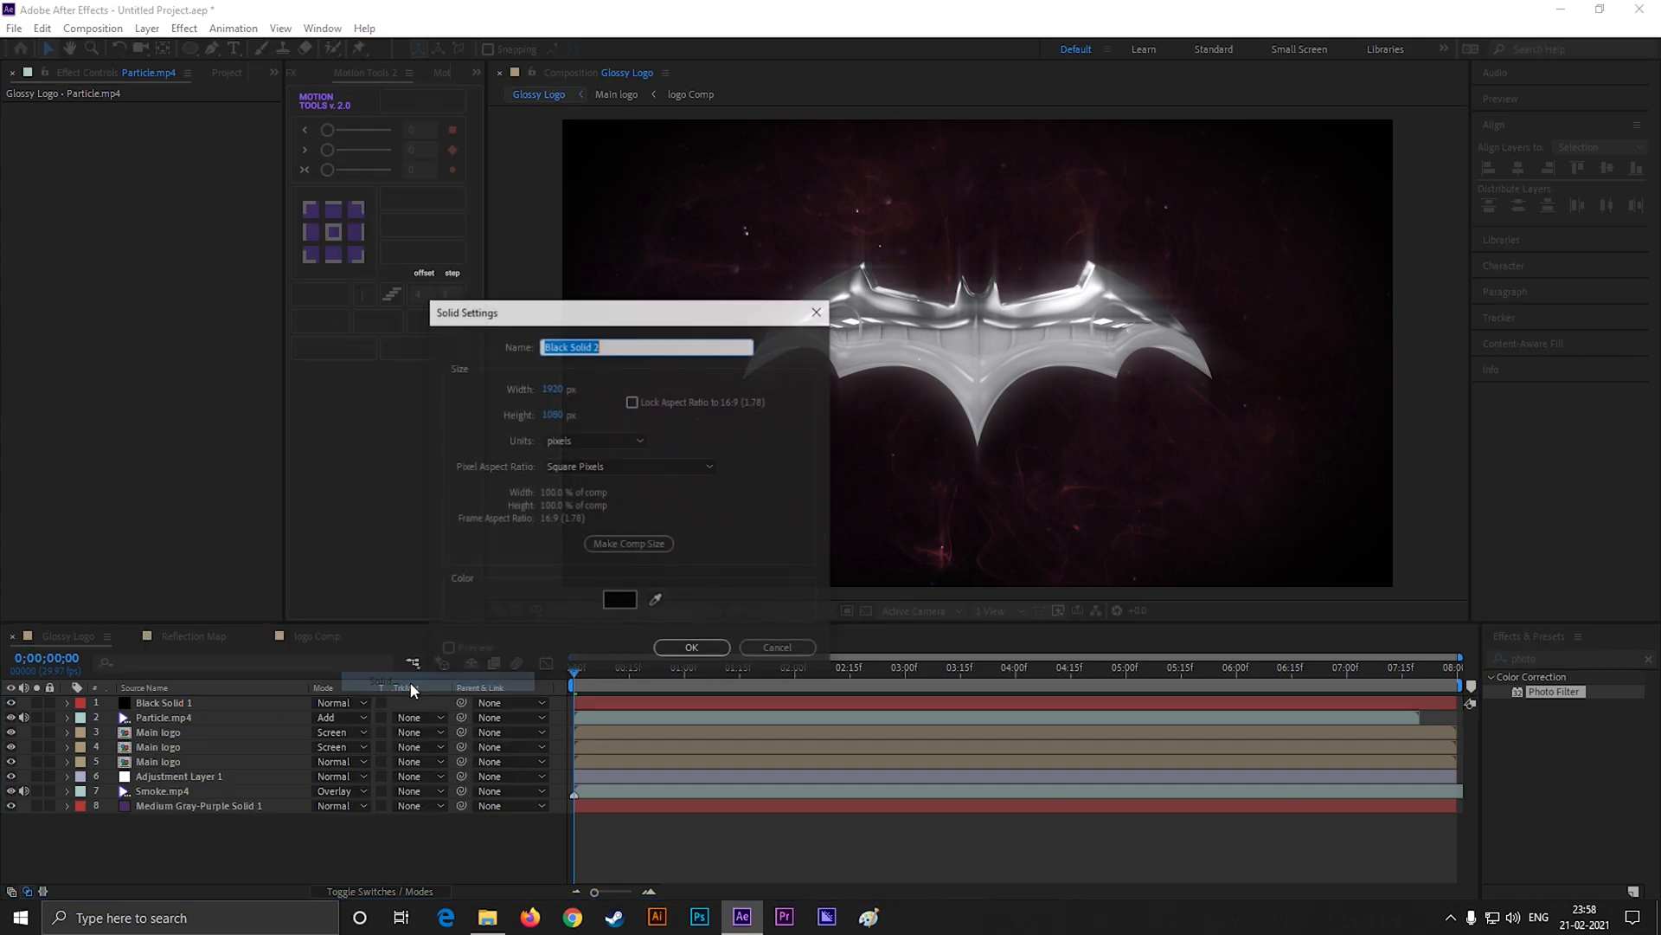
- Give Black Solid 2 a subtracted, feathered rectangular mask forming soft letterbox bars
left_click(691, 645)
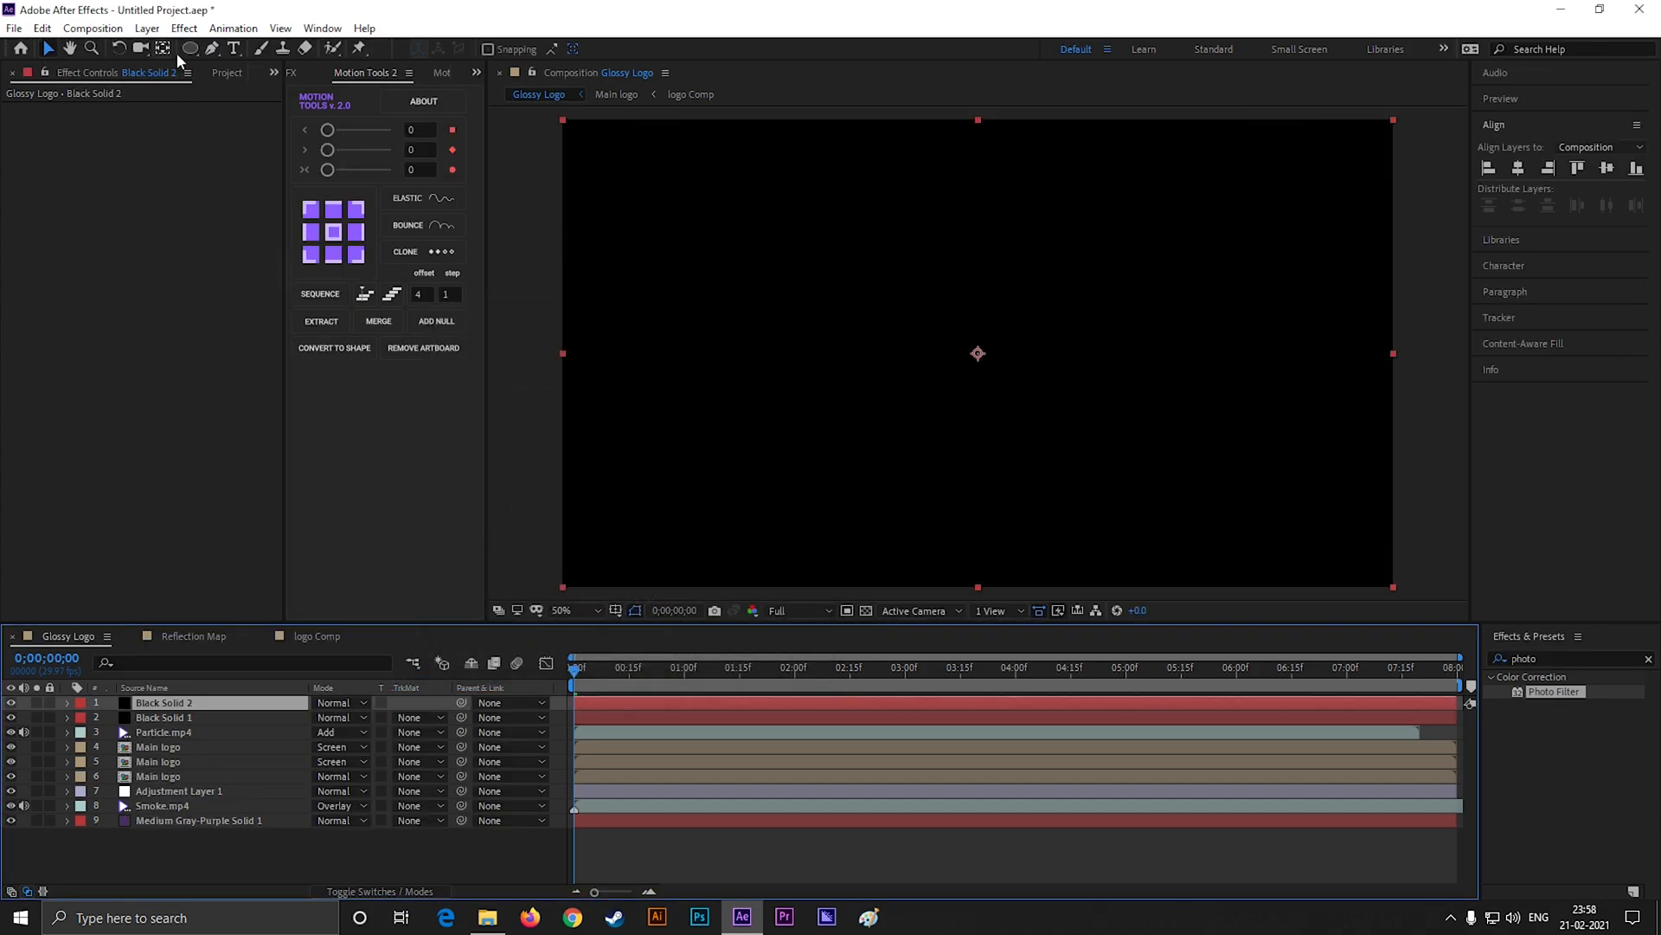
left_click(188, 48)
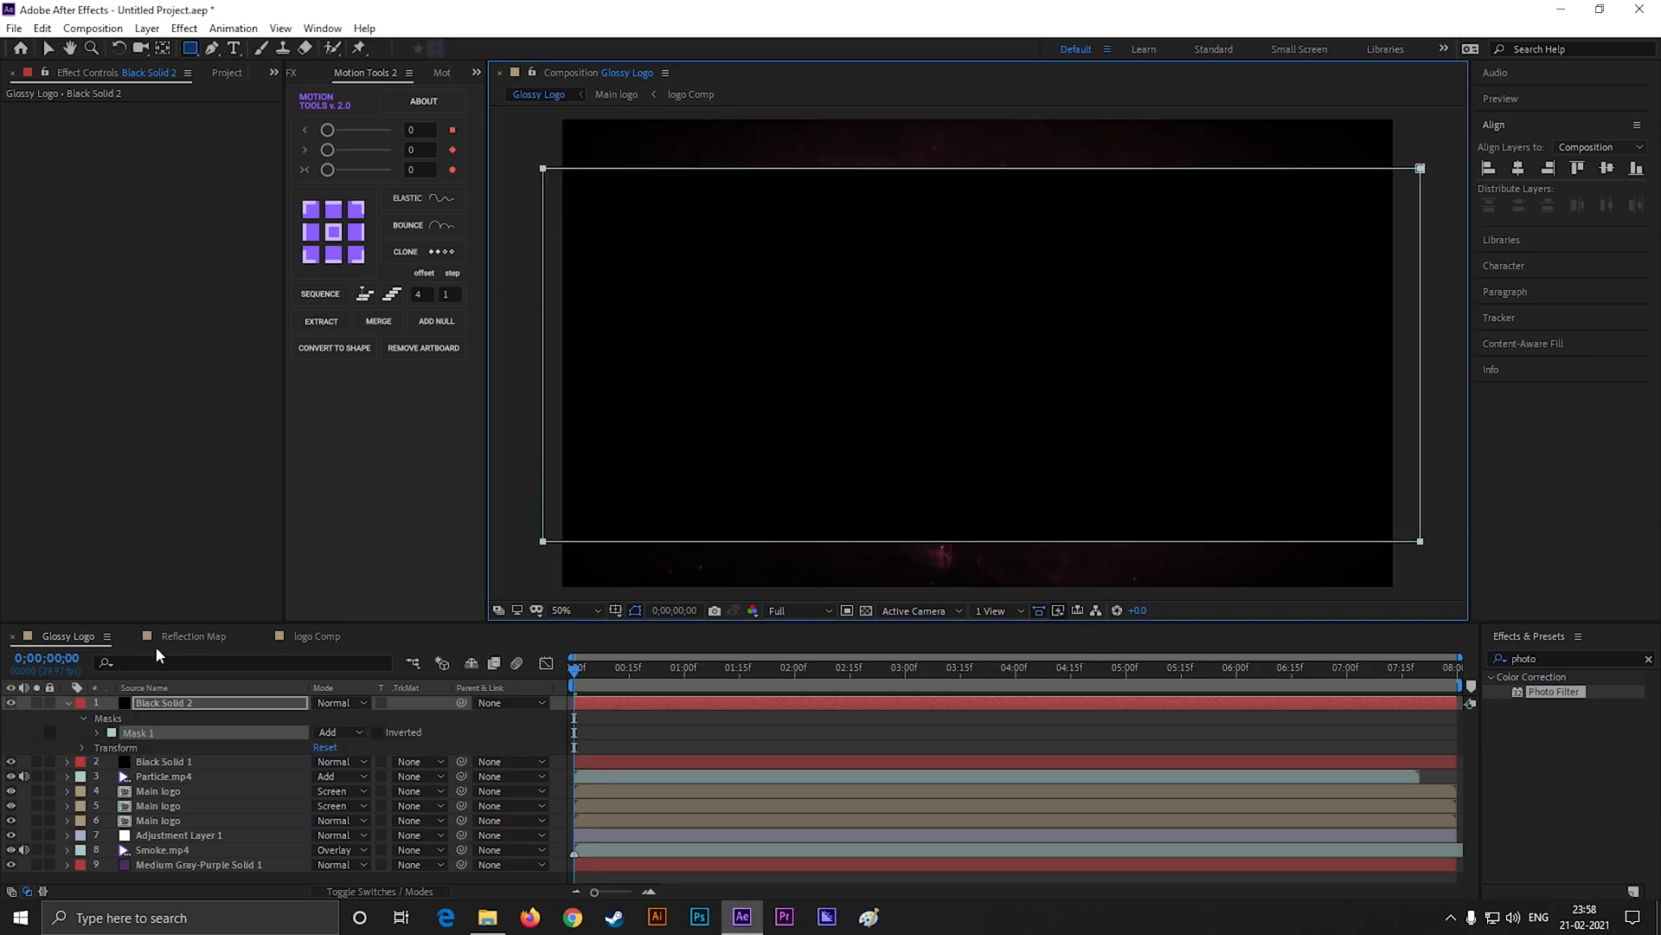
left_click(334, 730)
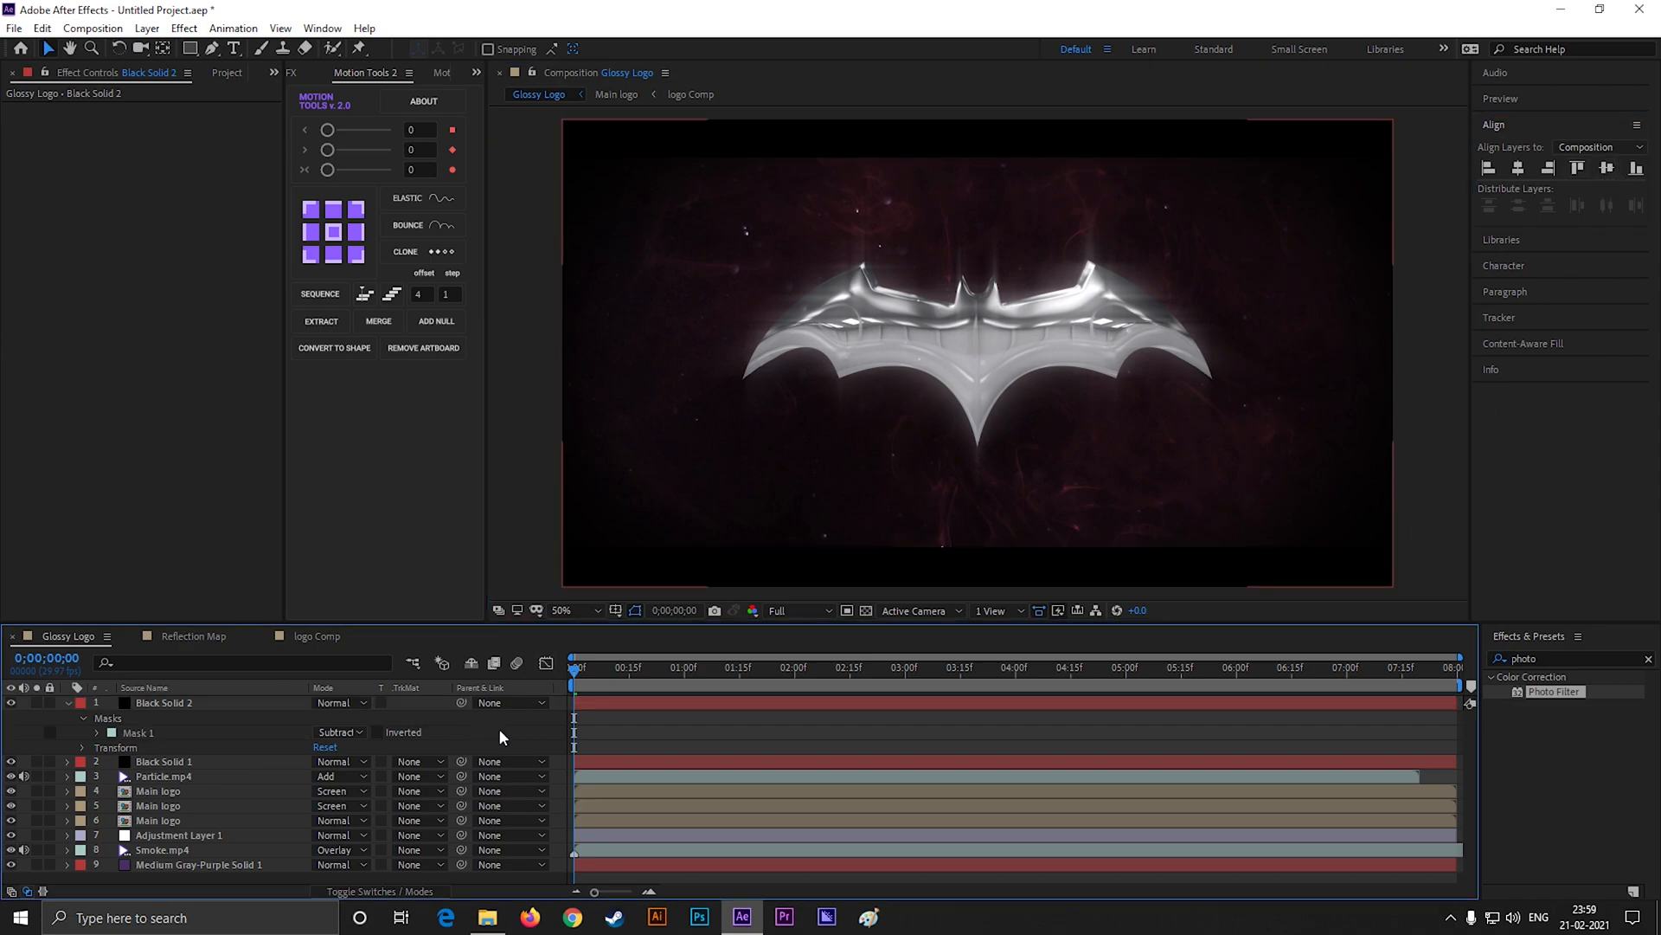
left_click(164, 703)
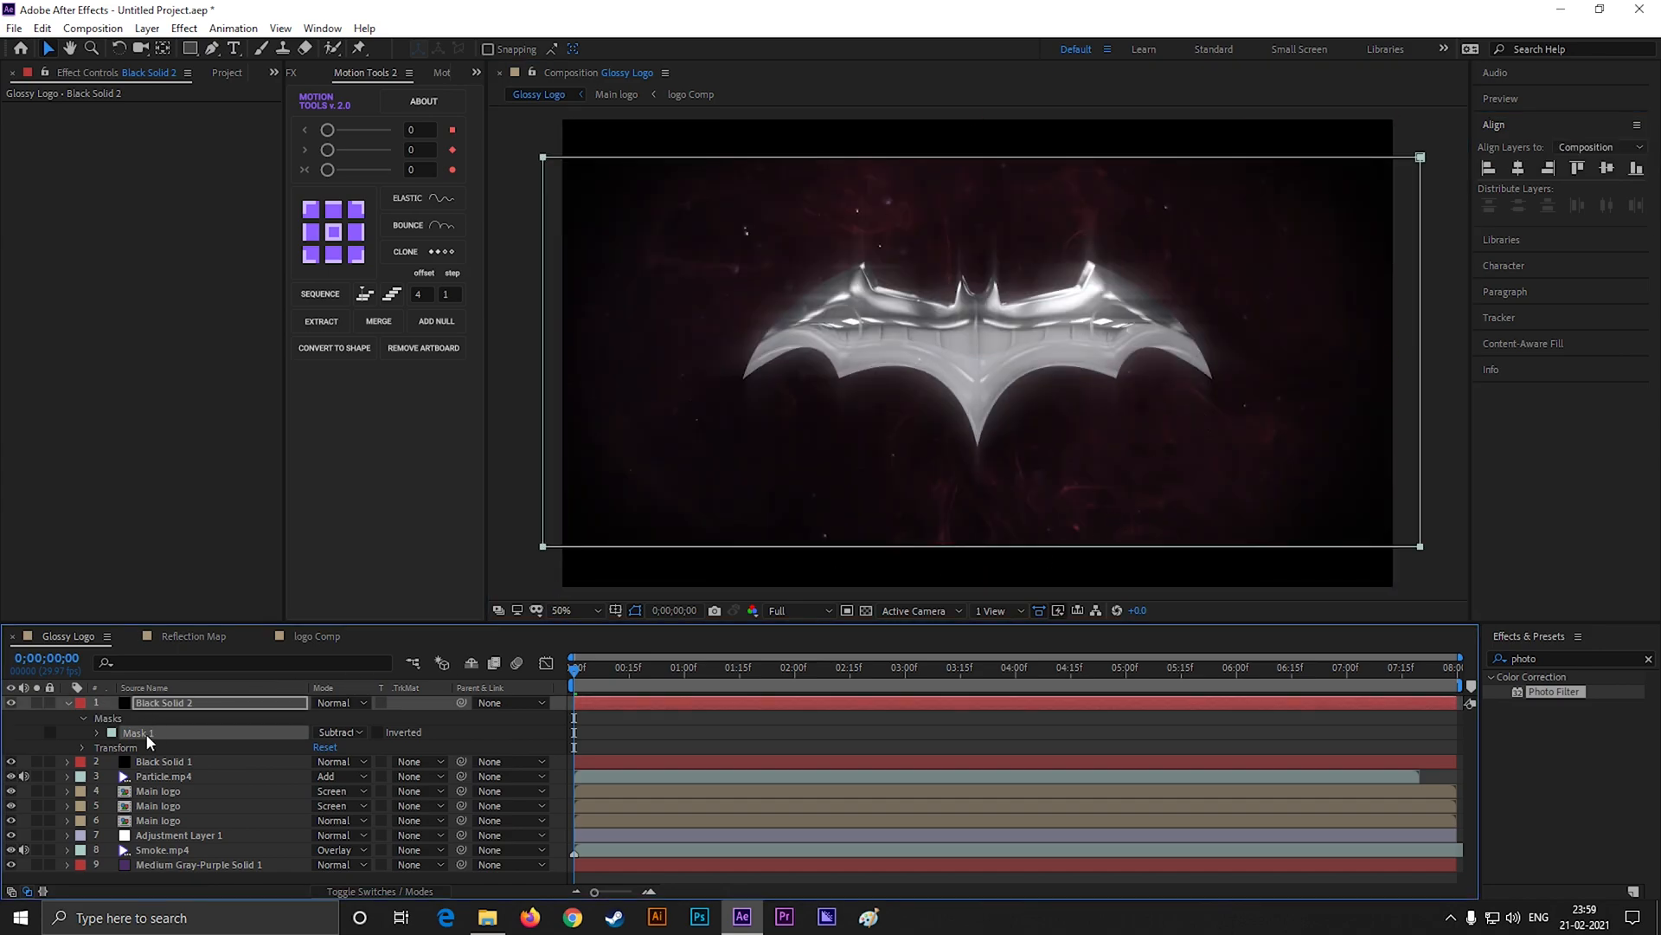
left_click(164, 761)
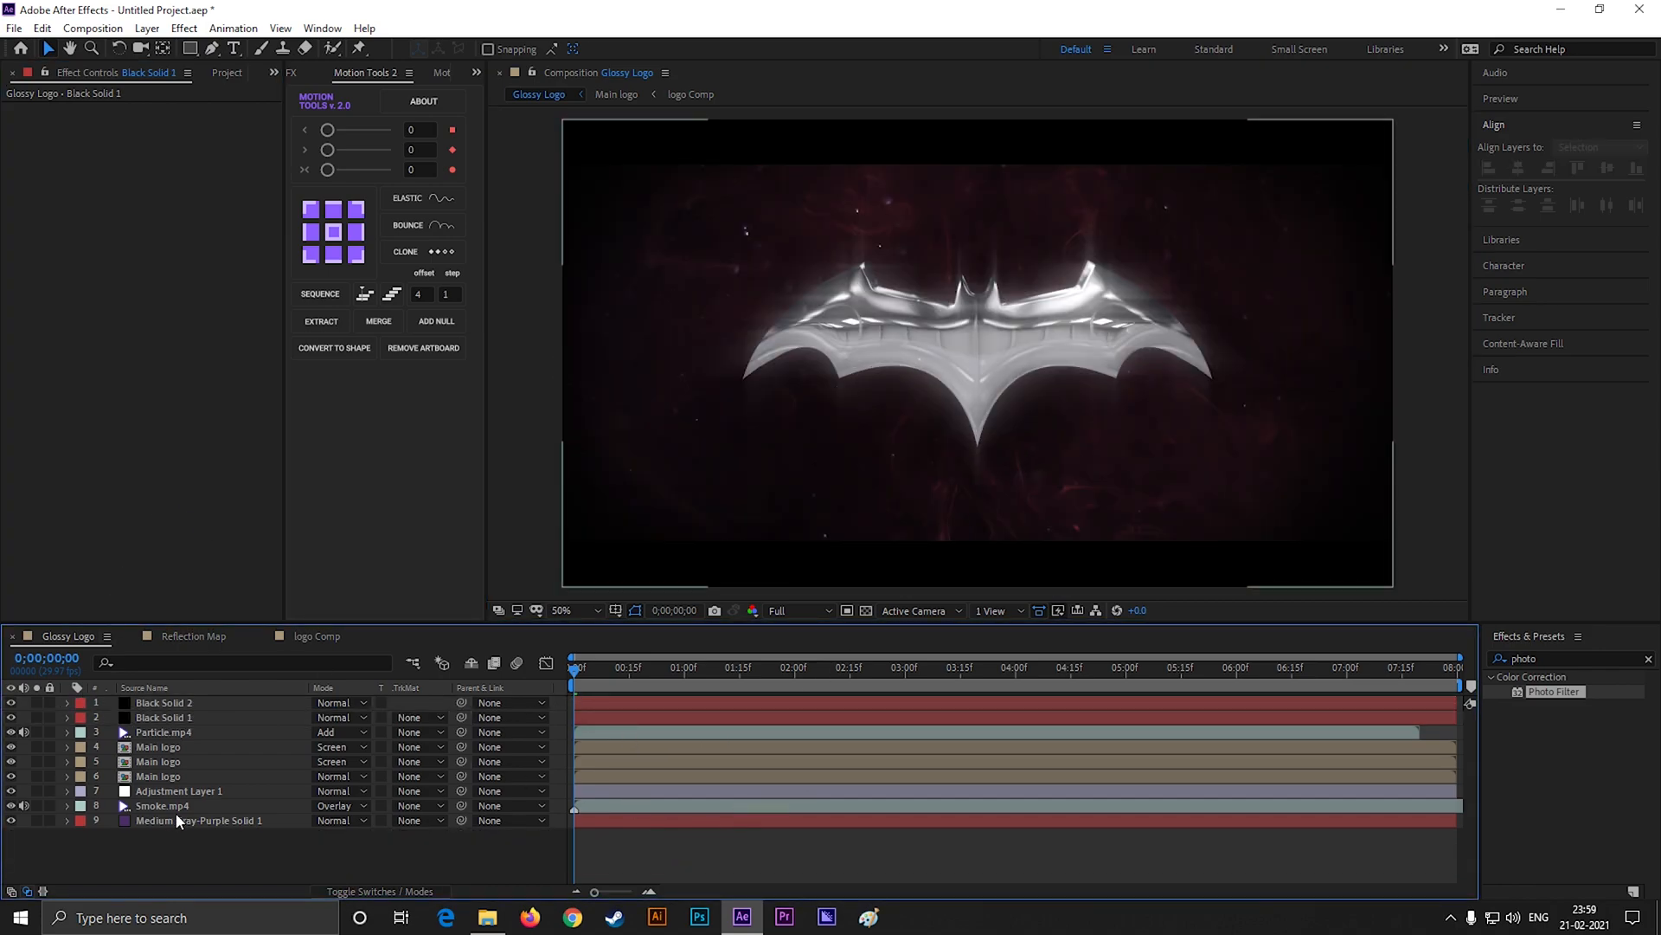
- Keyframe Position and Scale on the three Main logo layers so the logo shrinks into place
left_click(157, 761)
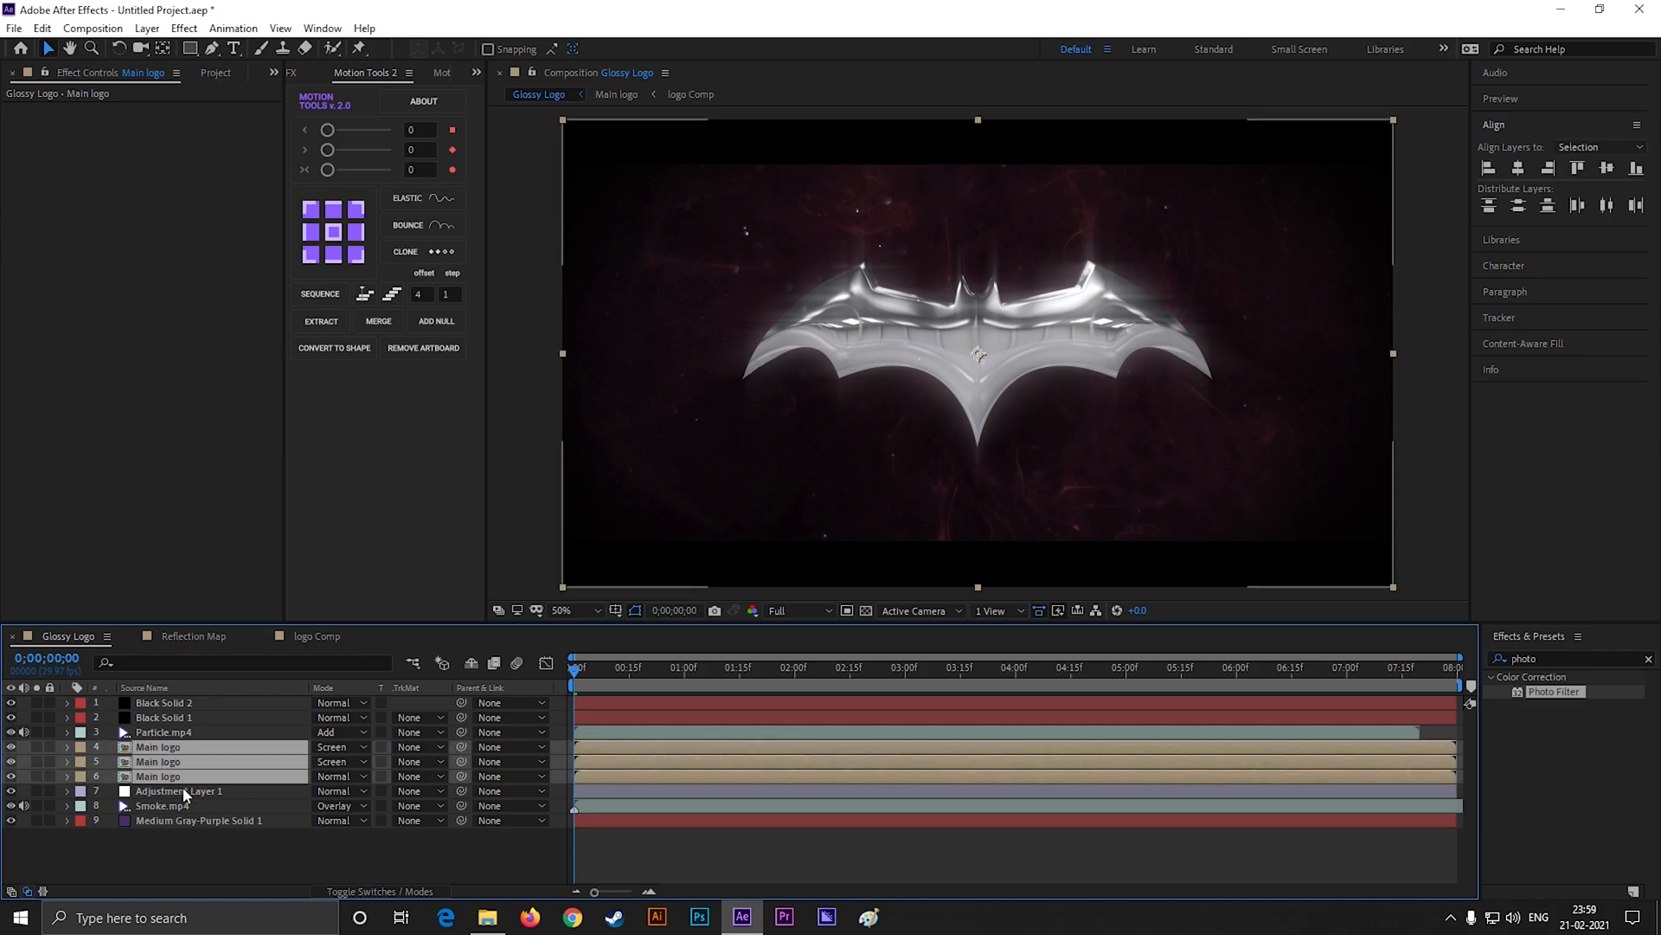
mouse_move(218, 801)
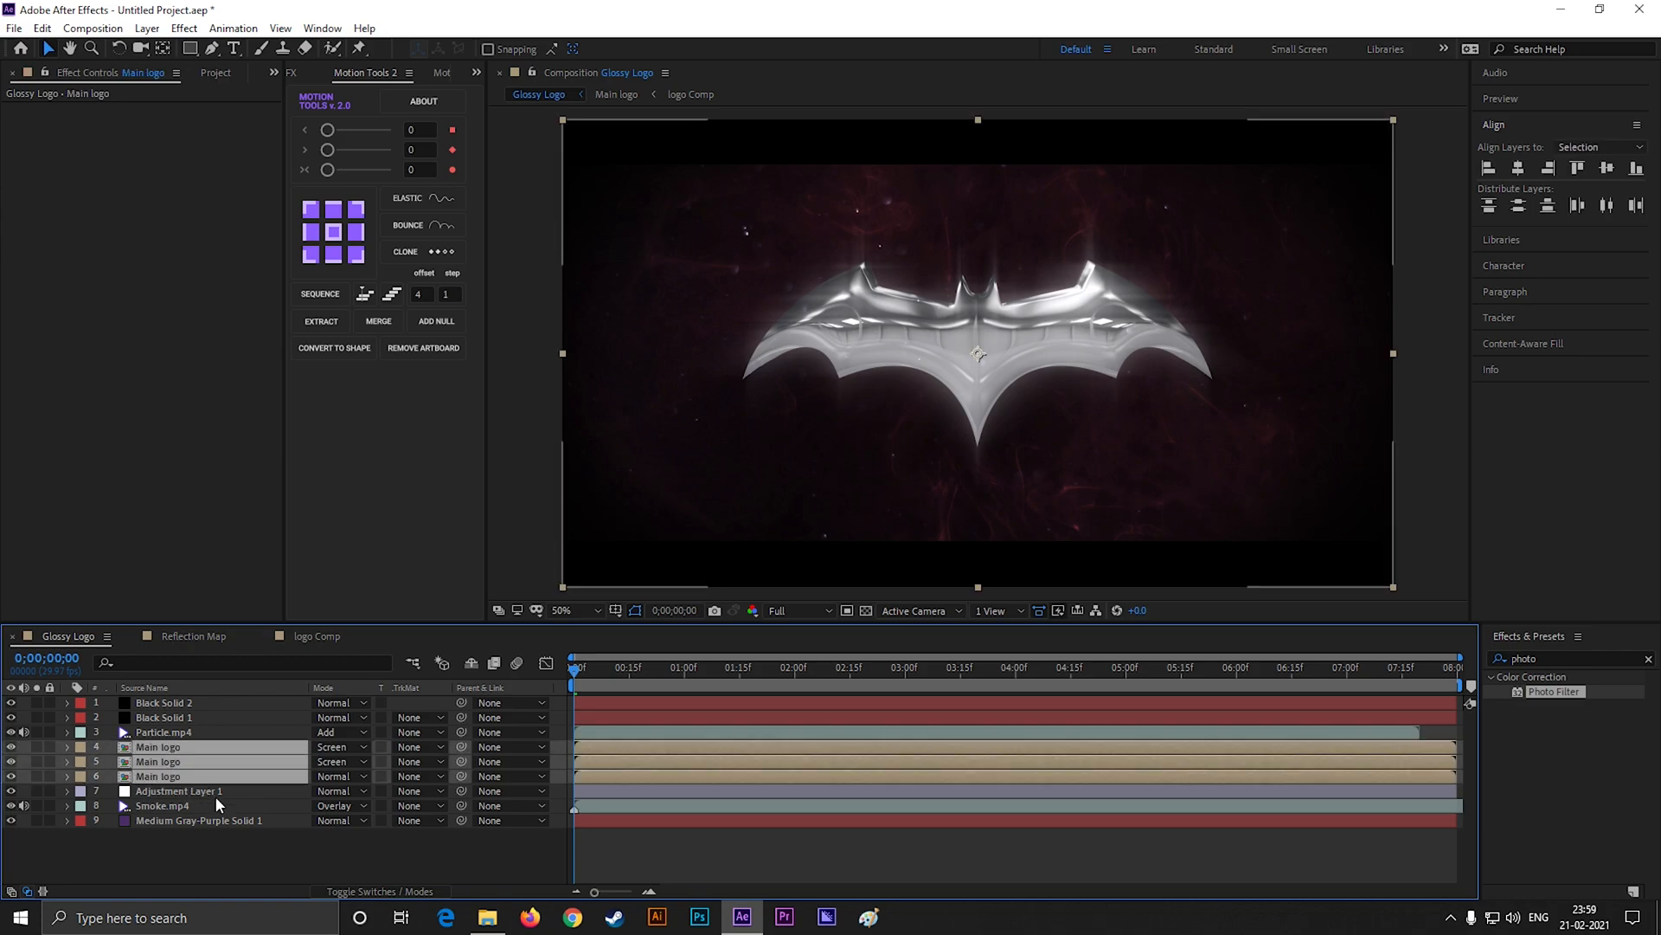
left_click(66, 746)
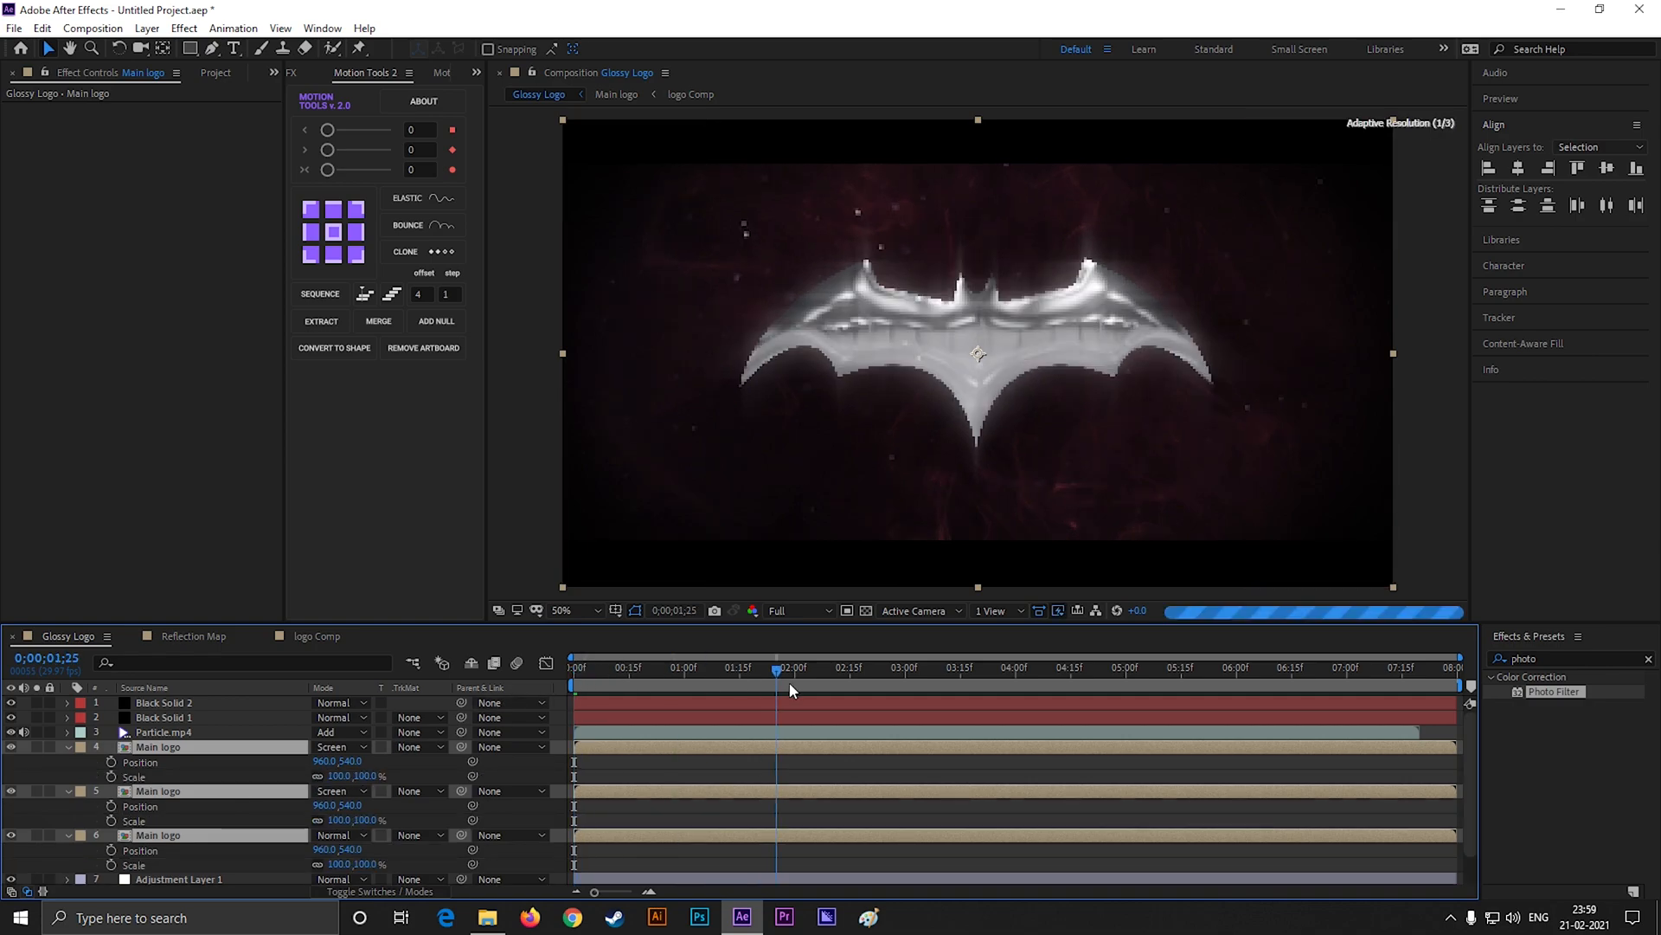
left_click(794, 668)
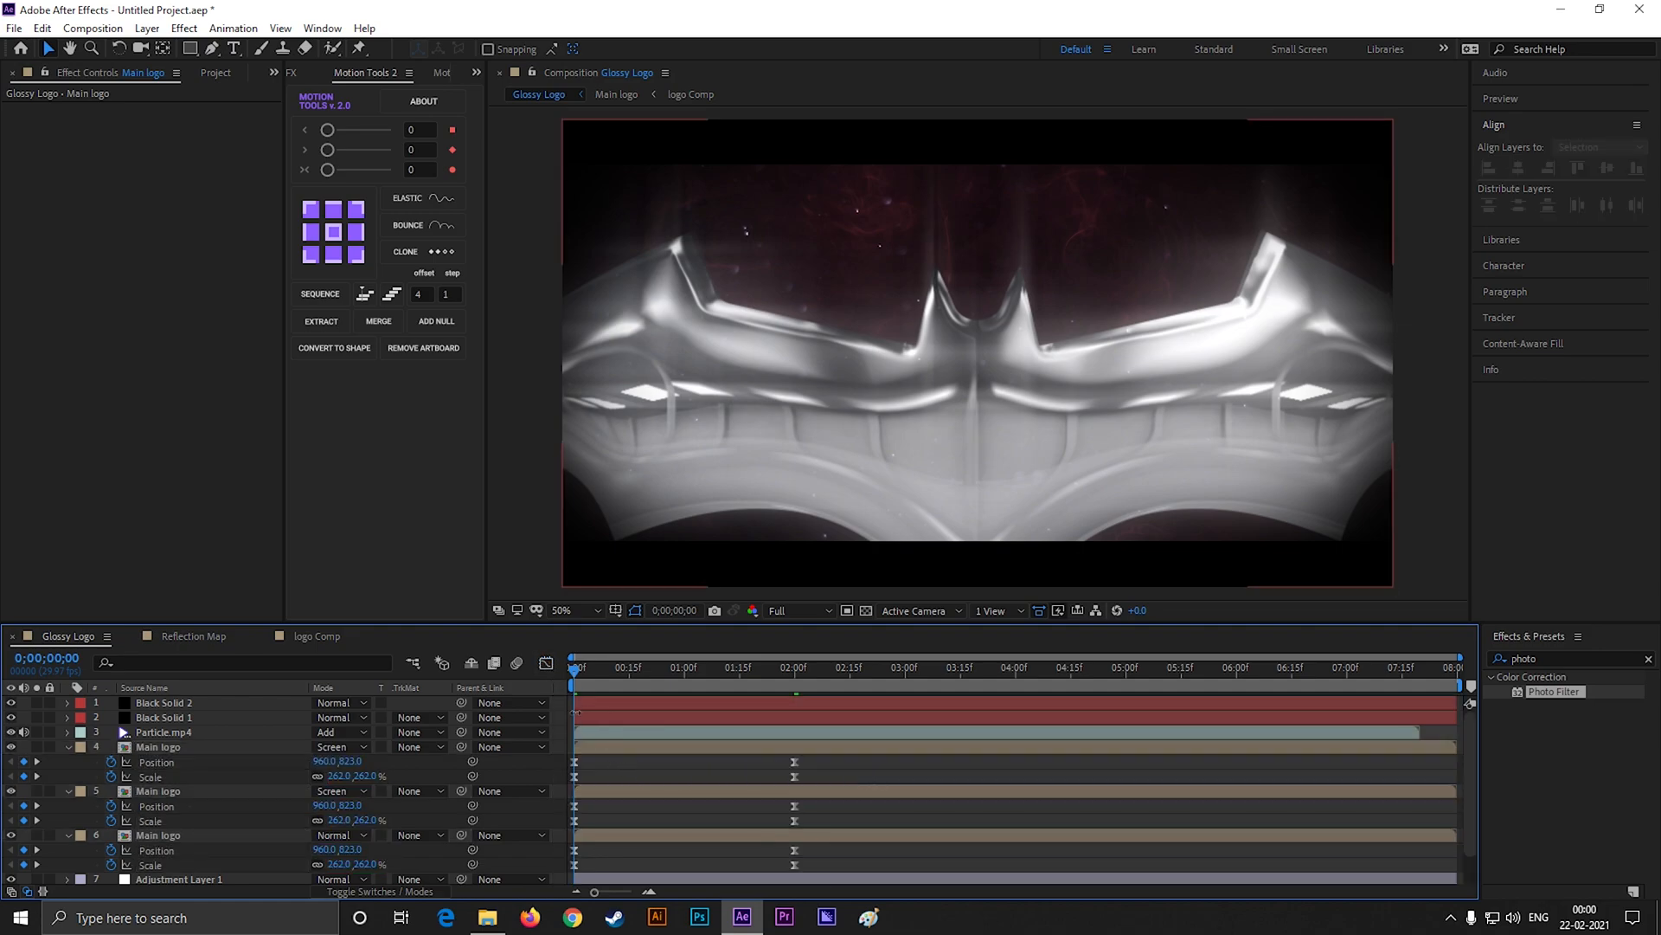
- Keyframe Opacity on the three logo layers from 0% to 100% for the fade-in
left_click(158, 834)
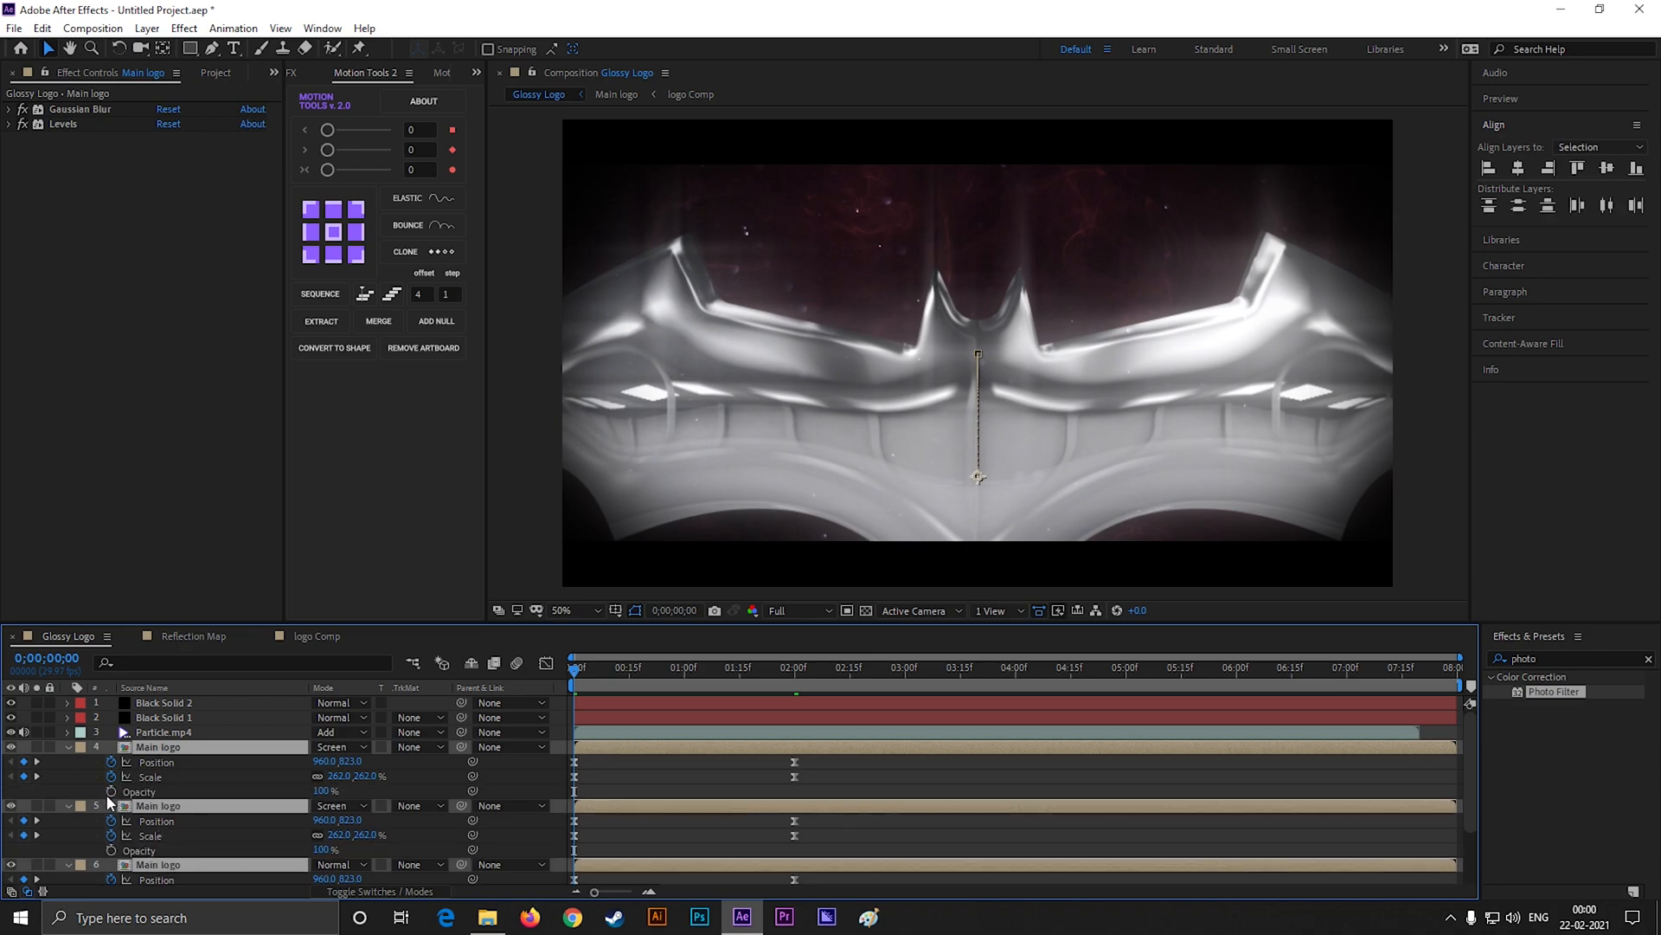
left_click(628, 668)
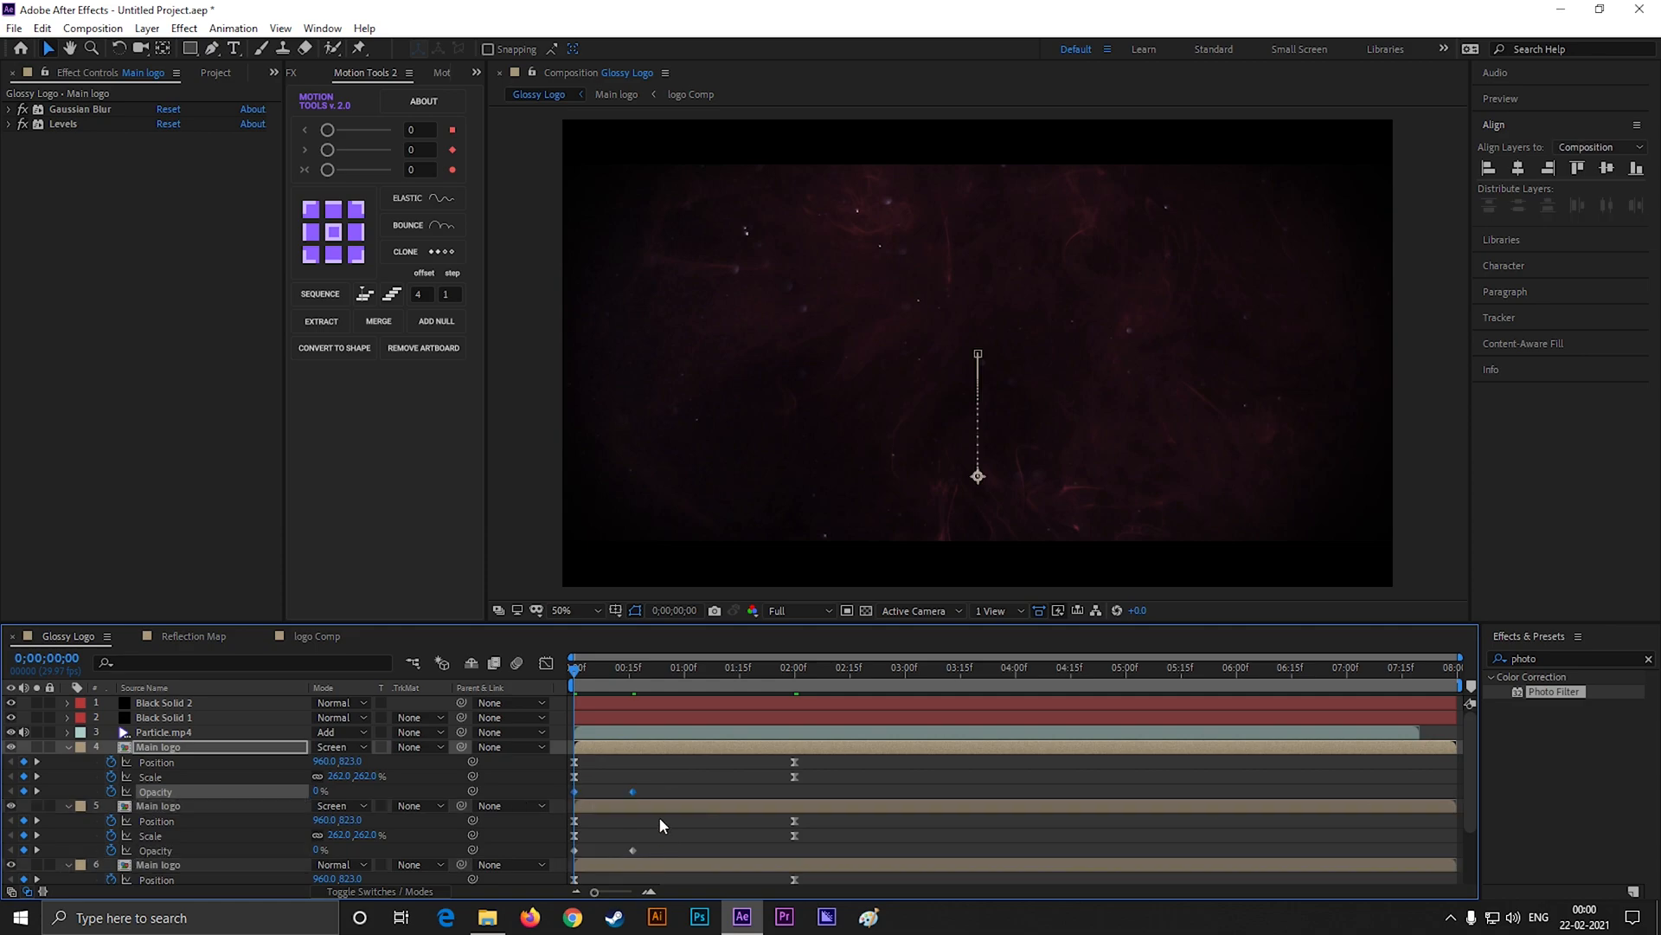
scroll("down", 3)
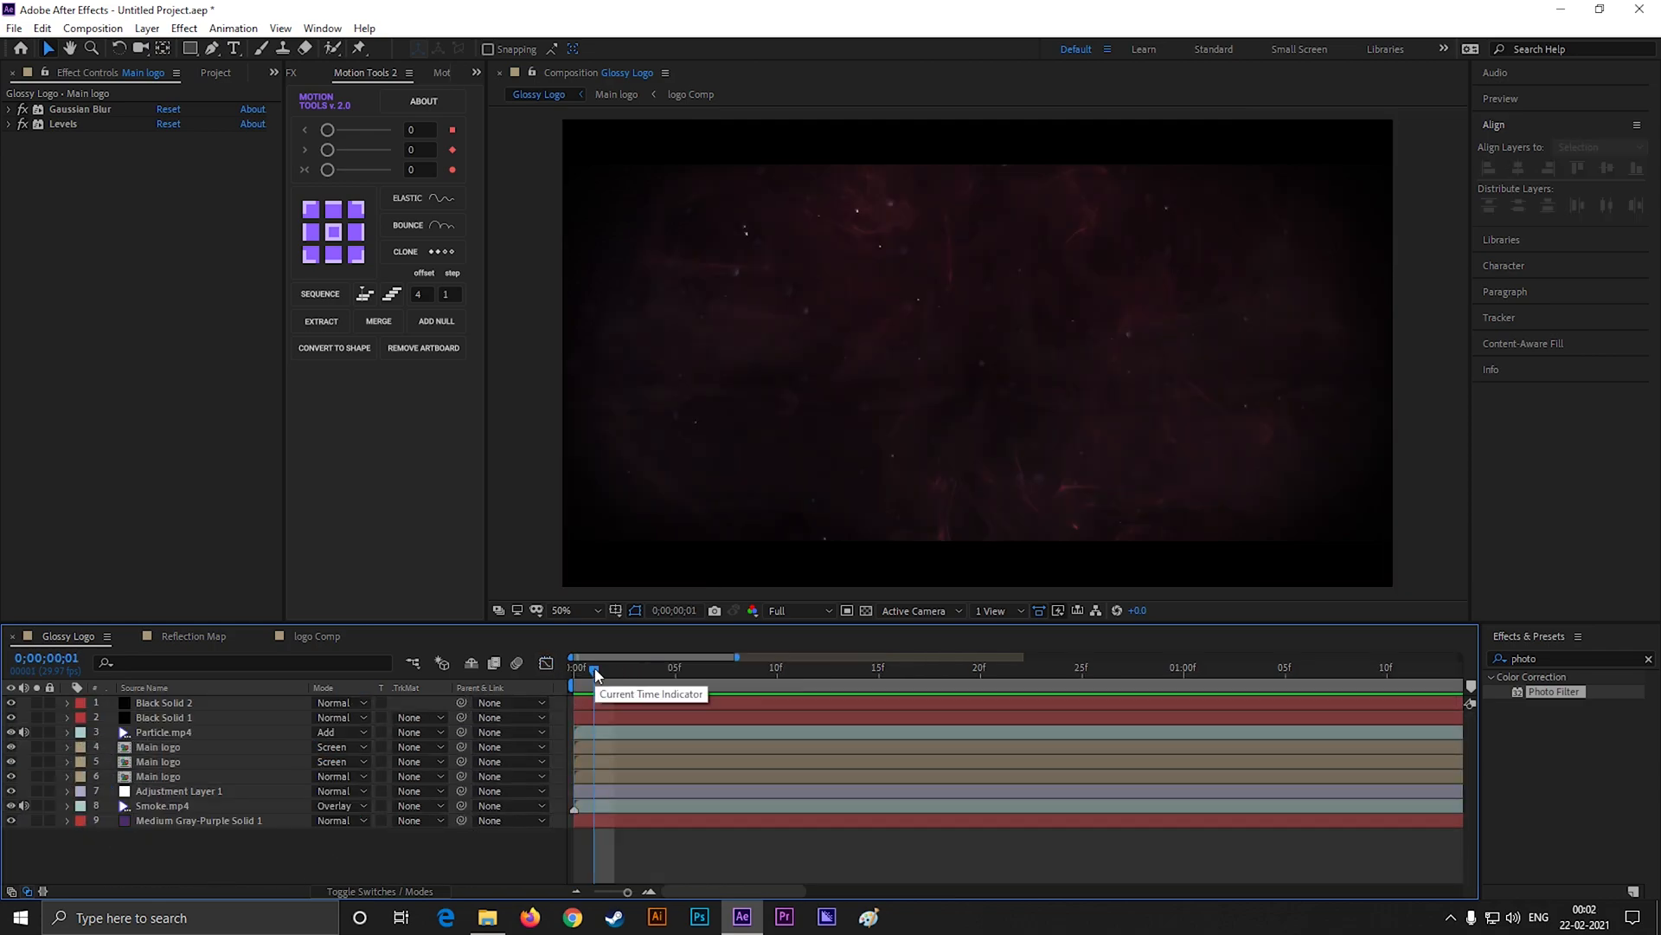
left_click_drag(596, 668, 1014, 668)
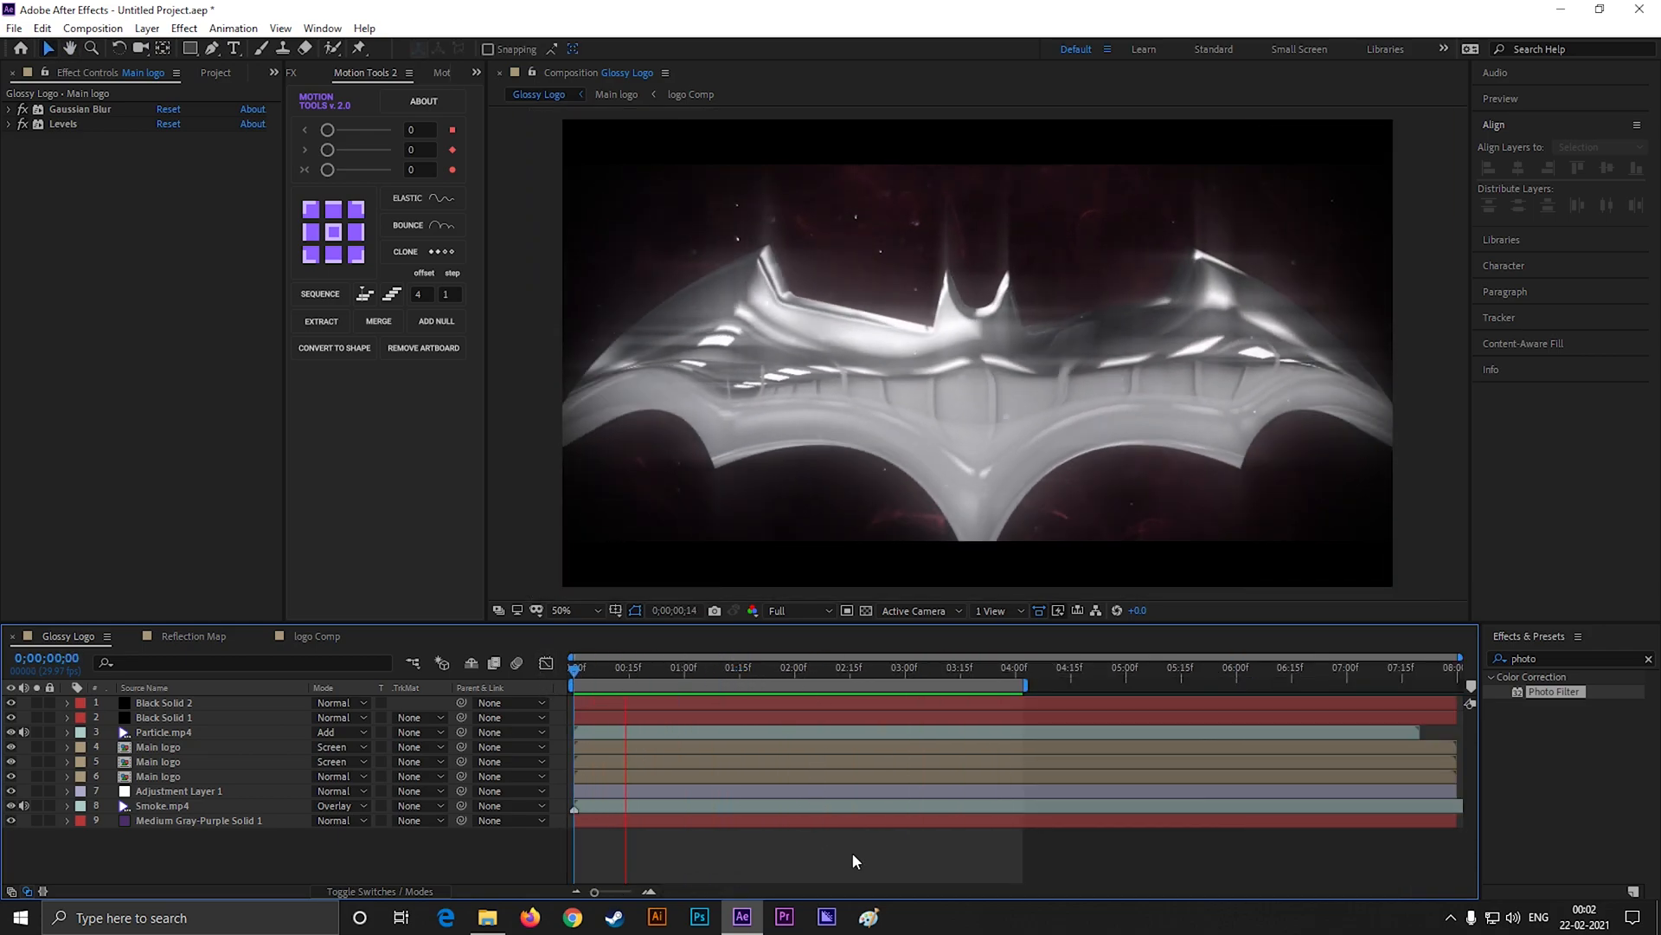
left_click(898, 668)
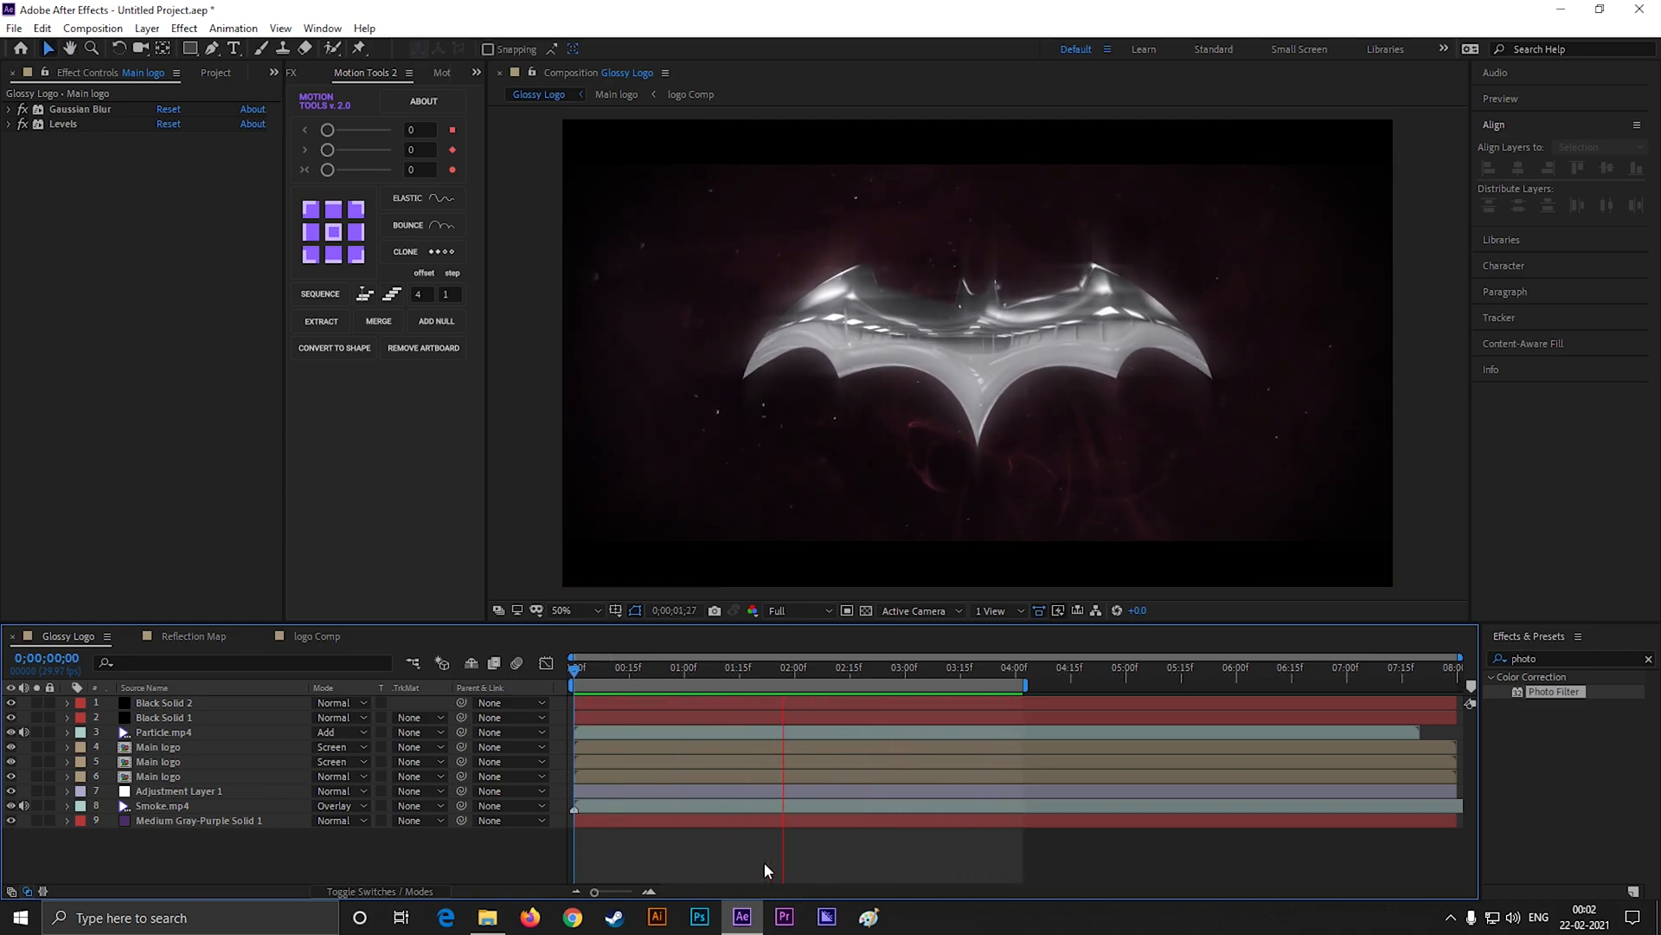
left_click(1012, 668)
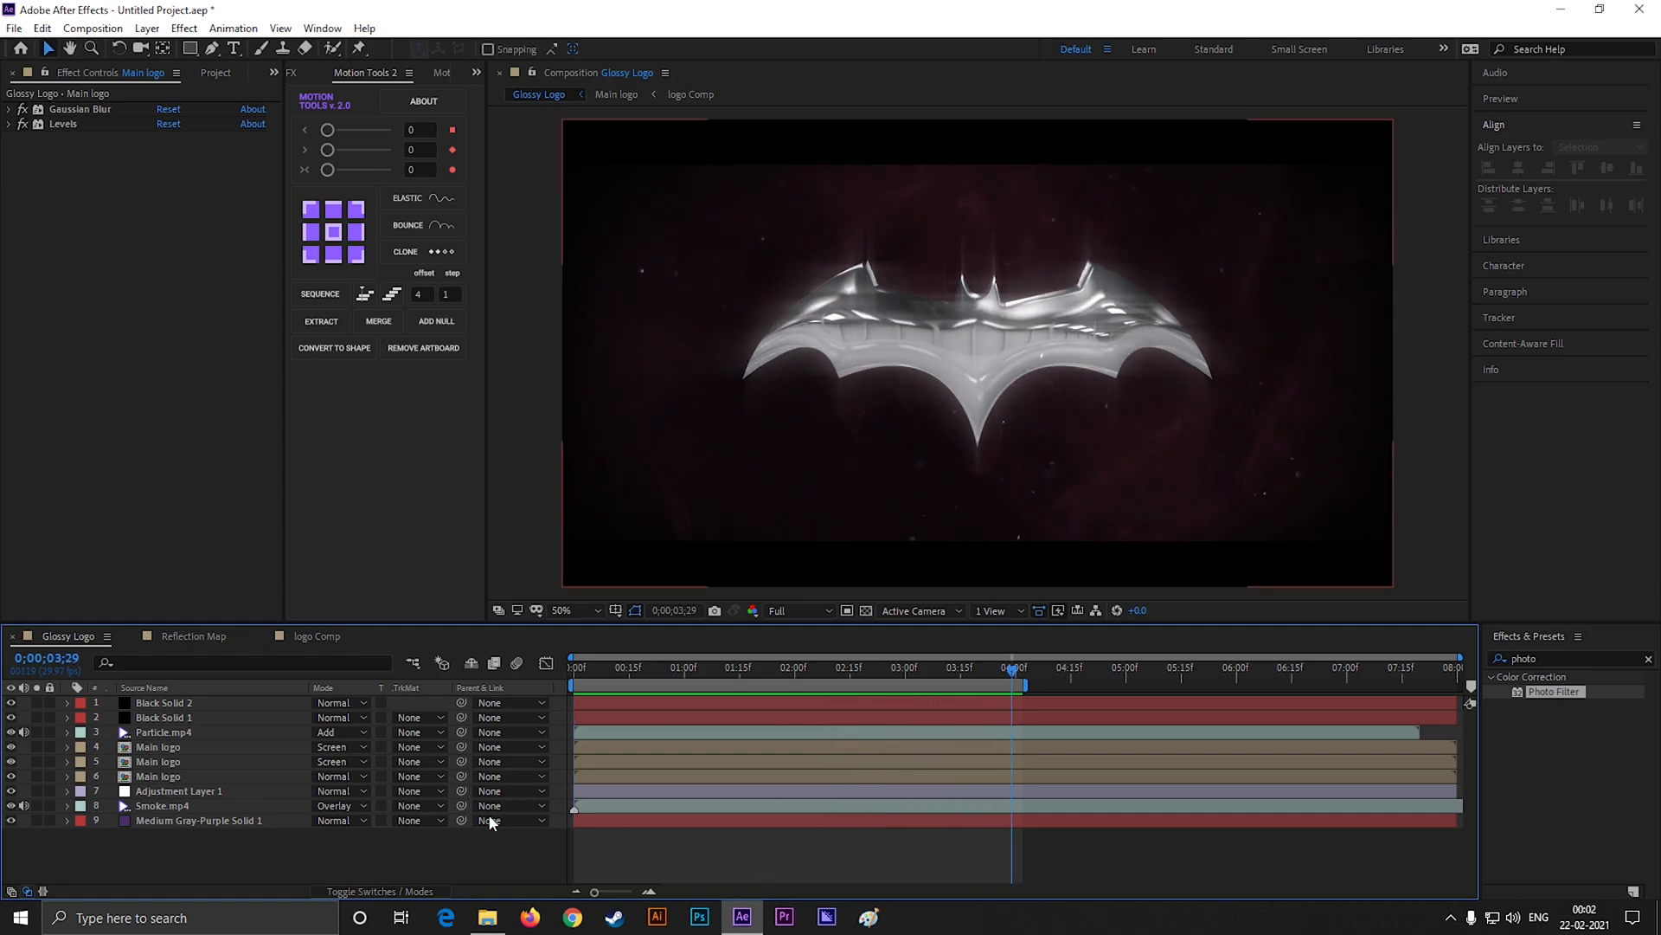
left_click(158, 775)
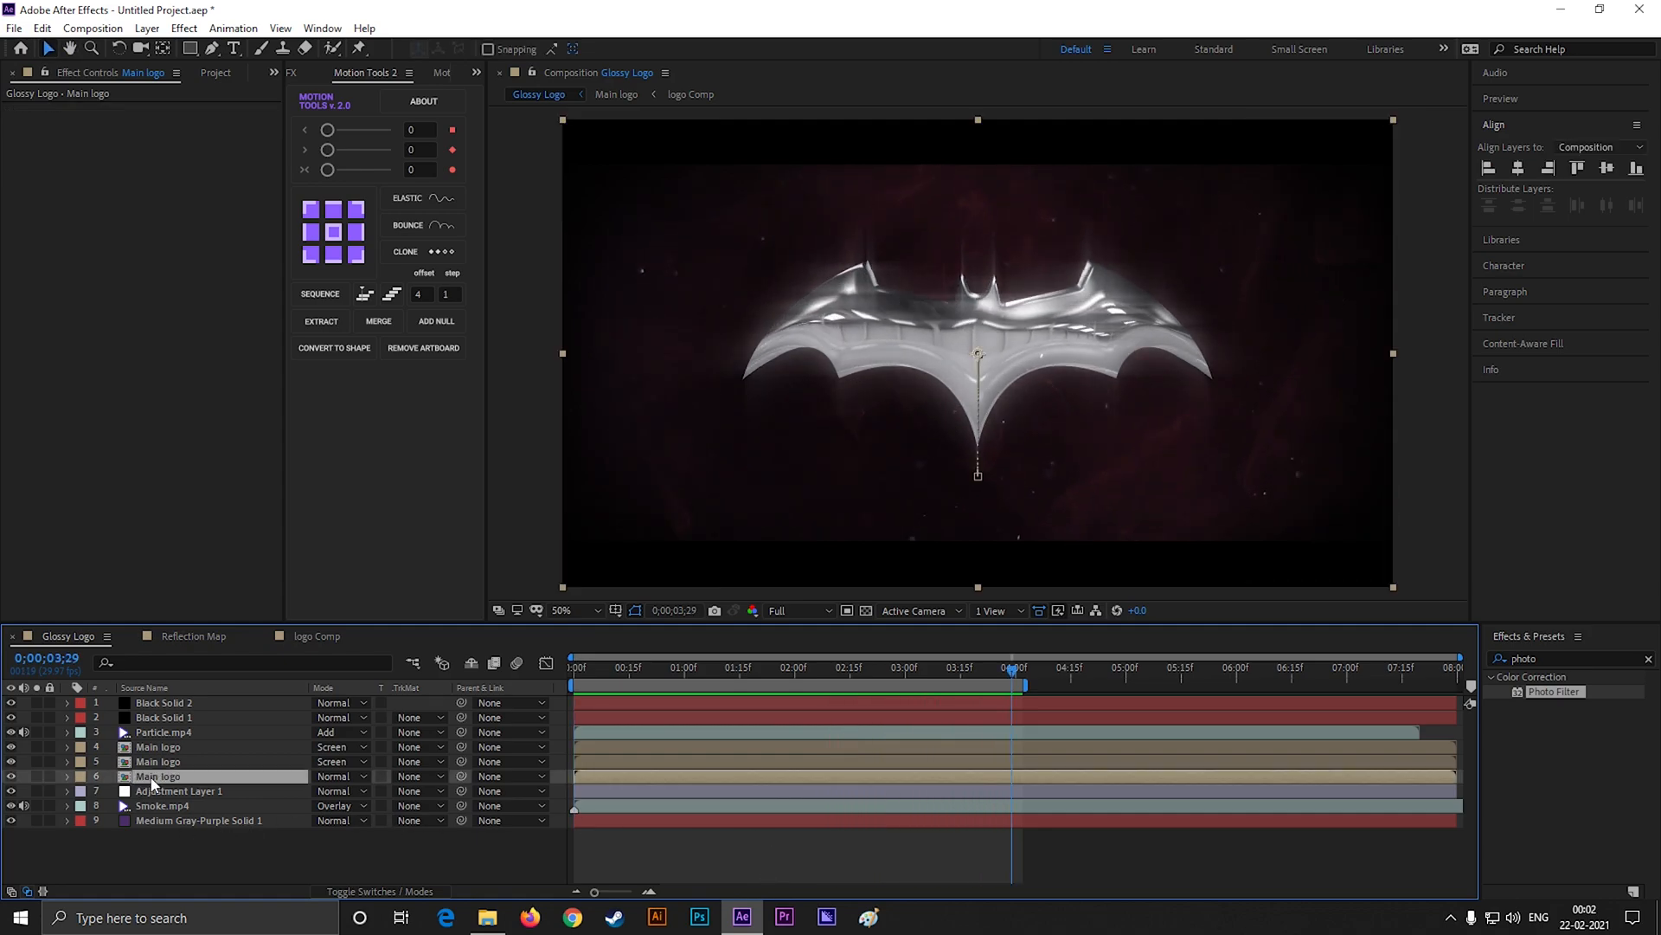
- Swap logo Comp to the Avengers logo filled white and preview it as glossy chrome
left_click(690, 93)
type("fill")
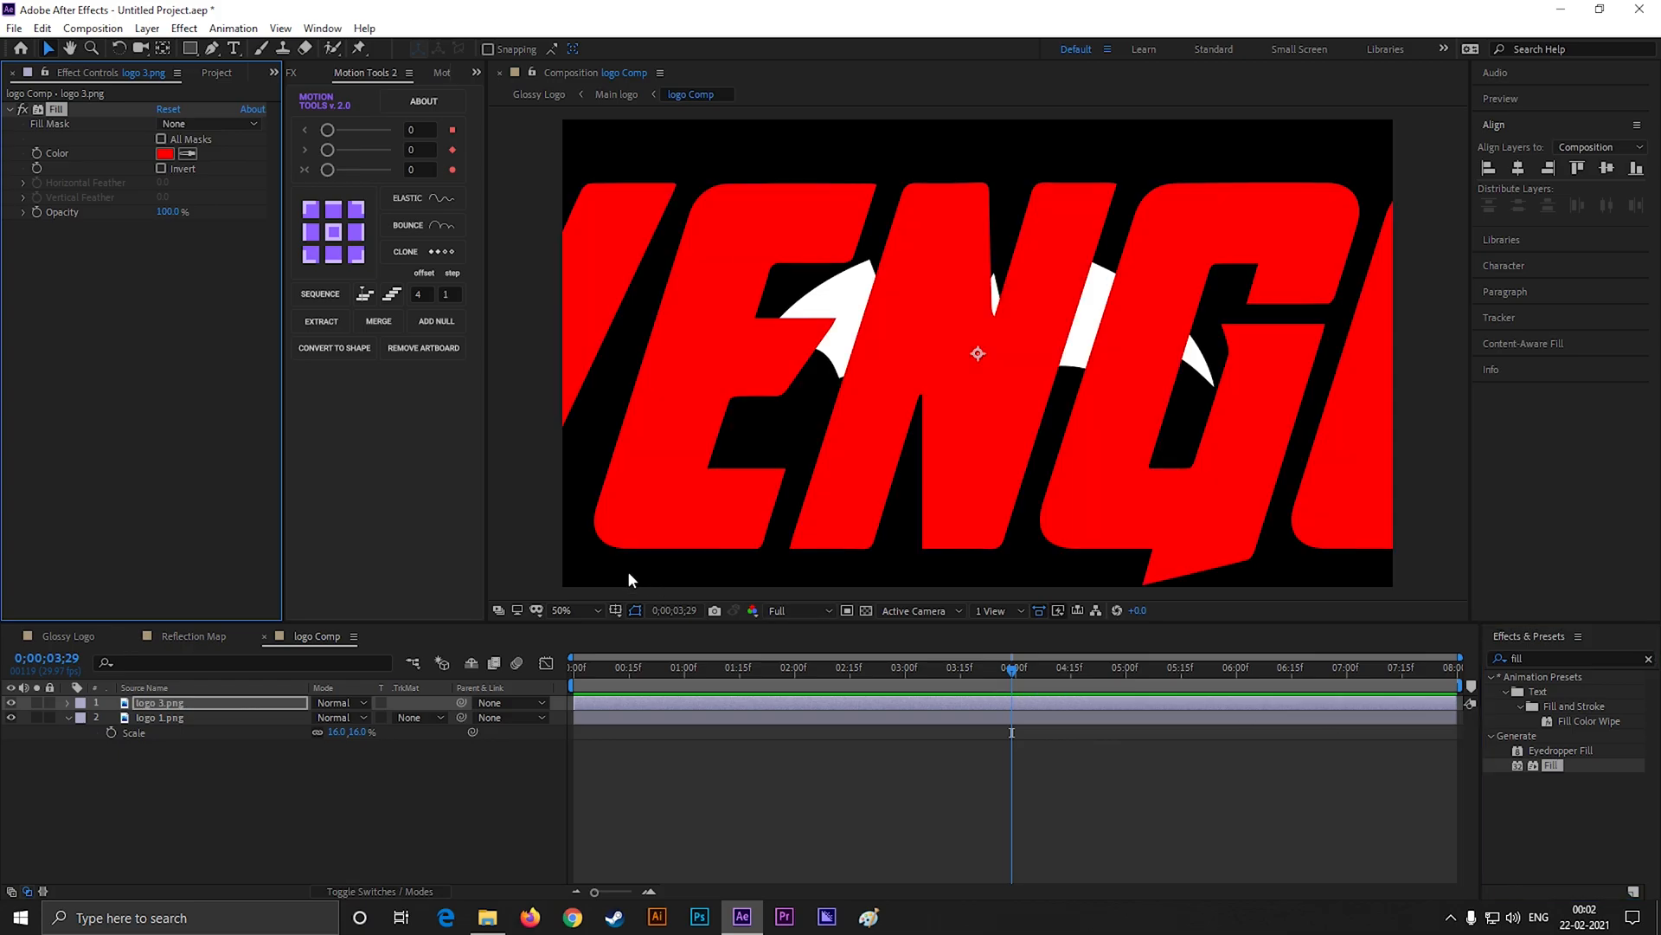
left_click(167, 152)
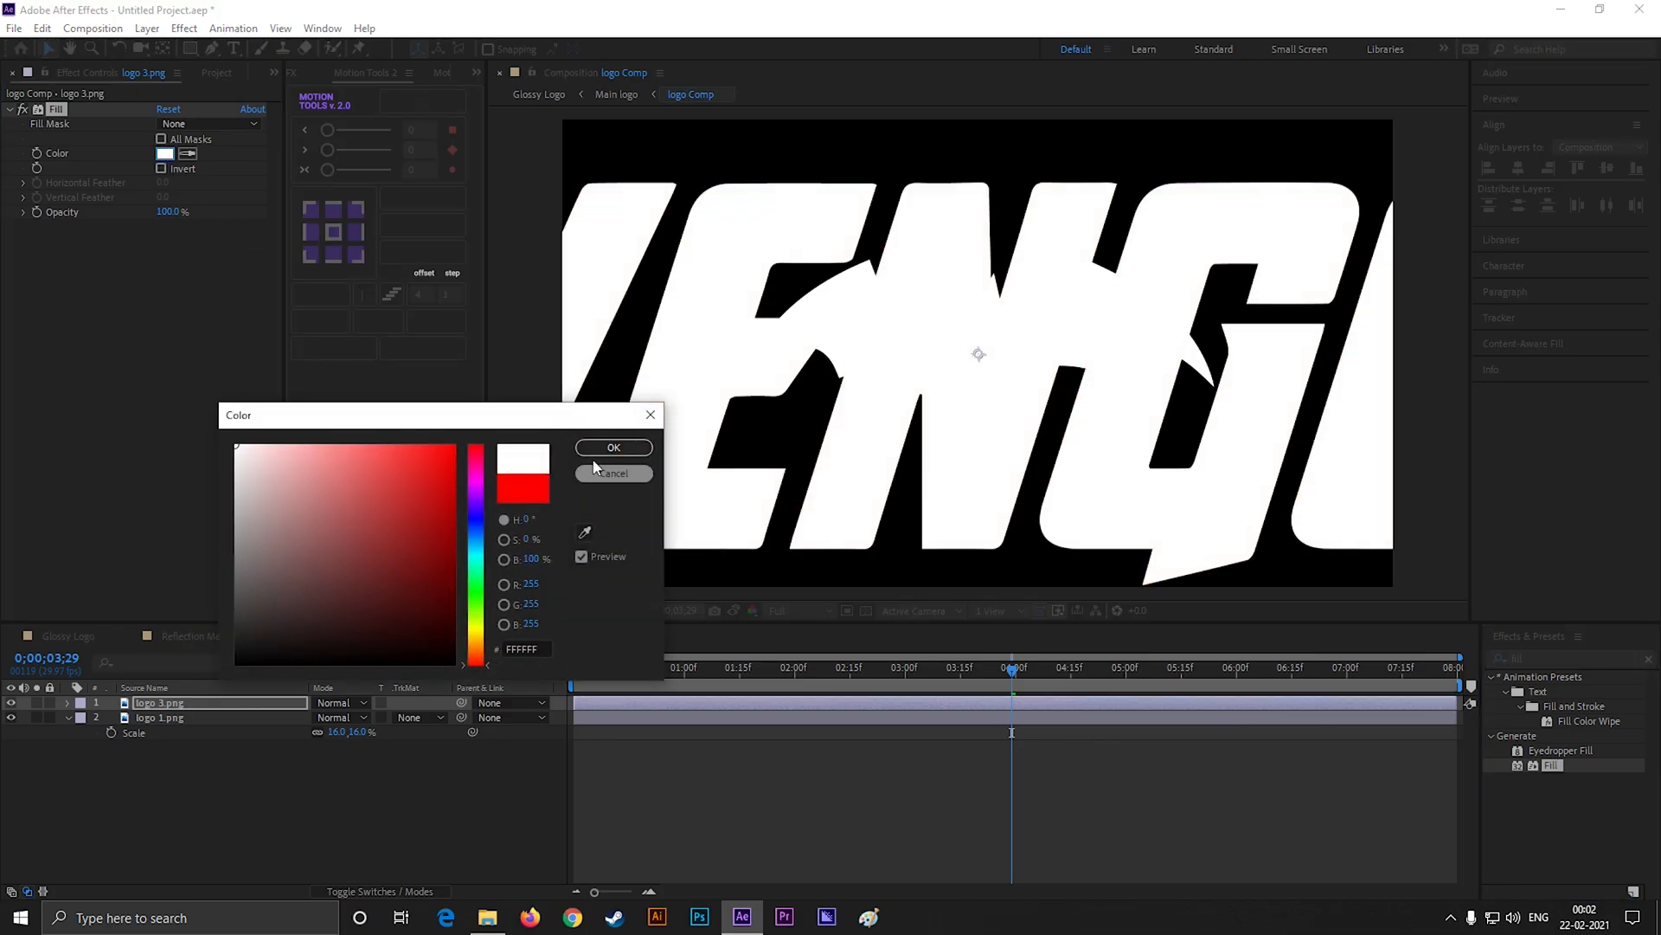
left_click(612, 447)
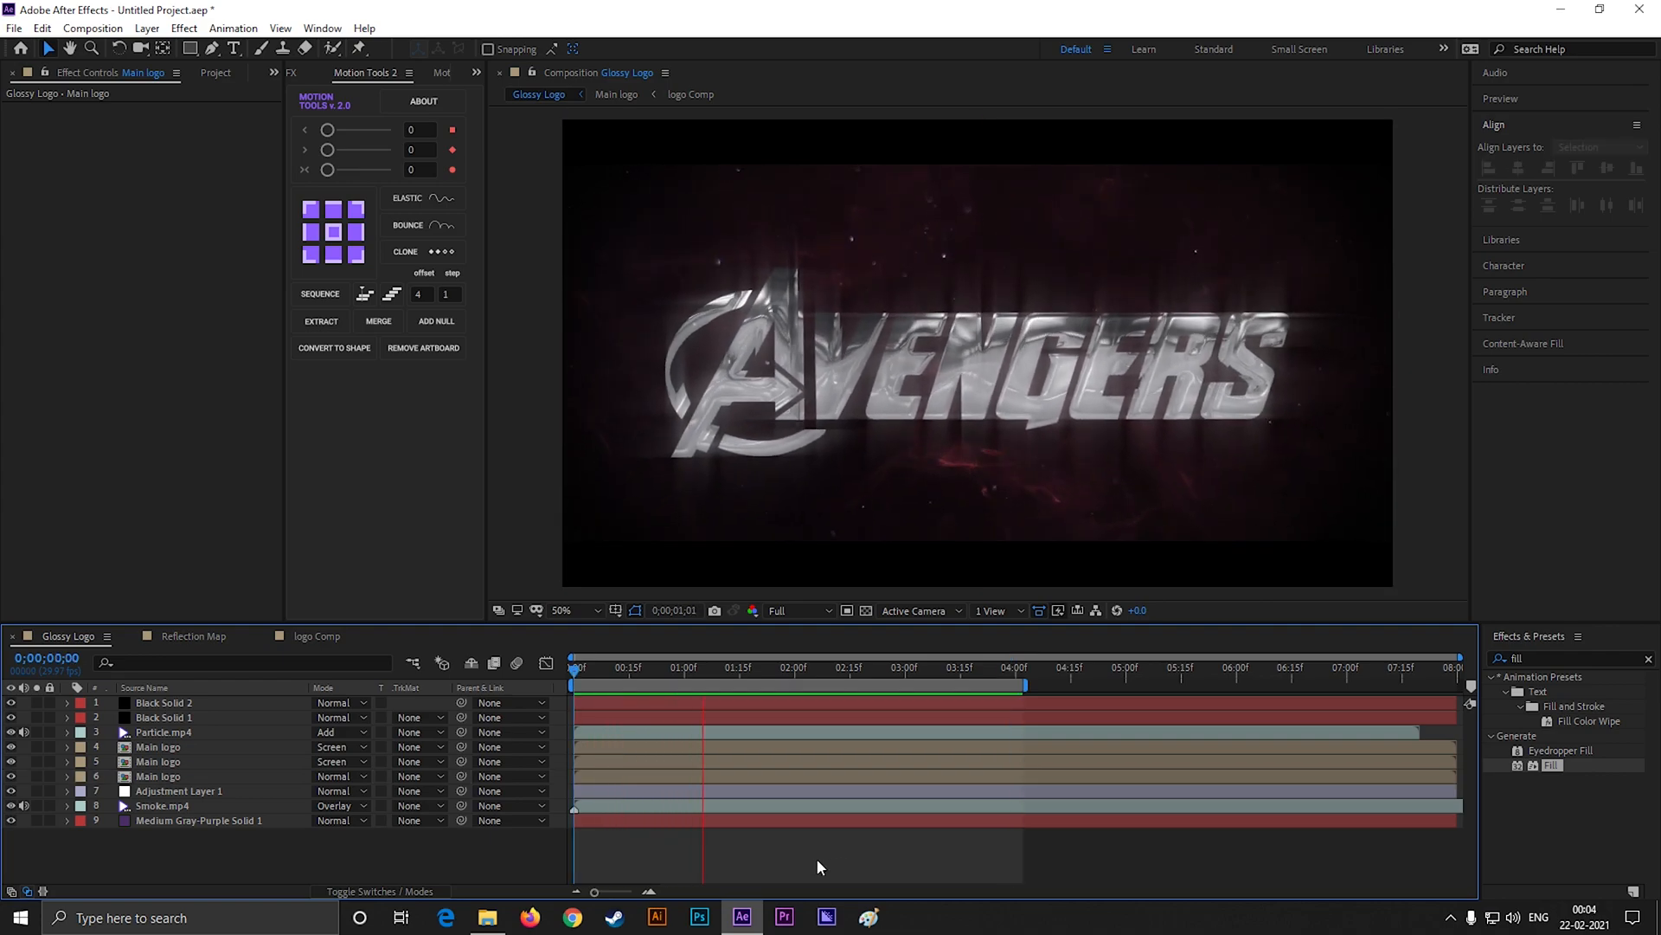
left_click(928, 668)
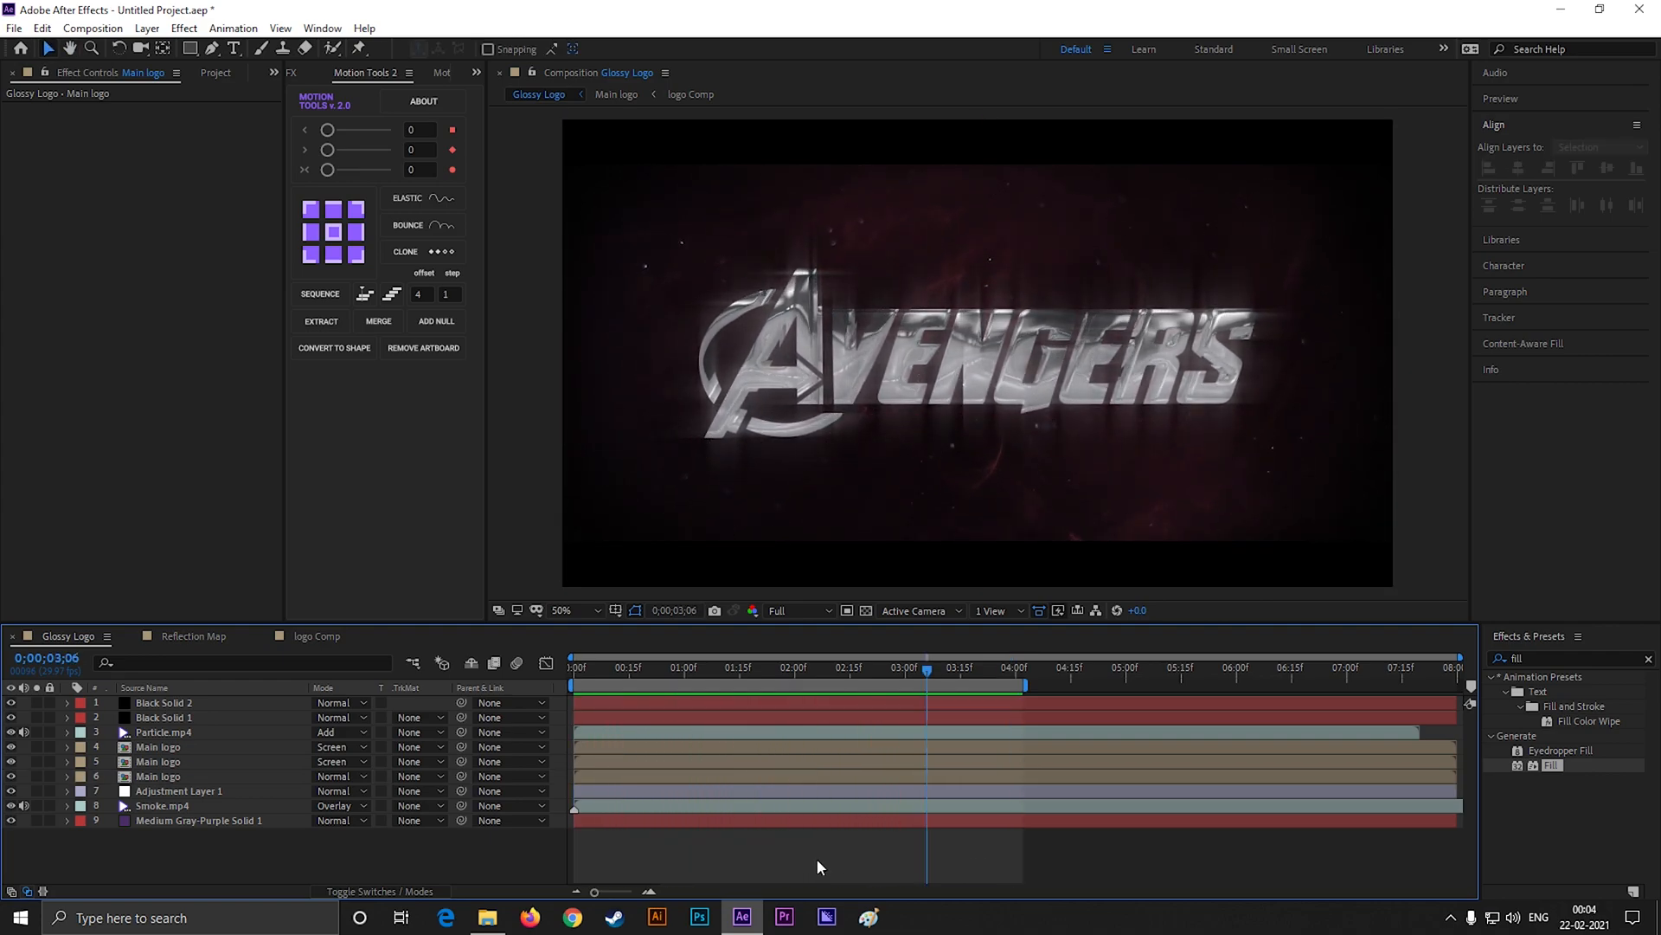
left_click(159, 761)
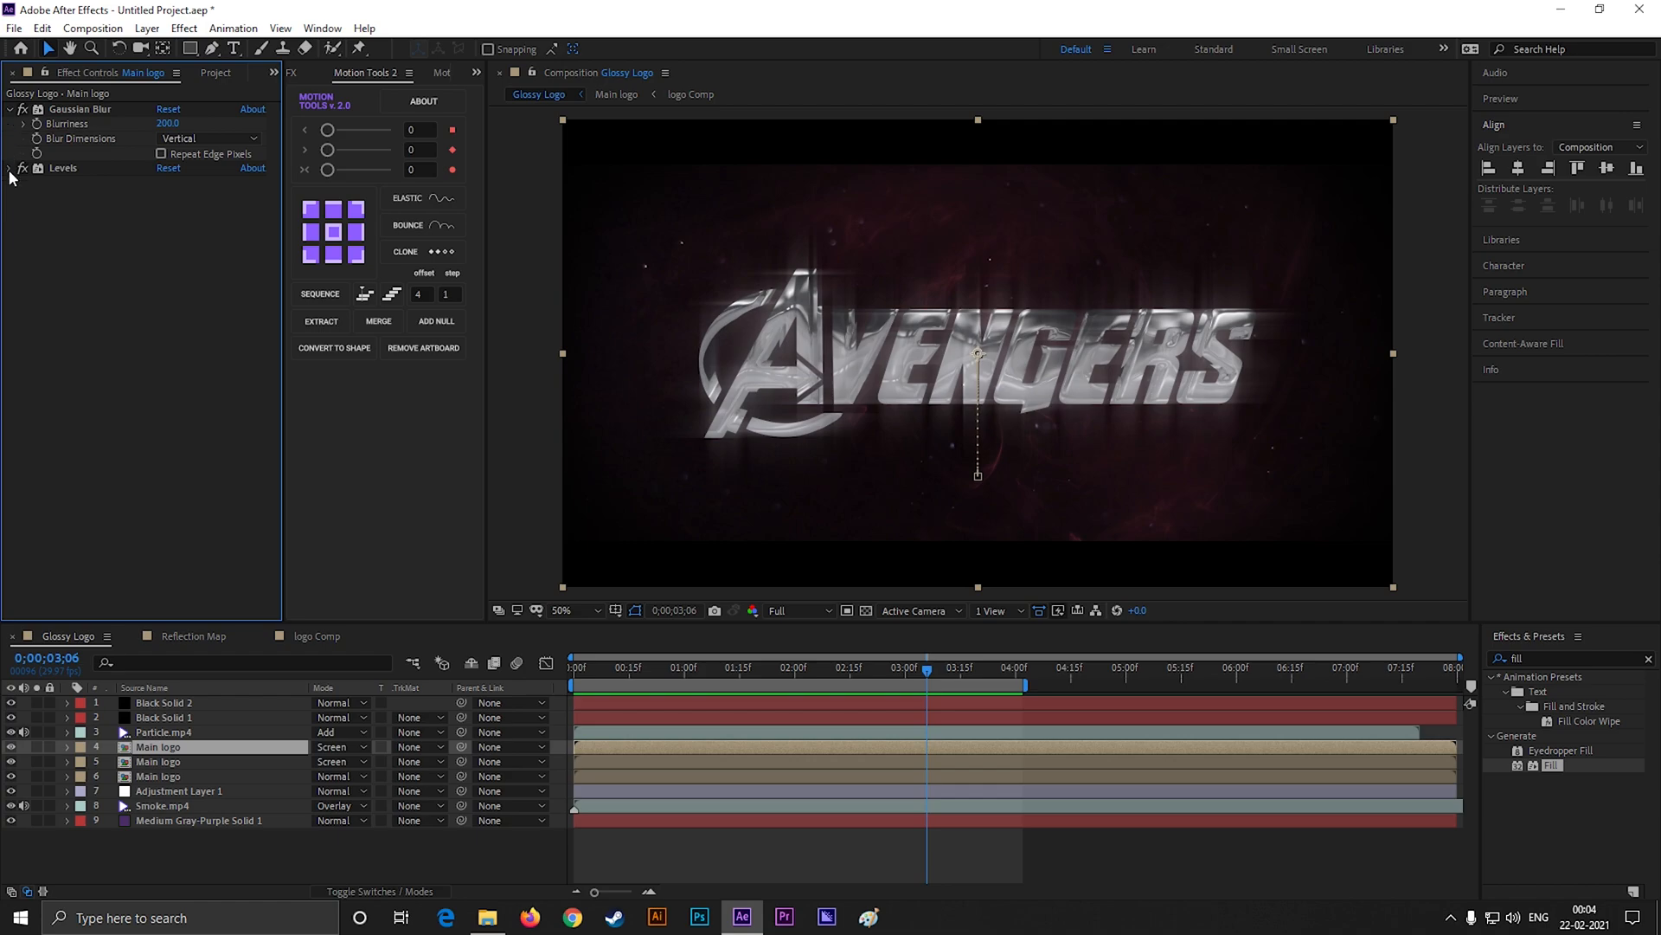
- Return to the Batman logo with its Levels settings and preview the shrink-and-fade intro
left_click(11, 168)
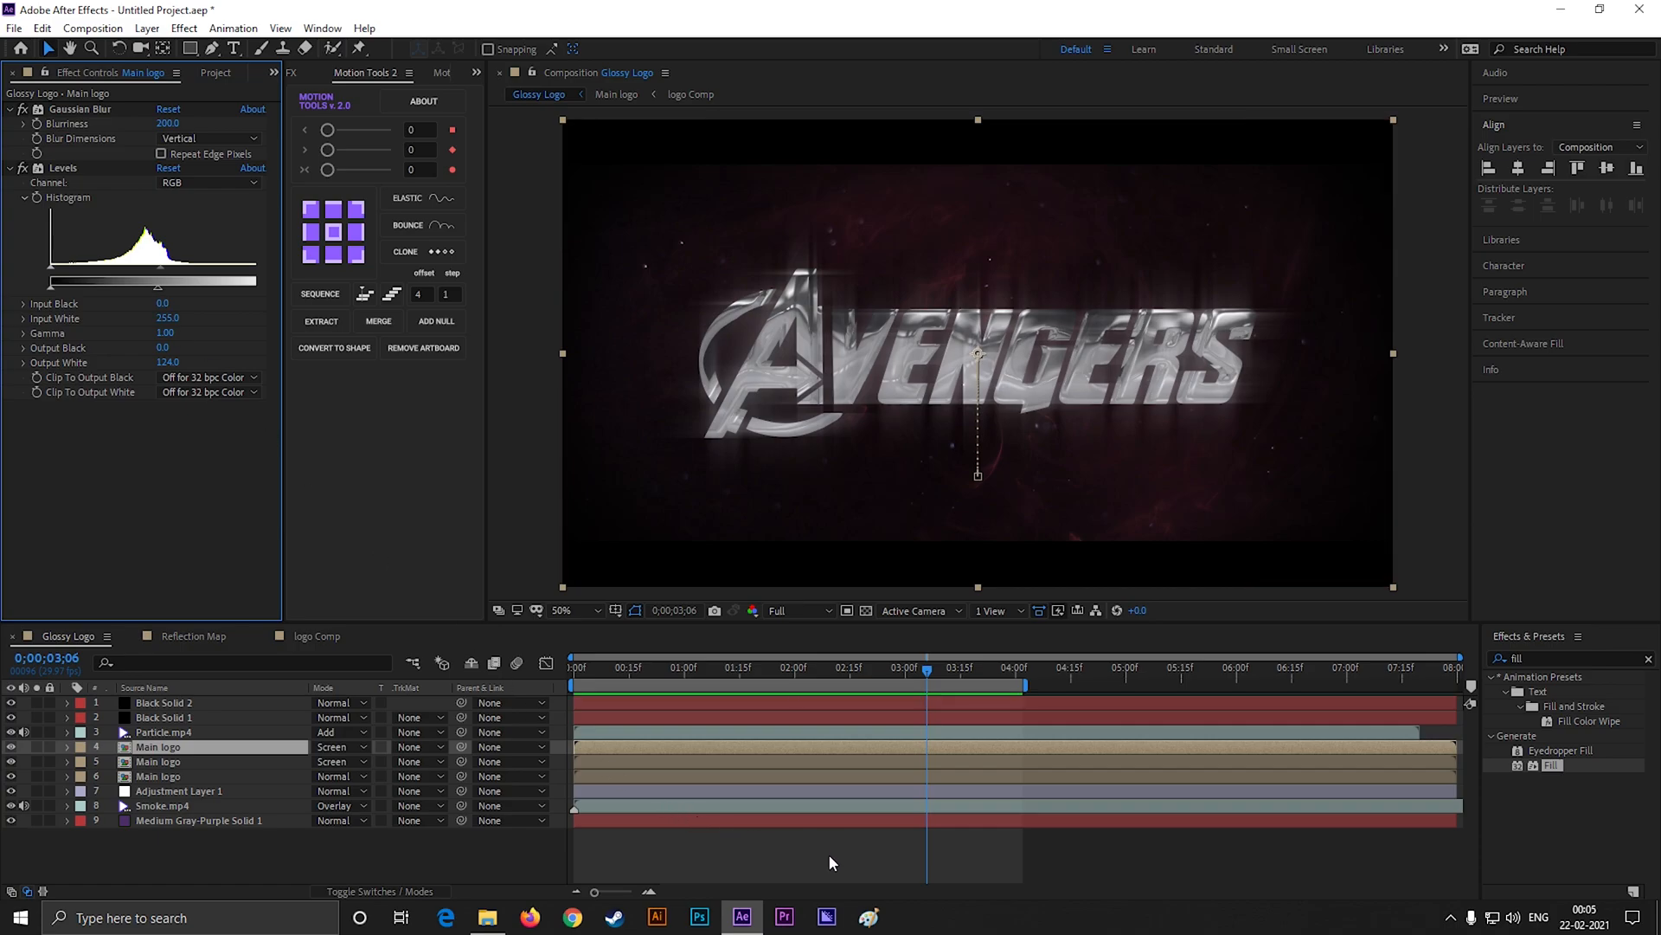
left_click(319, 635)
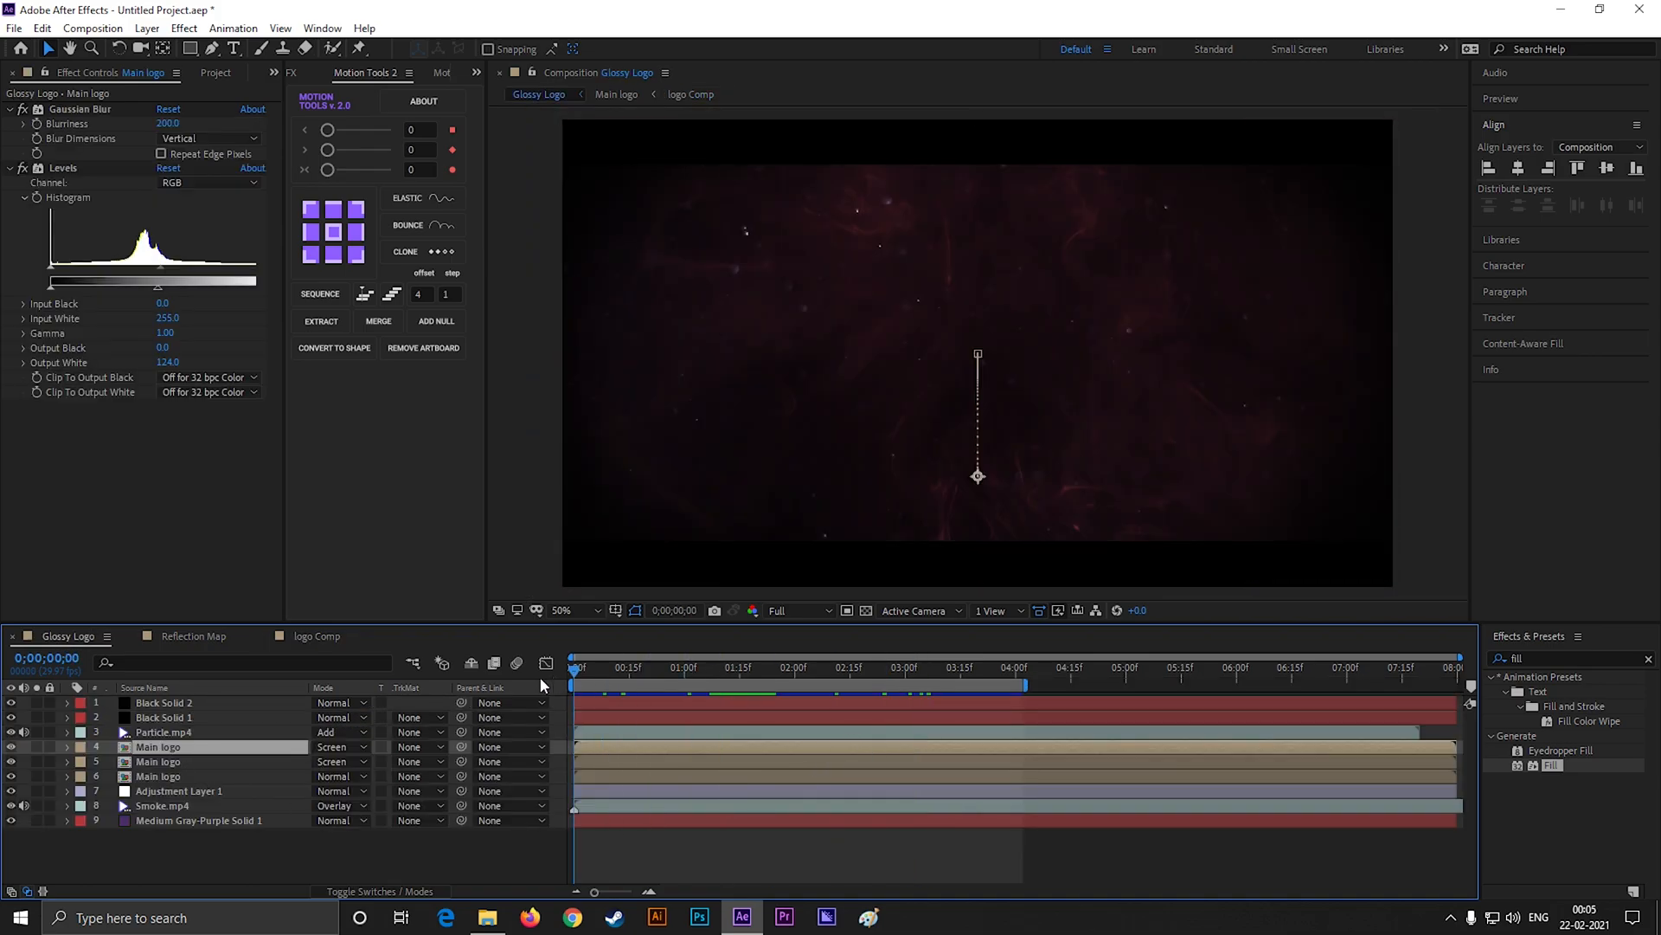
left_click(773, 667)
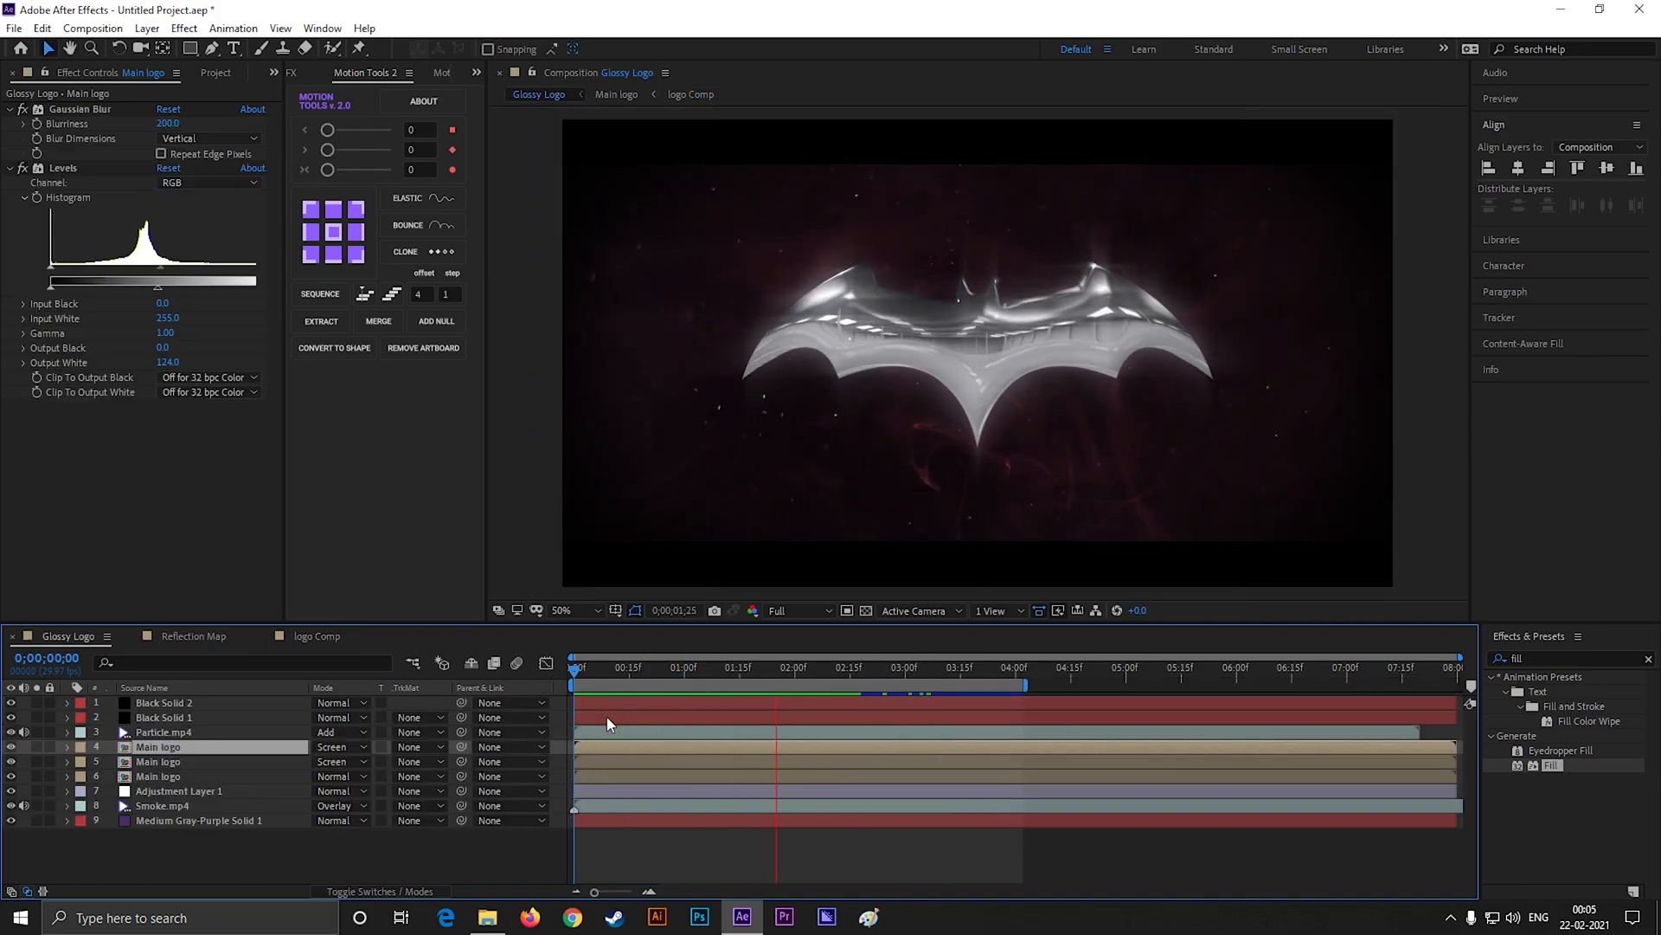